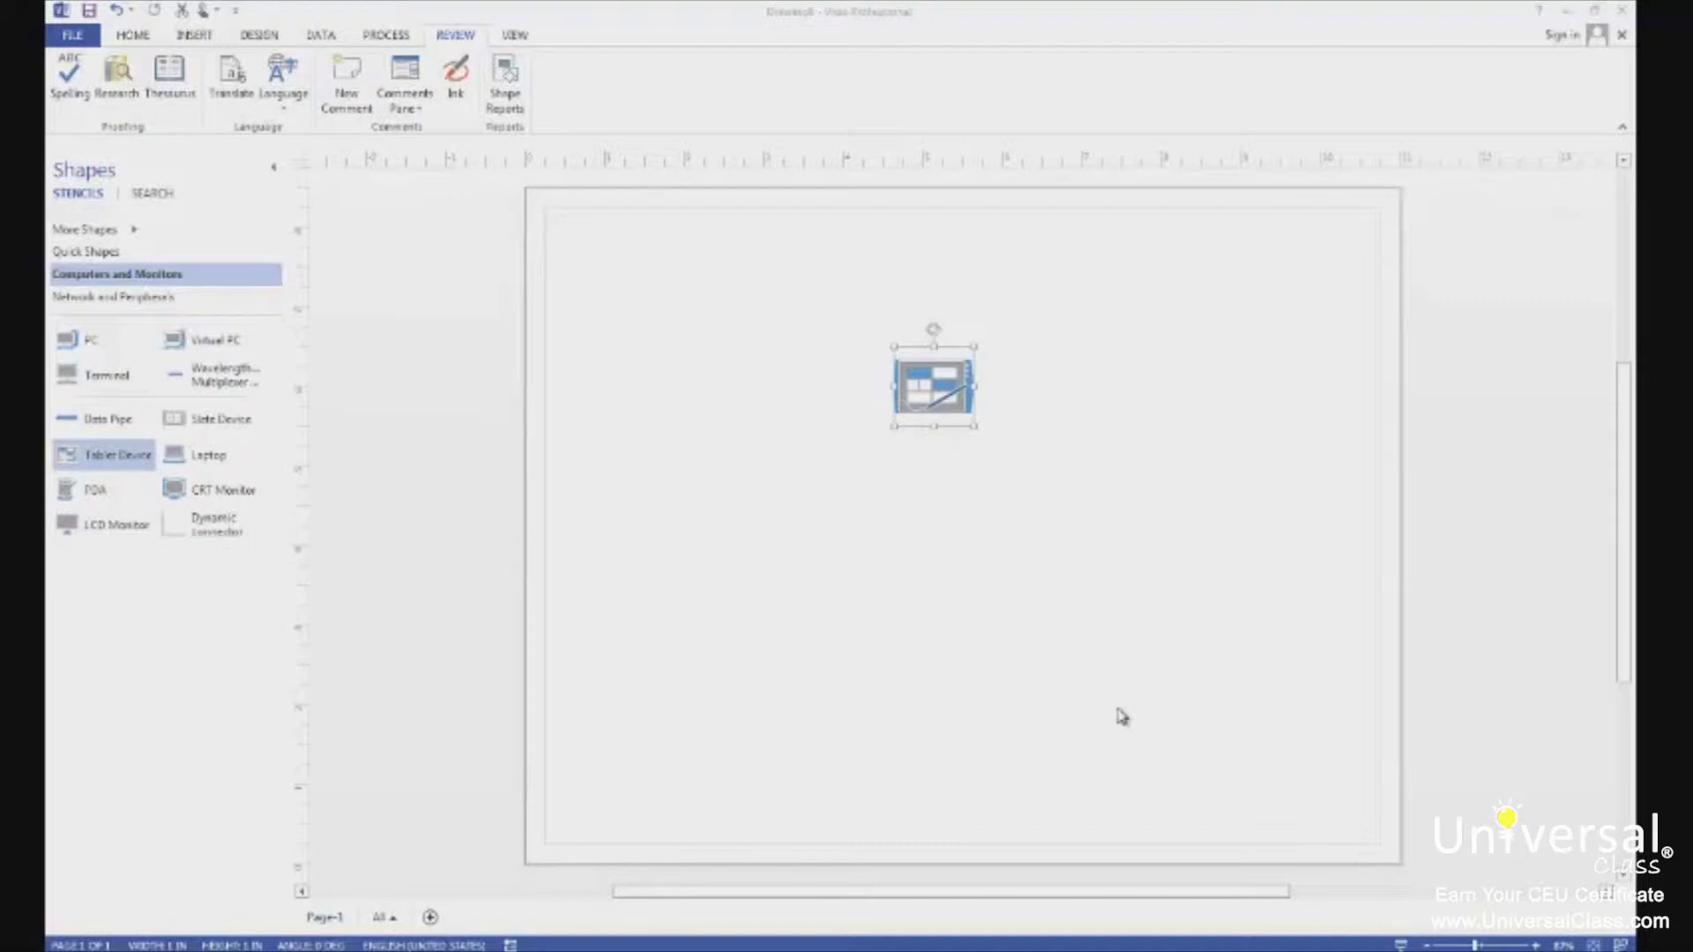
pyautogui.moveTo(1097, 659)
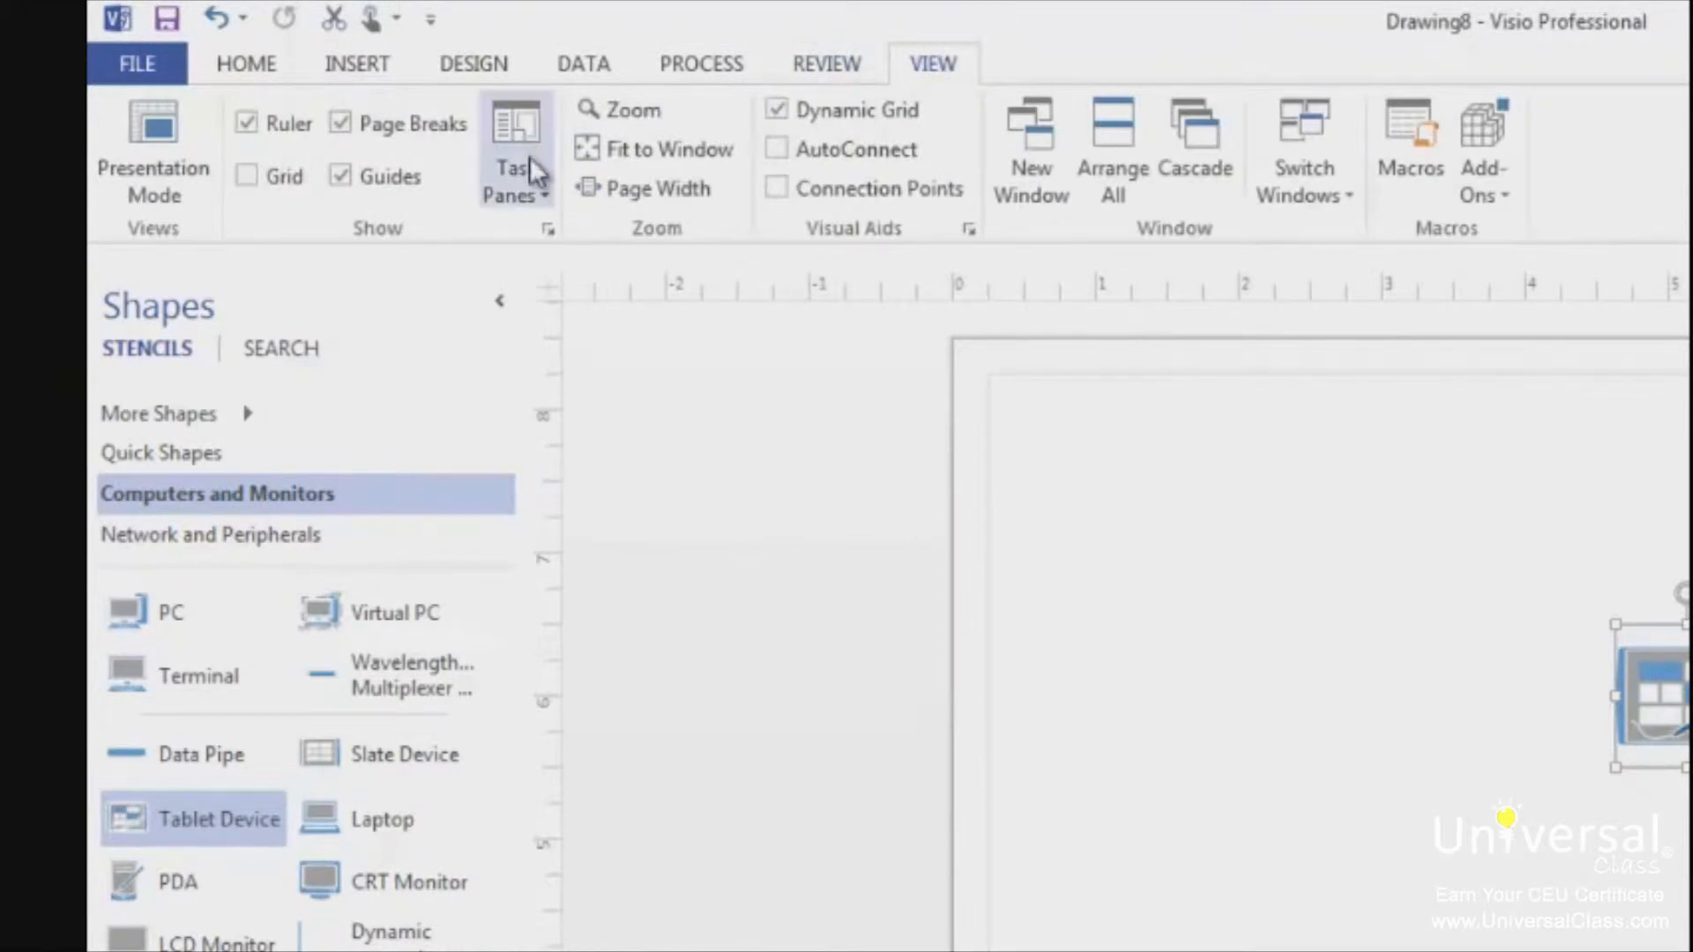
# Show the Shape Data pane for the selected tablet device.
pyautogui.click(515, 168)
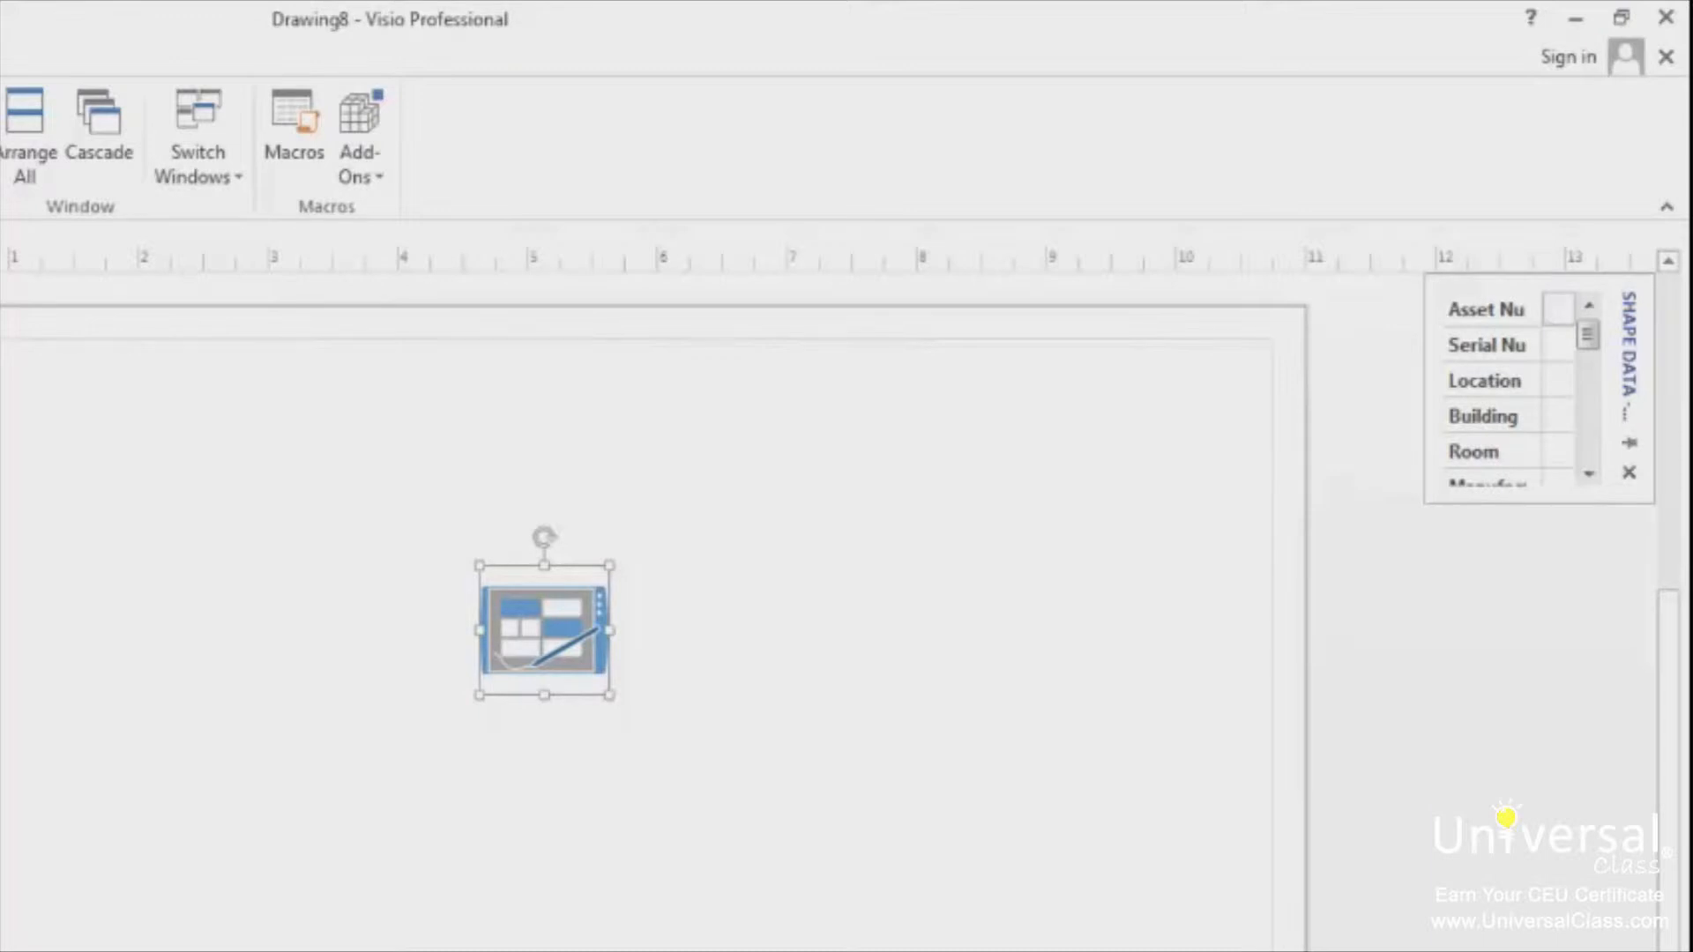
# Enlarge the Shape Data pane so full field names like Serial Number and MAC Address are visible.
pyautogui.click(1559, 308)
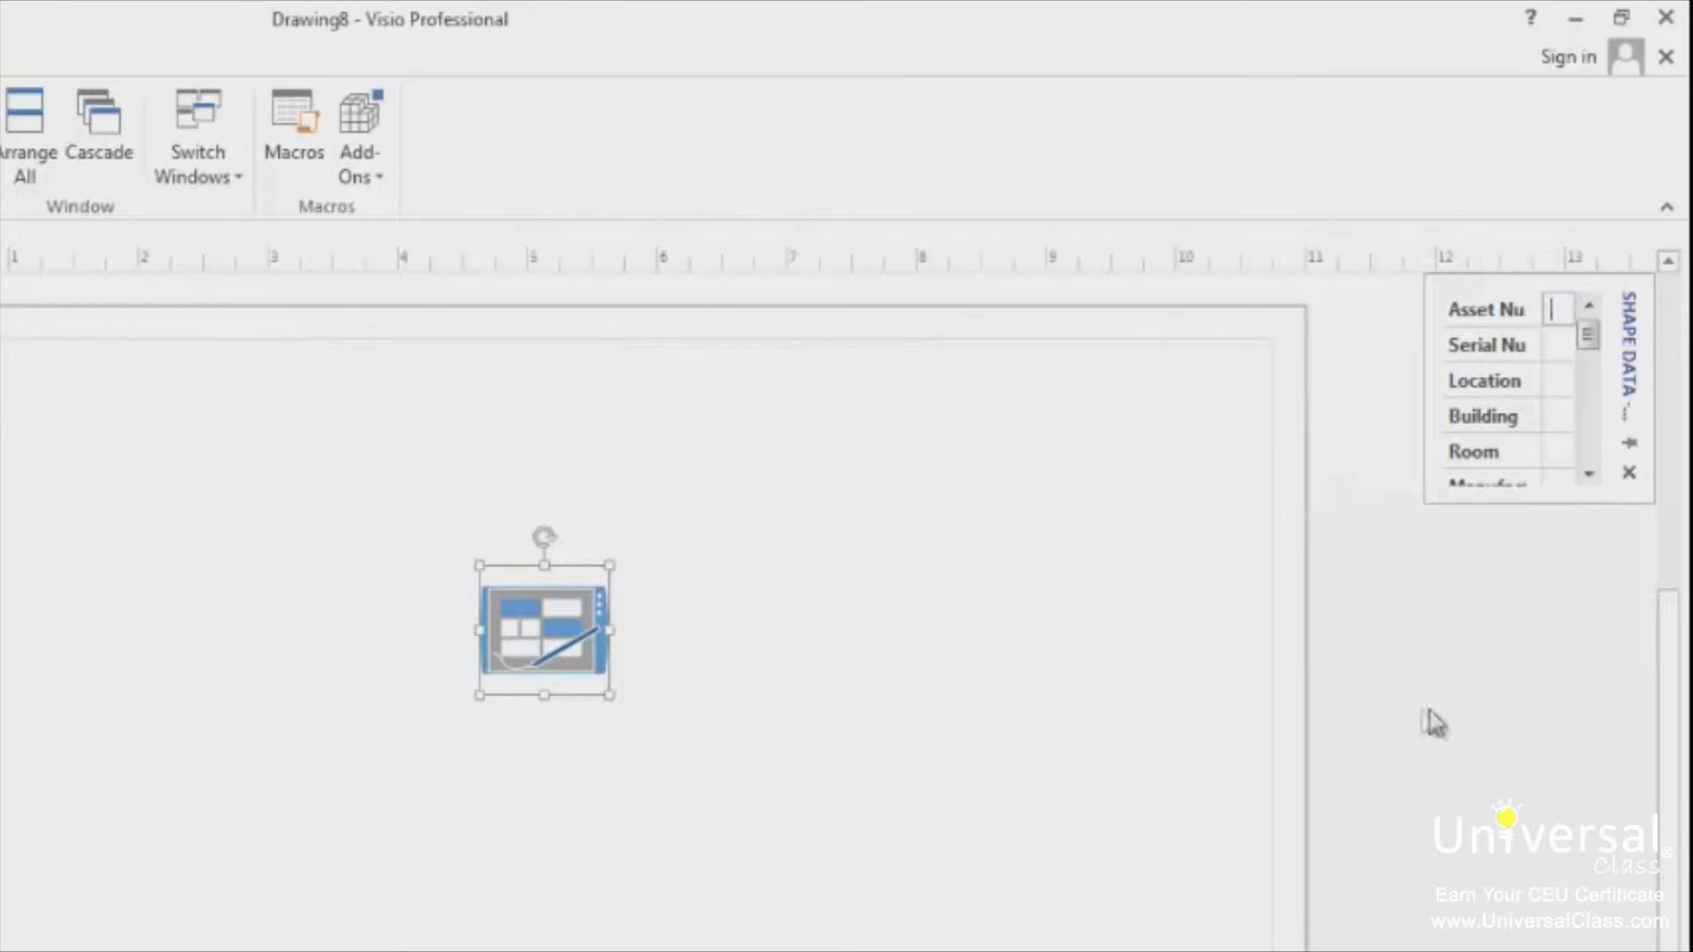
pyautogui.moveTo(1430, 508)
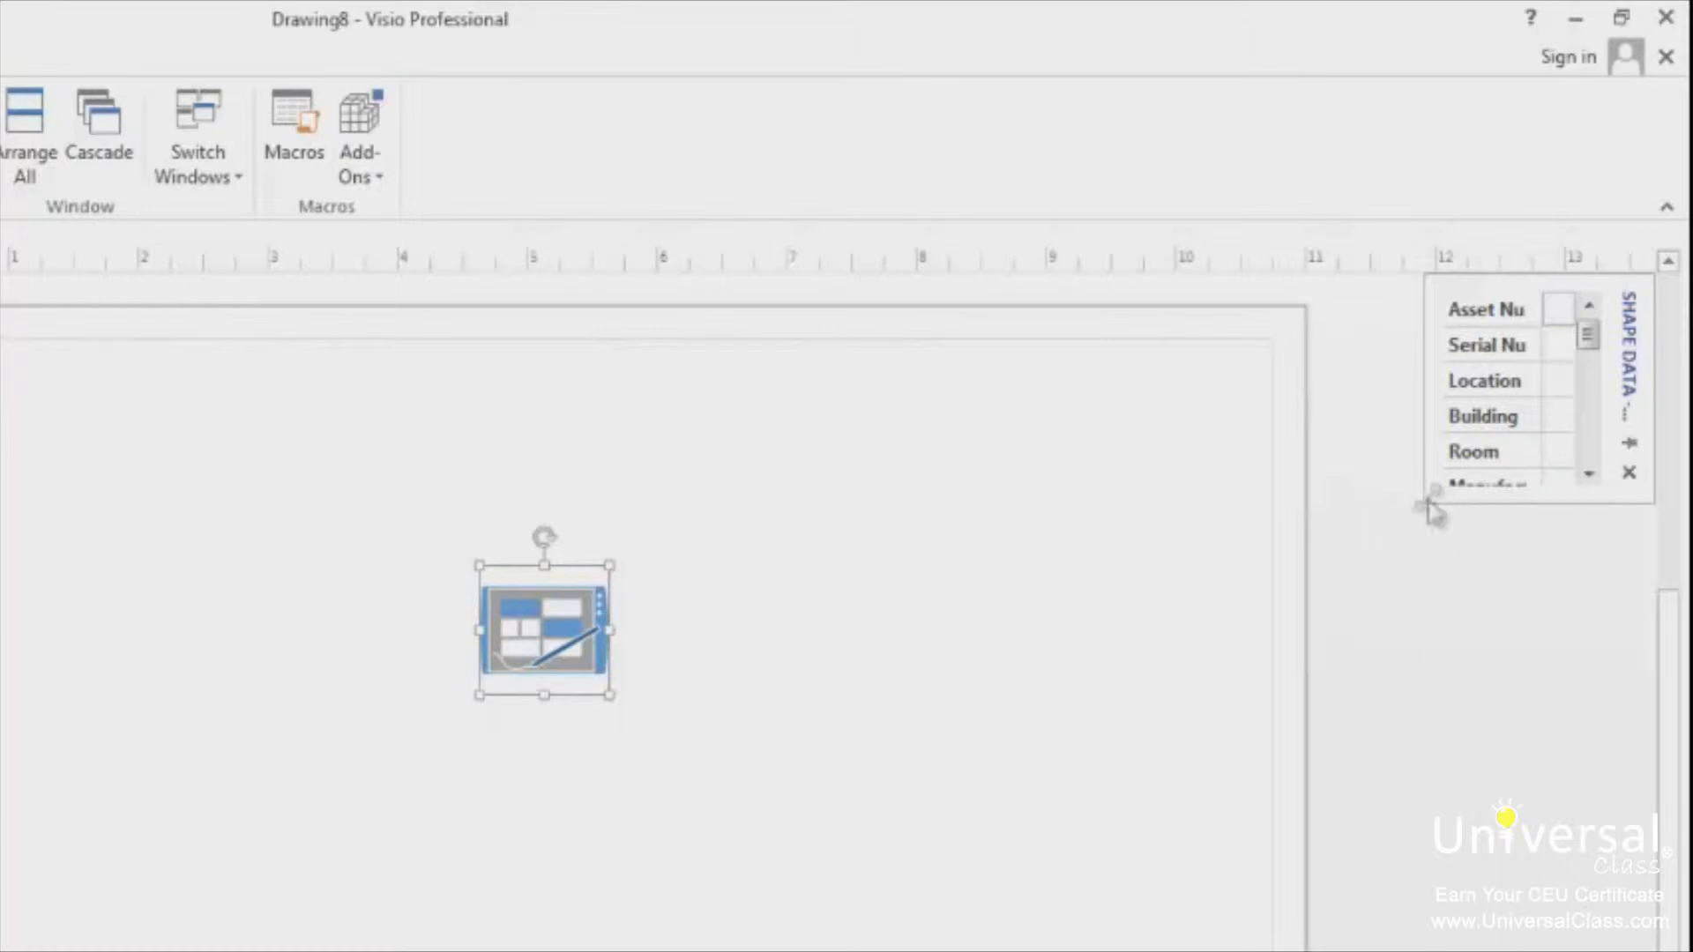
pyautogui.moveTo(1431, 503)
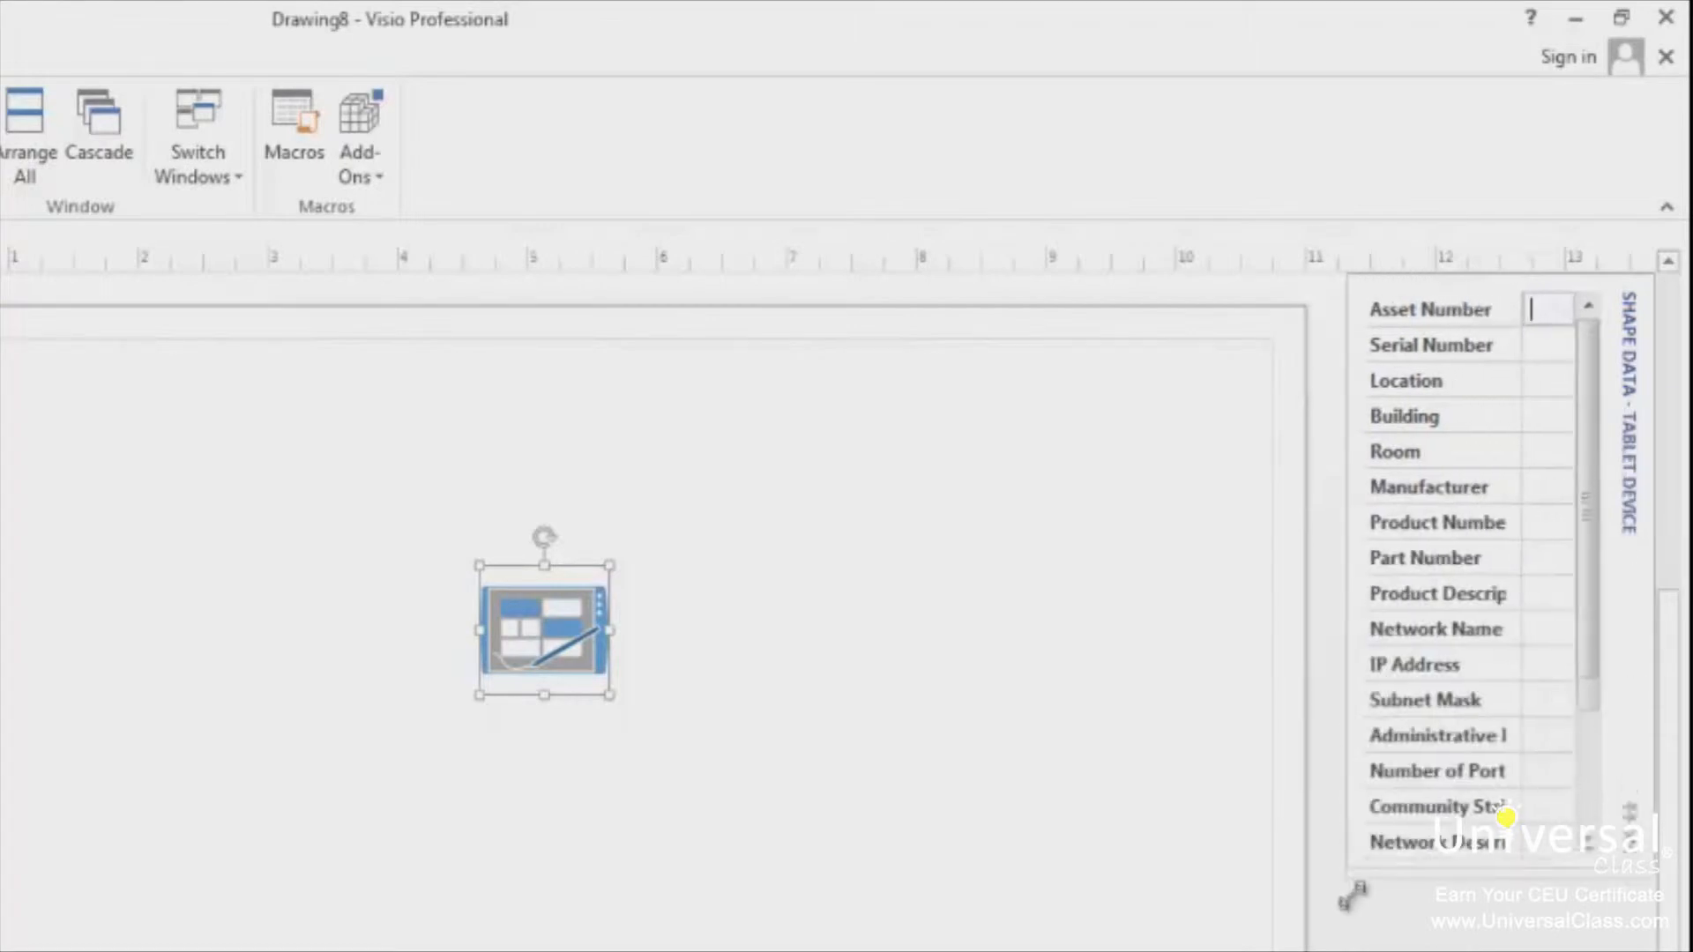
pyautogui.scroll(-3)
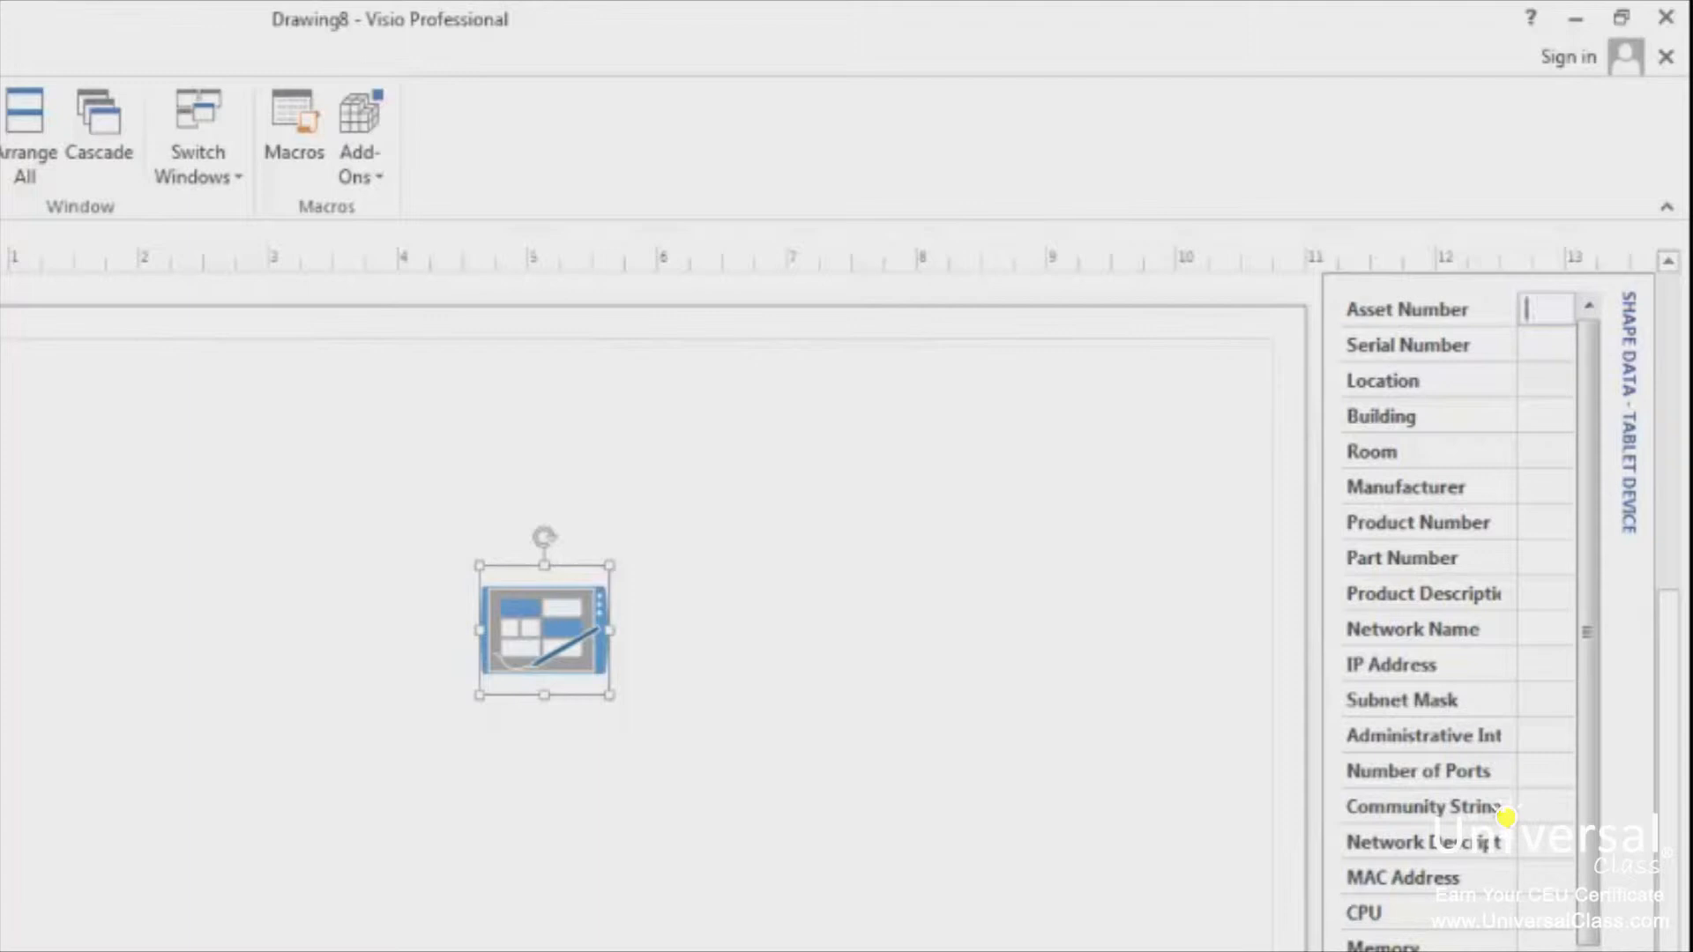
pyautogui.moveTo(728, 905)
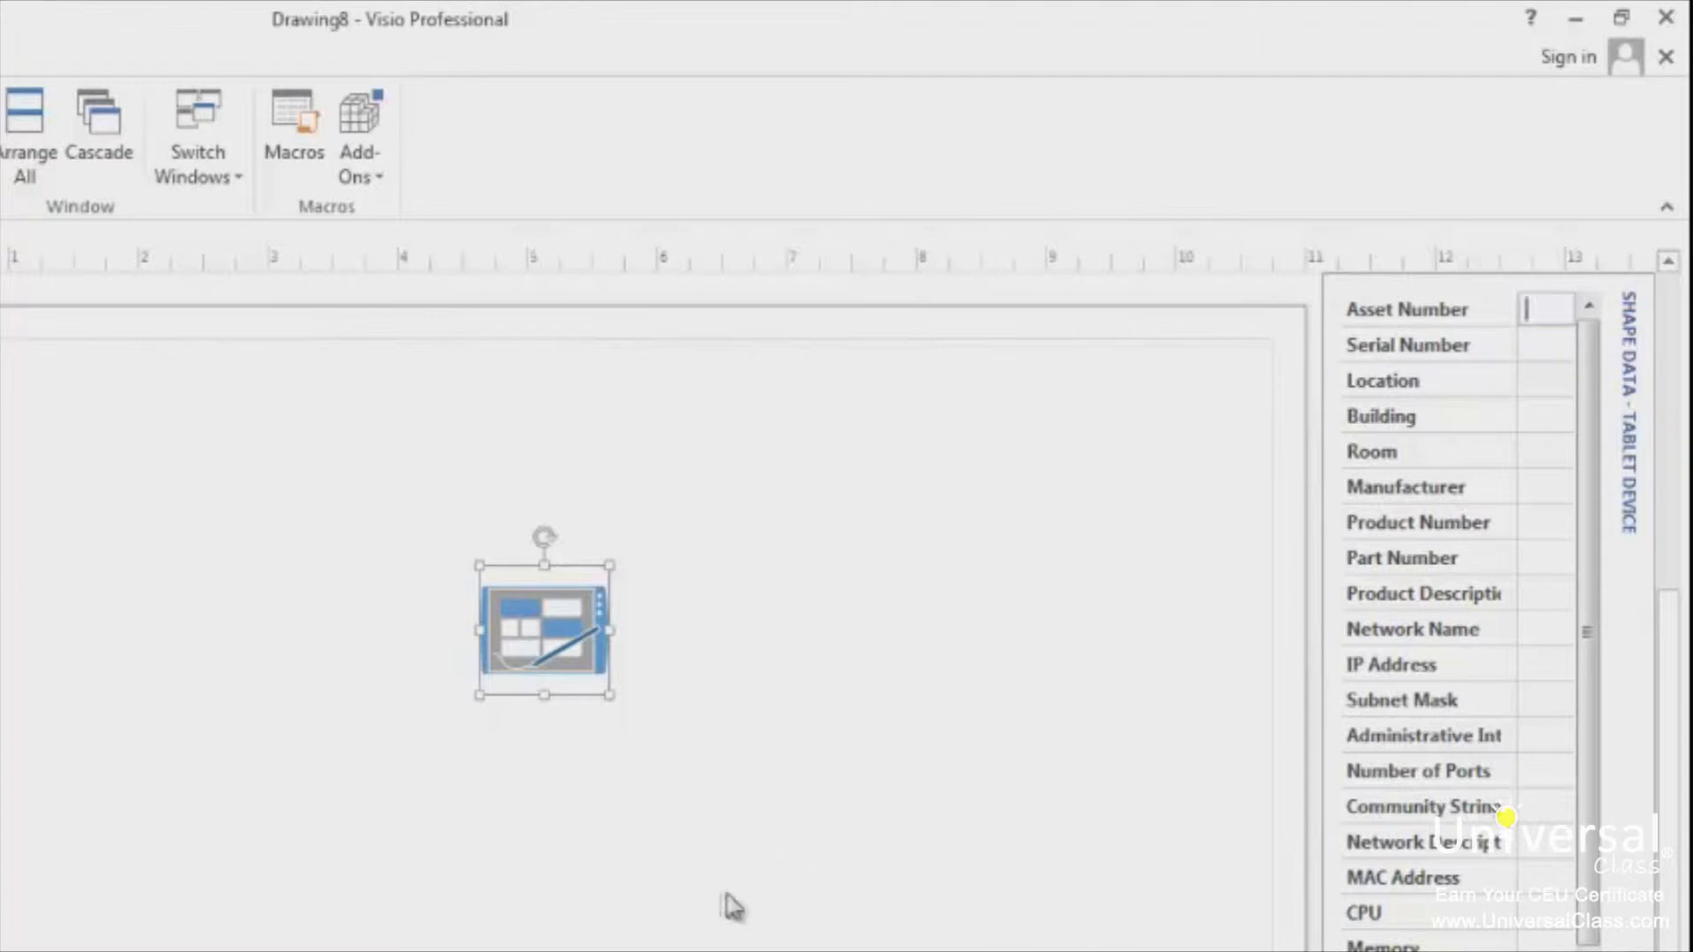
pyautogui.moveTo(550, 626)
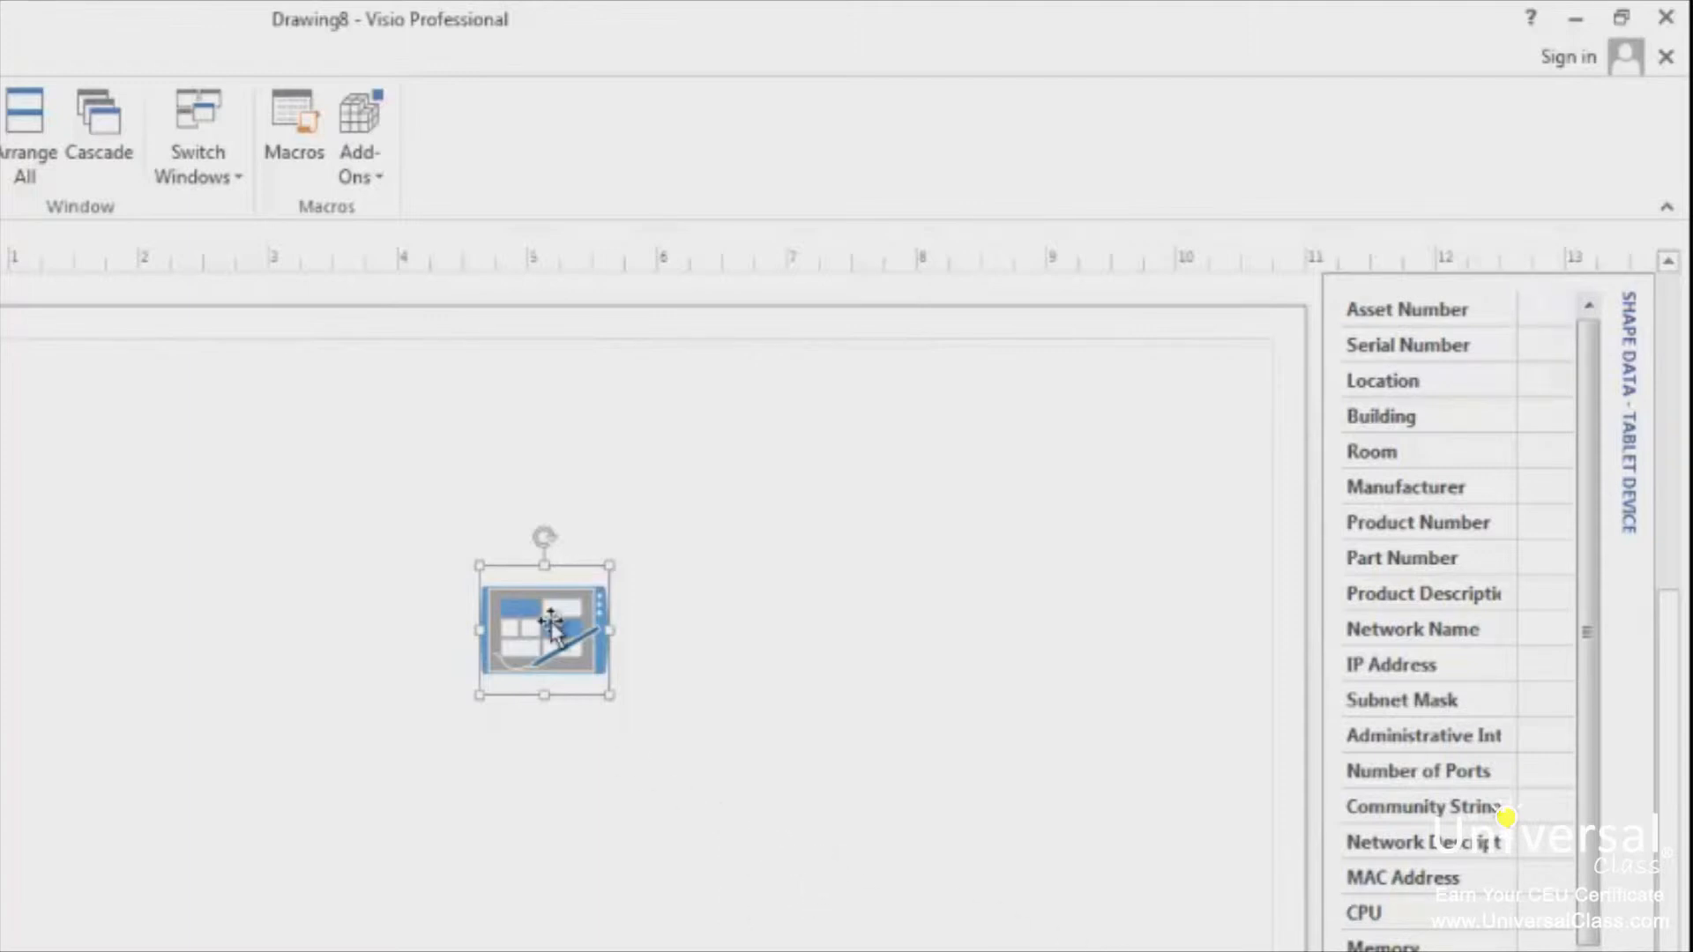
# Insert a Serial Number shape-data field into the tablet's text.
pyautogui.click(756, 57)
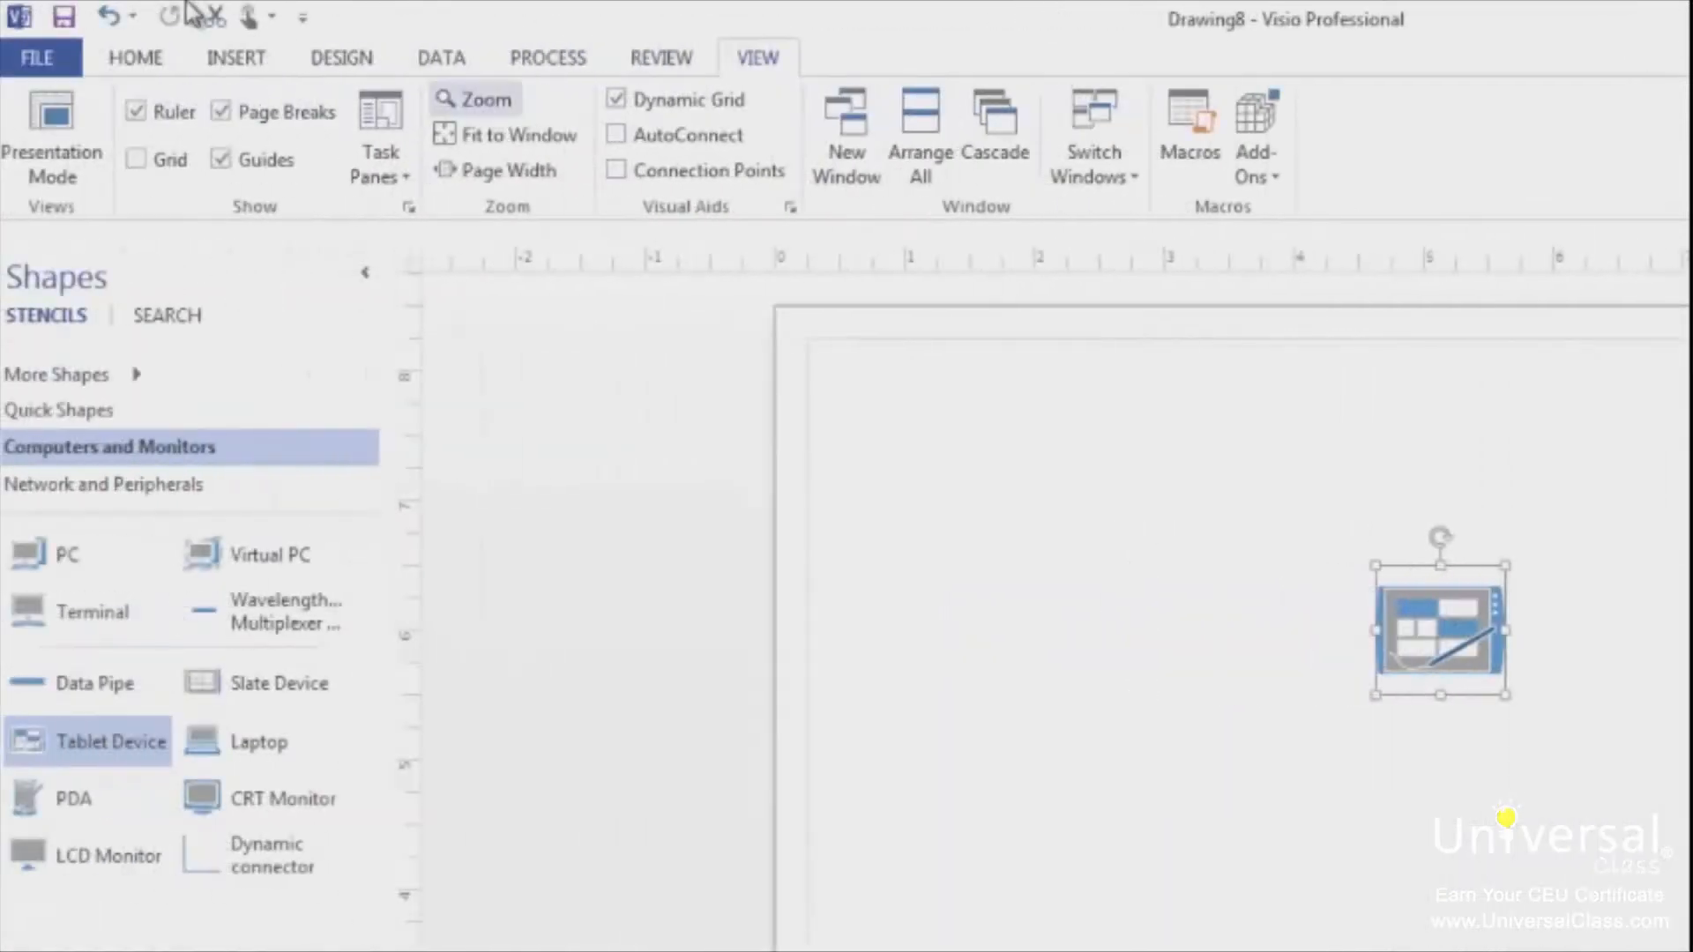
pyautogui.click(235, 57)
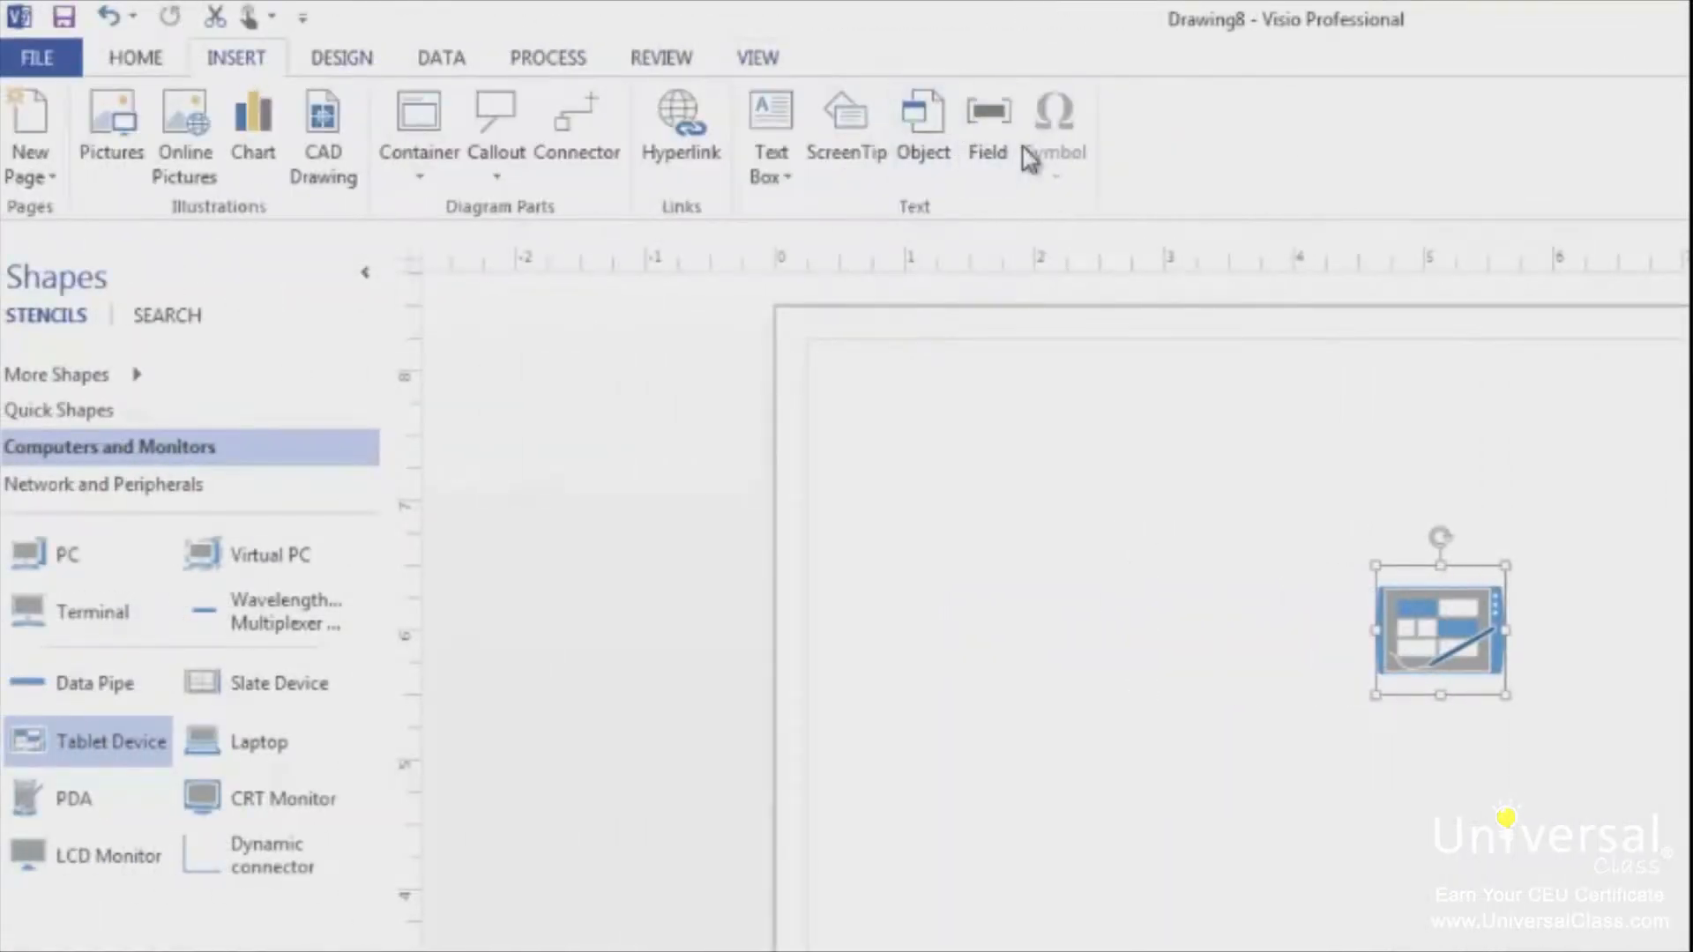
pyautogui.click(986, 121)
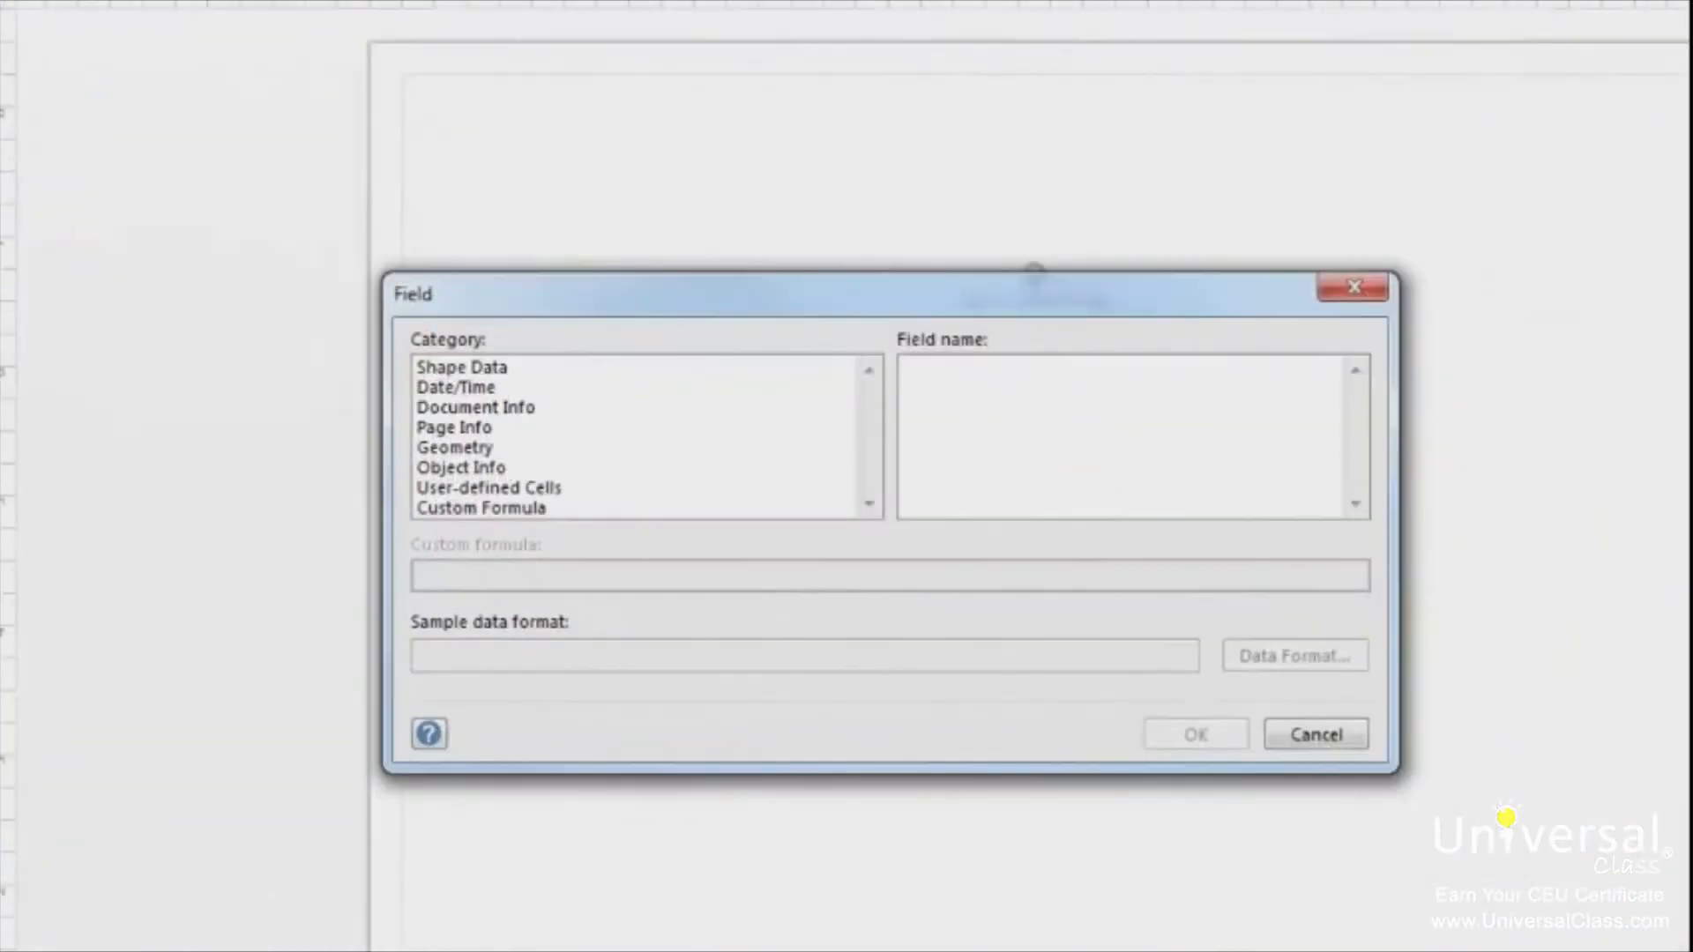
pyautogui.moveTo(1166, 940)
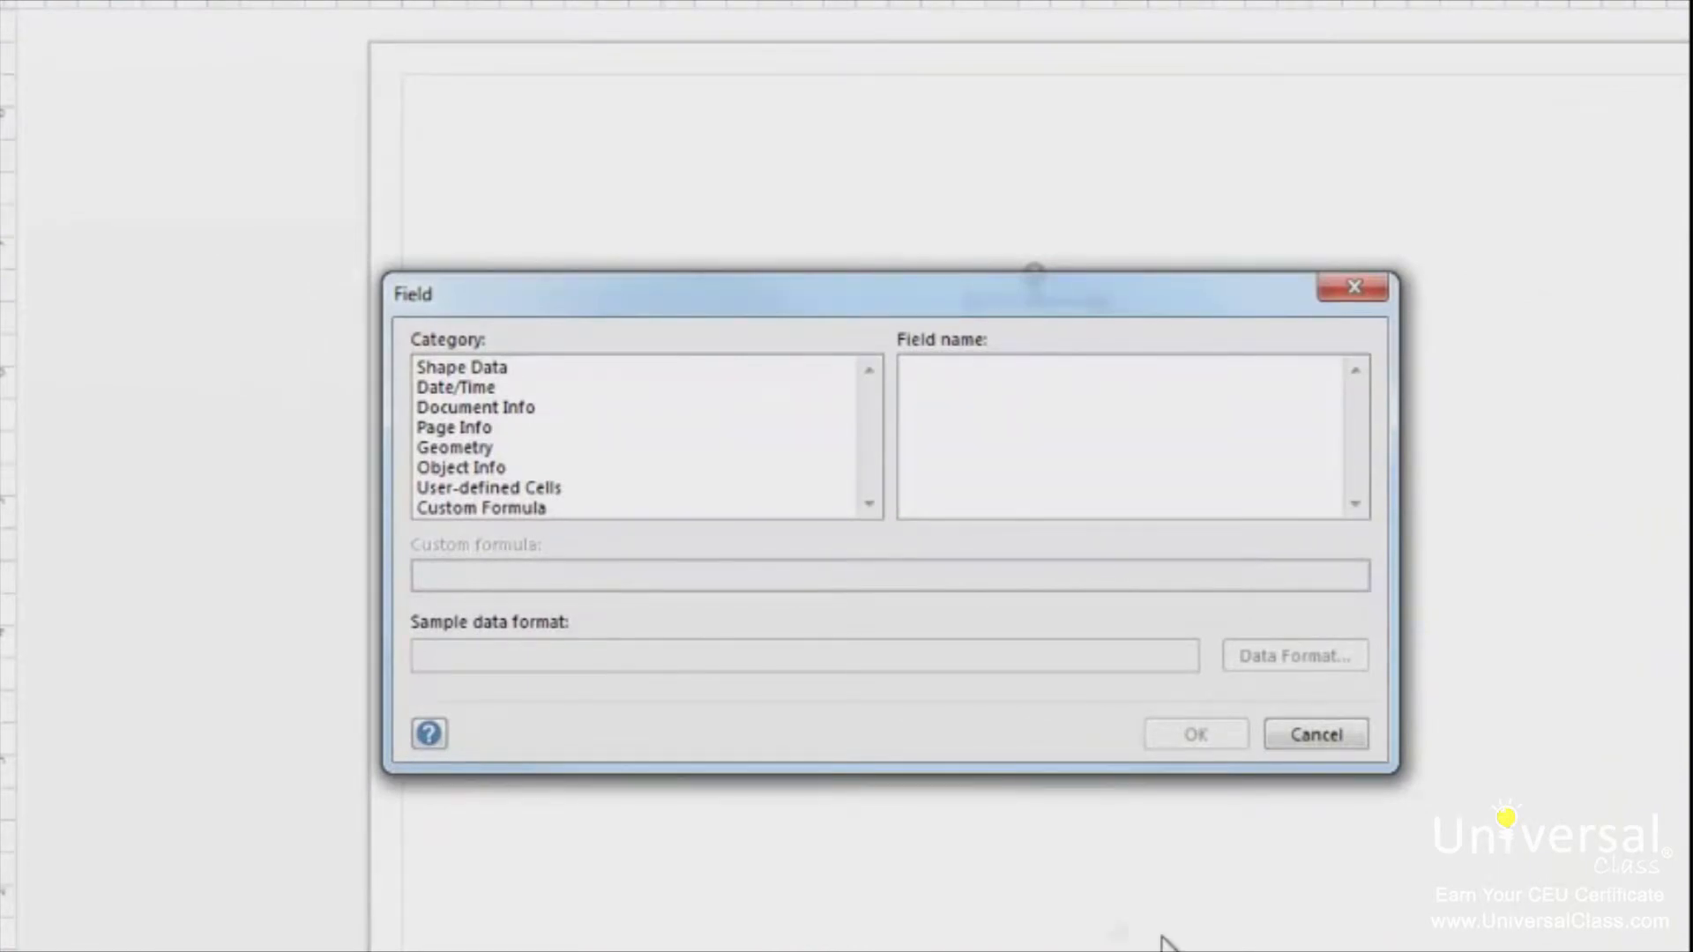
pyautogui.click(460, 367)
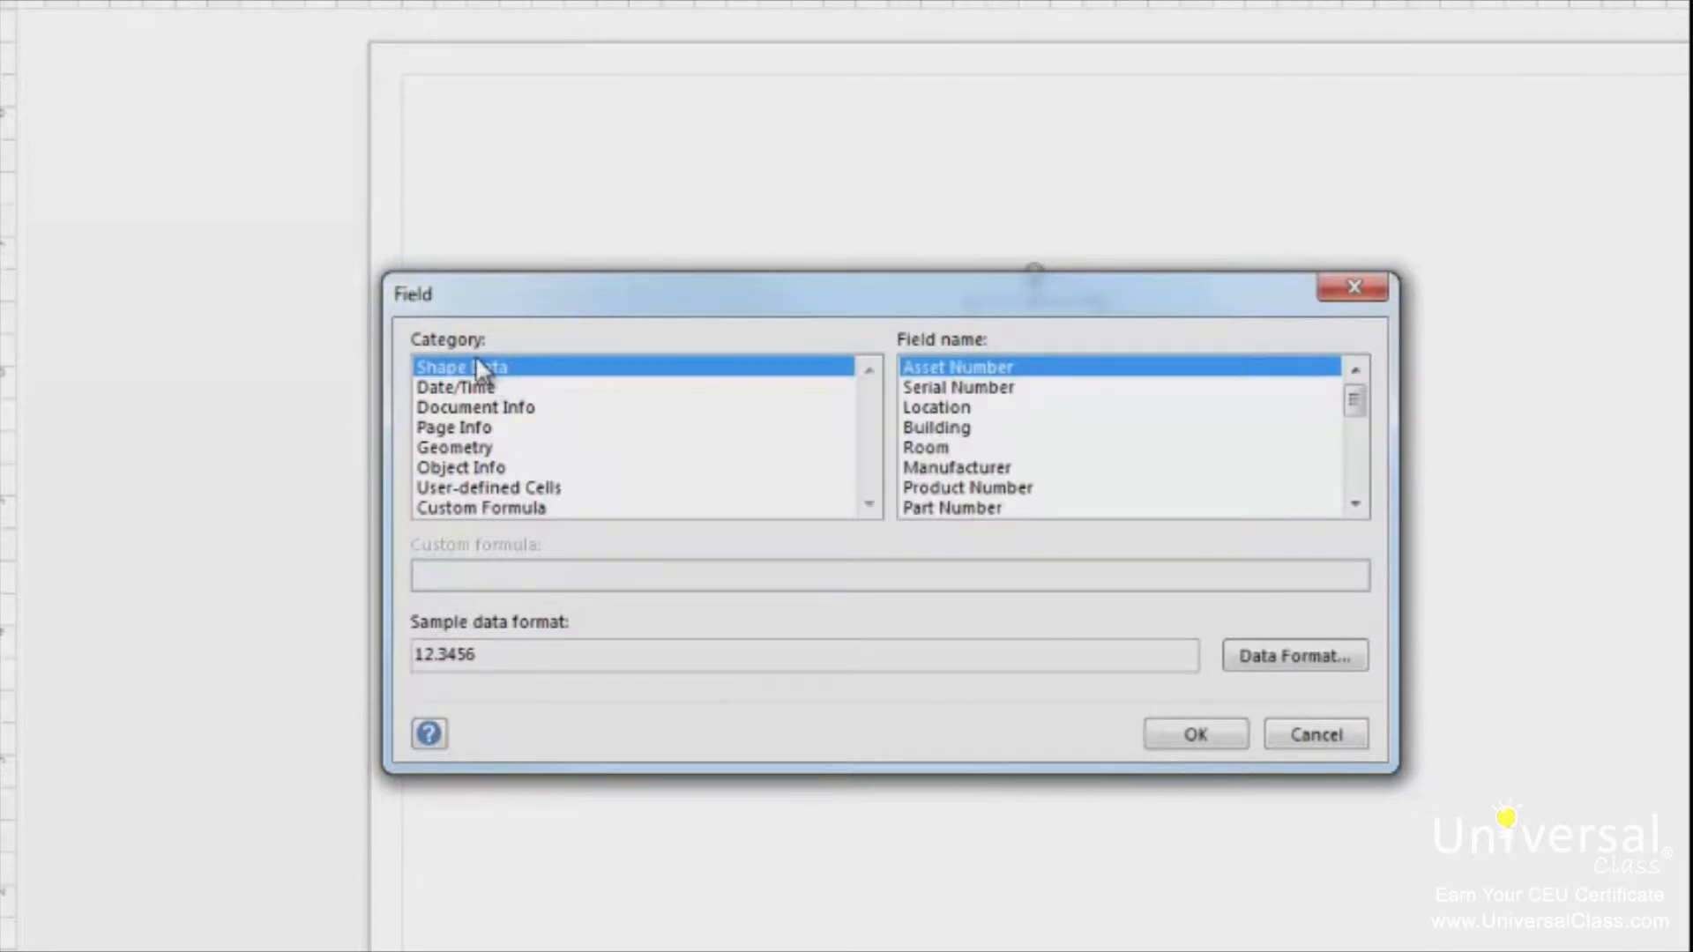
pyautogui.moveTo(690, 344)
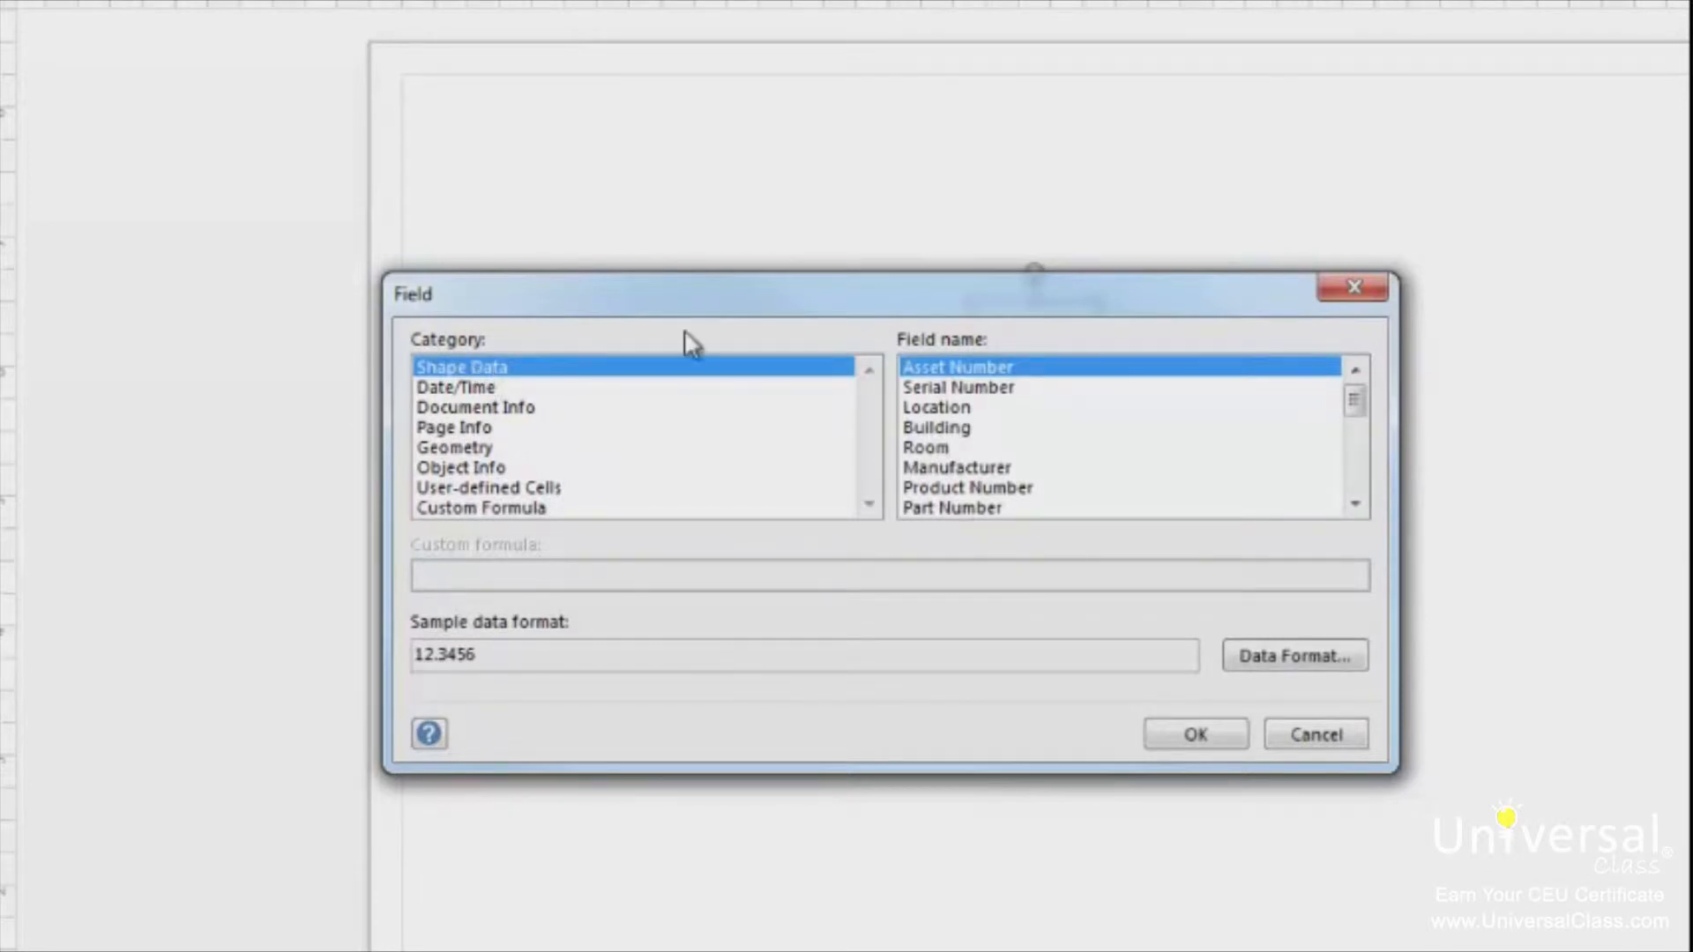
pyautogui.moveTo(876, 341)
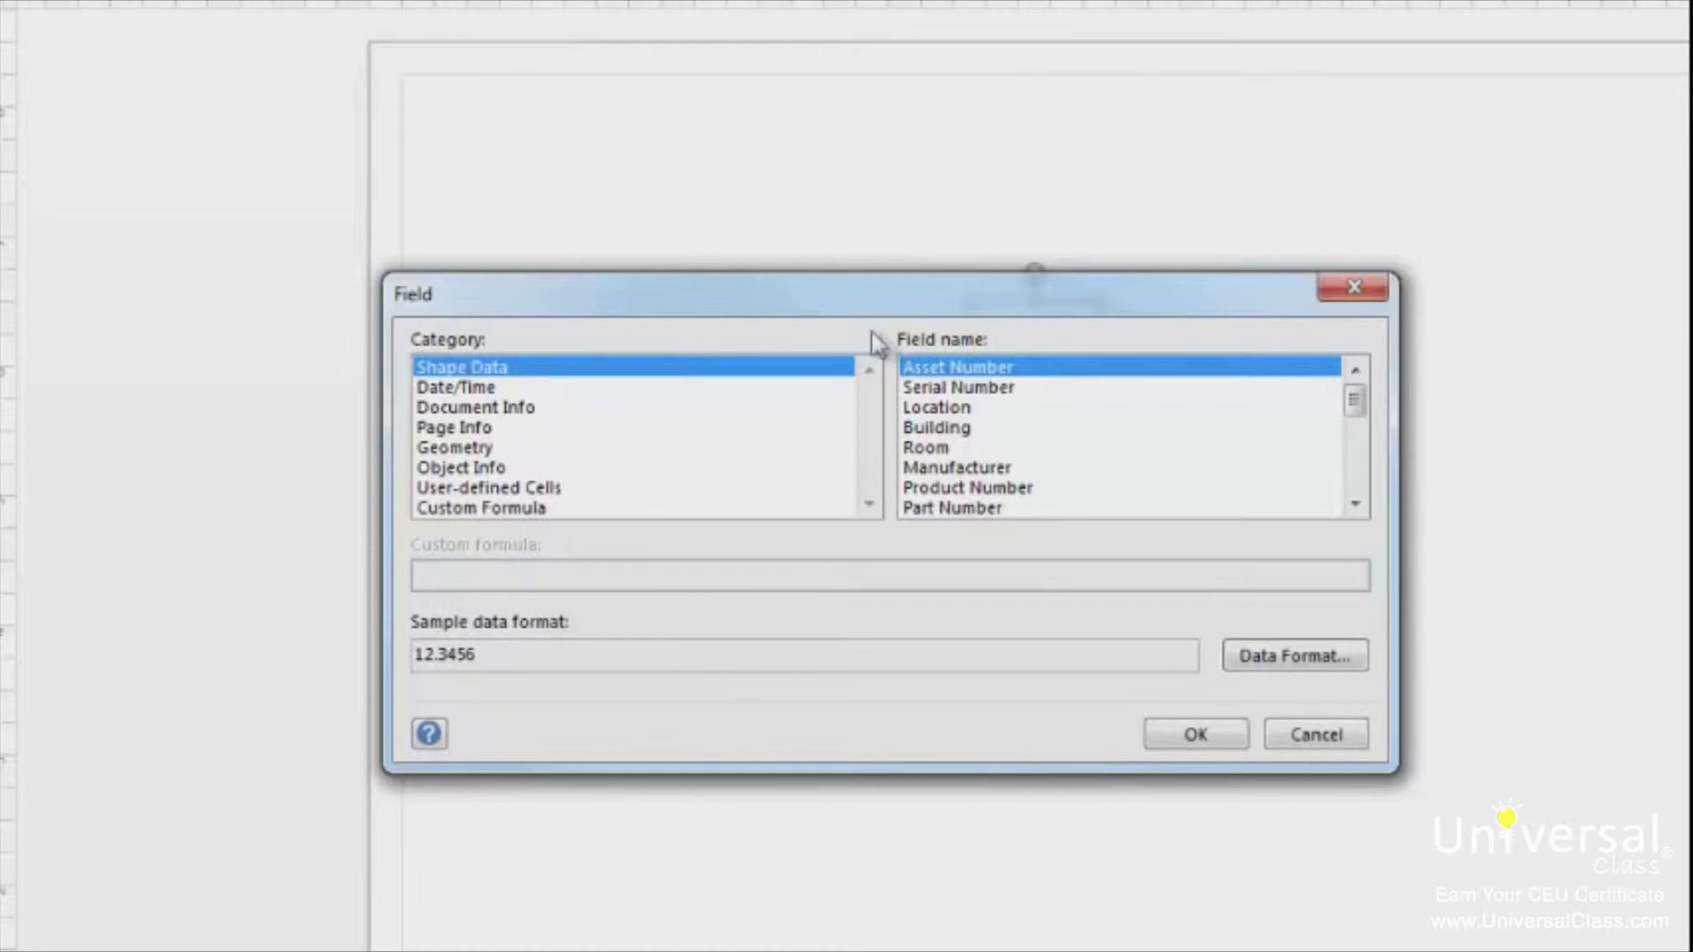
pyautogui.click(956, 387)
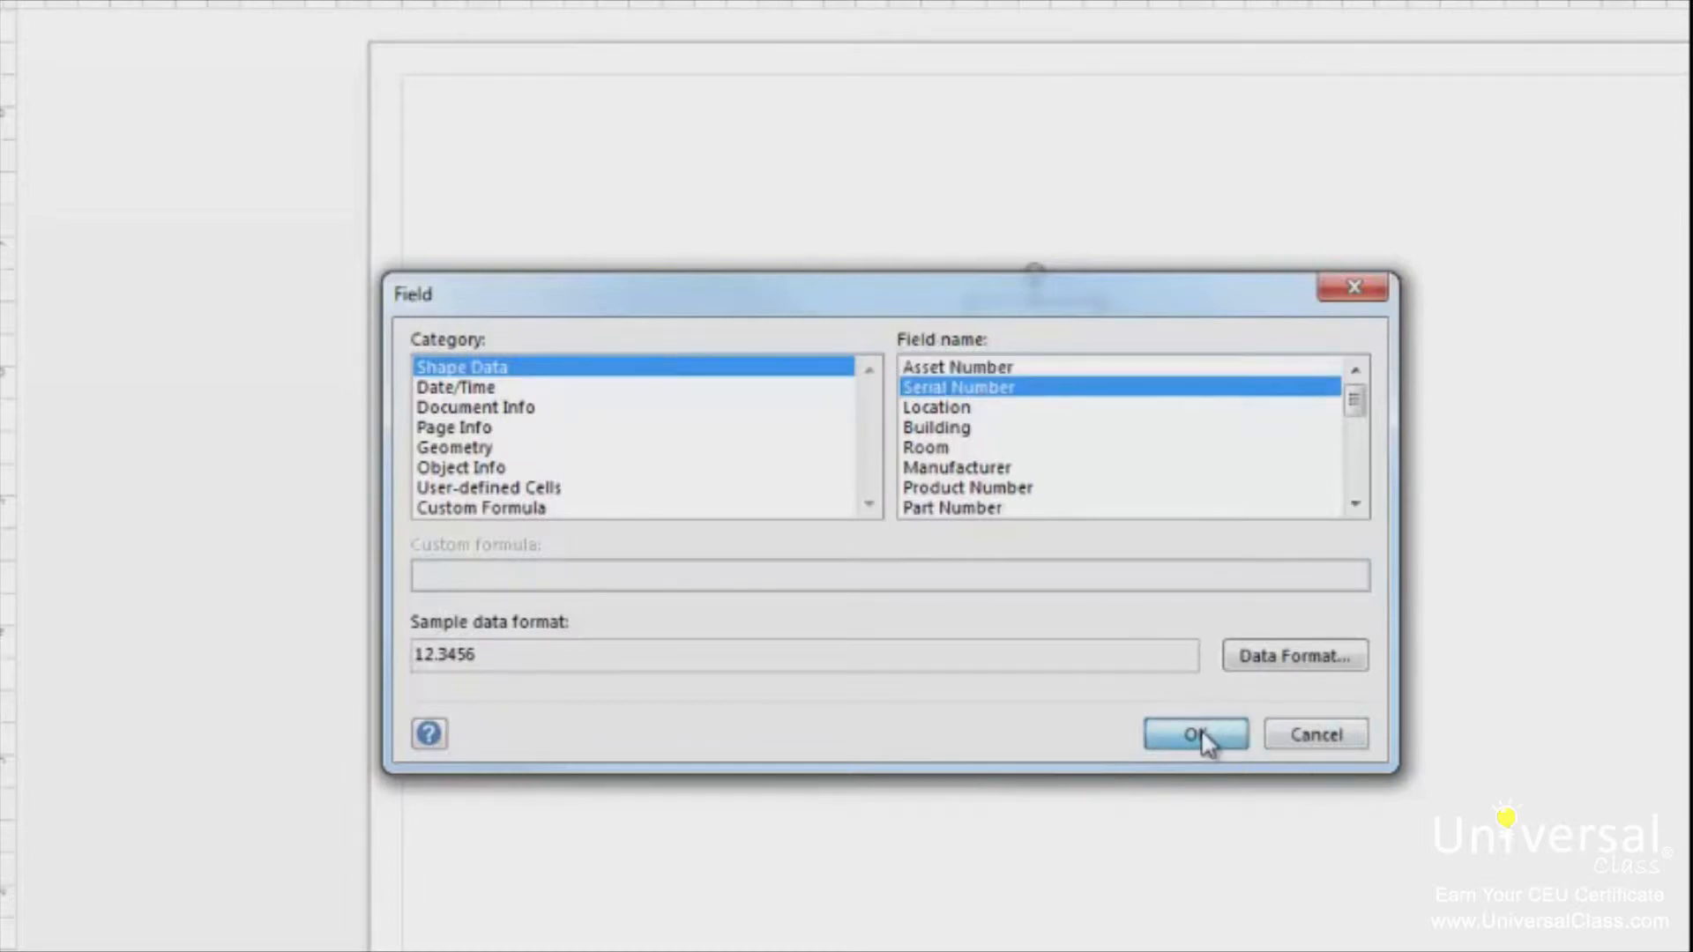
pyautogui.click(1194, 734)
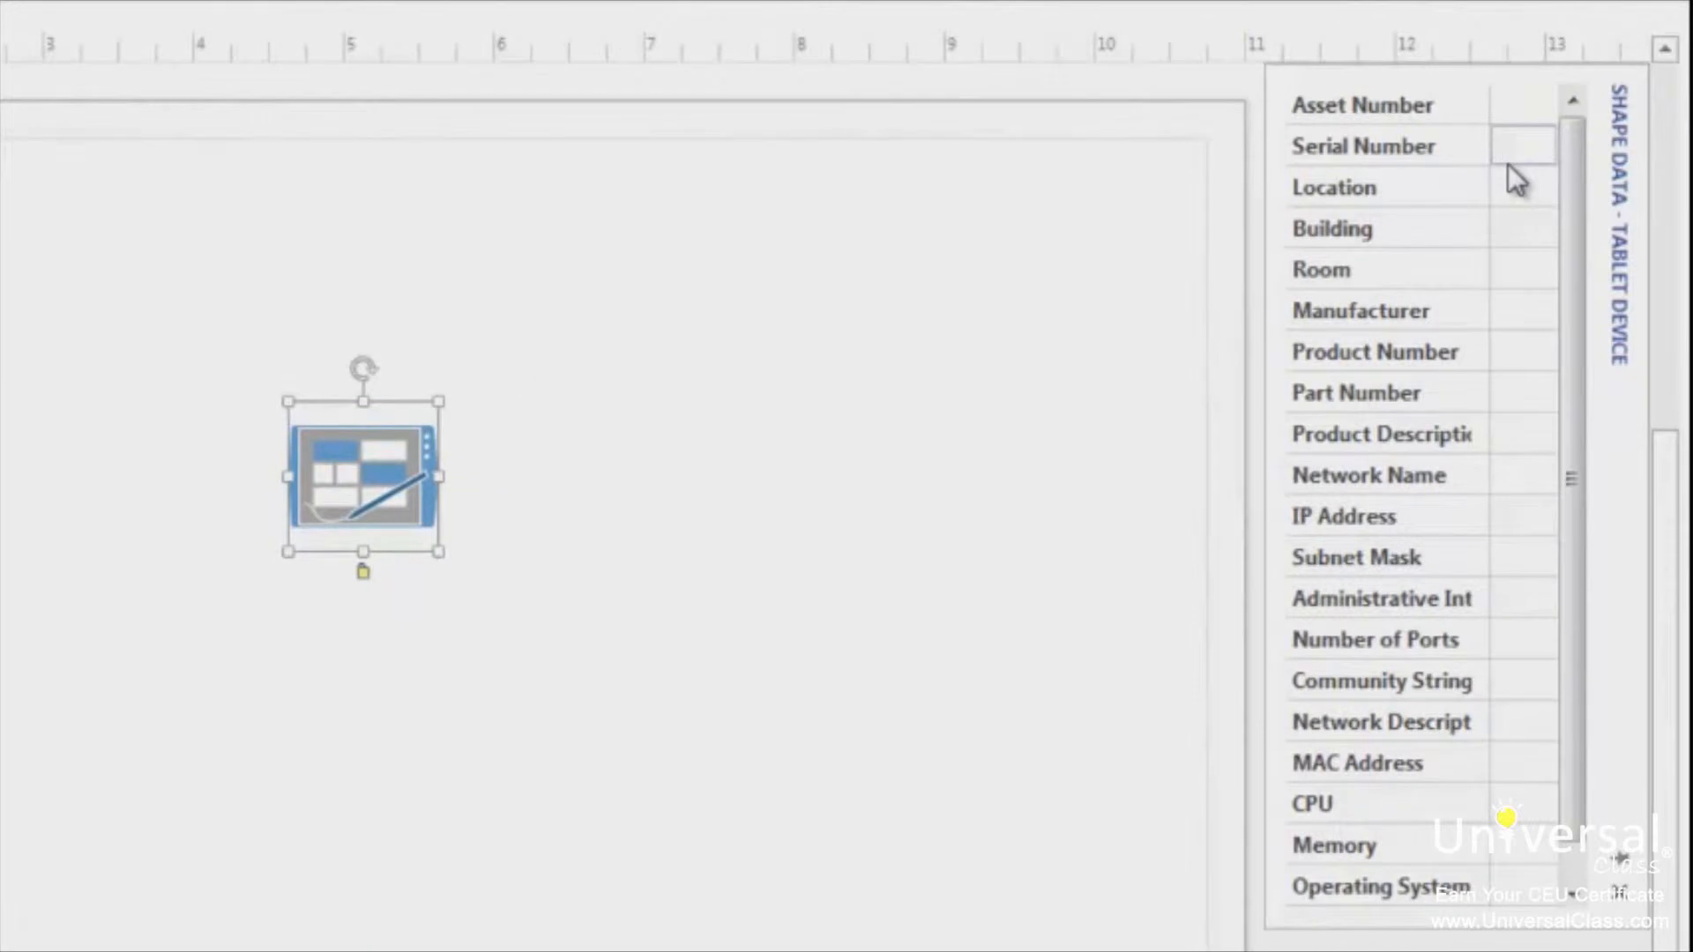
# Set the tablet's Serial Number to 12345 so it shows as the label.
pyautogui.write('1234')
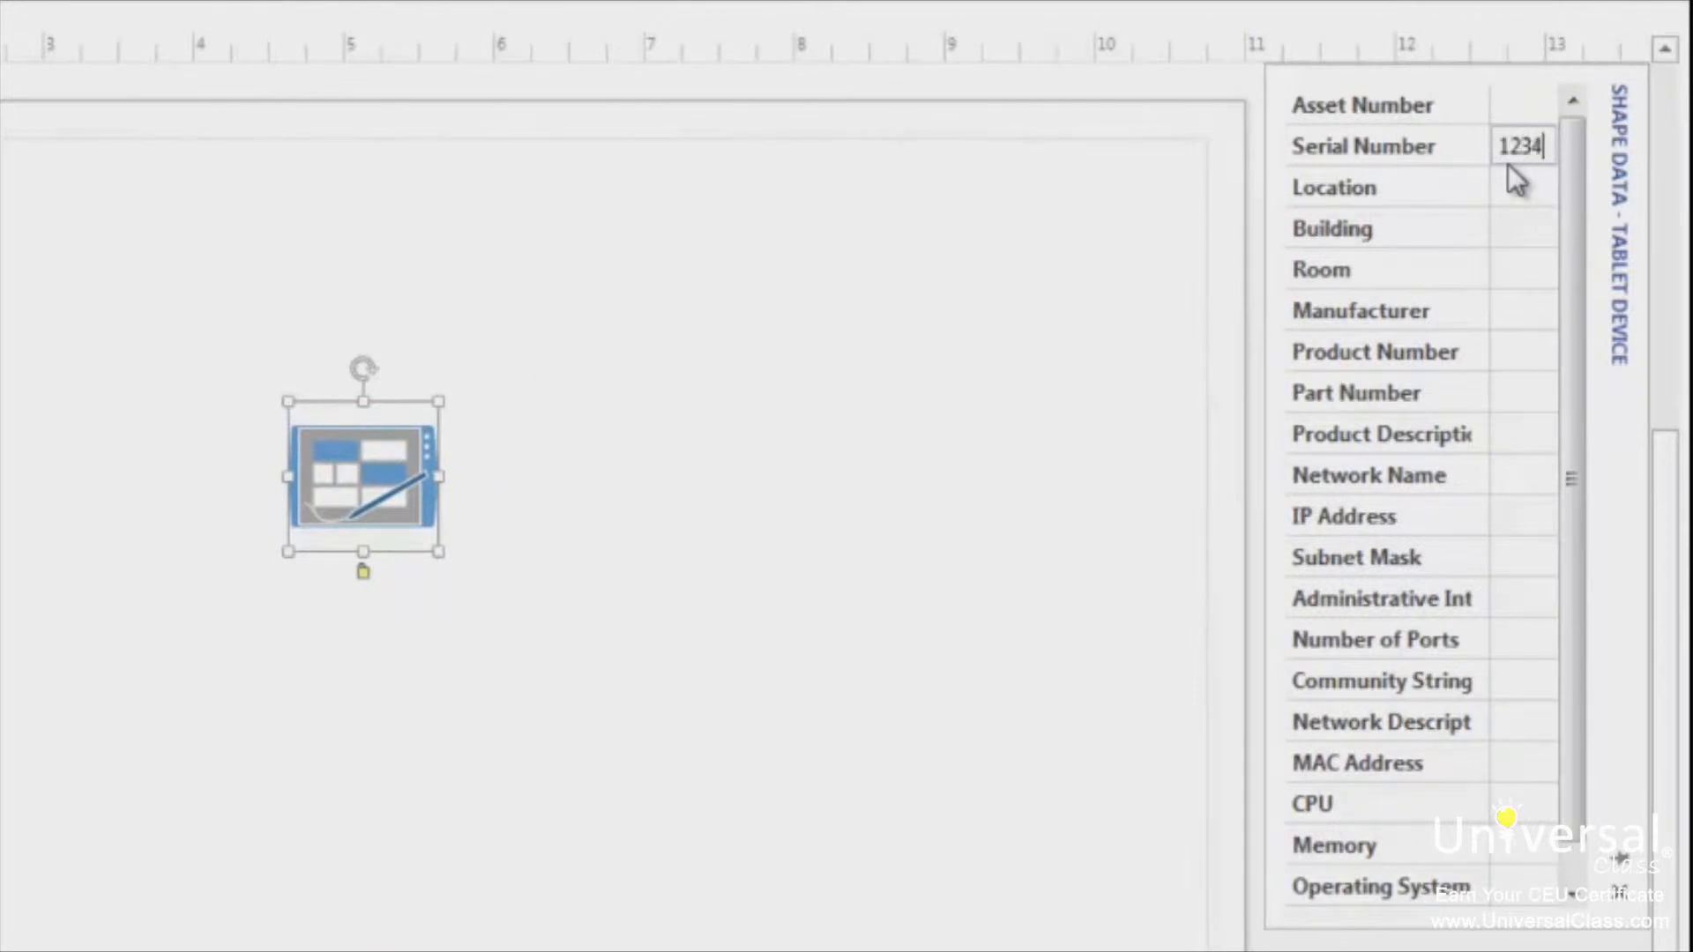
pyautogui.write('5')
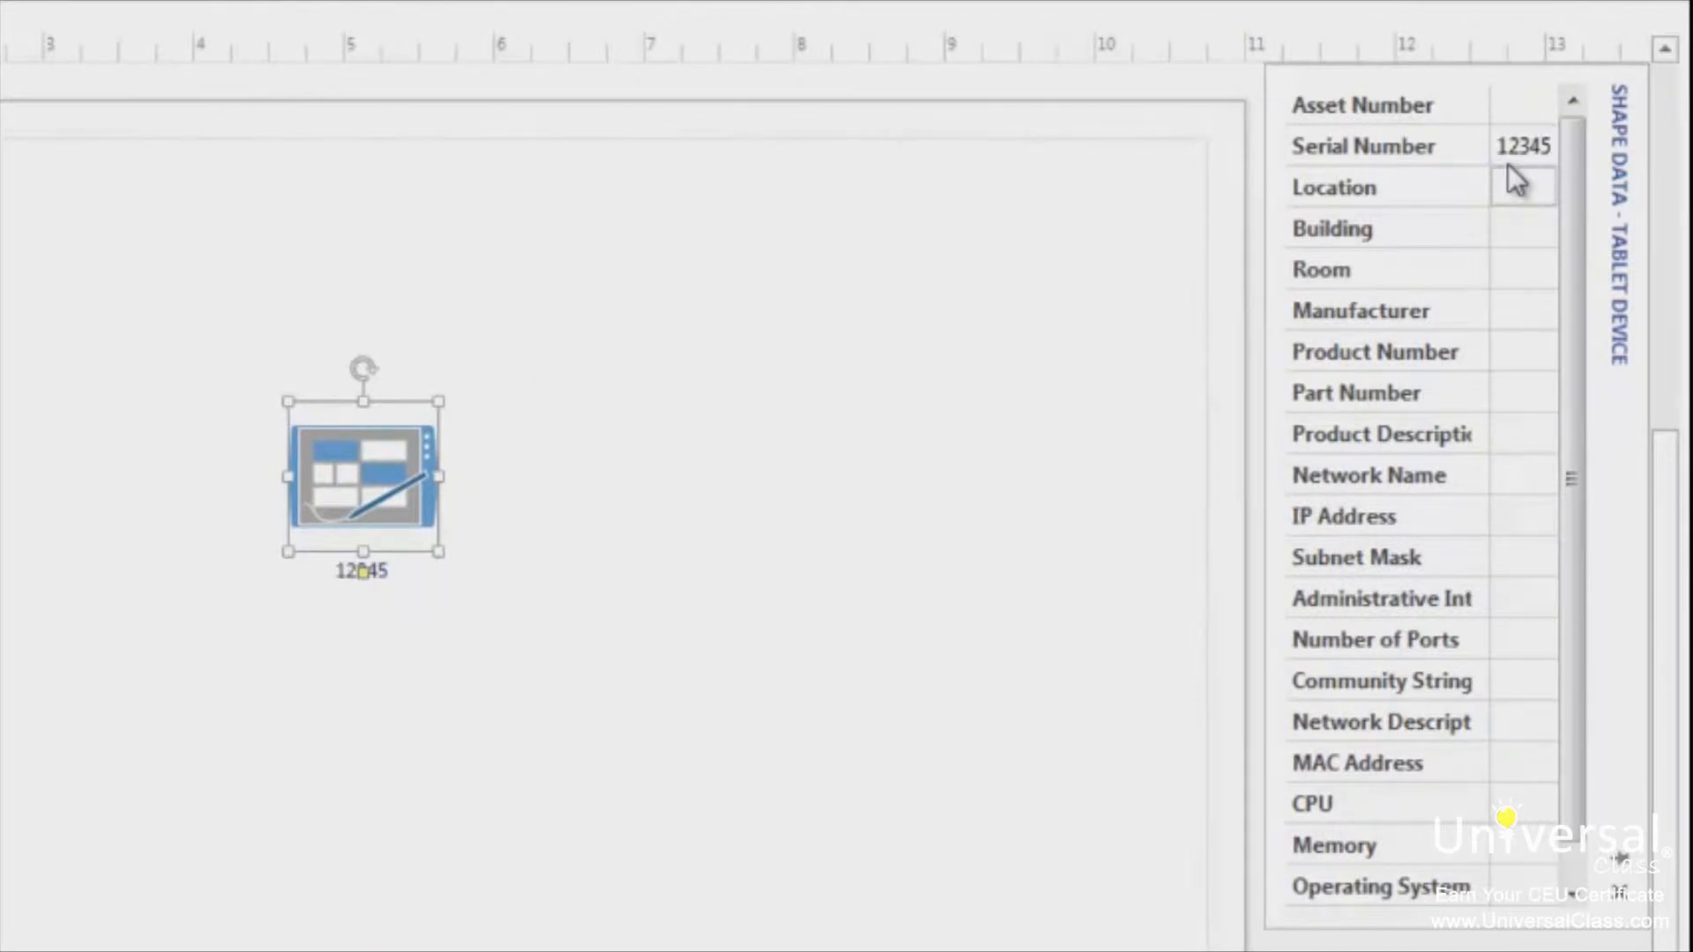
pyautogui.click(1522, 185)
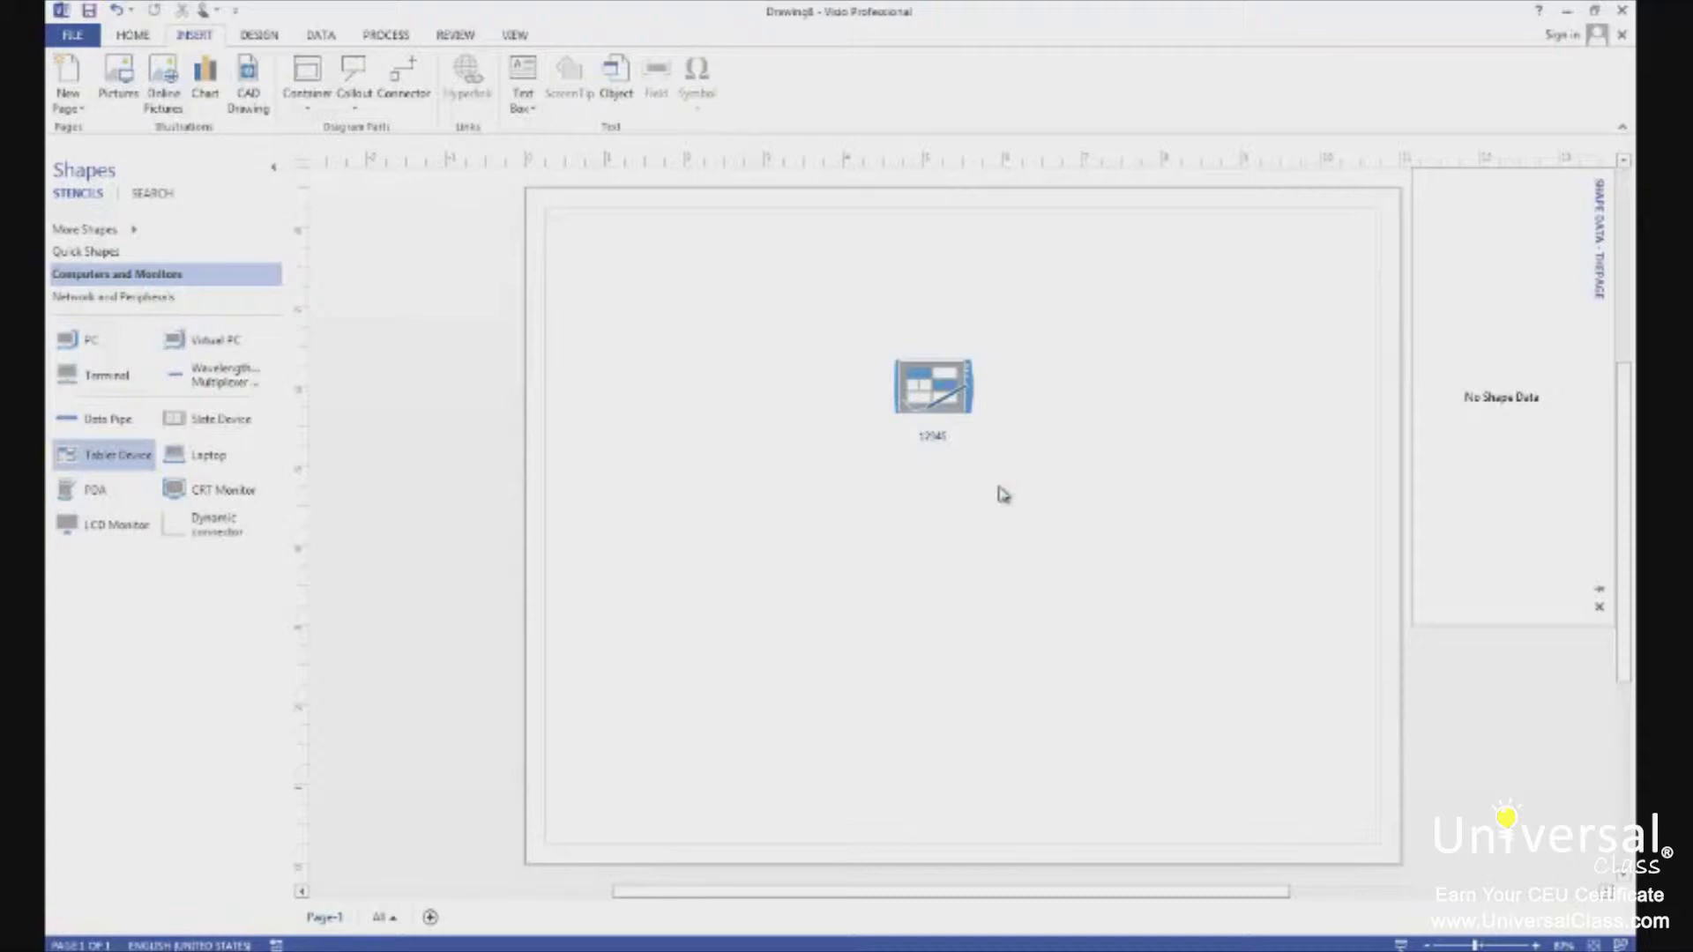
# Create a new drawing from the Program Structure template in the Flowchart category.
pyautogui.click(71, 35)
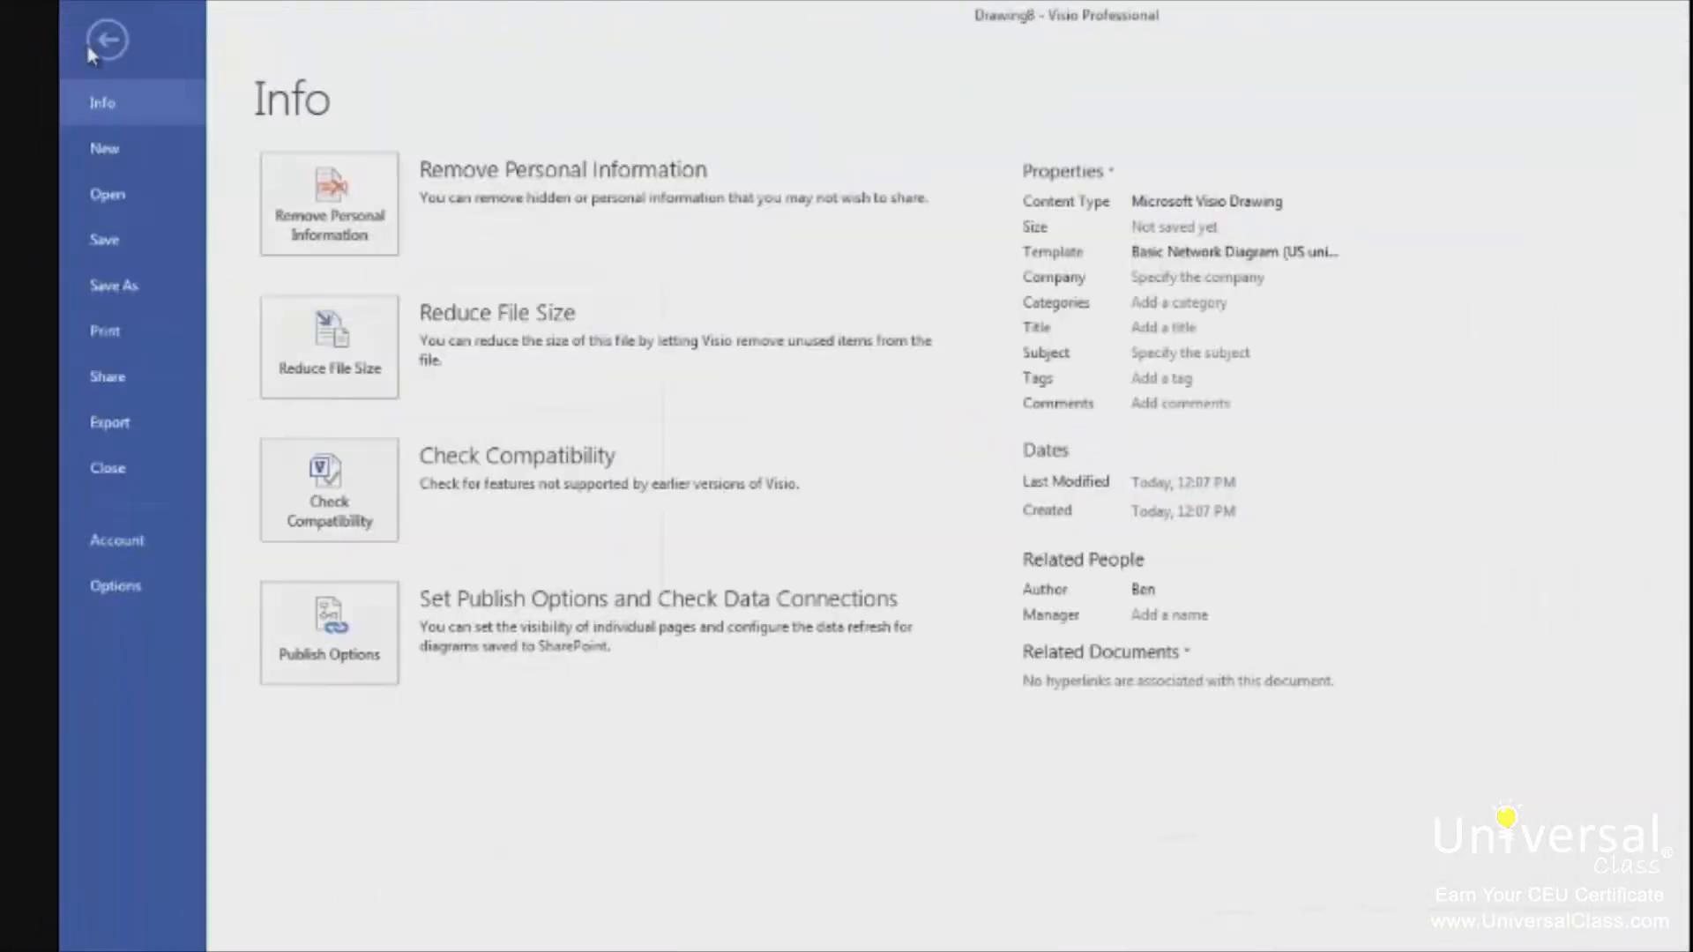
pyautogui.moveTo(146, 159)
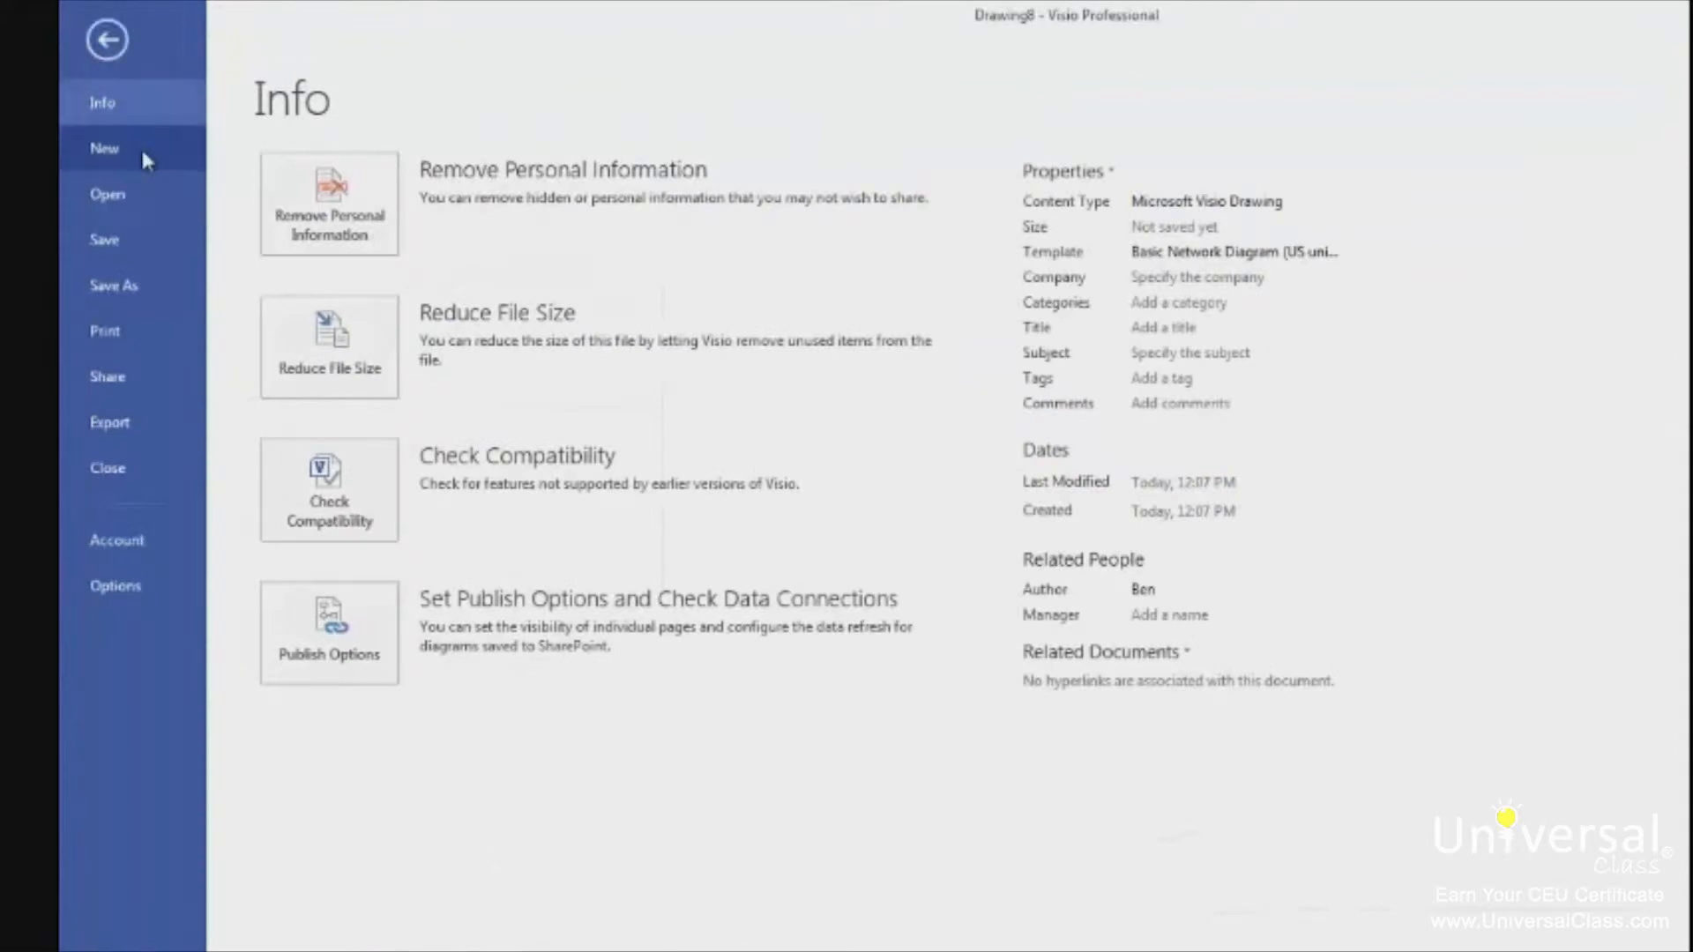
pyautogui.click(104, 149)
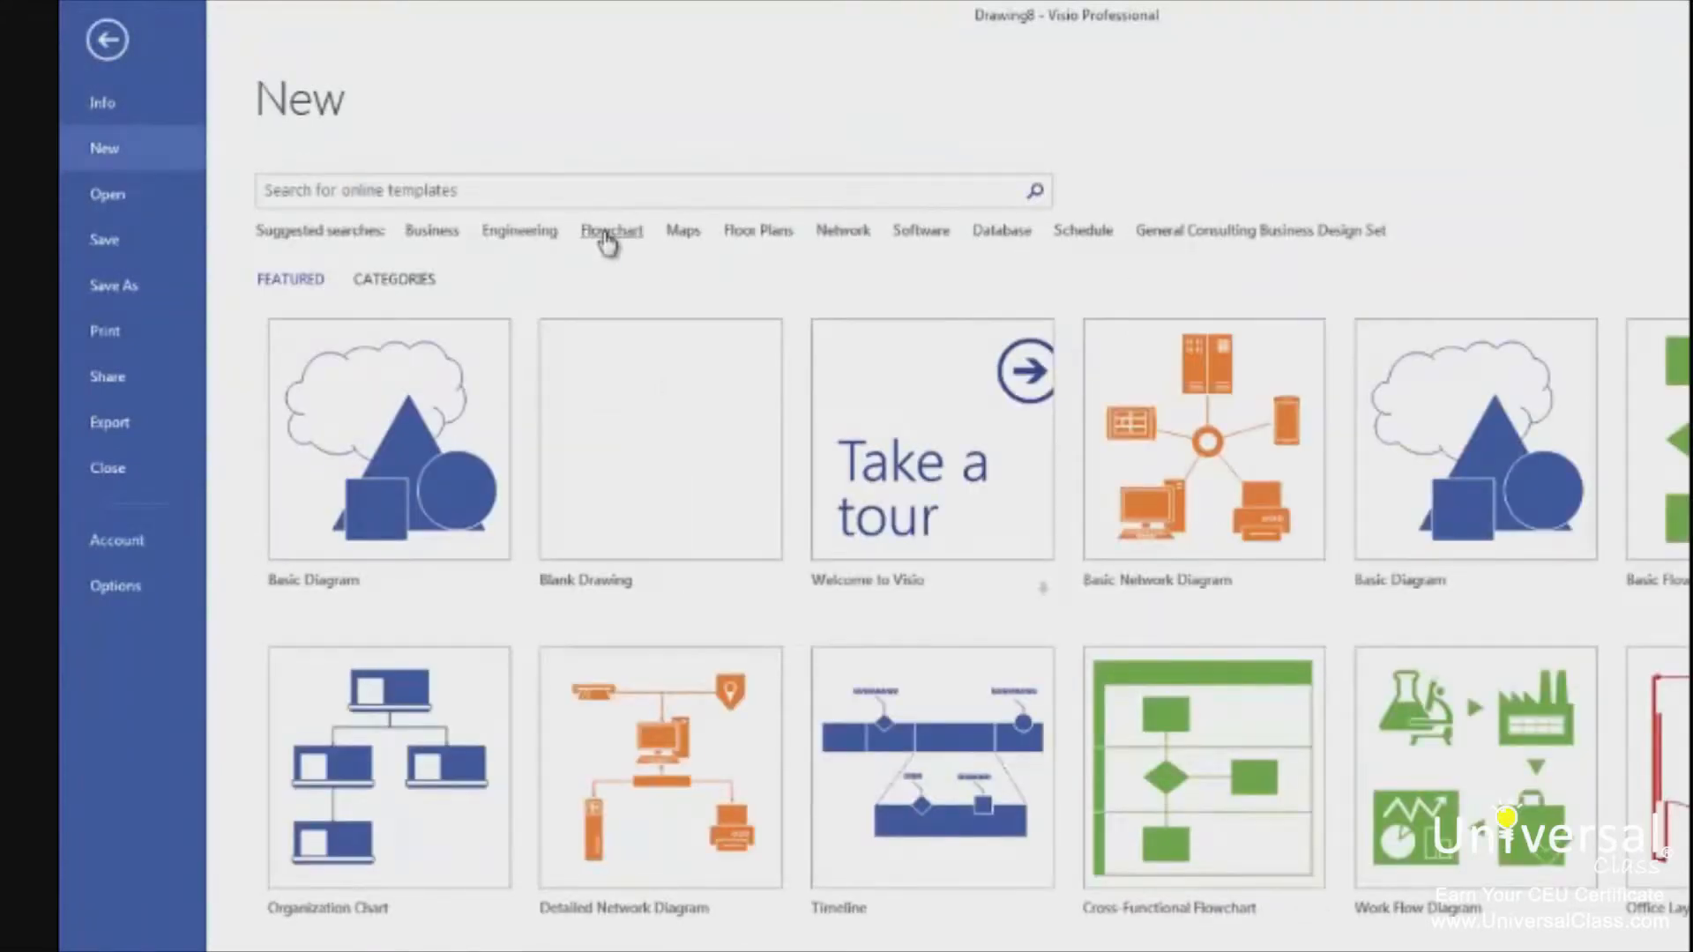
pyautogui.click(612, 229)
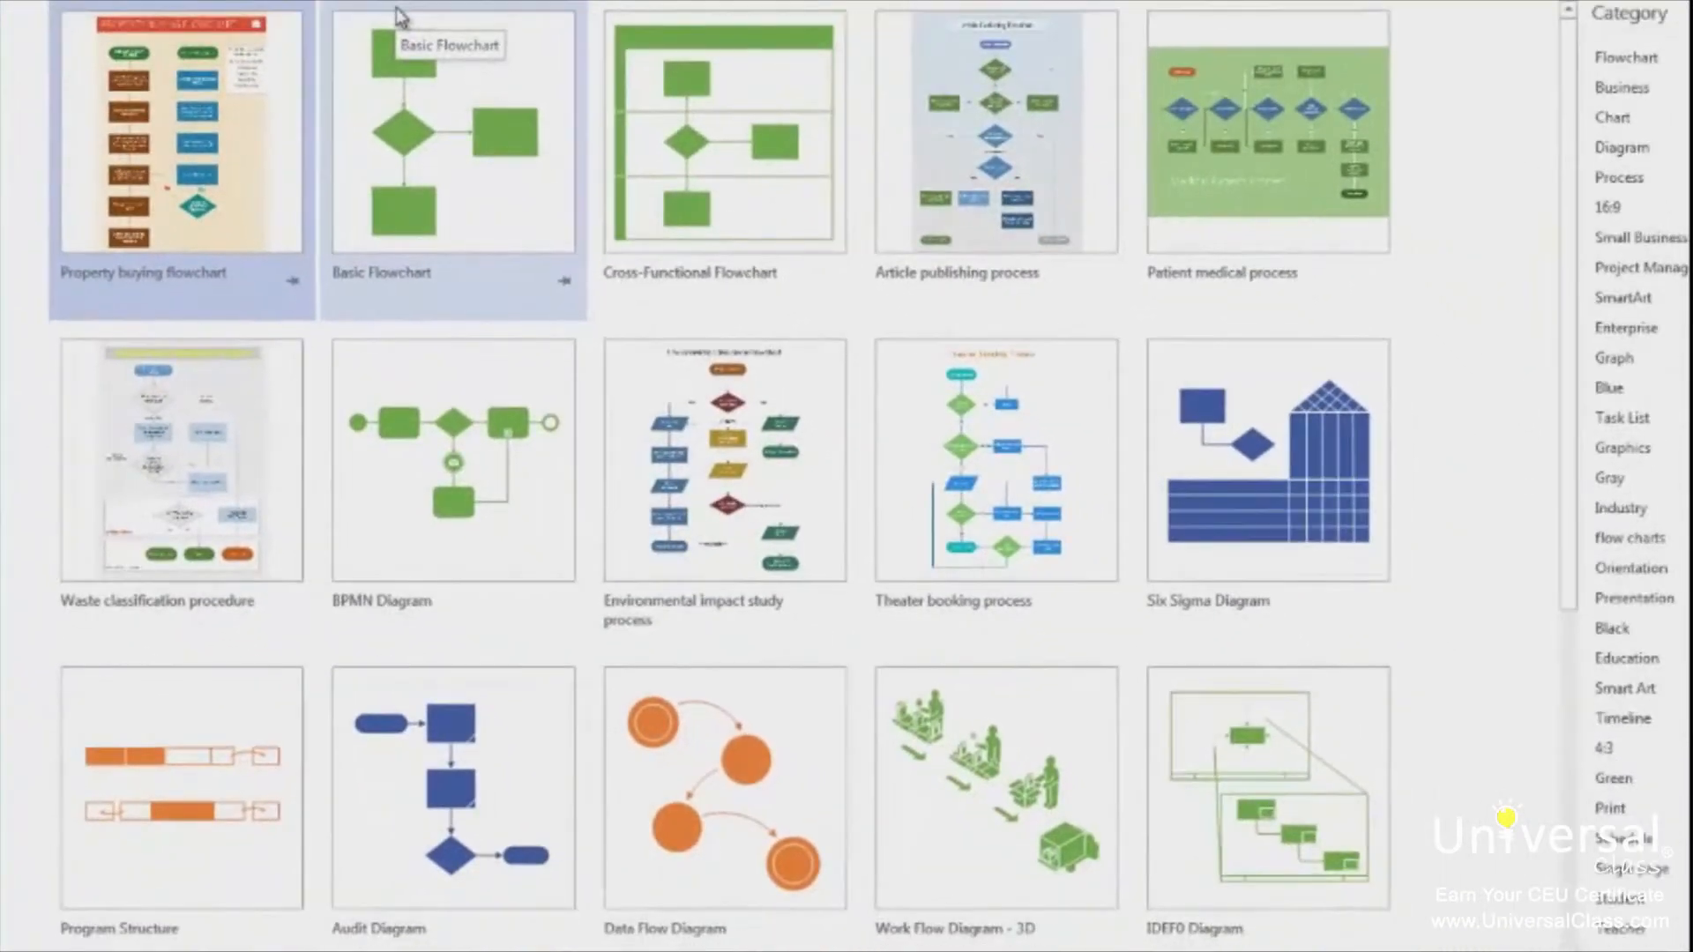
pyautogui.click(180, 789)
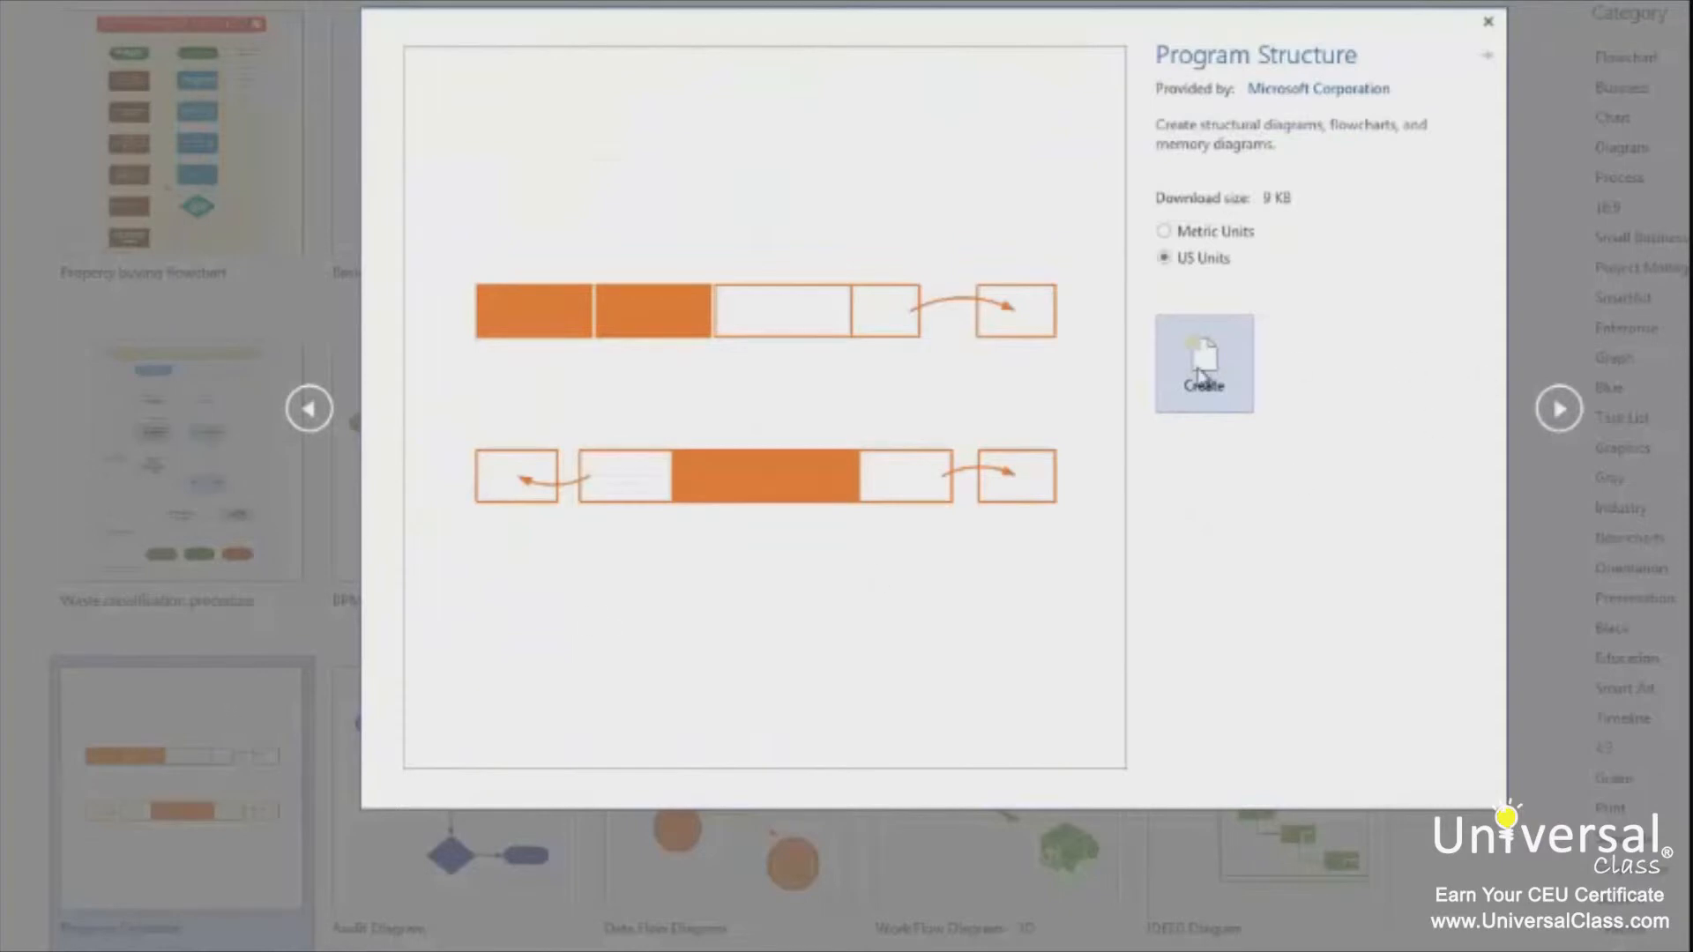
pyautogui.click(1203, 363)
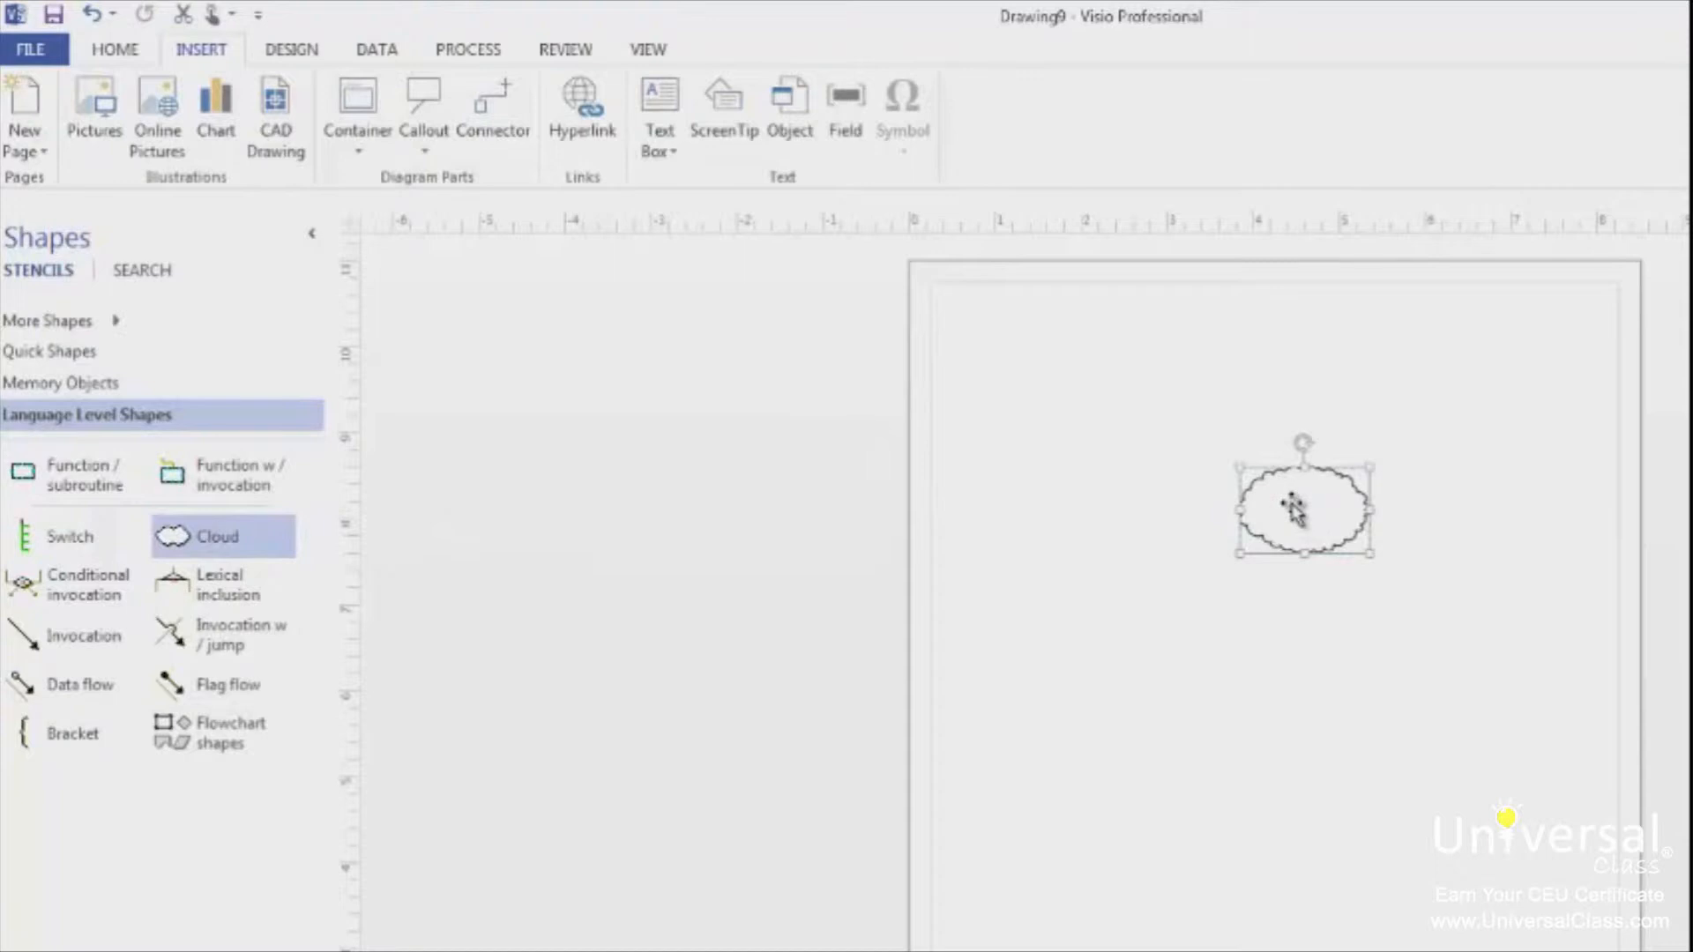
pyautogui.moveTo(1302, 487)
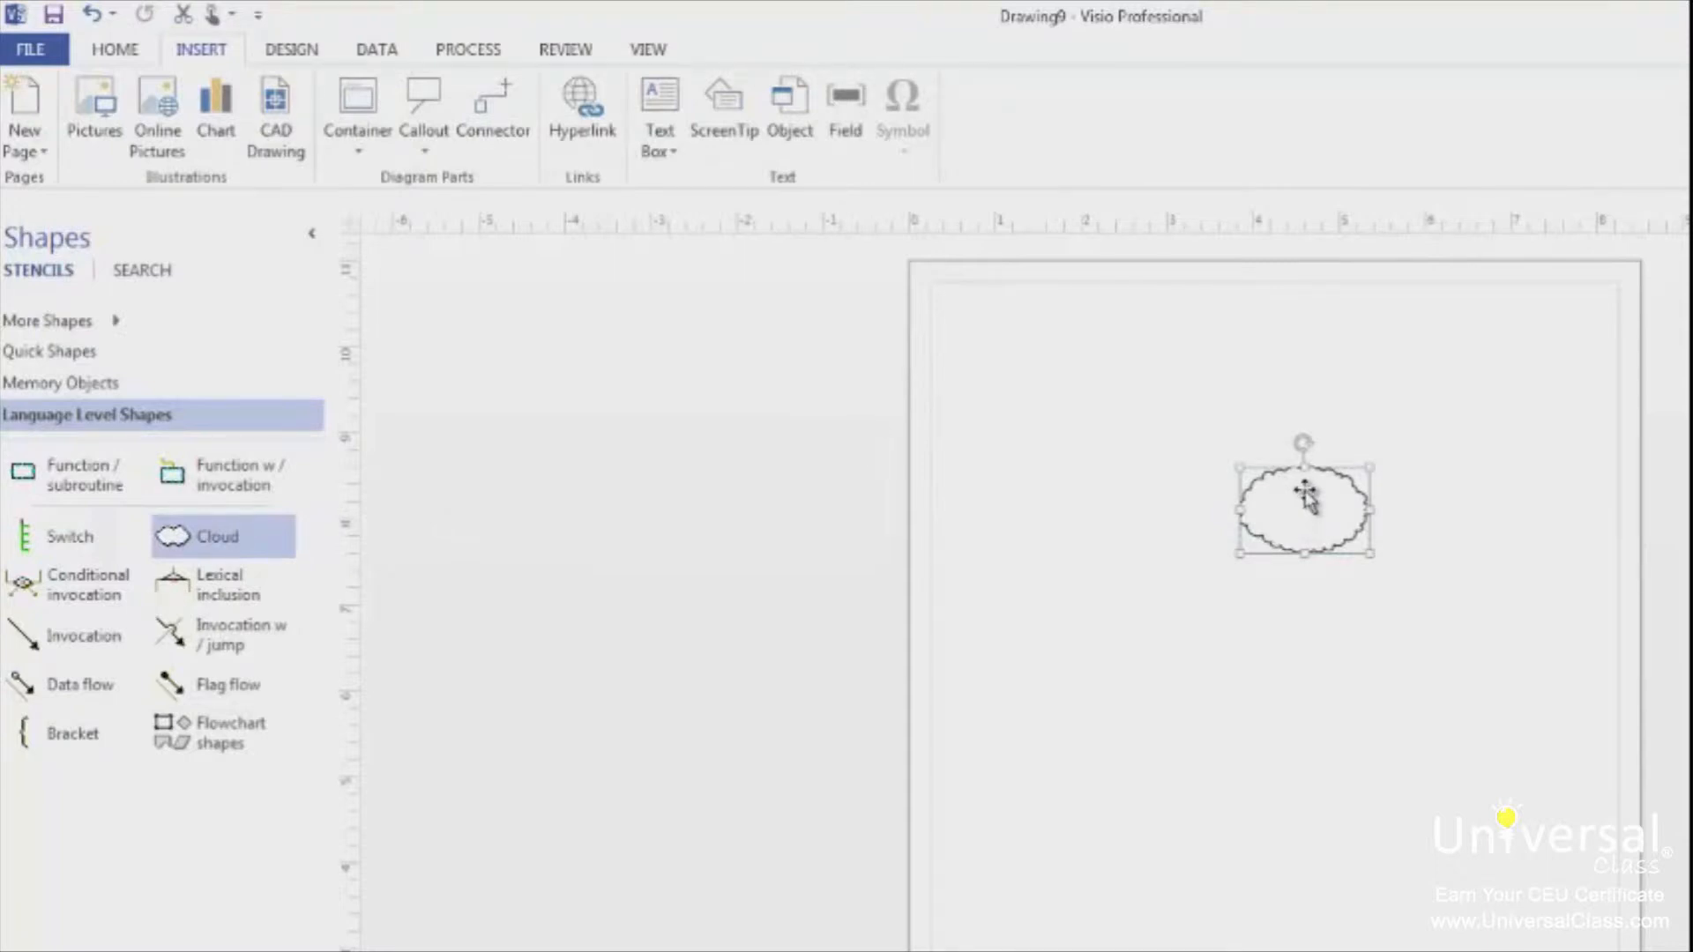
pyautogui.moveTo(291, 503)
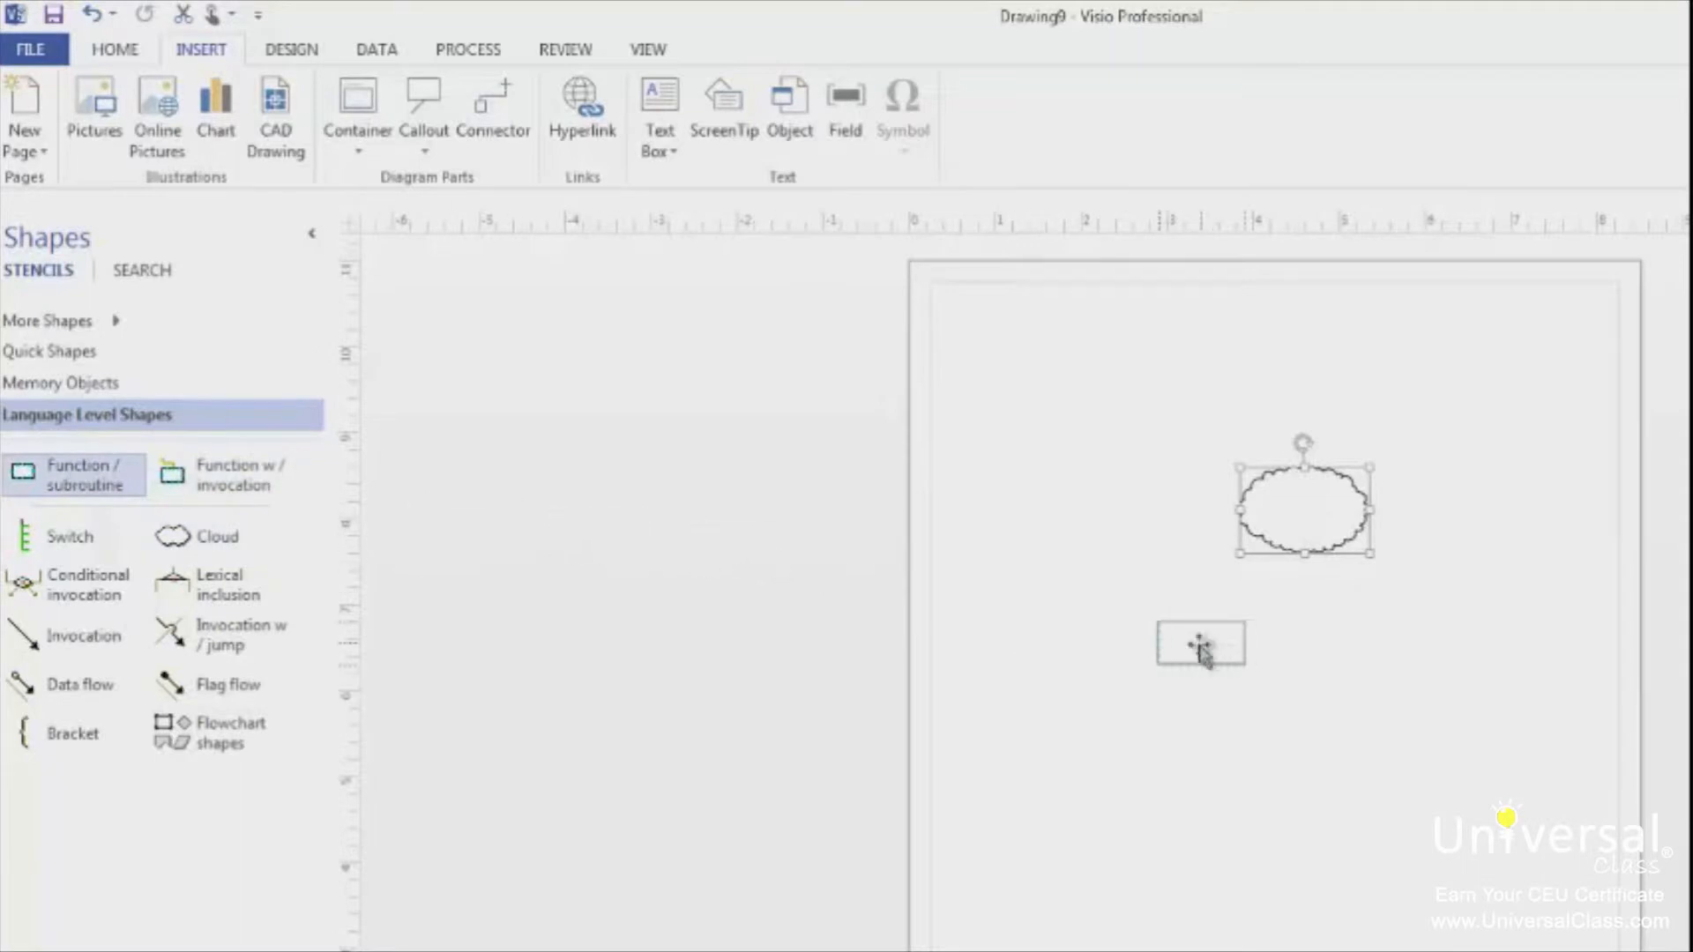
# Place a Function / subroutine shape on the page below the cloud.
pyautogui.click(1201, 644)
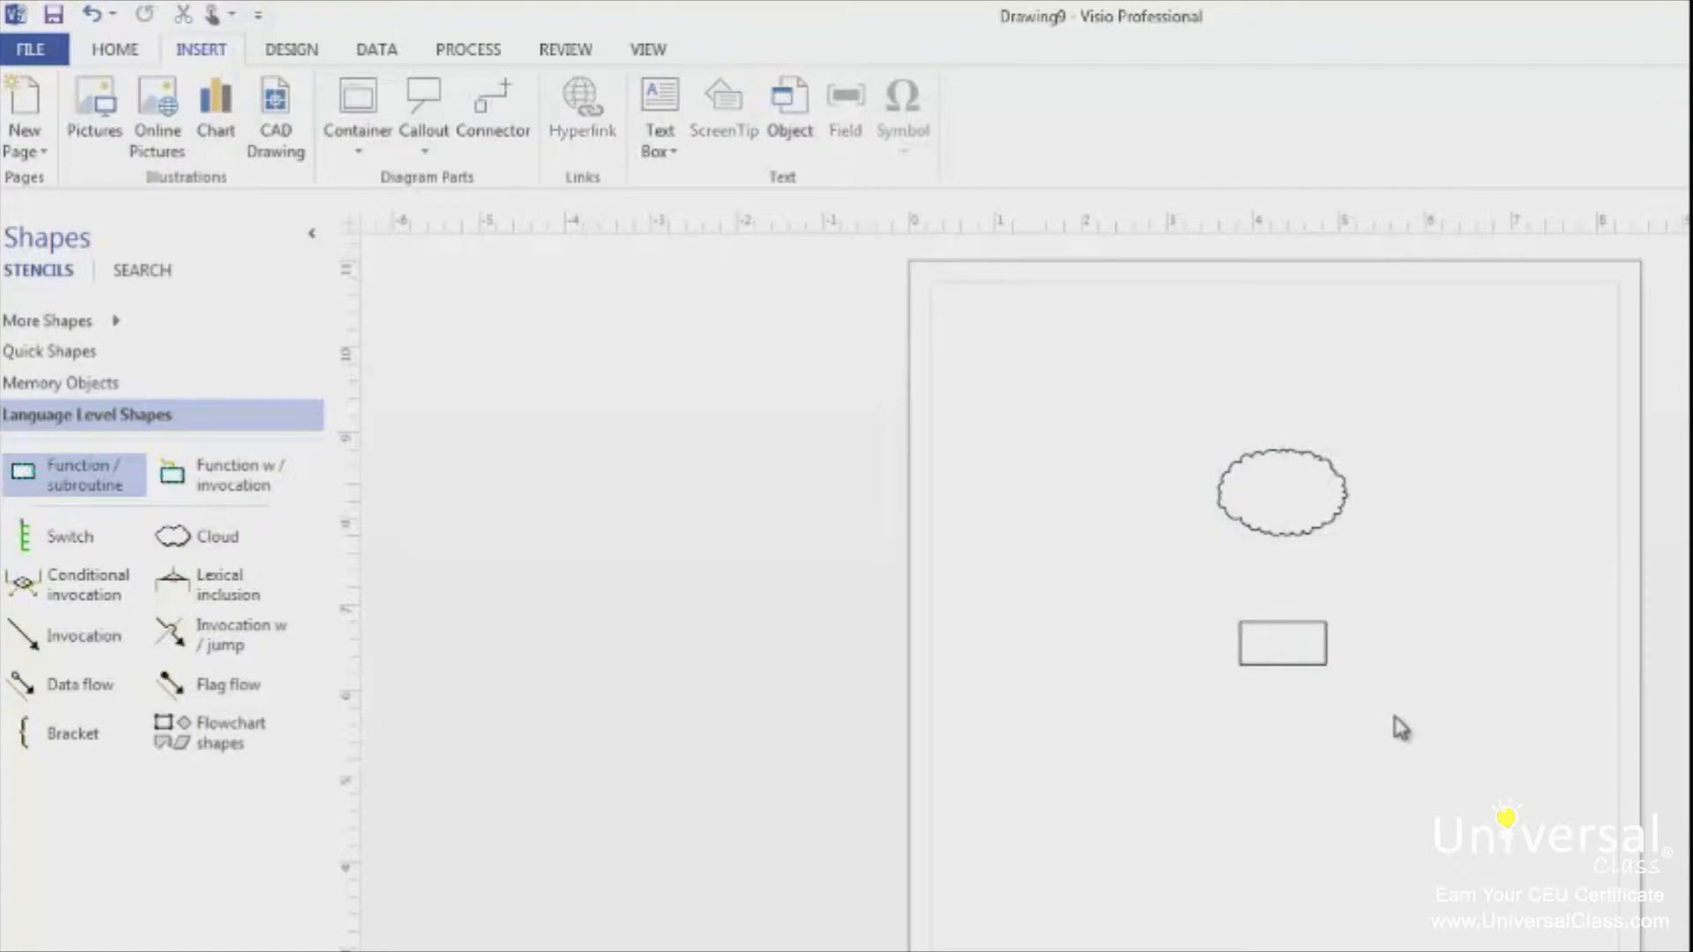
pyautogui.moveTo(1224, 801)
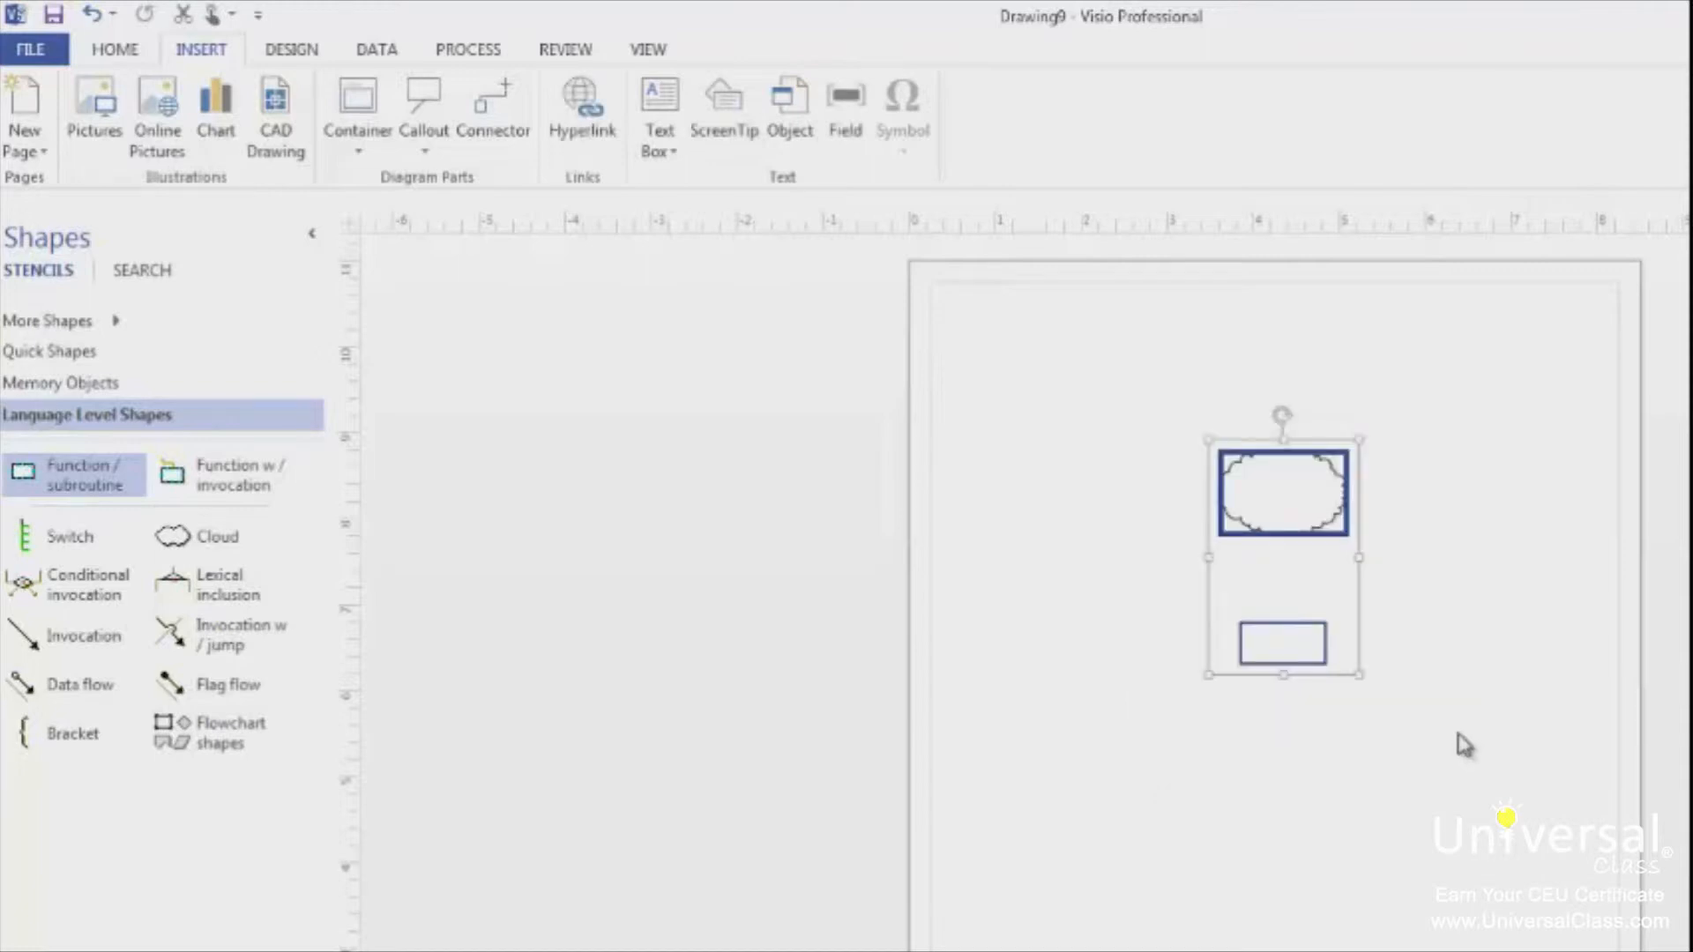
pyautogui.moveTo(1339, 686)
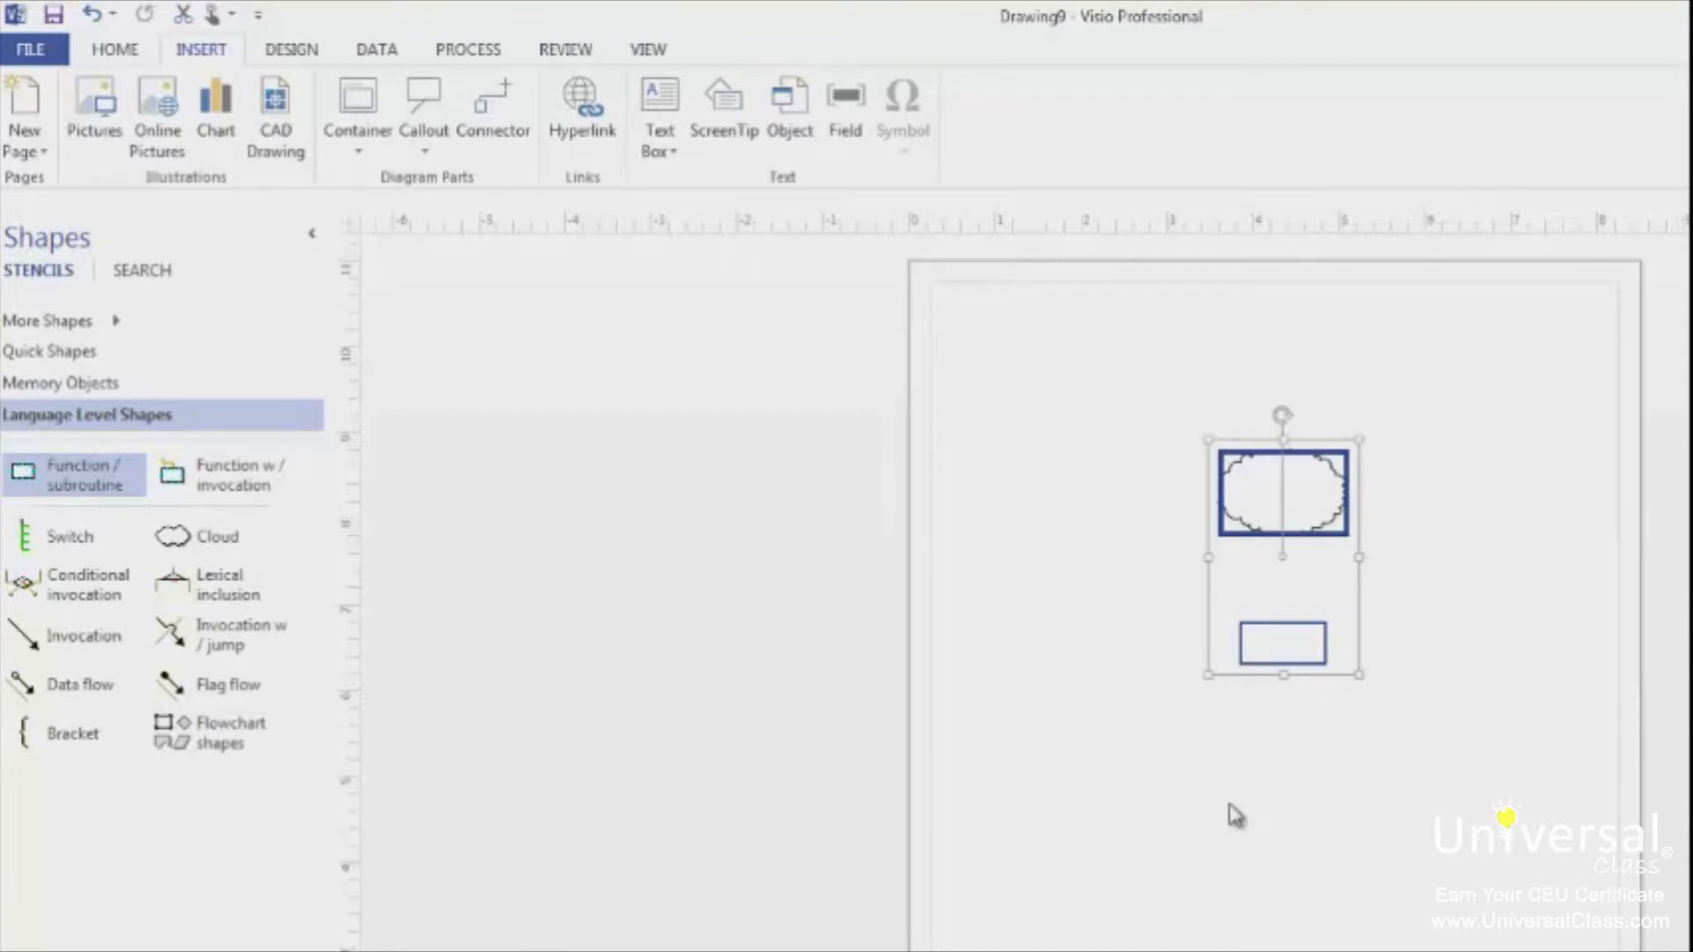
pyautogui.moveTo(1214, 815)
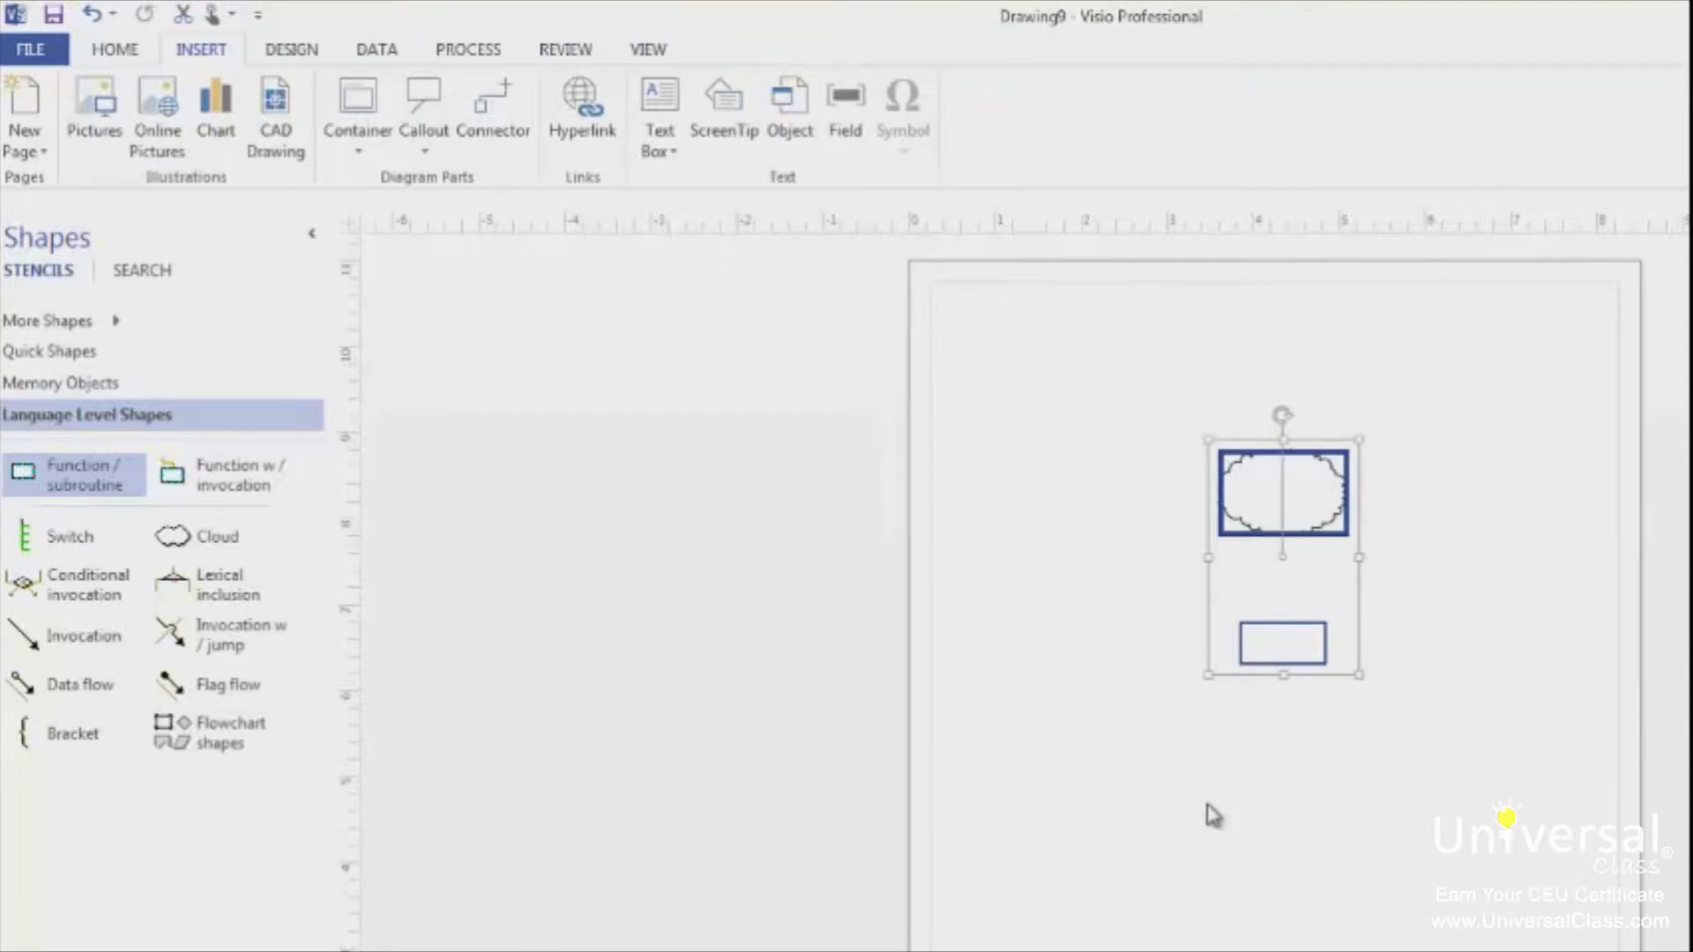
pyautogui.moveTo(87, 55)
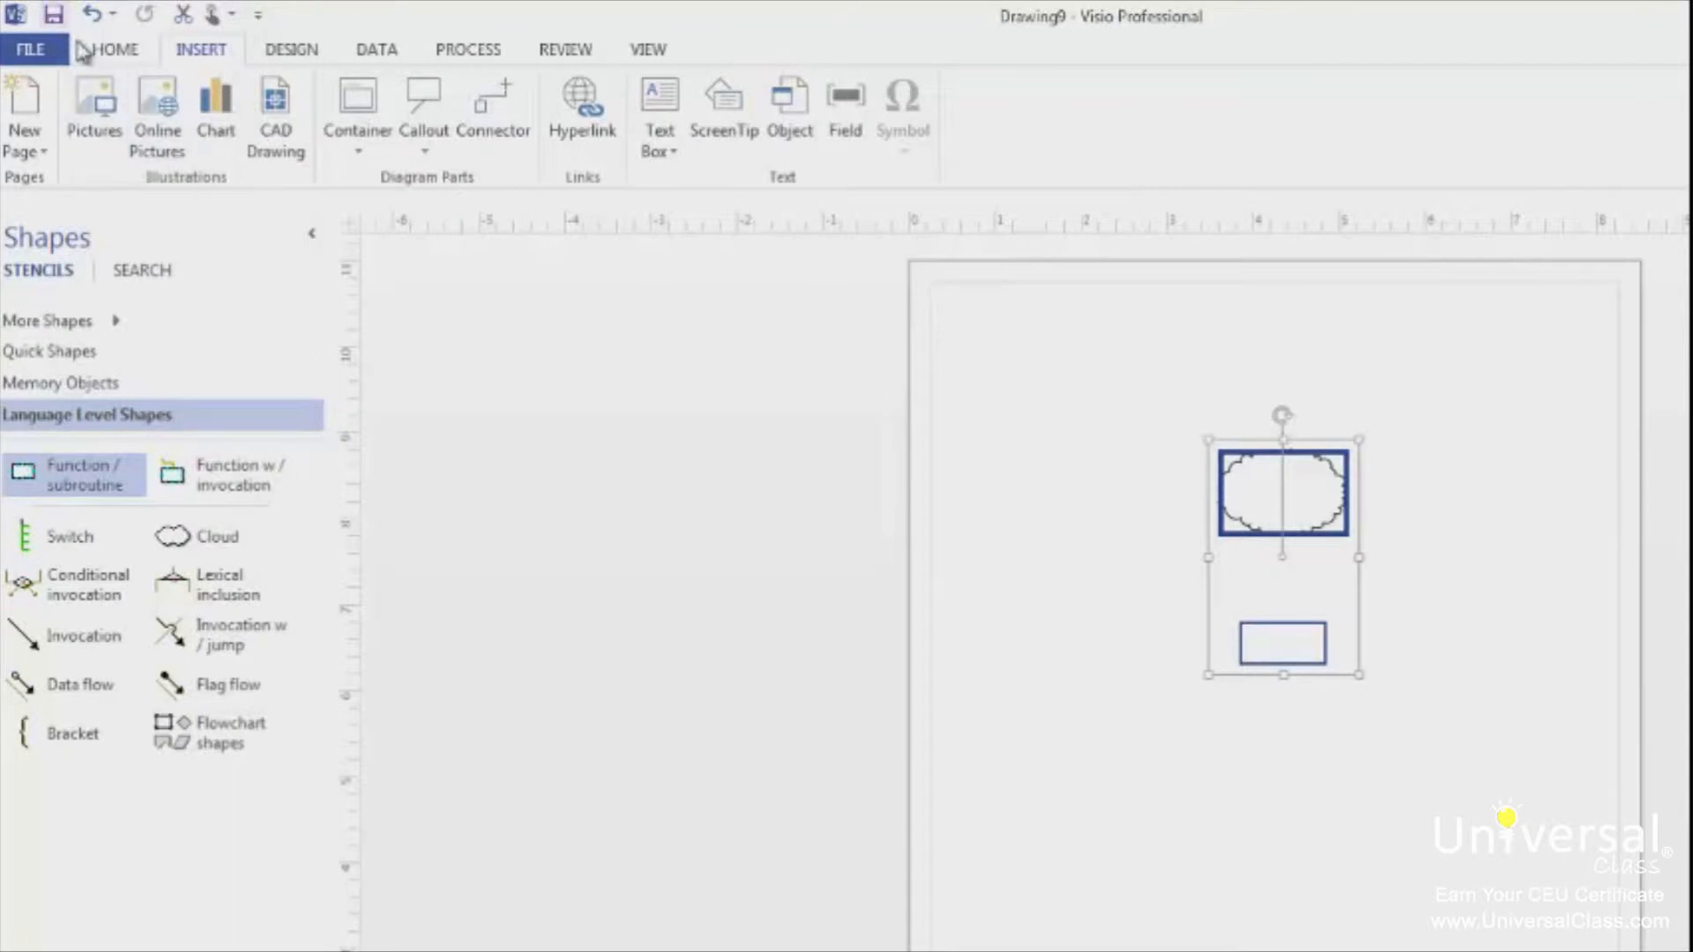
# Group the cloud and the rectangle beneath it into one object.
pyautogui.click(115, 49)
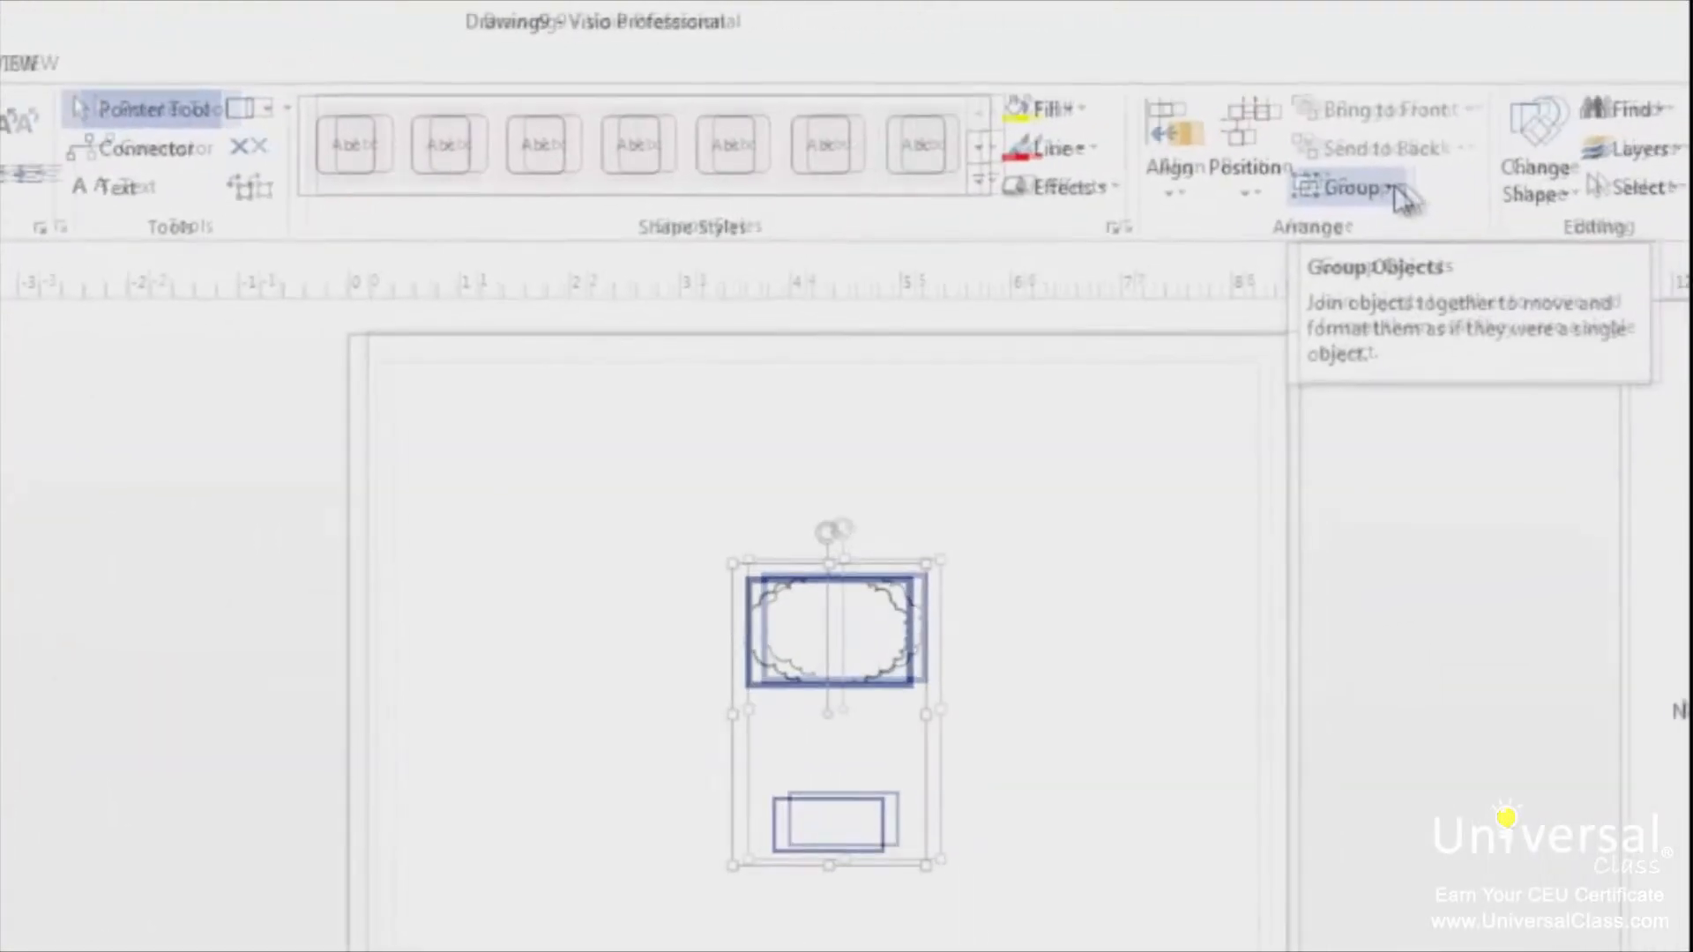
pyautogui.click(1391, 187)
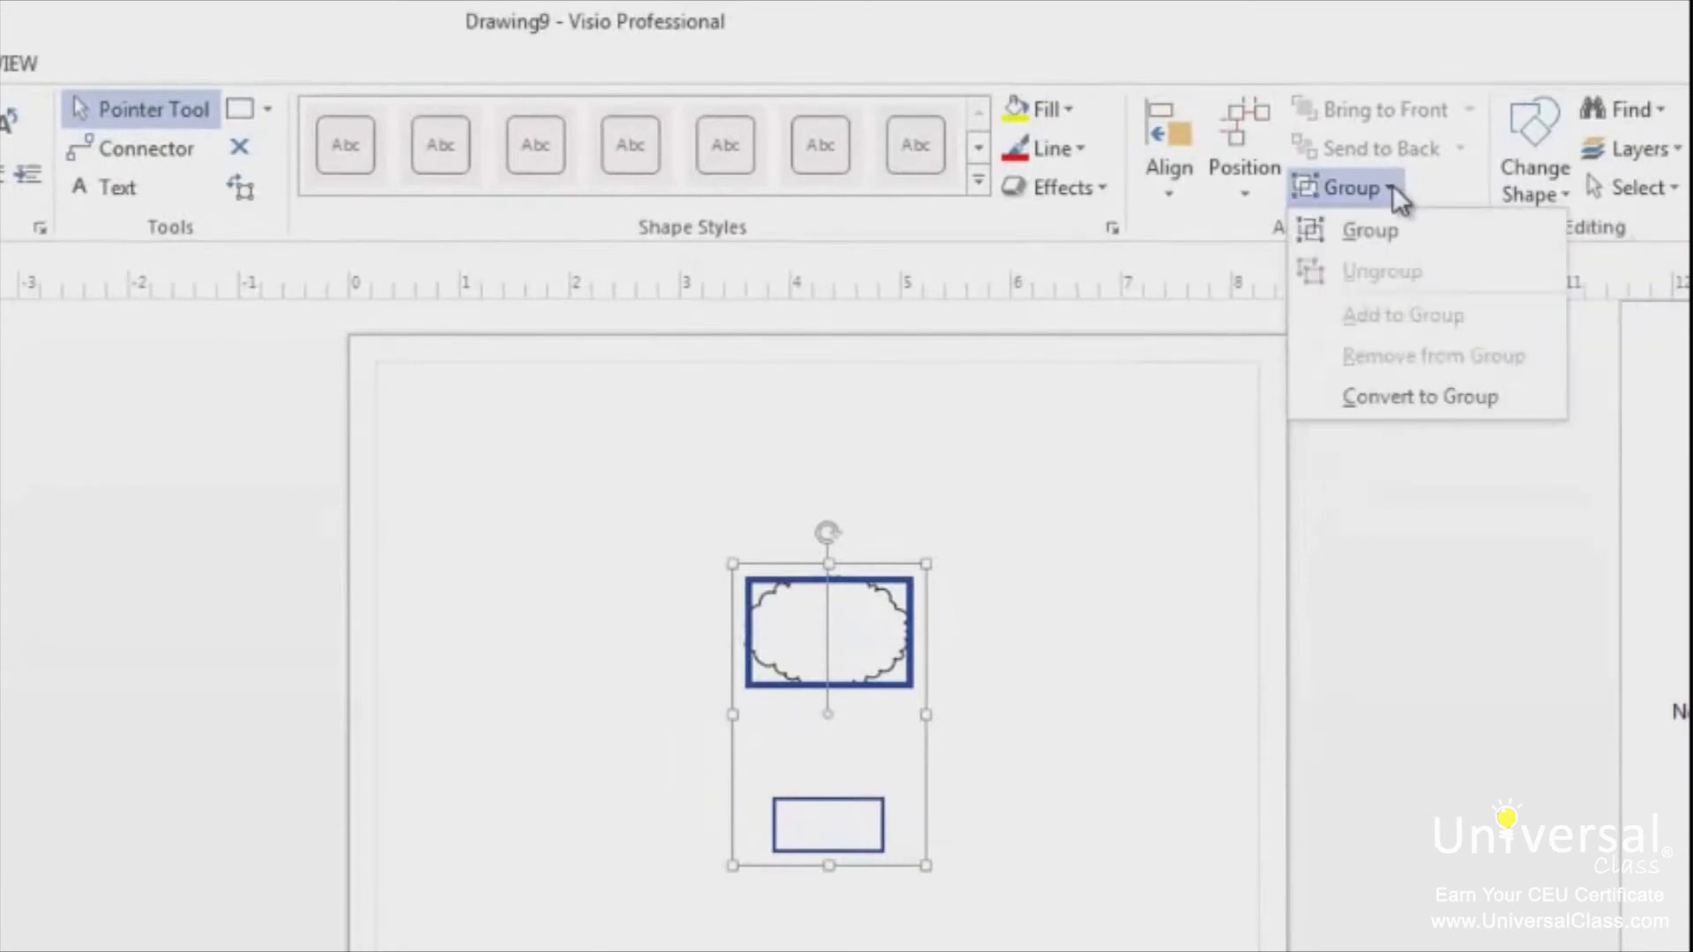
pyautogui.moveTo(1394, 234)
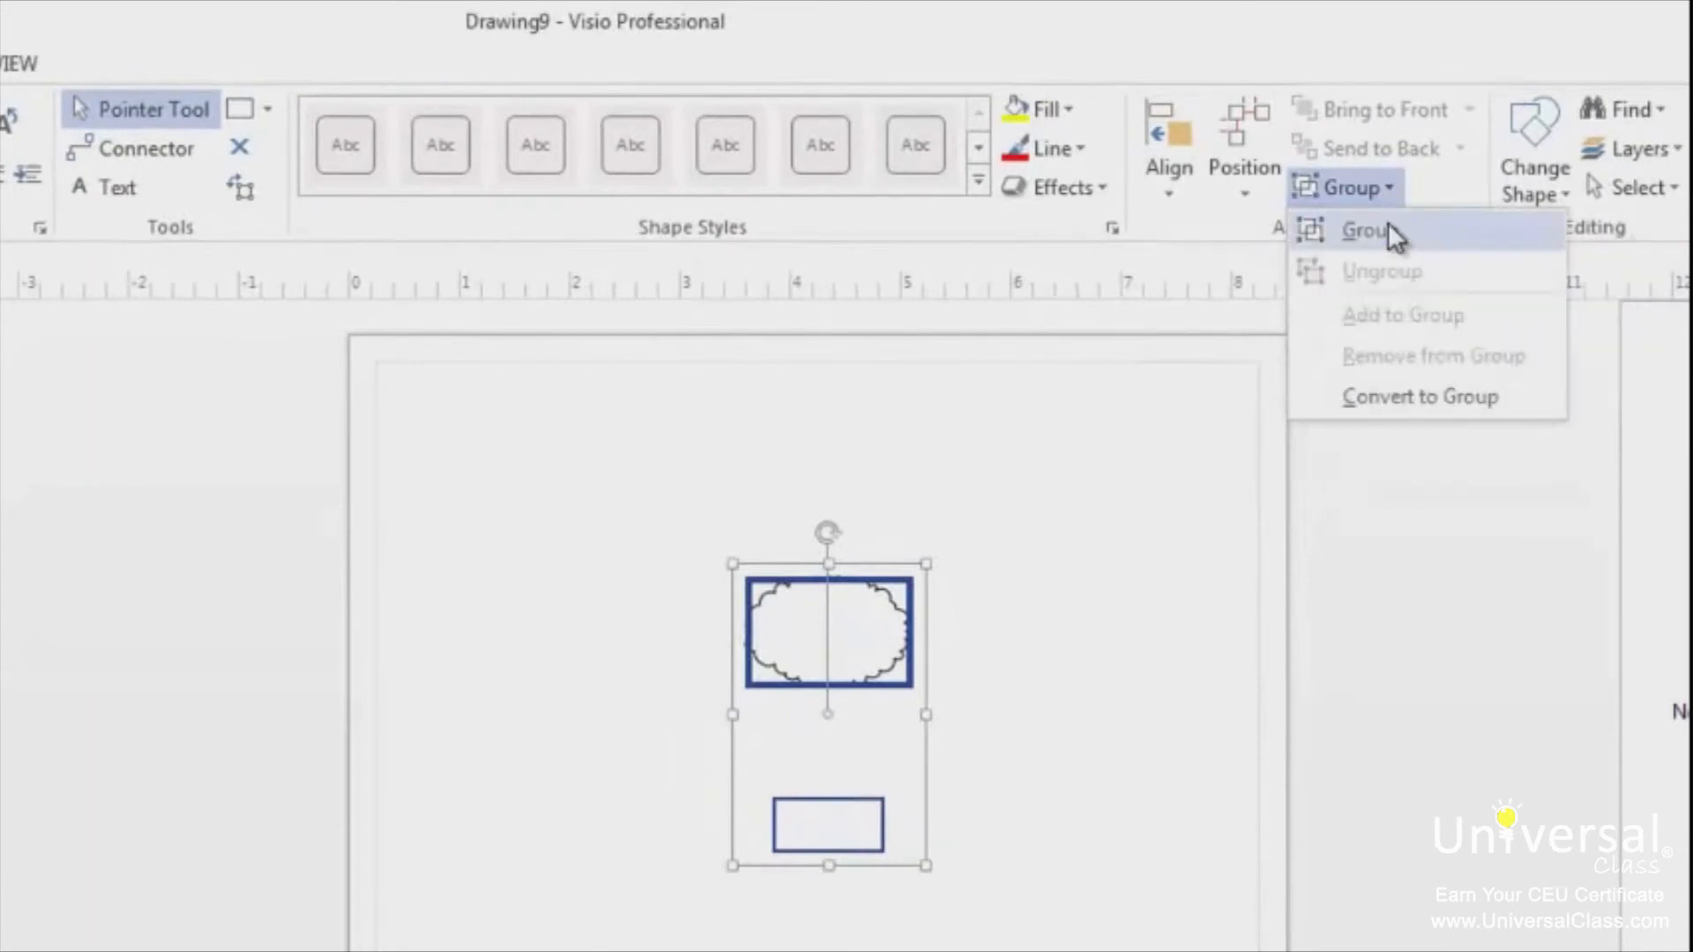
pyautogui.click(1369, 229)
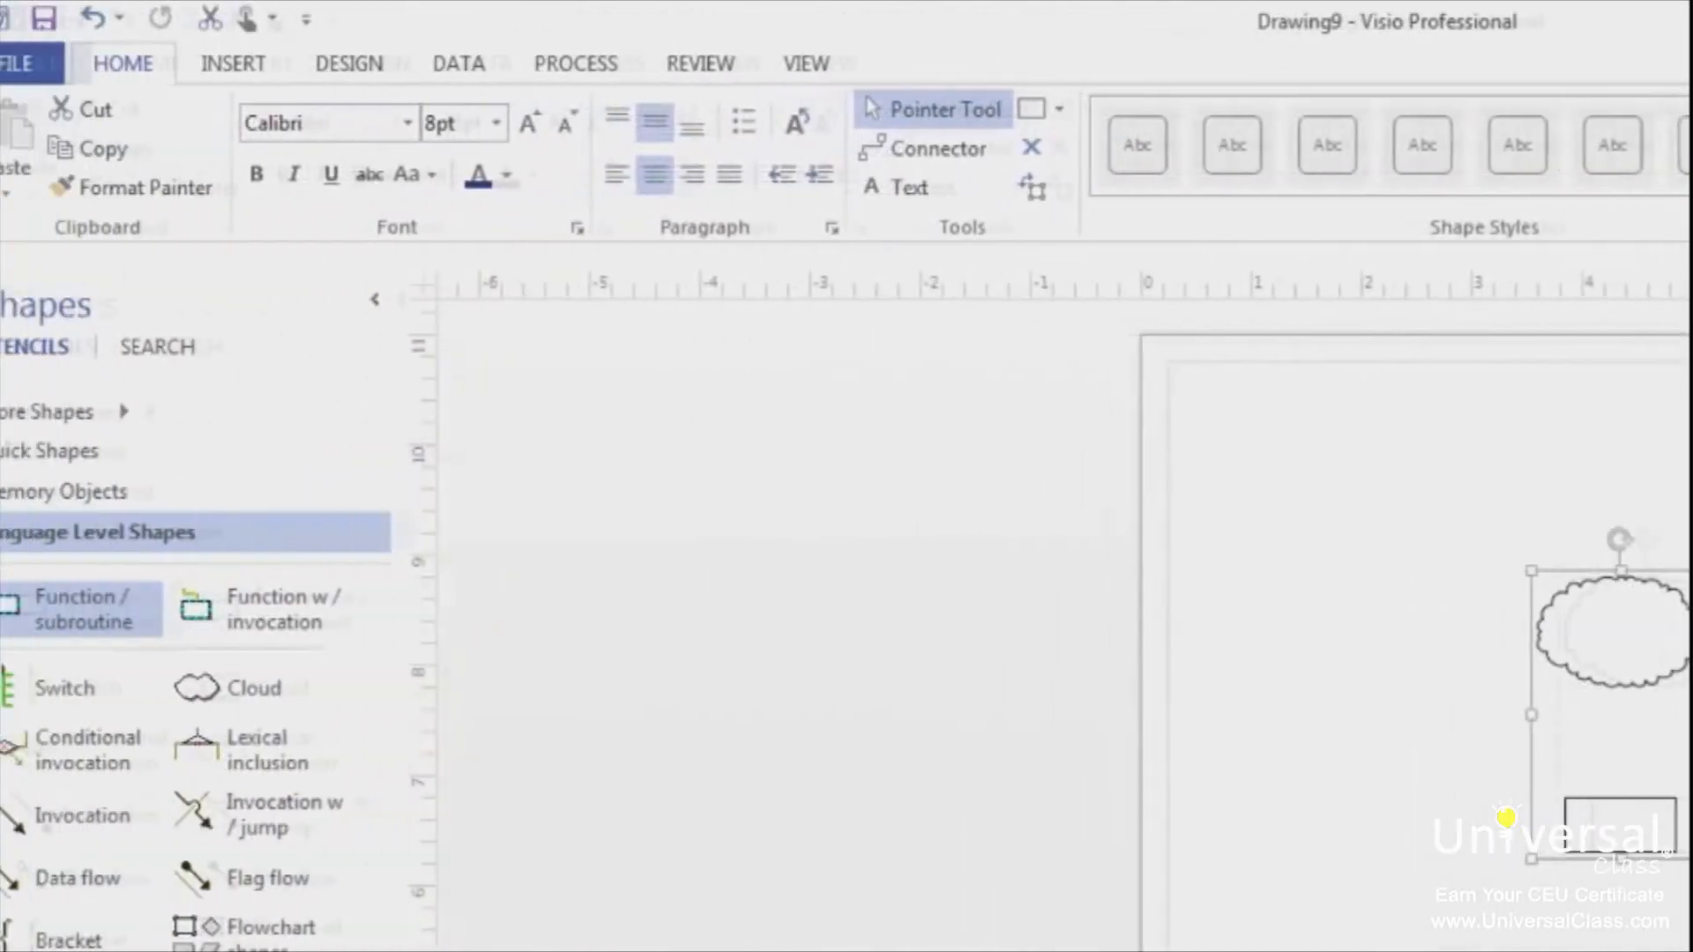
# Insert the Weather picture from the Pictures library onto the page.
pyautogui.click(259, 64)
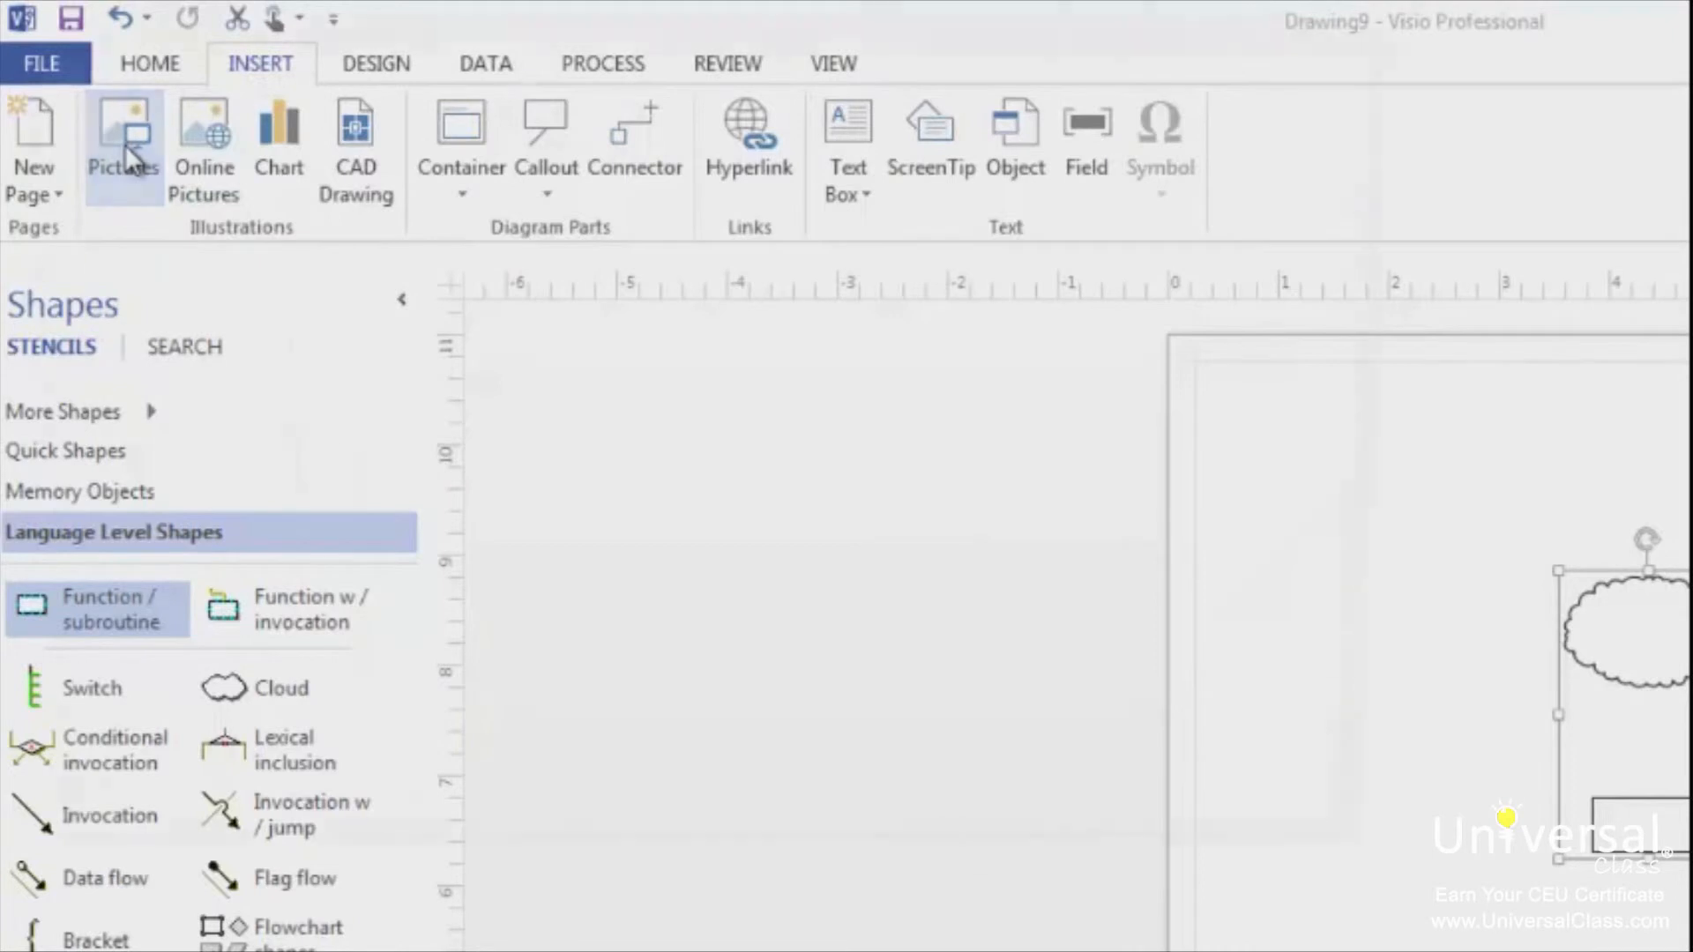
pyautogui.click(123, 141)
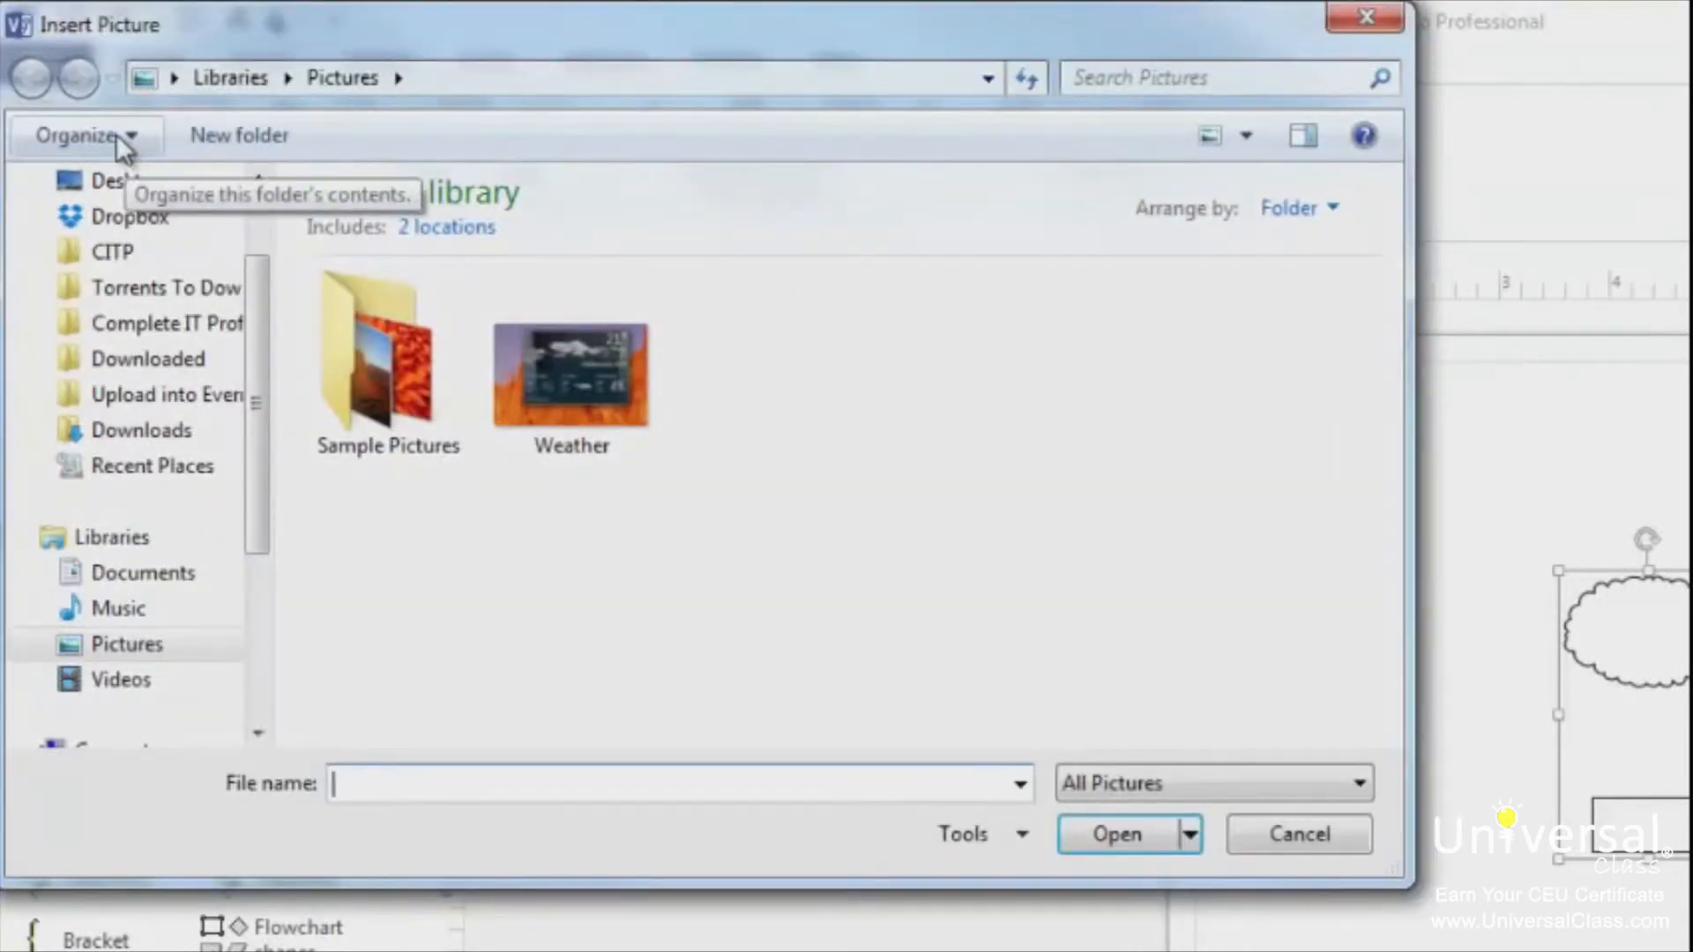
pyautogui.moveTo(118, 162)
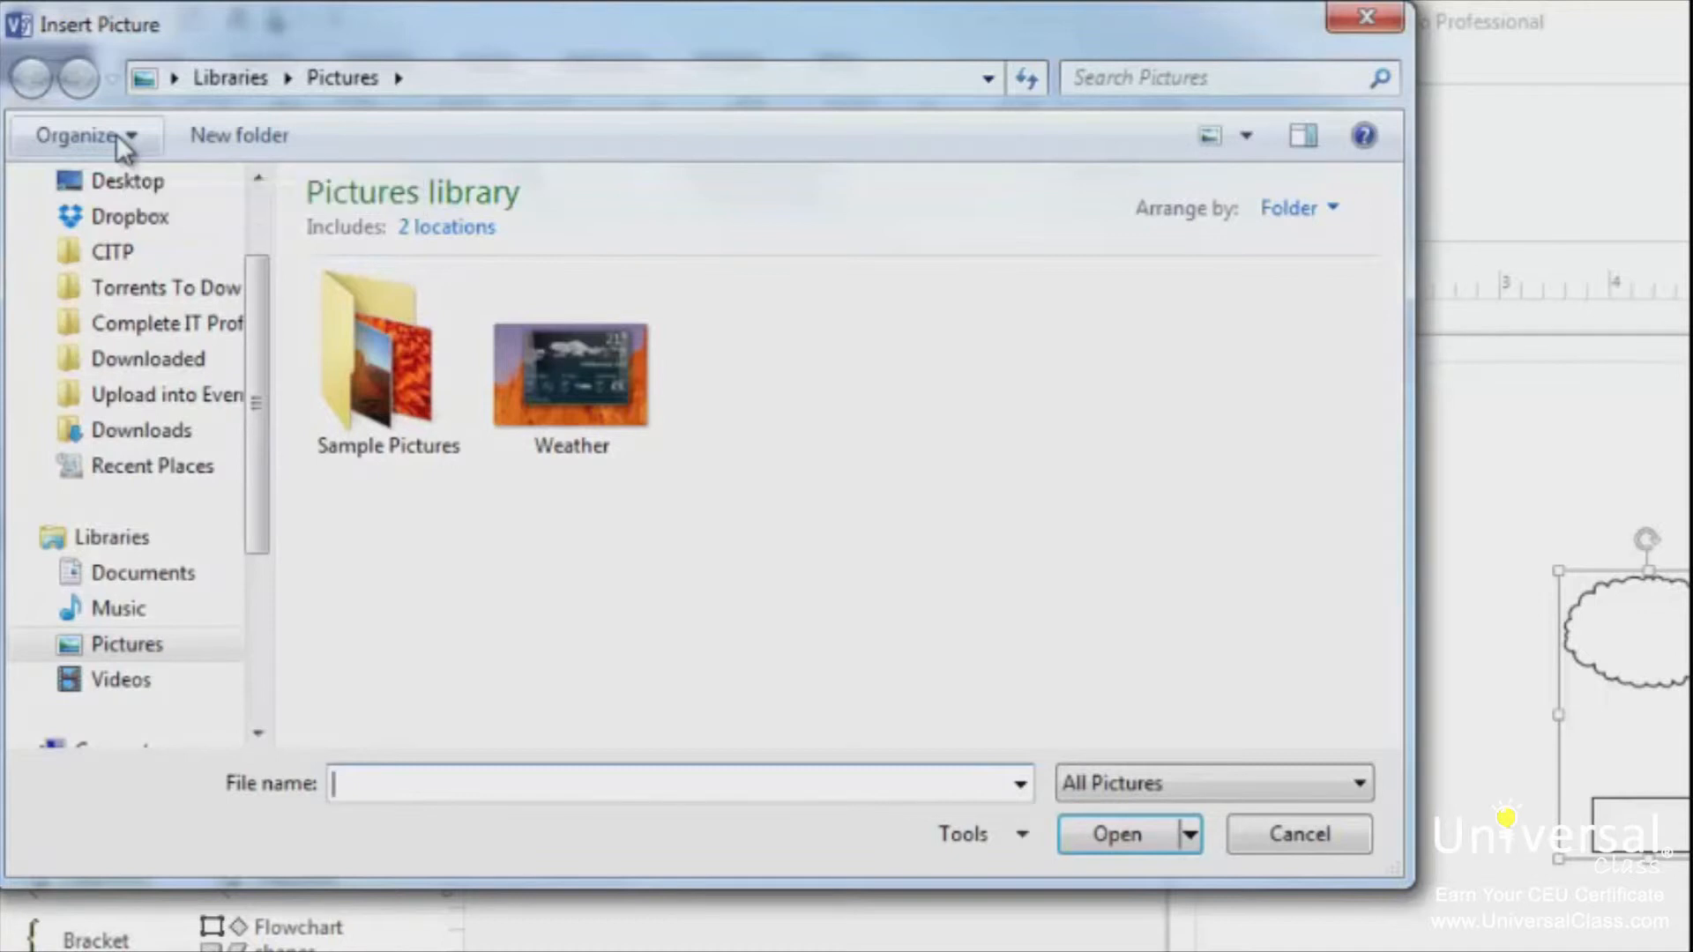
pyautogui.click(571, 372)
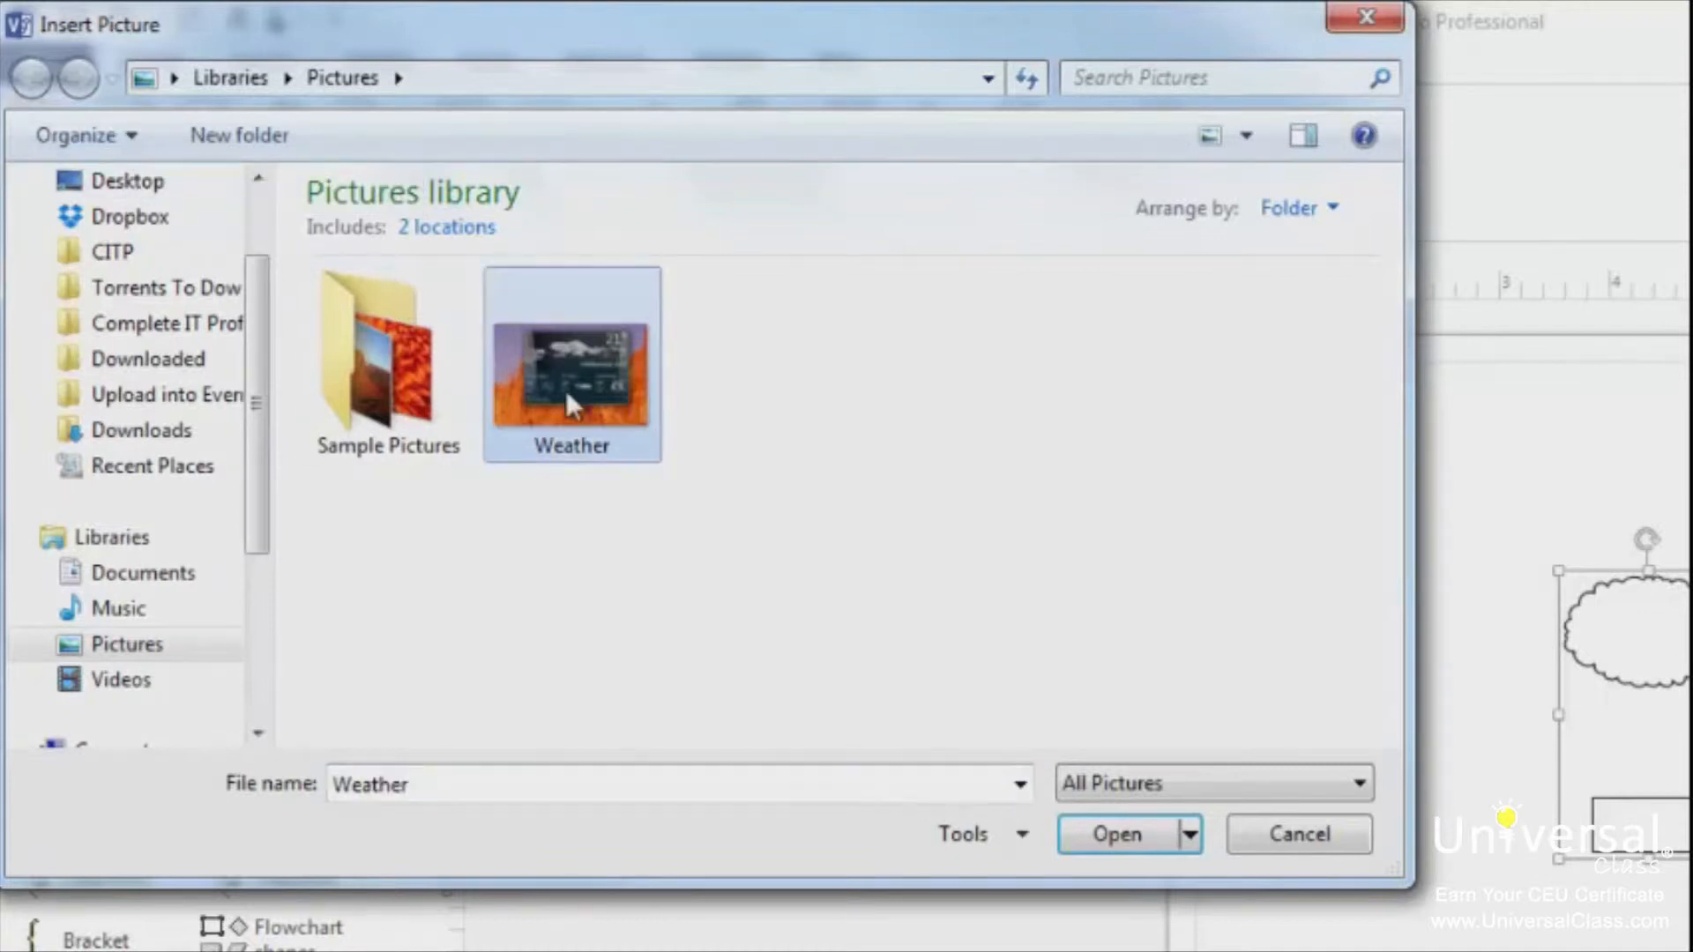
pyautogui.moveTo(556, 388)
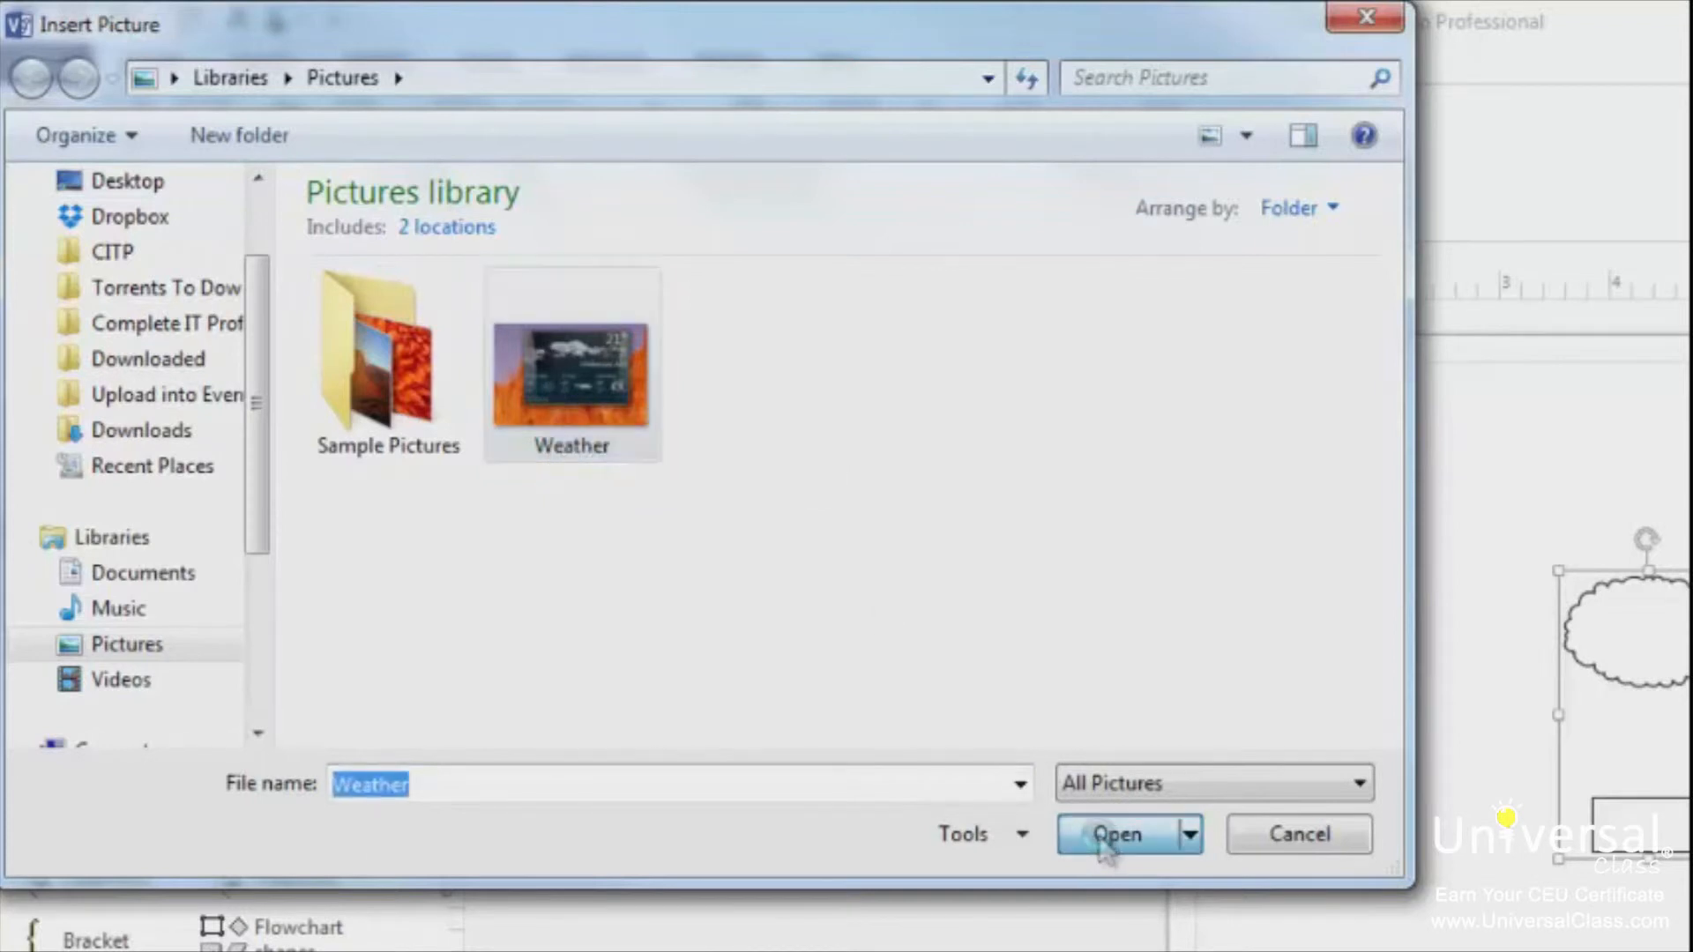
pyautogui.click(1115, 835)
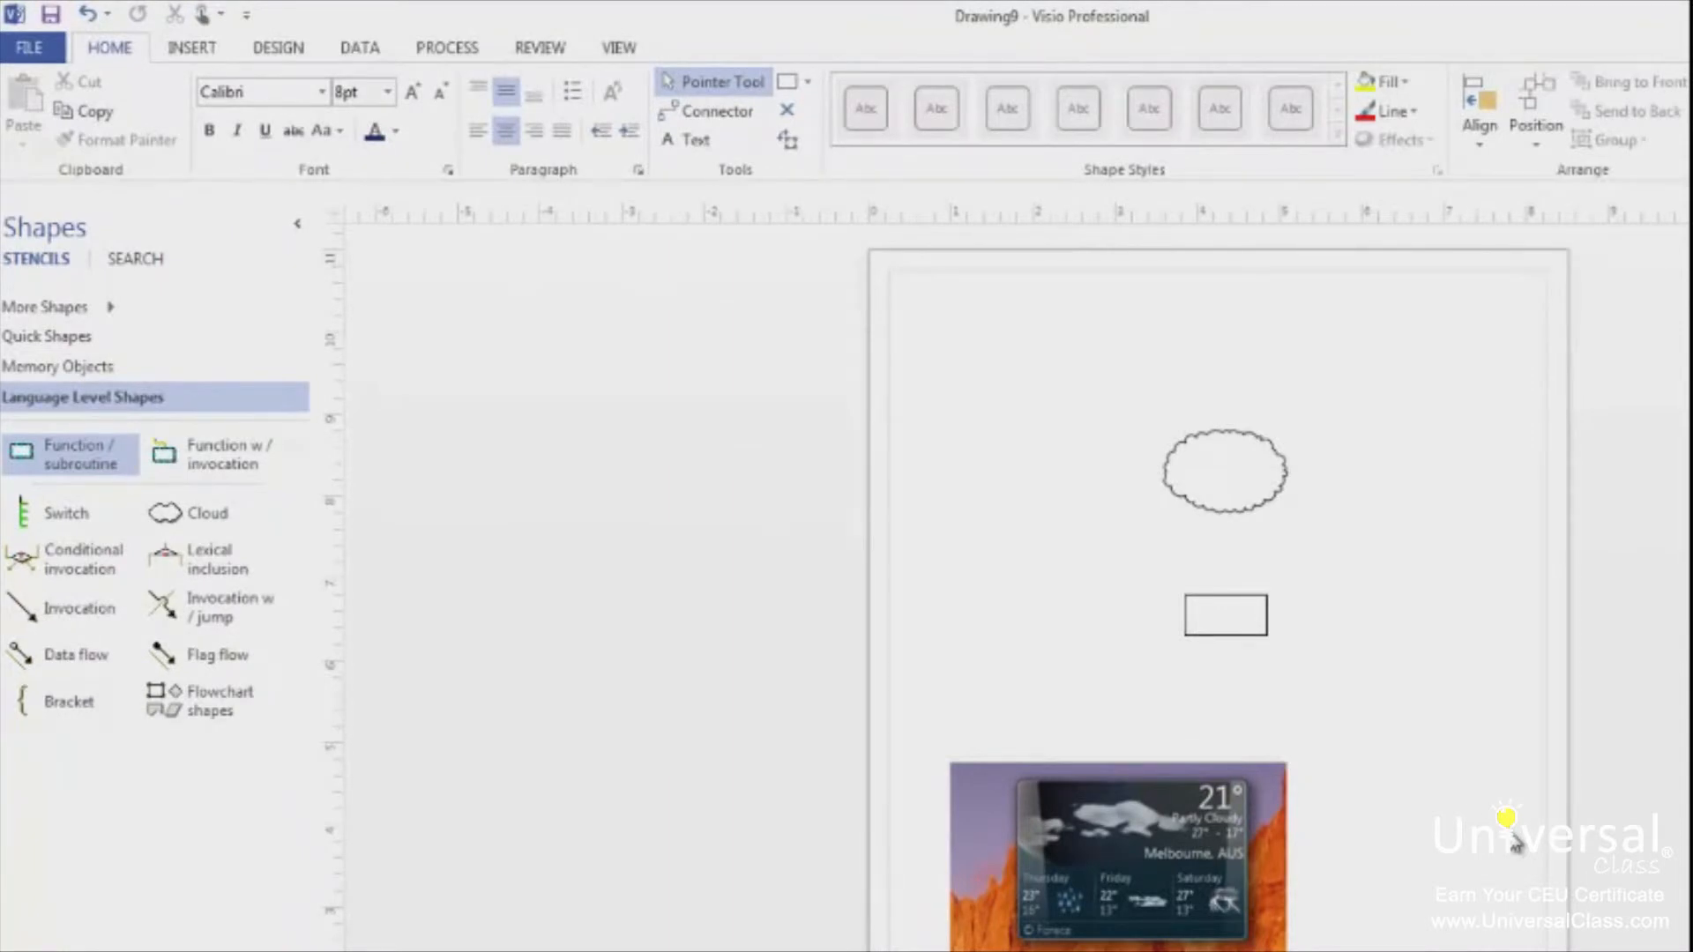
# Search Office.com clip art for 'coffee' and insert the steaming cup image.
pyautogui.click(191, 45)
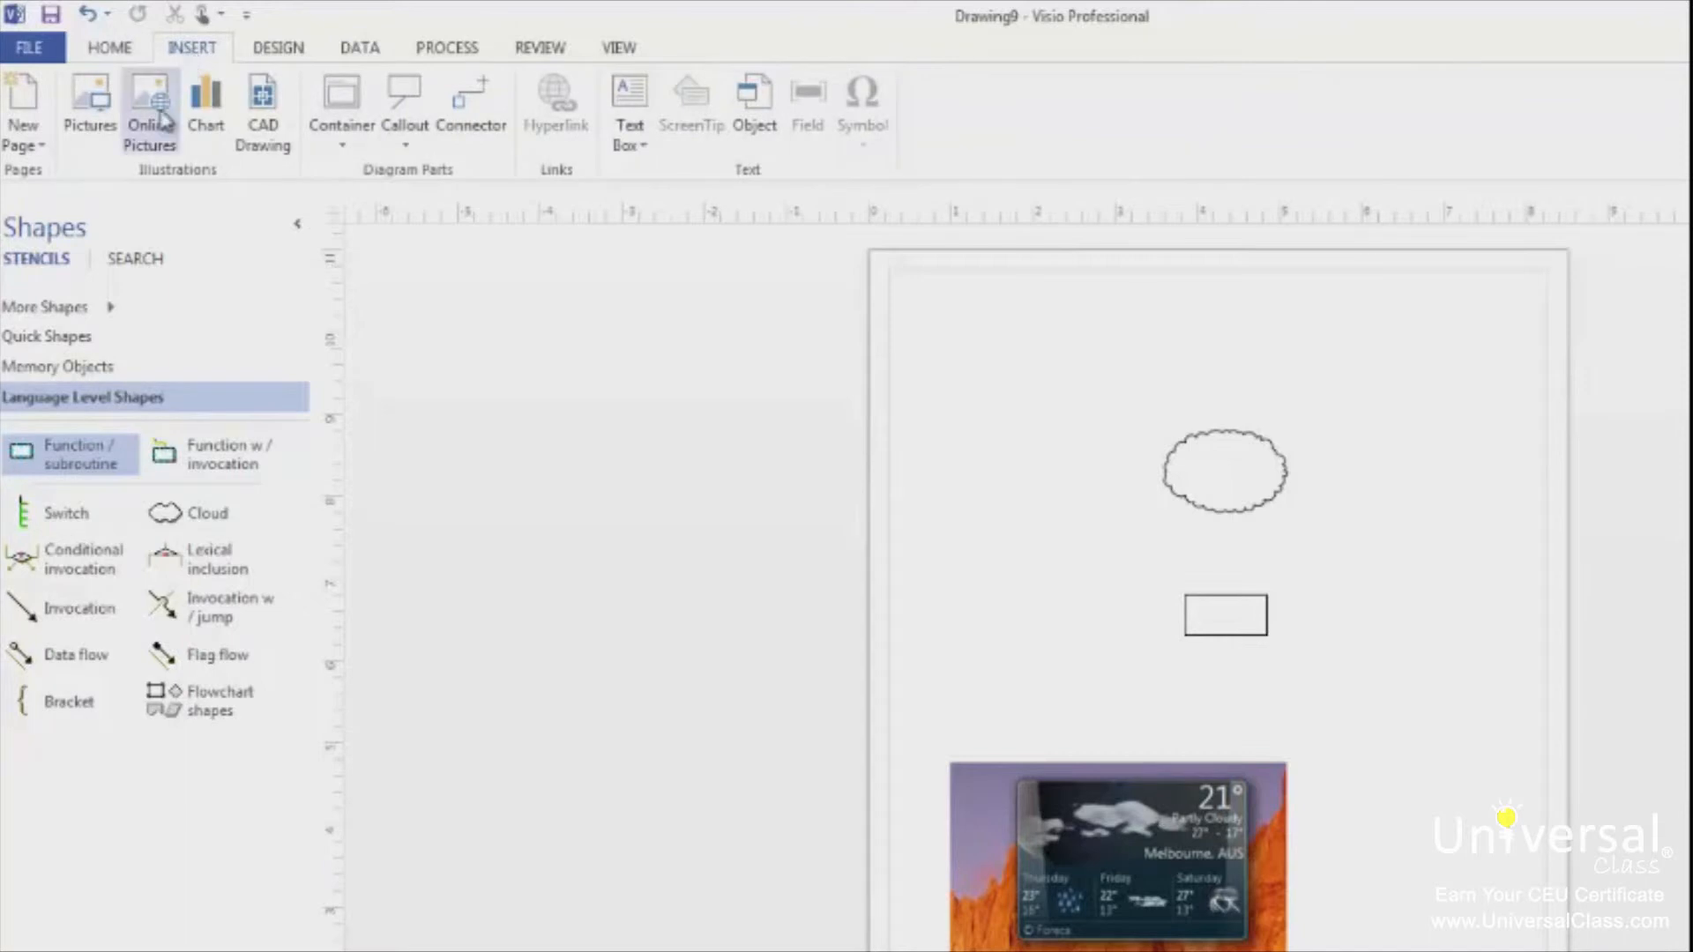
pyautogui.click(148, 108)
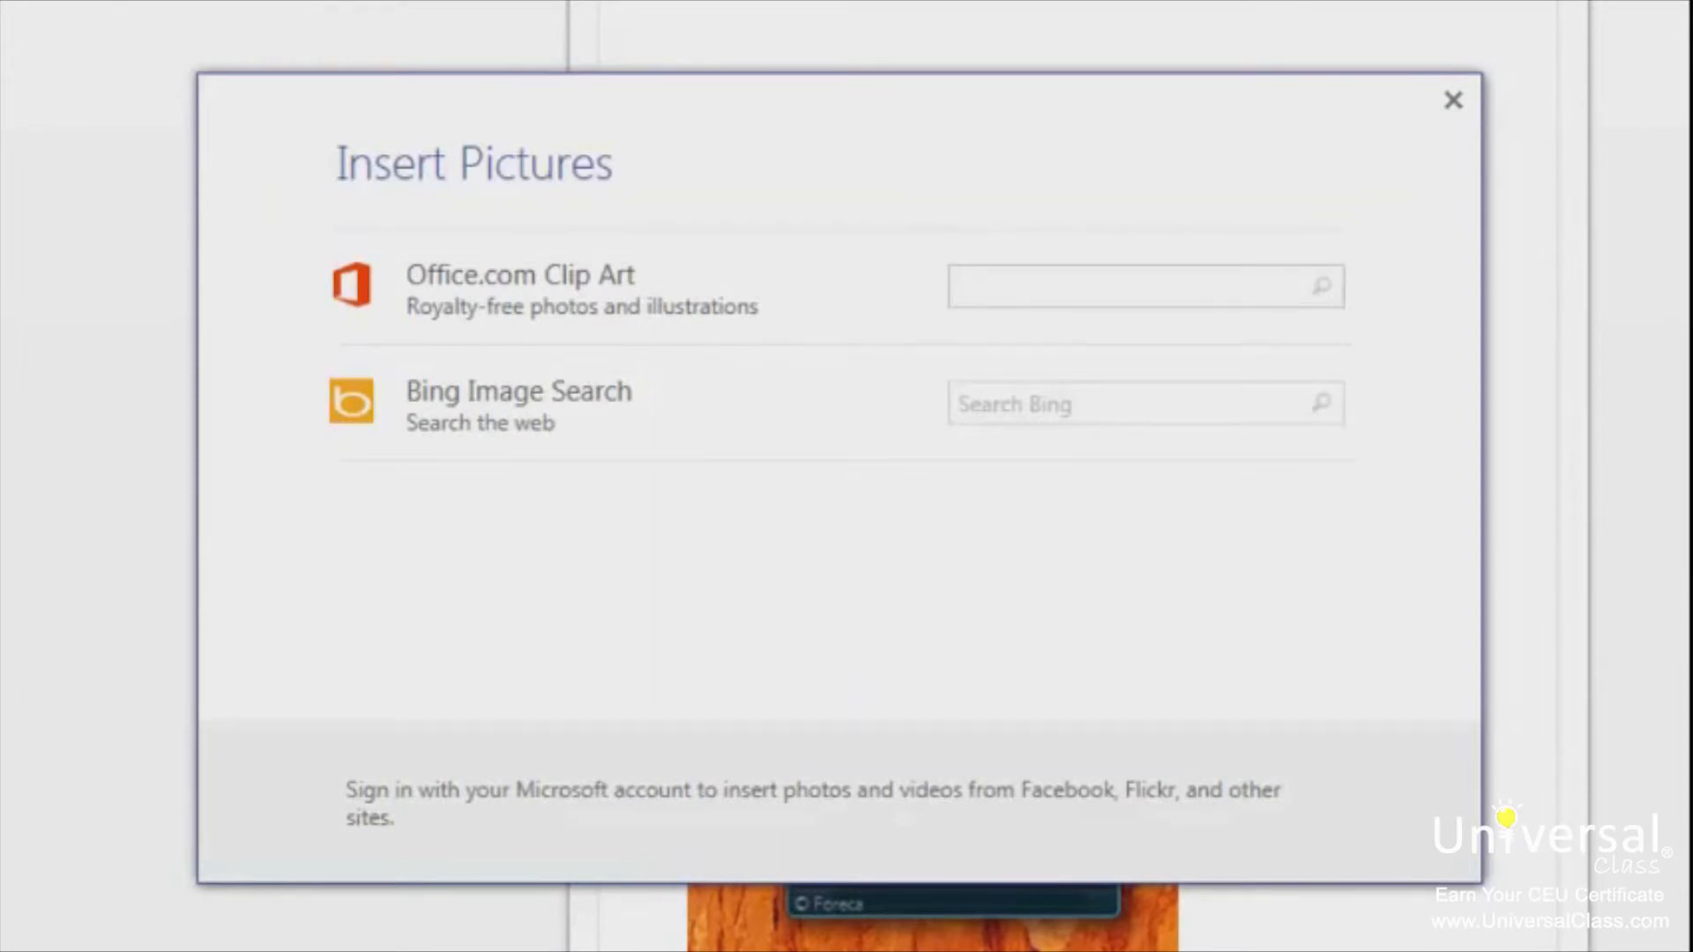
pyautogui.click(1134, 286)
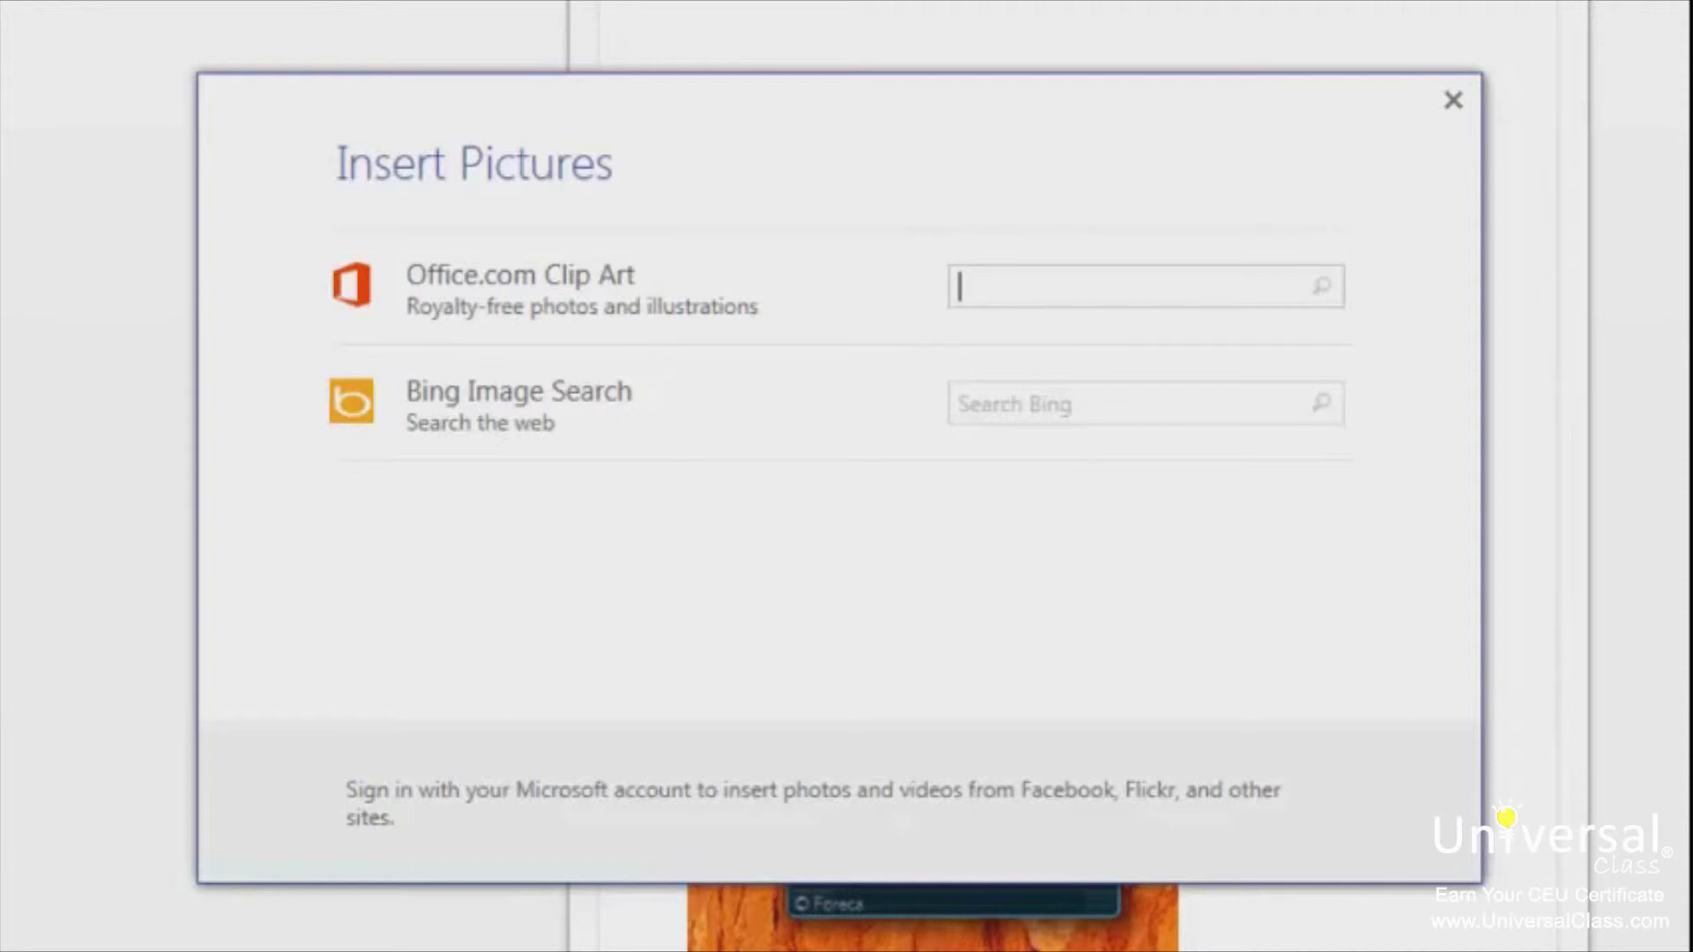
pyautogui.write('coffee')
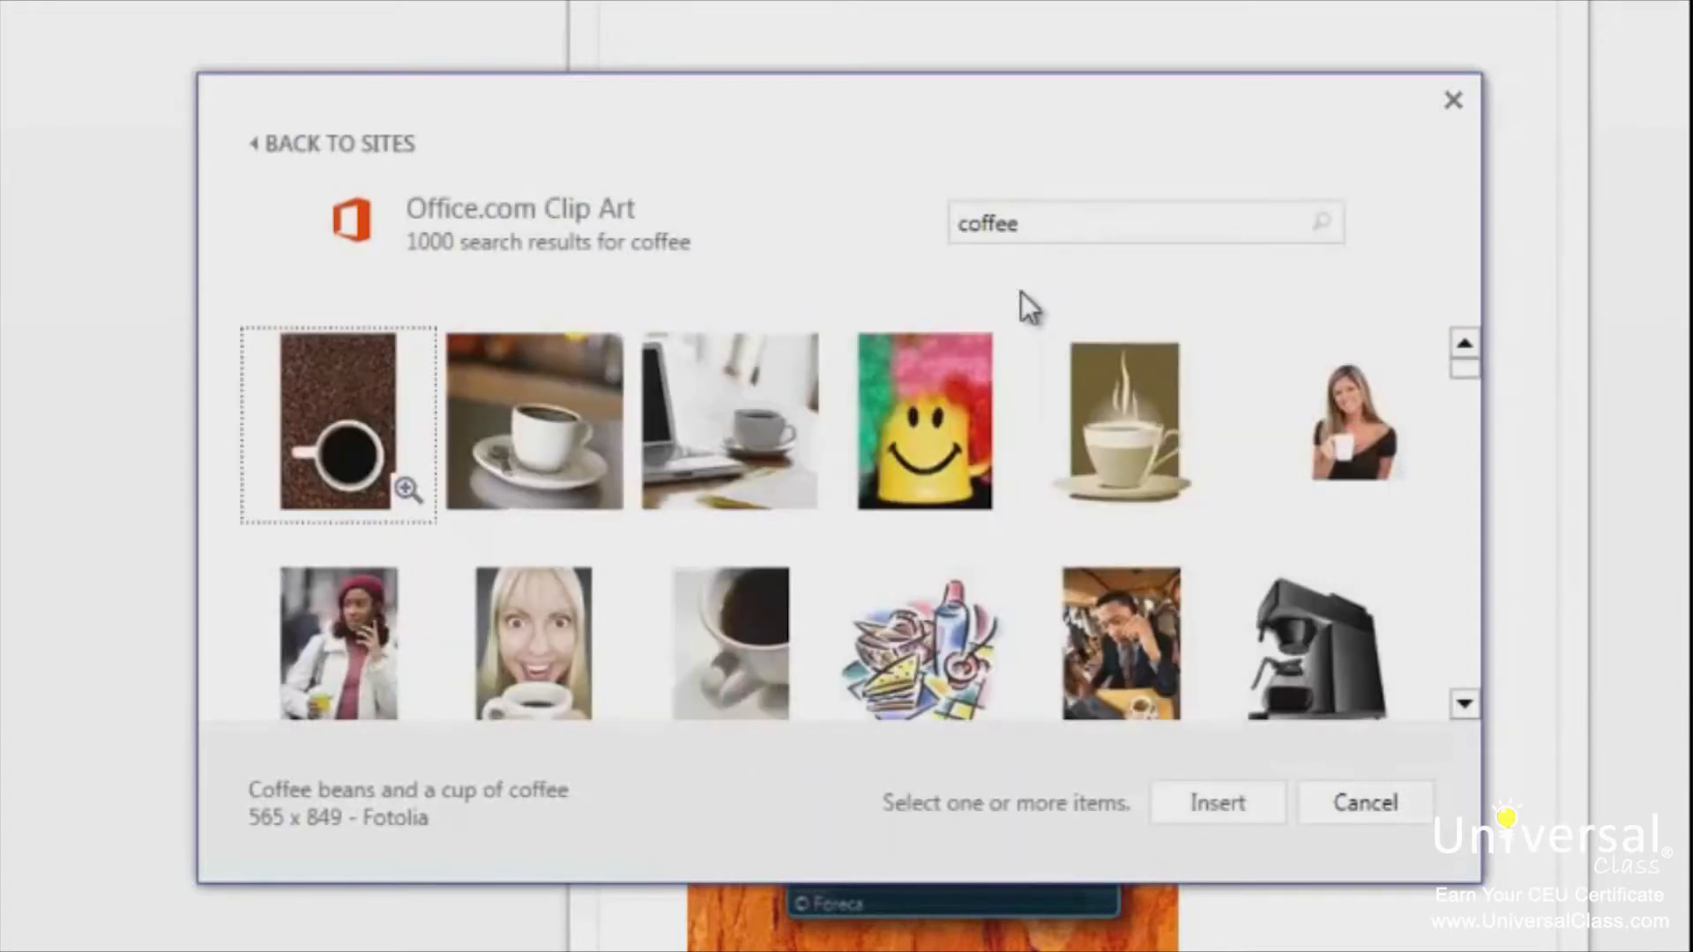
pyautogui.moveTo(1009, 307)
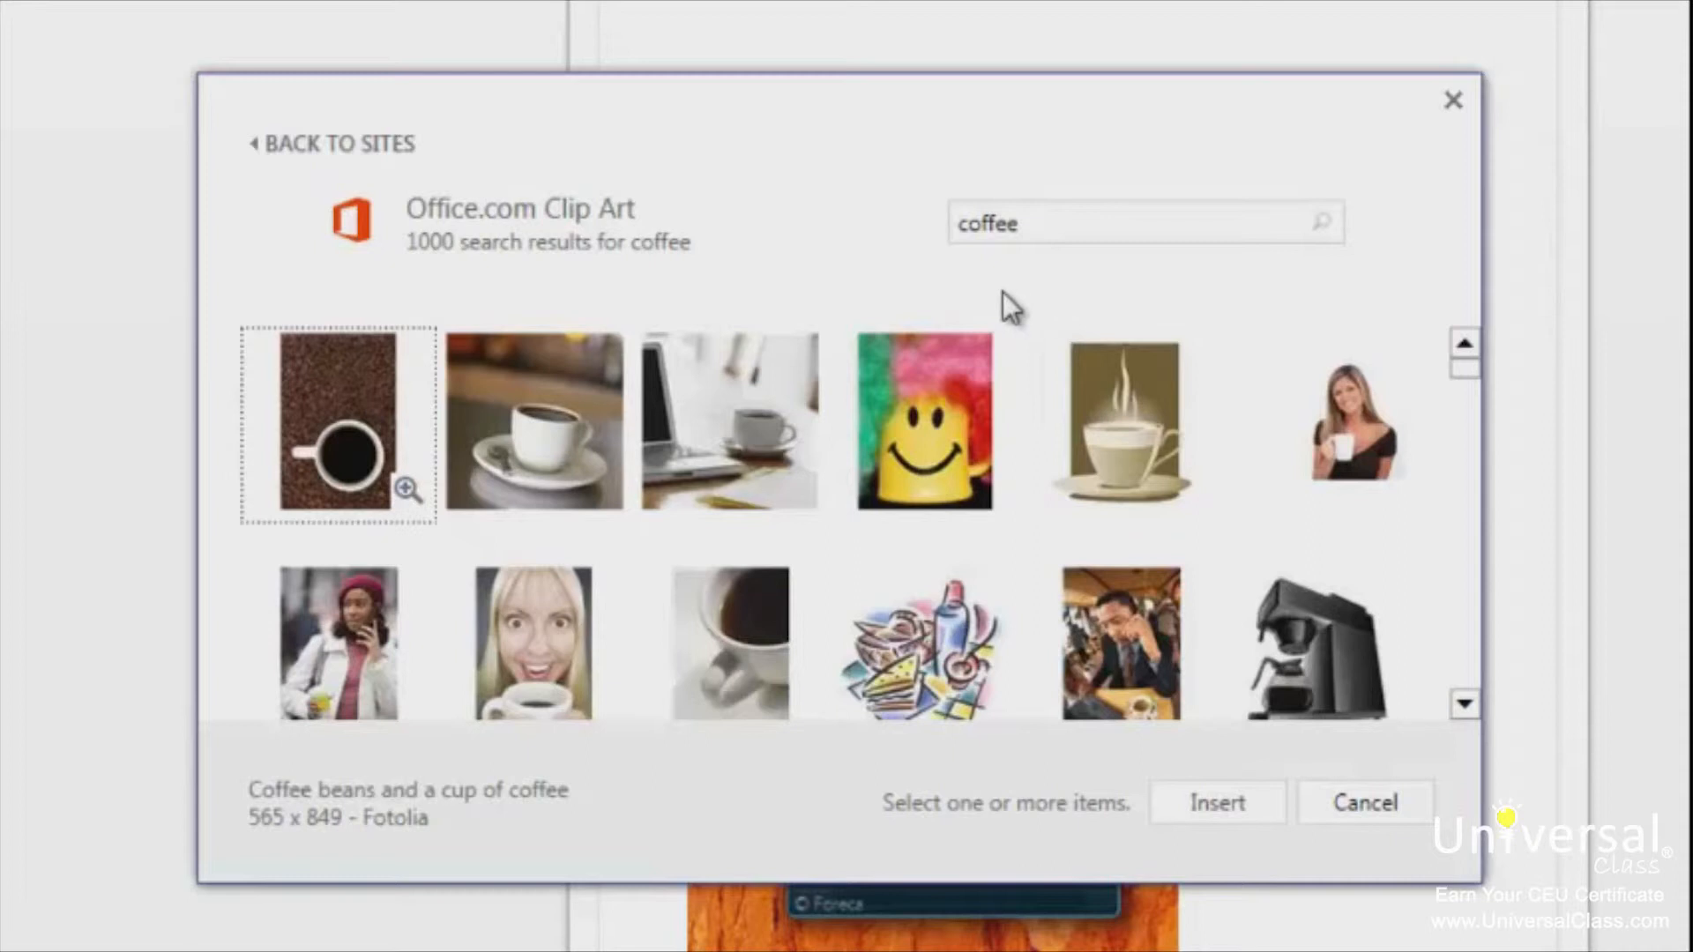
pyautogui.click(1120, 422)
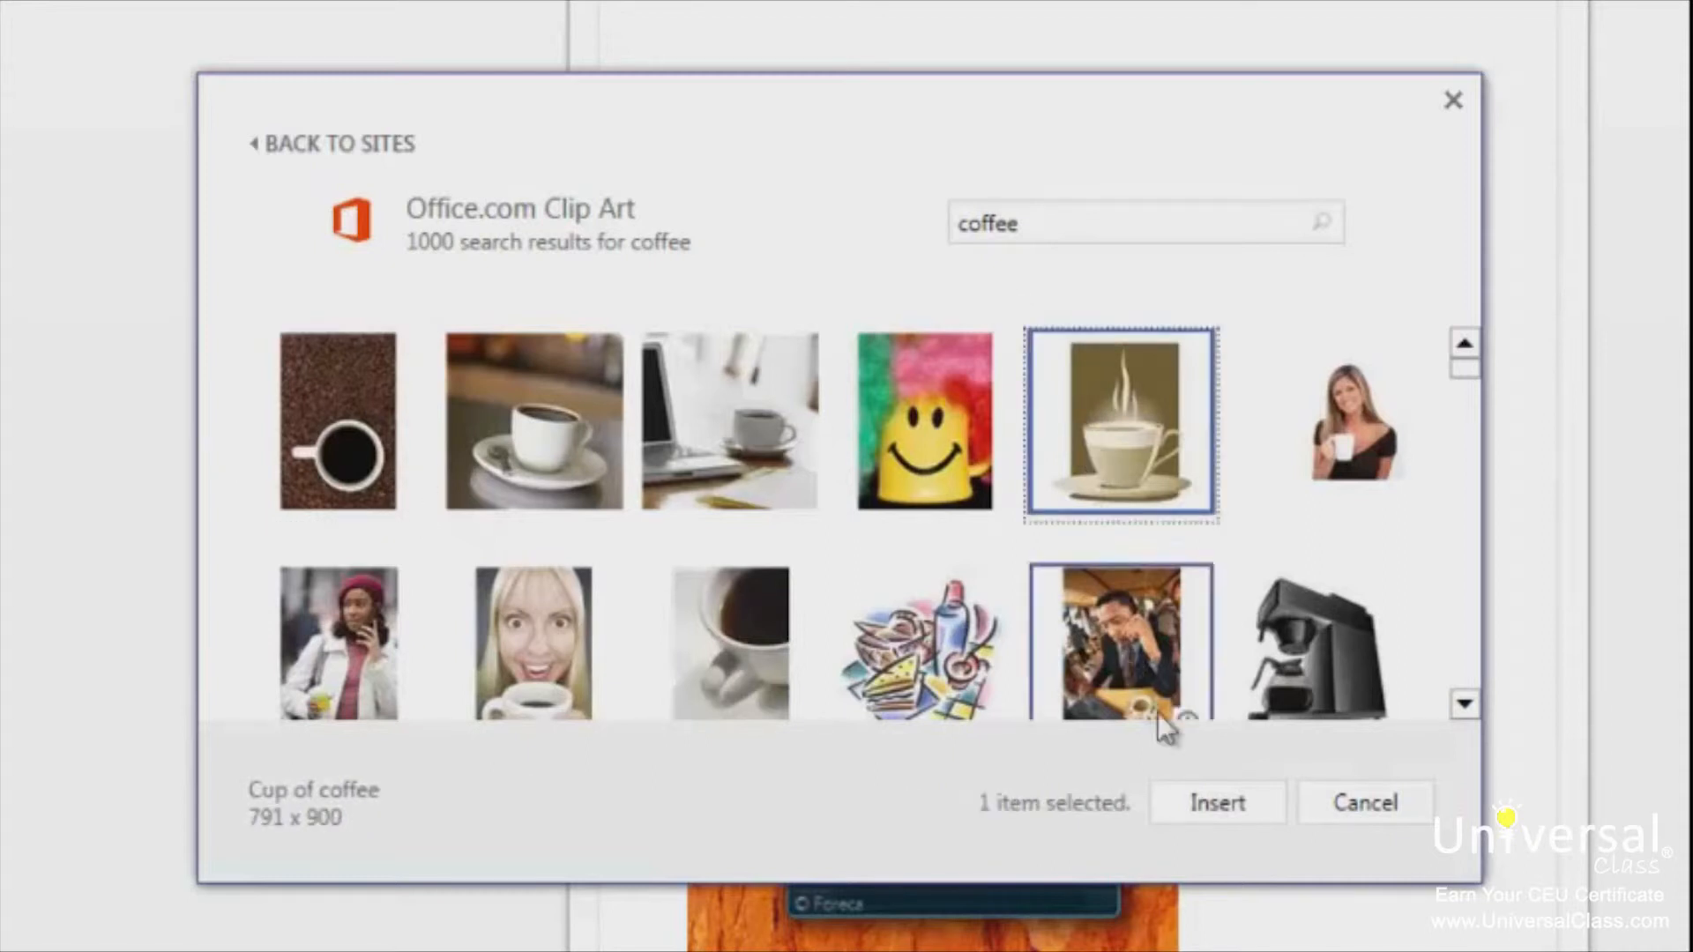
pyautogui.click(1216, 803)
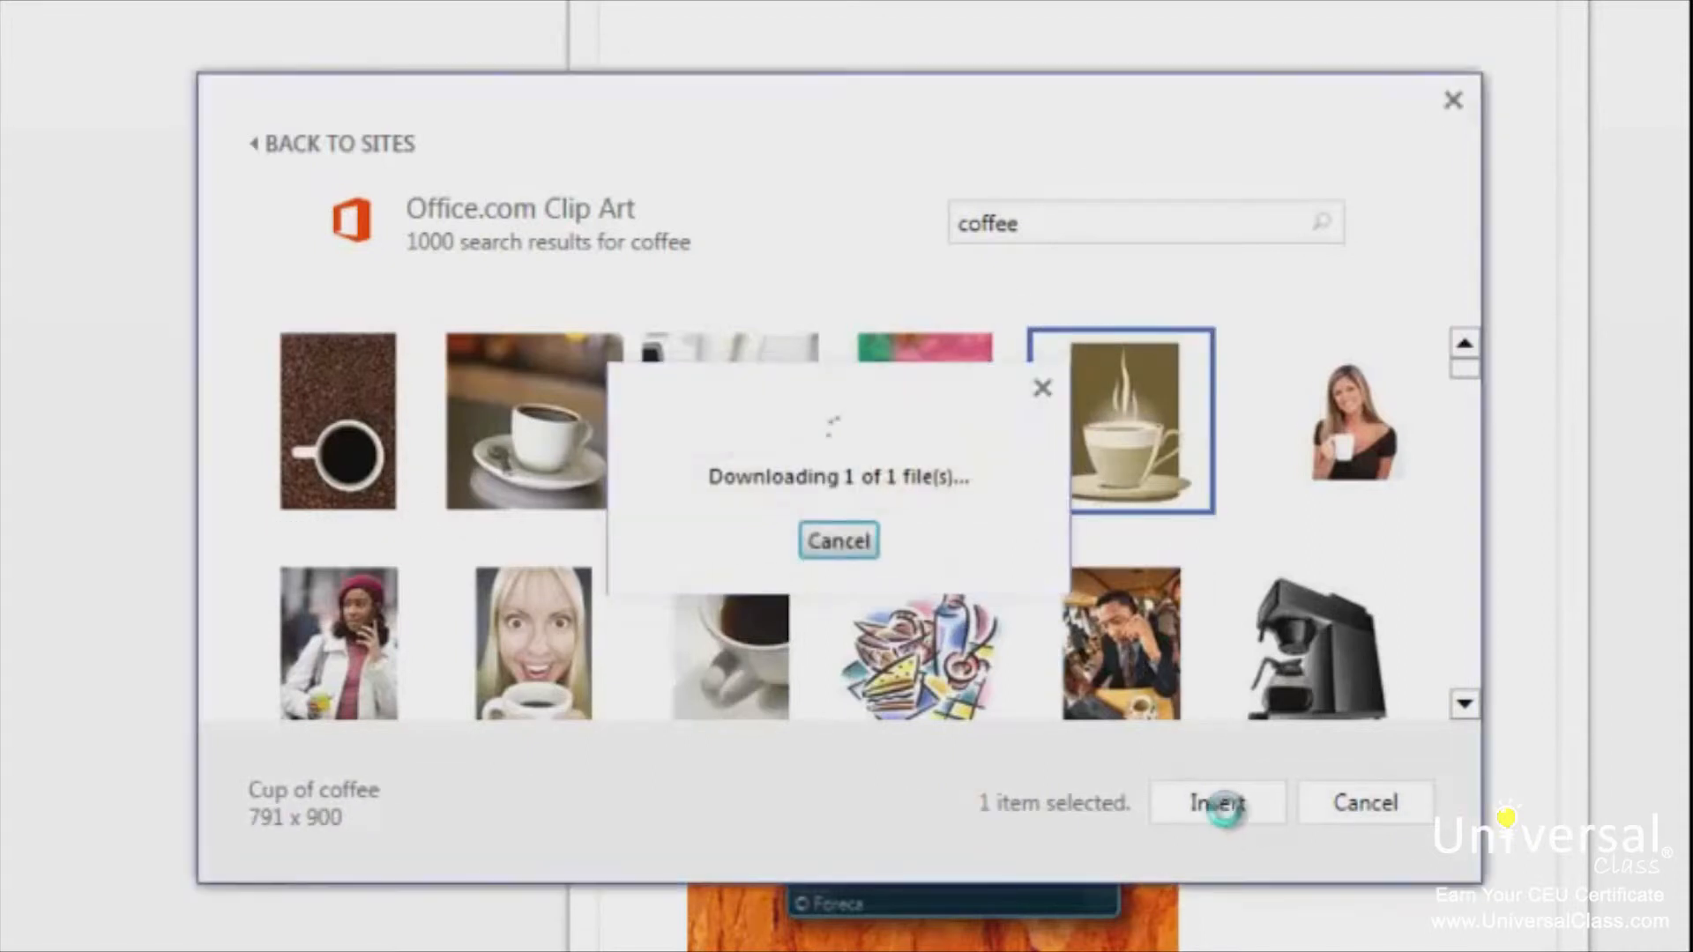
pyautogui.click(1216, 804)
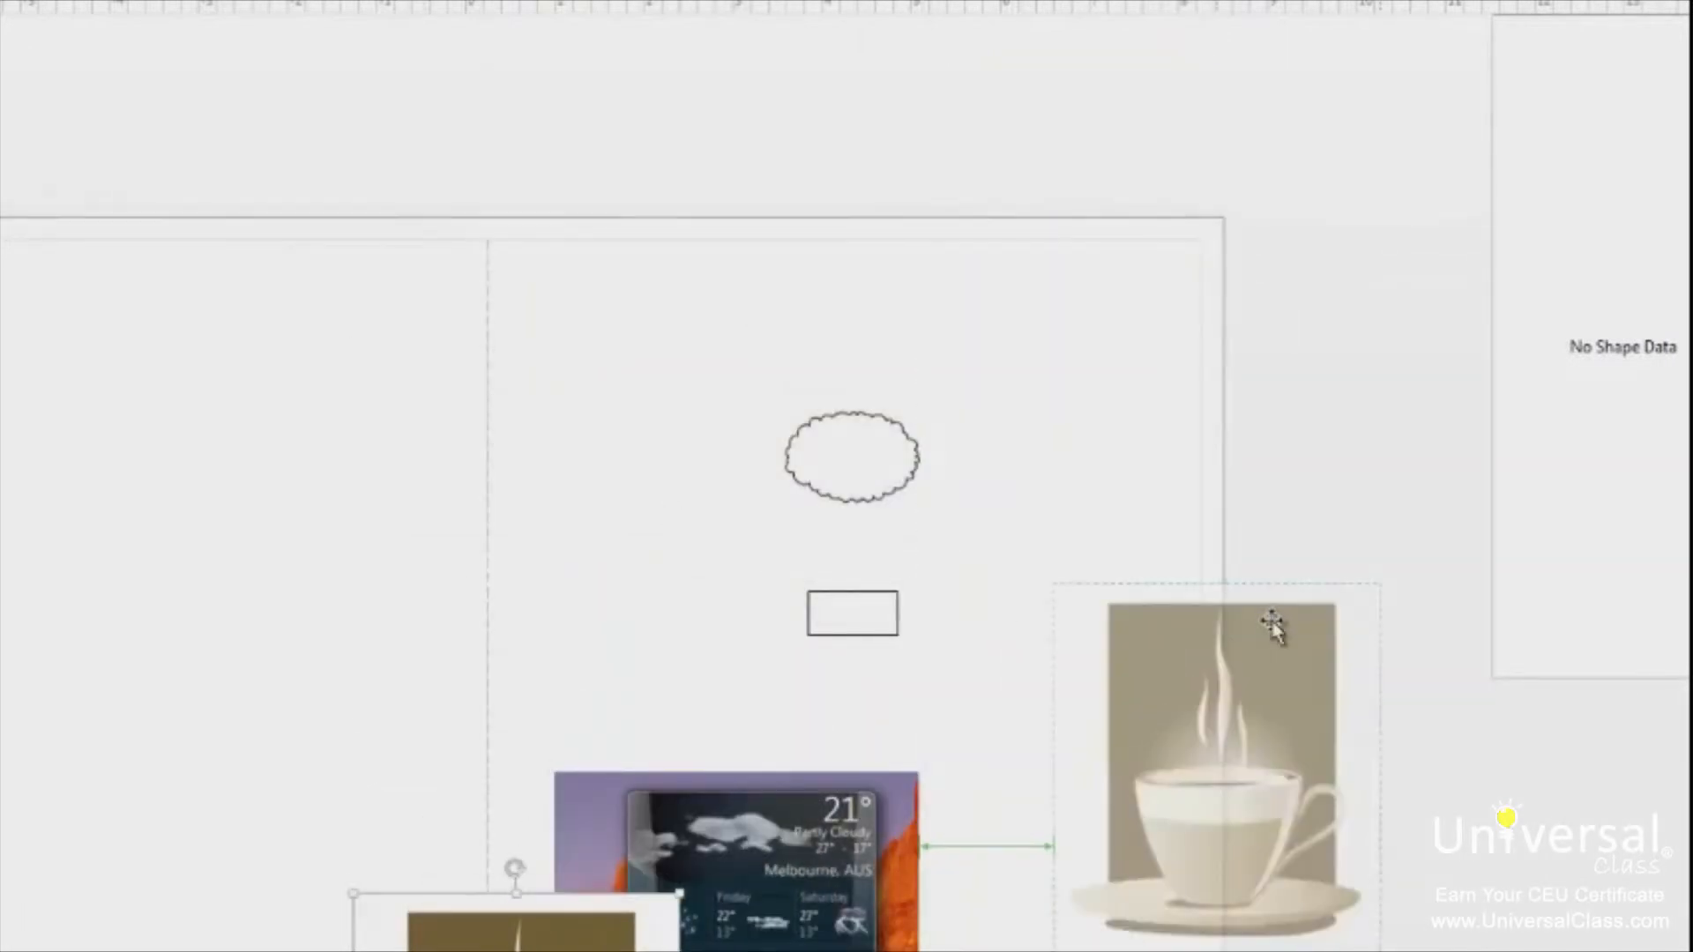
pyautogui.scroll(-3)
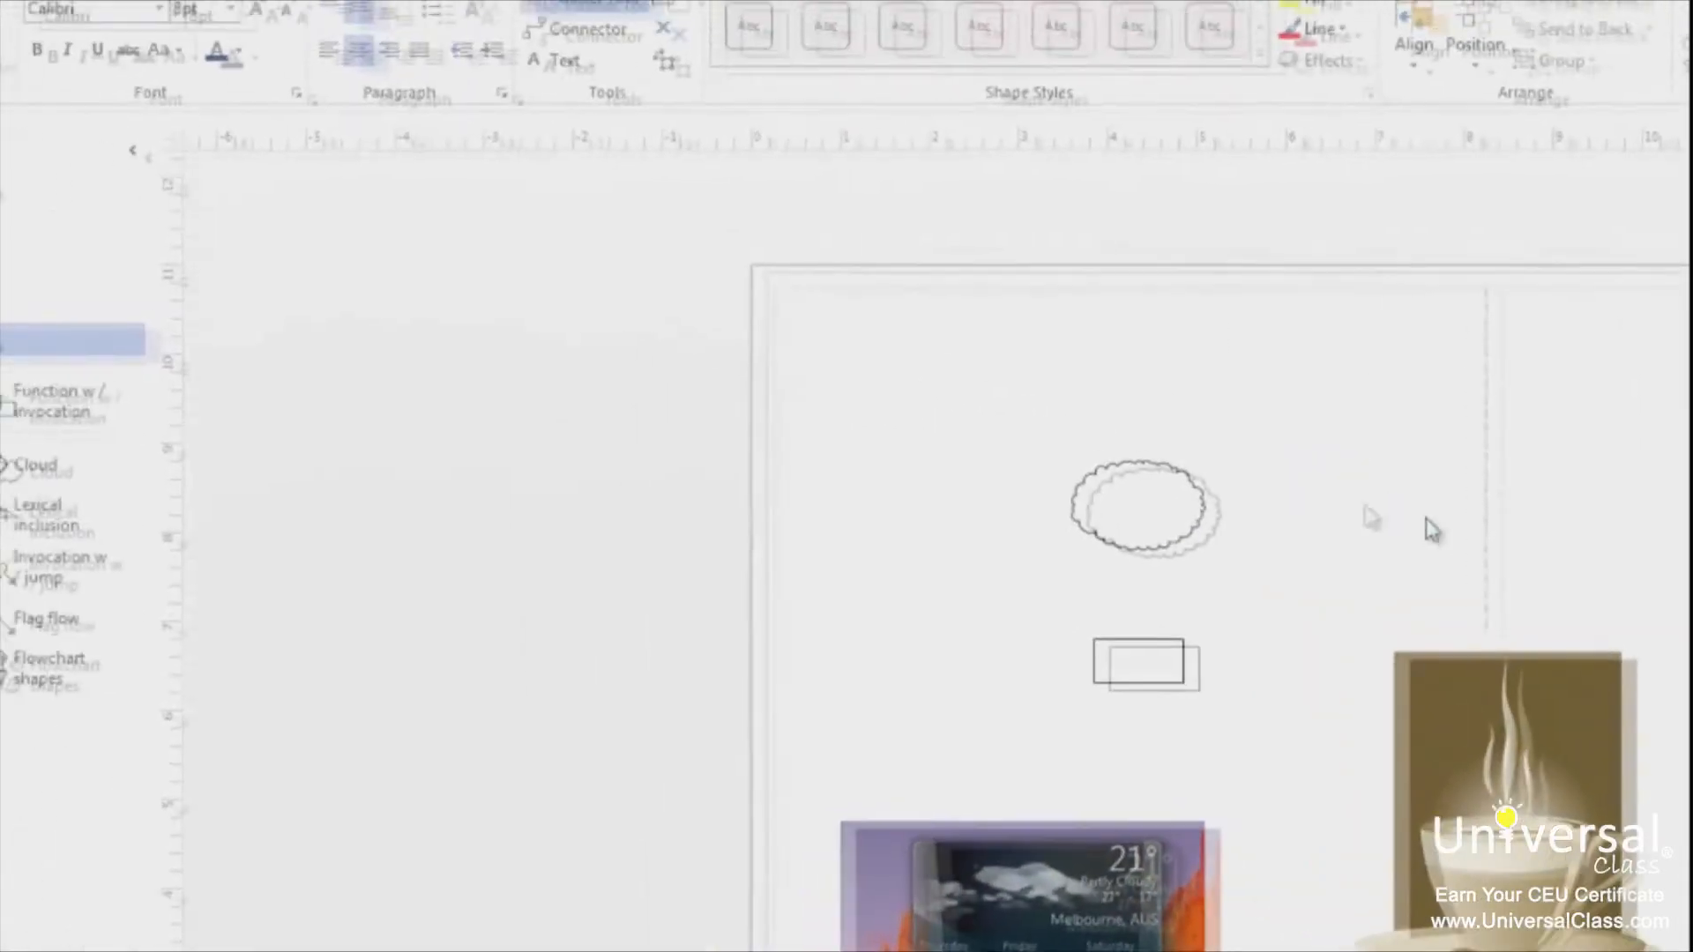
# Run a Bing image search for 'coffee' from Online Pictures.
pyautogui.click(210, 51)
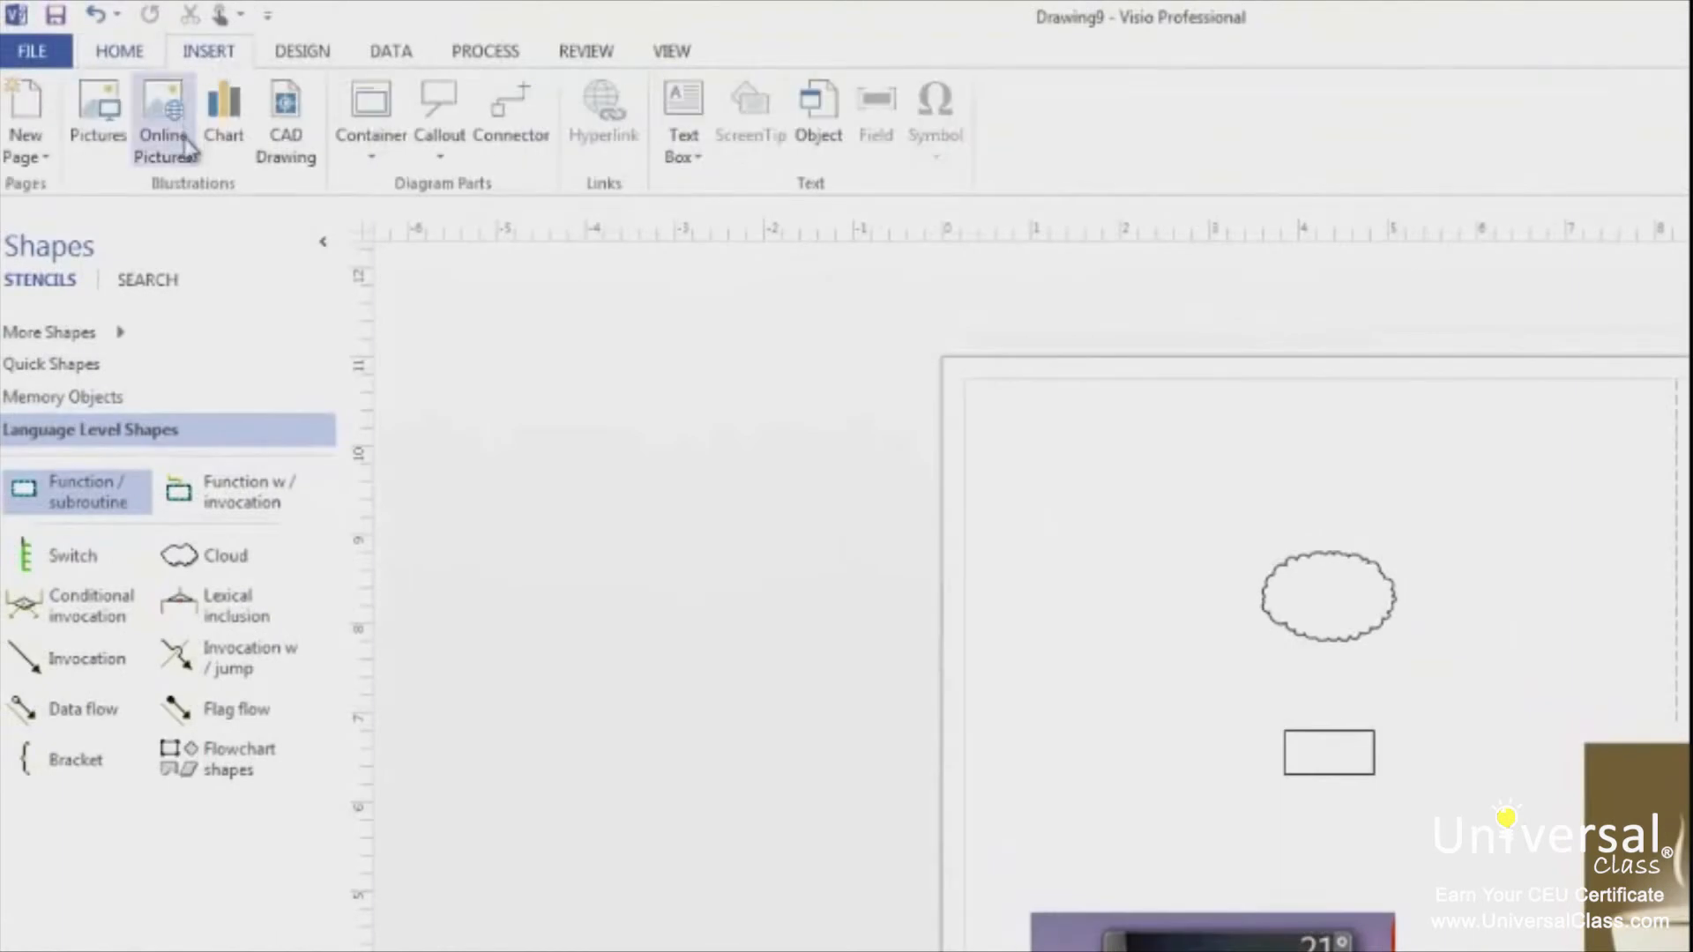
pyautogui.click(164, 118)
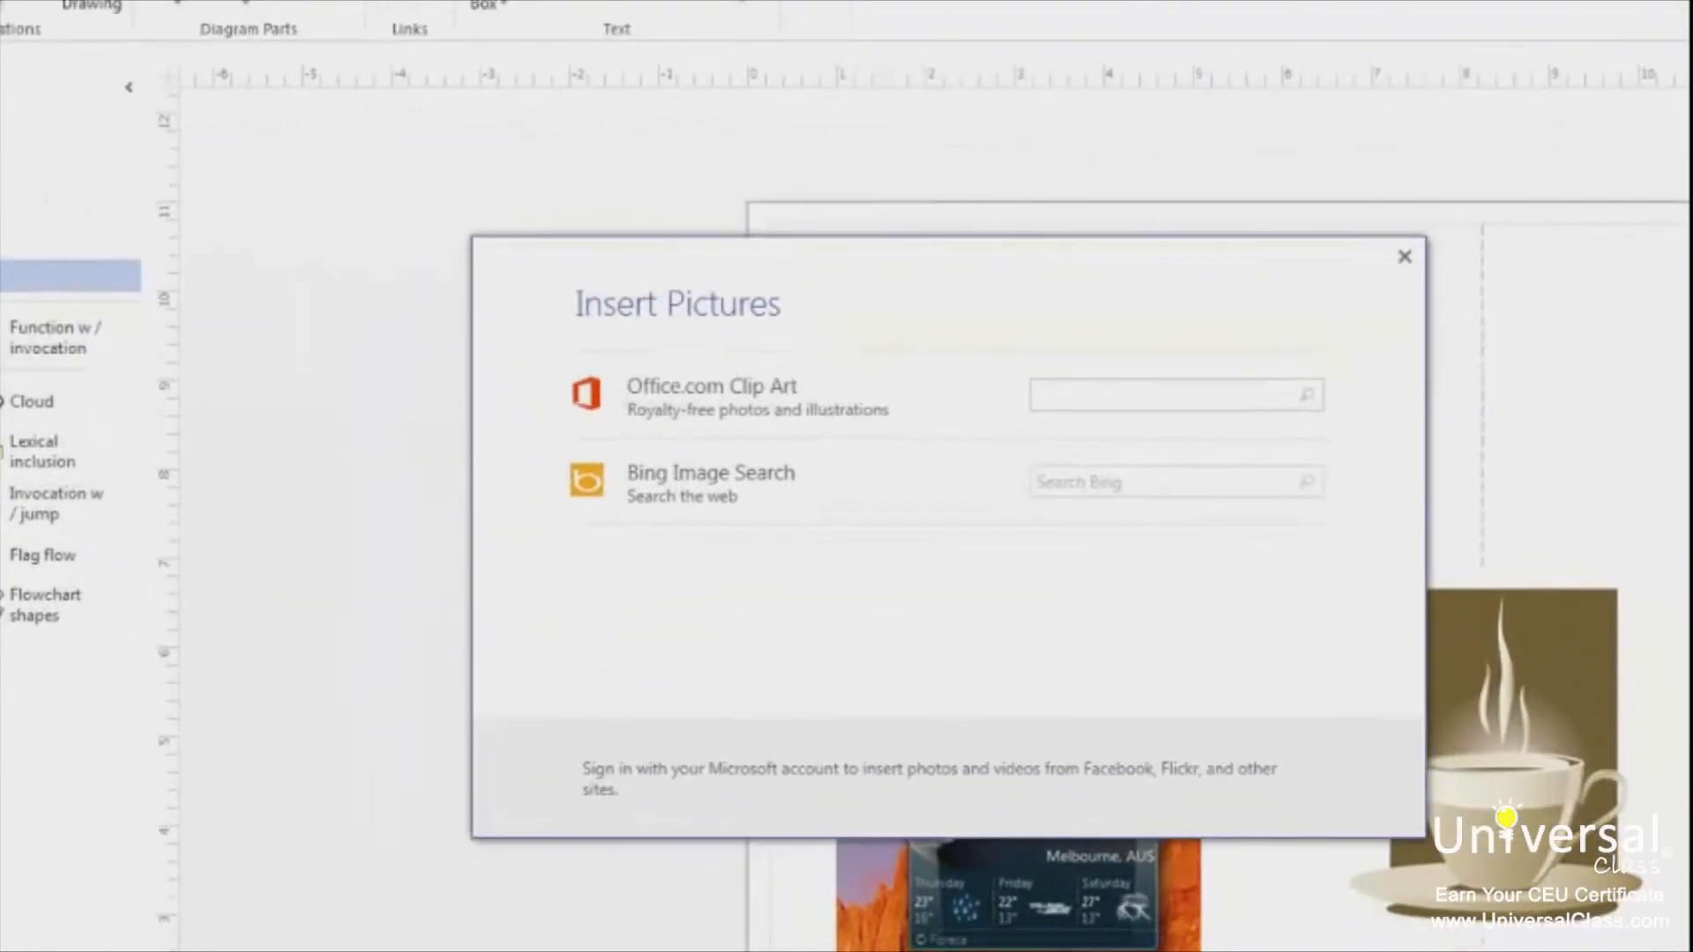
pyautogui.click(1176, 482)
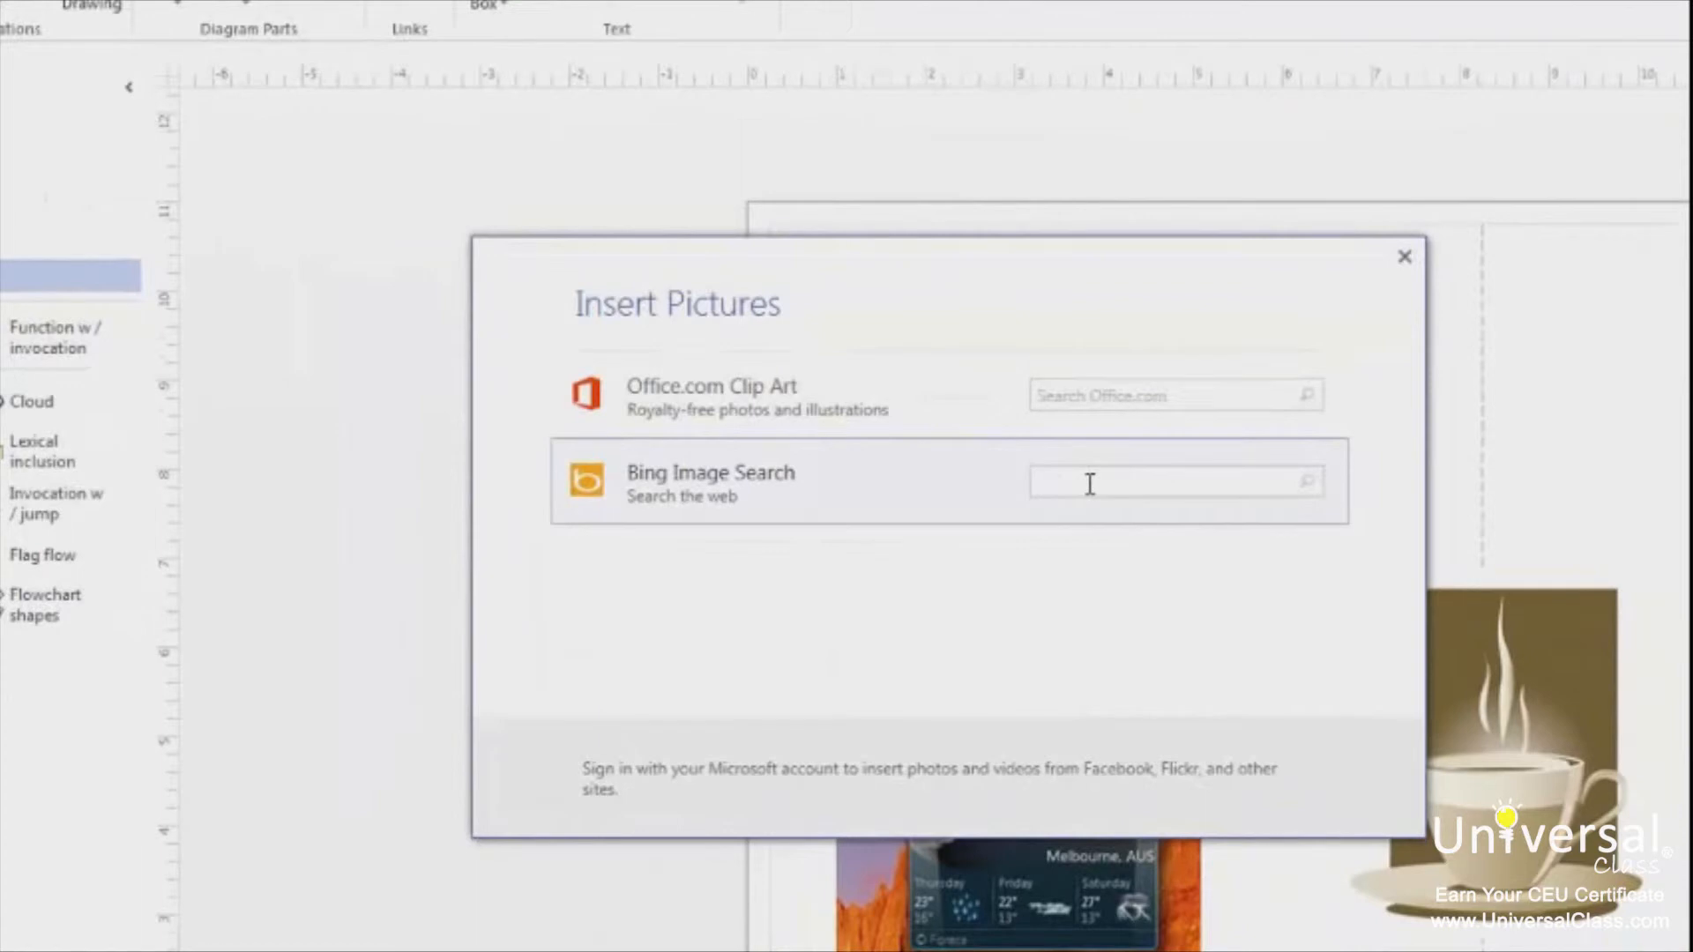
pyautogui.write('cof')
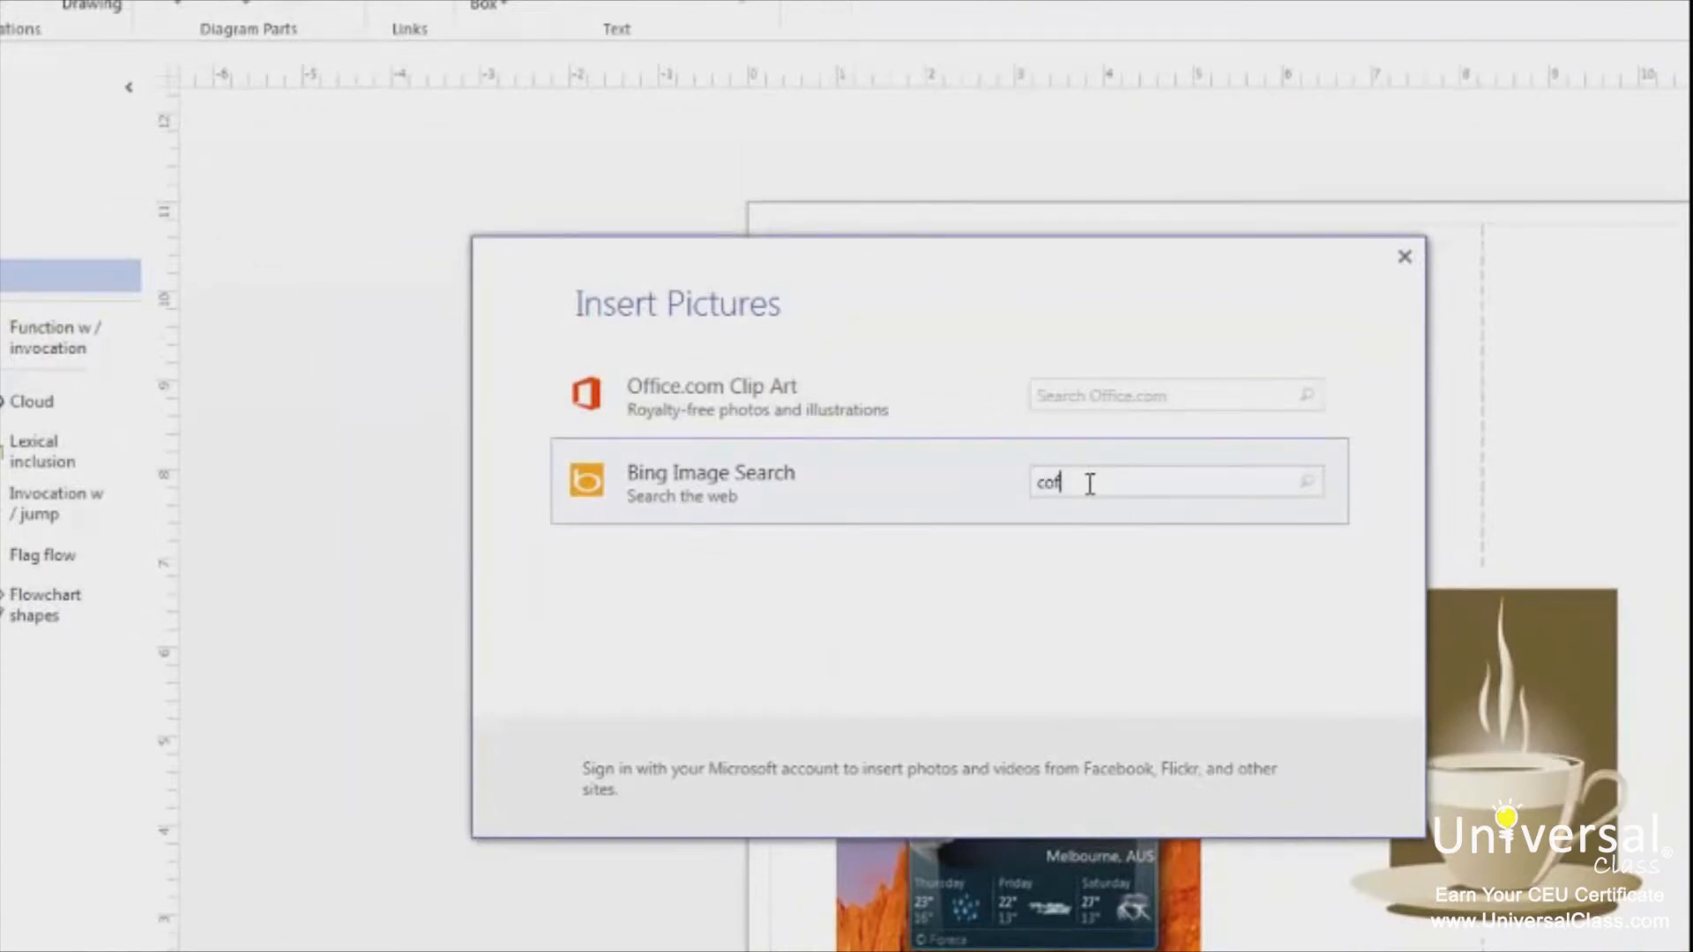
pyautogui.press('Return')
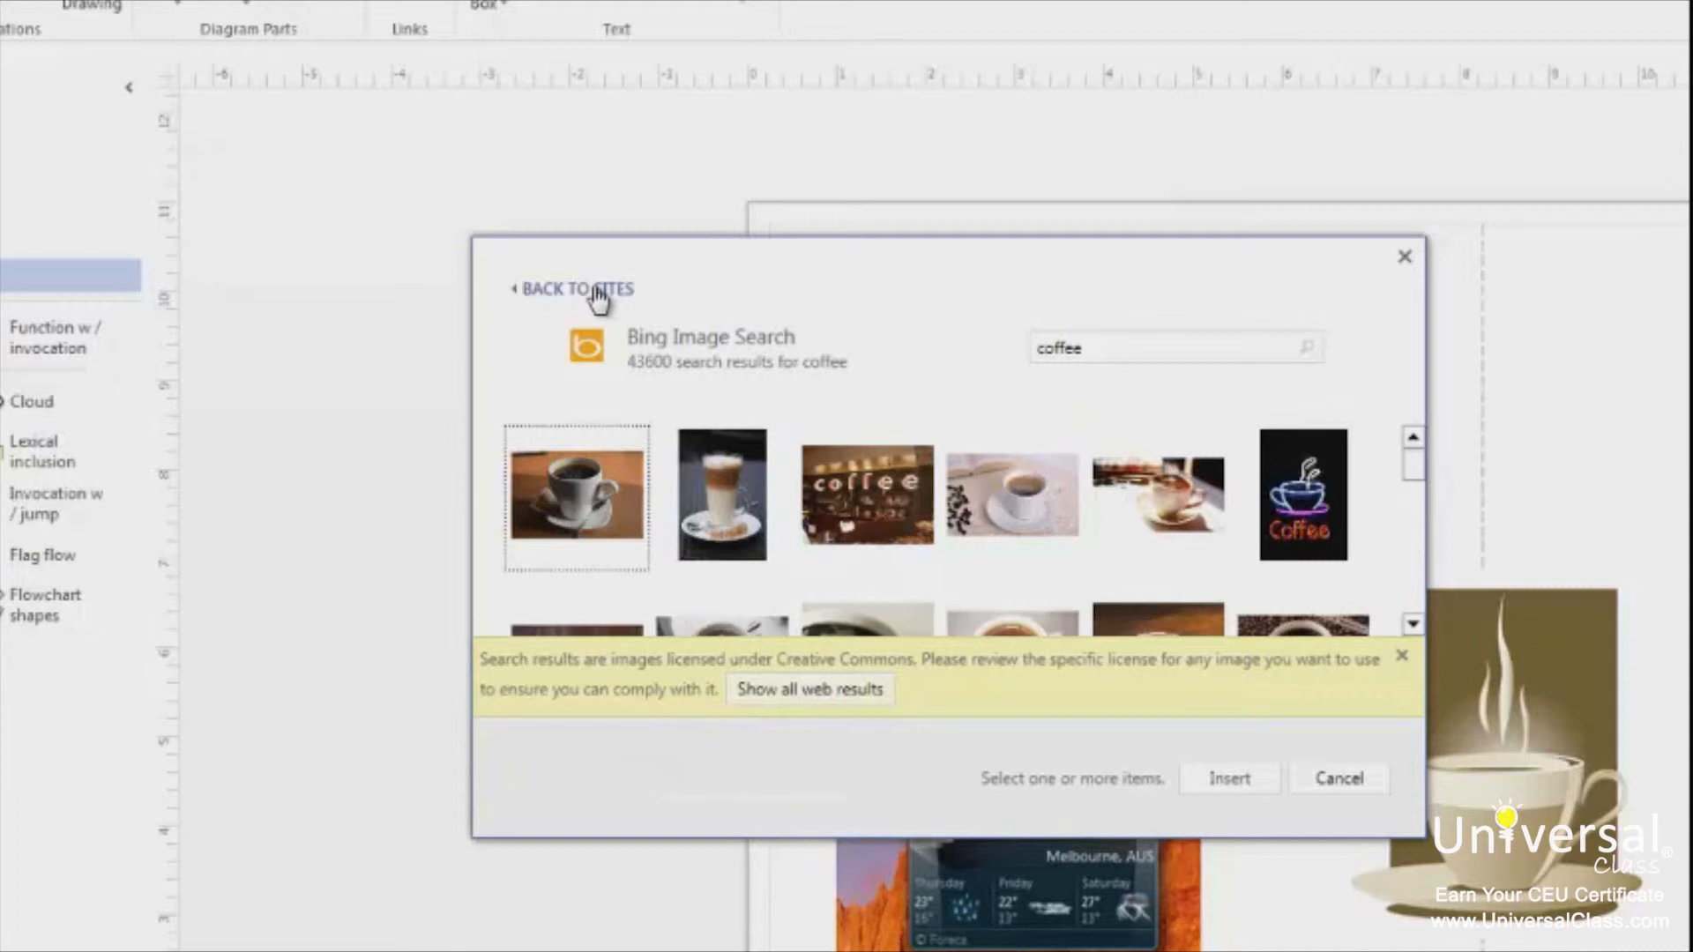
# Return to the picture-source list and close the Insert Pictures dialog.
pyautogui.click(575, 288)
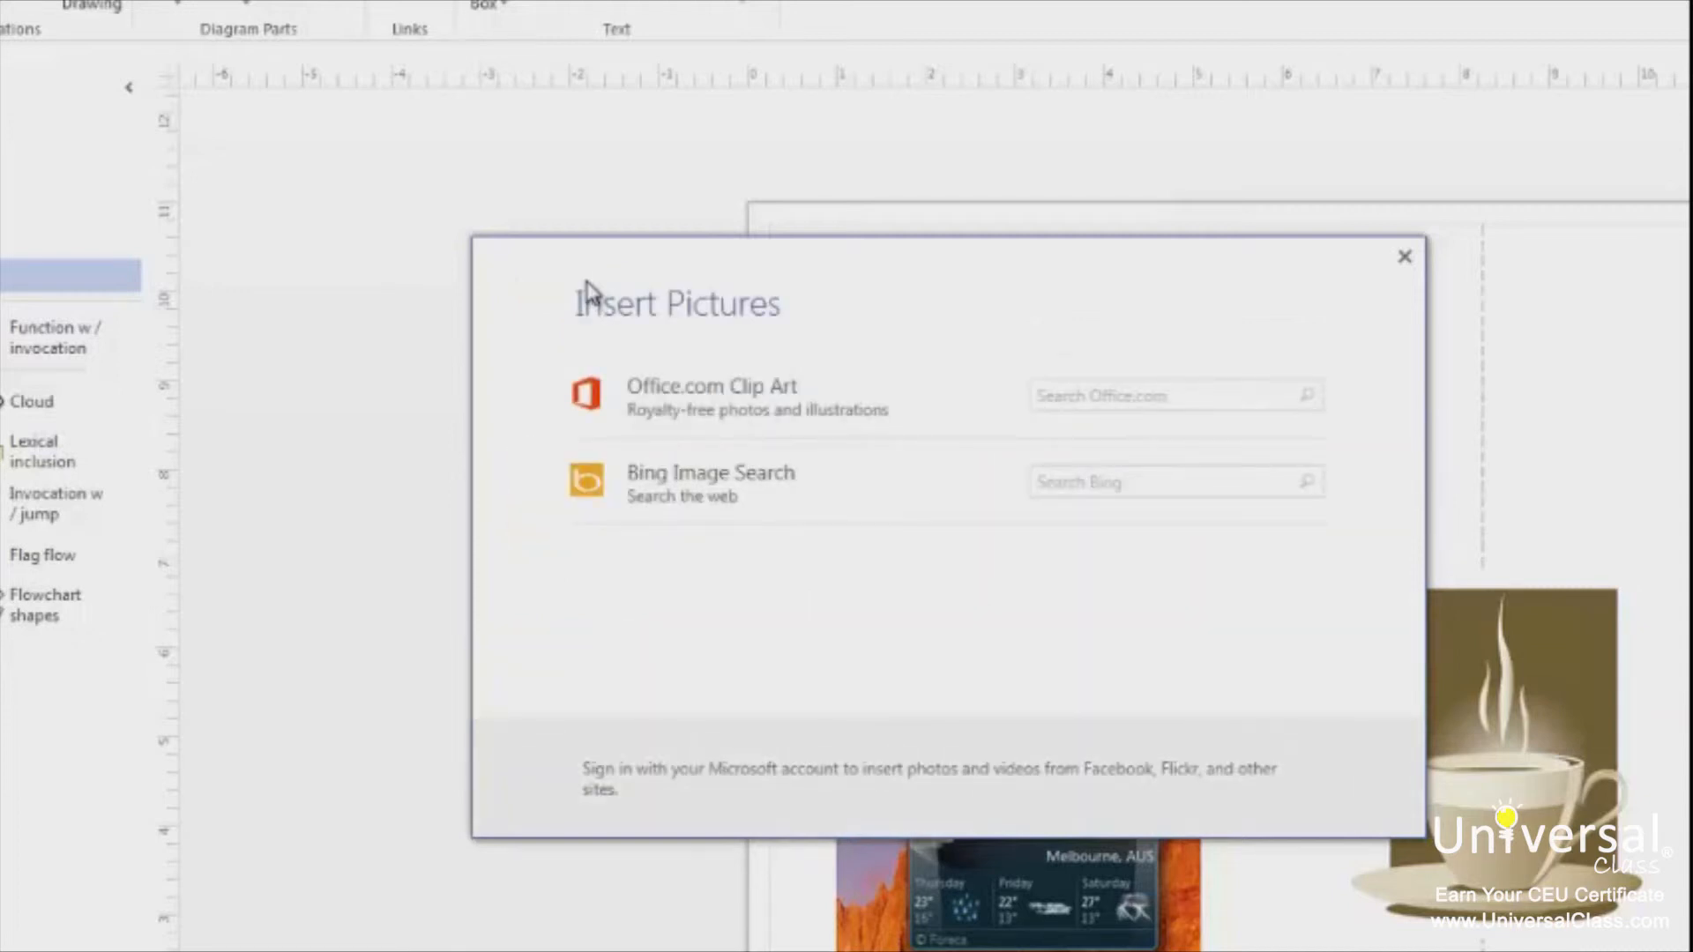
pyautogui.moveTo(1249, 561)
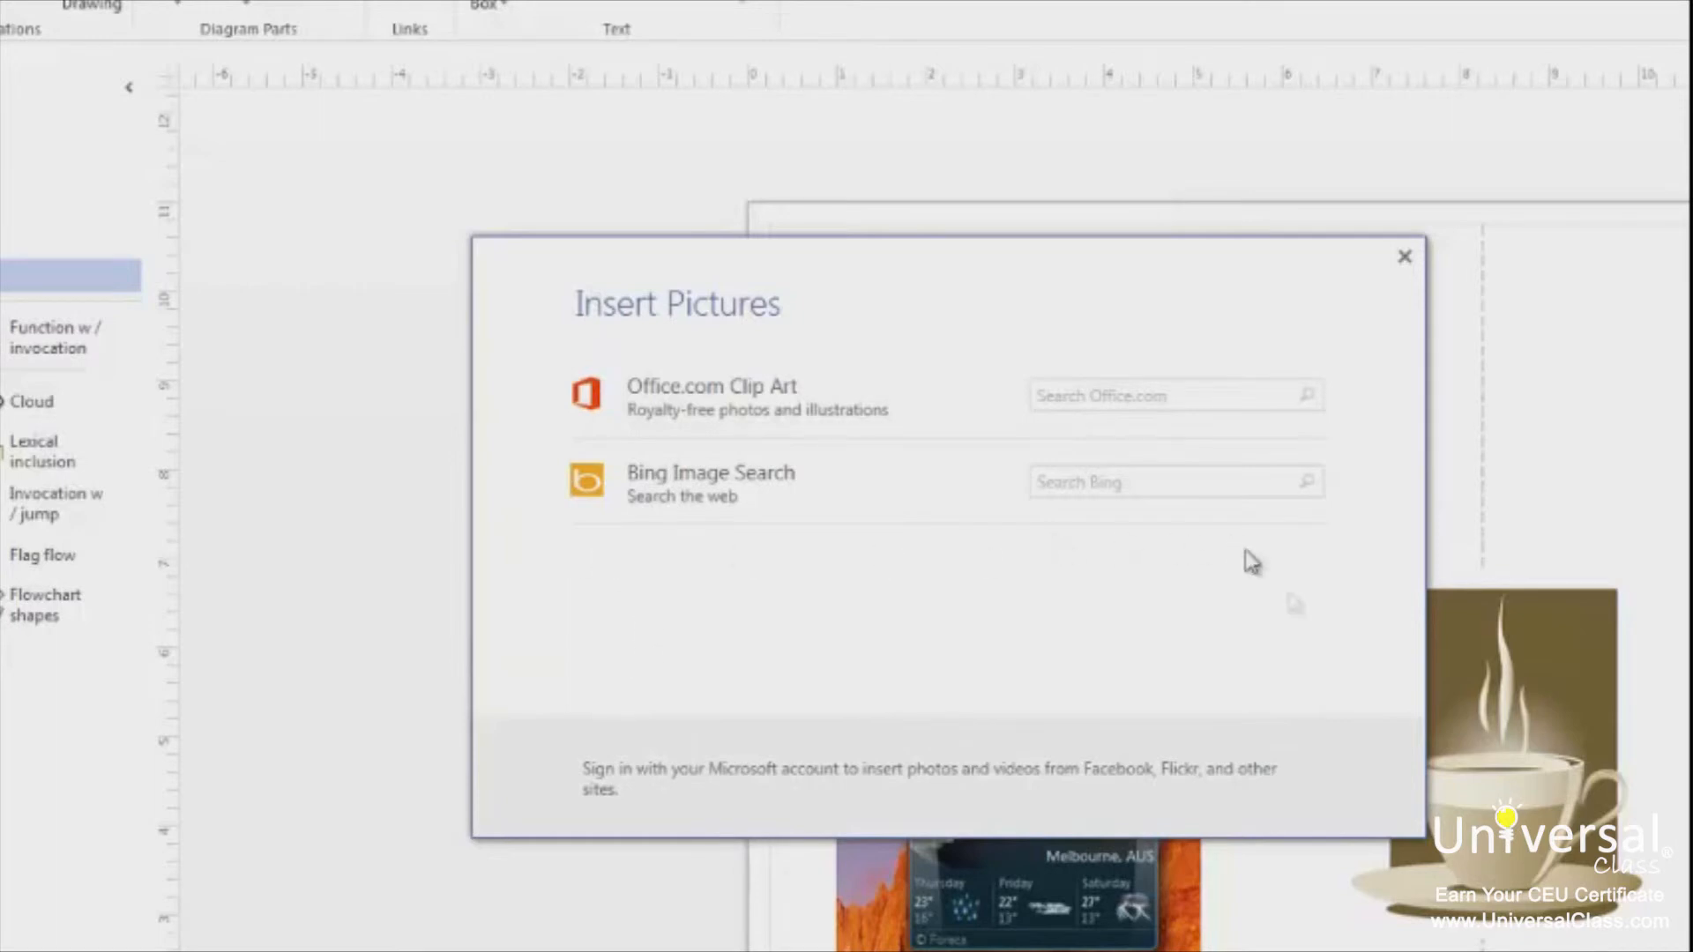
pyautogui.moveTo(1088, 651)
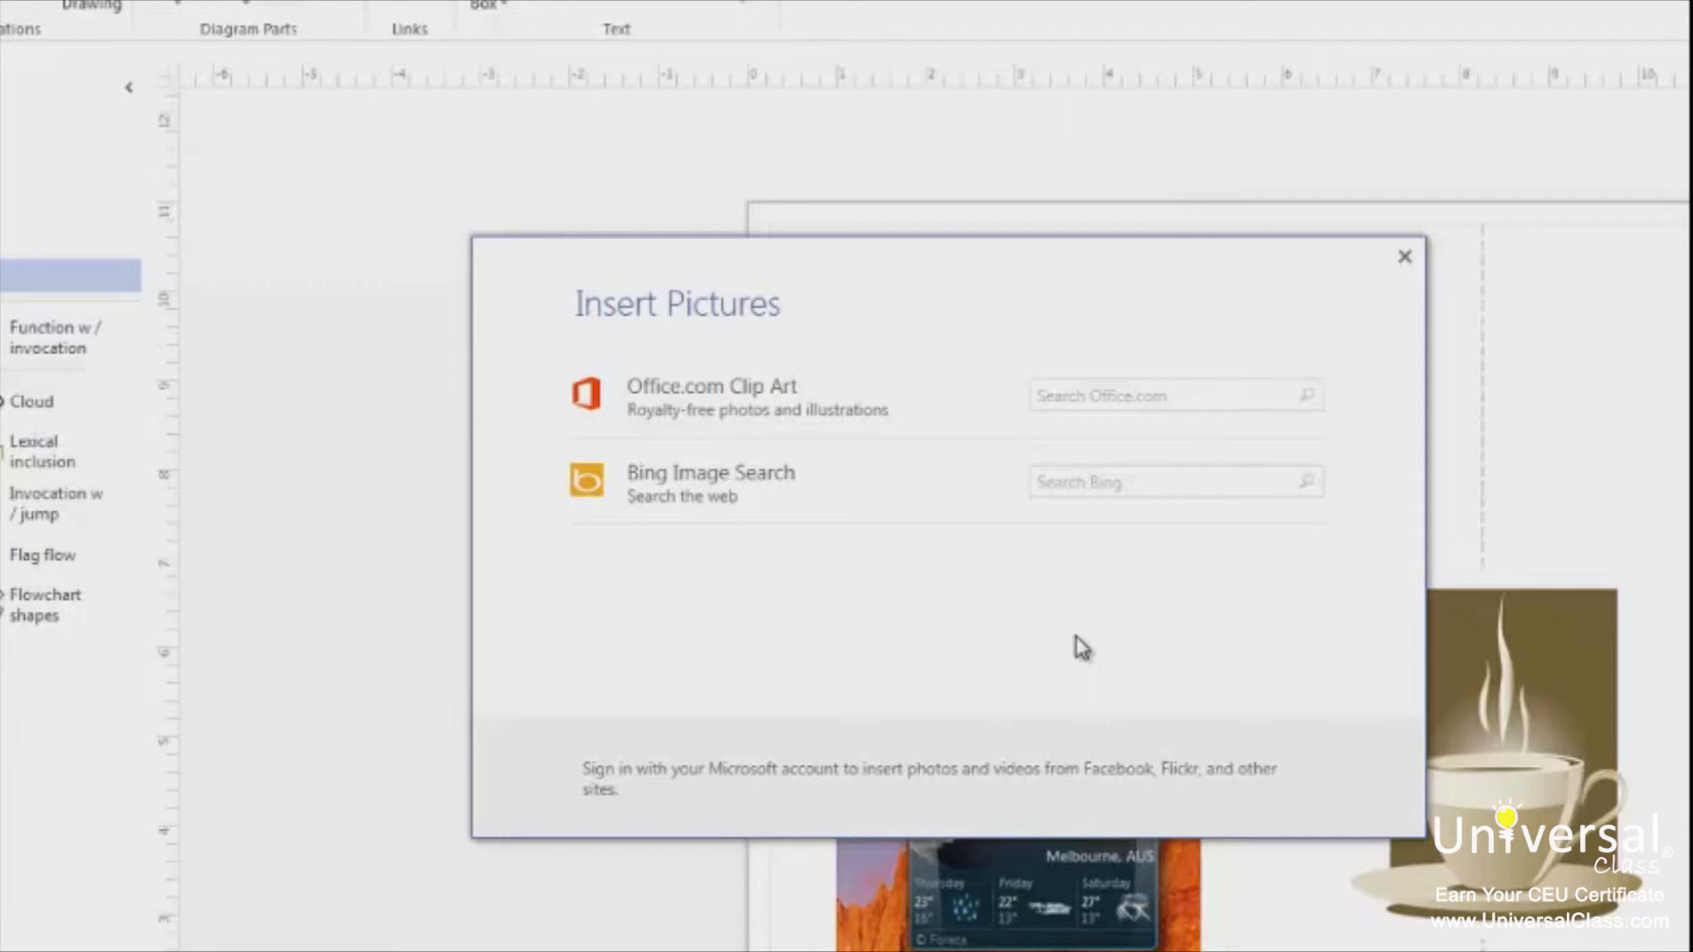
pyautogui.moveTo(1009, 602)
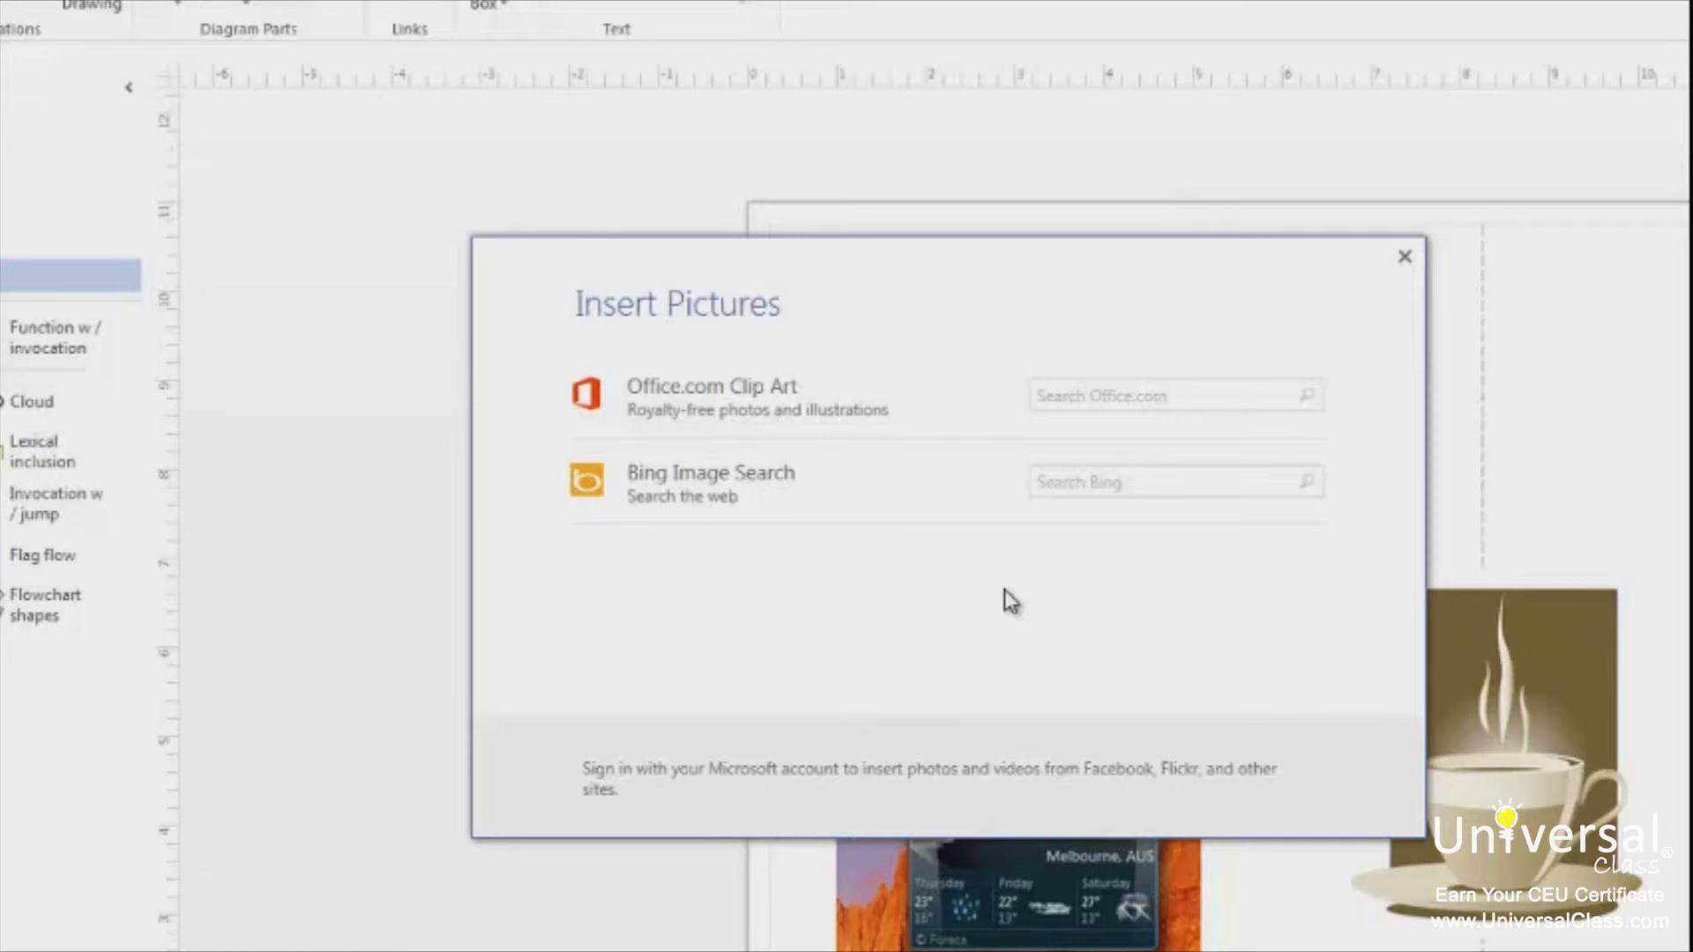
pyautogui.click(1402, 256)
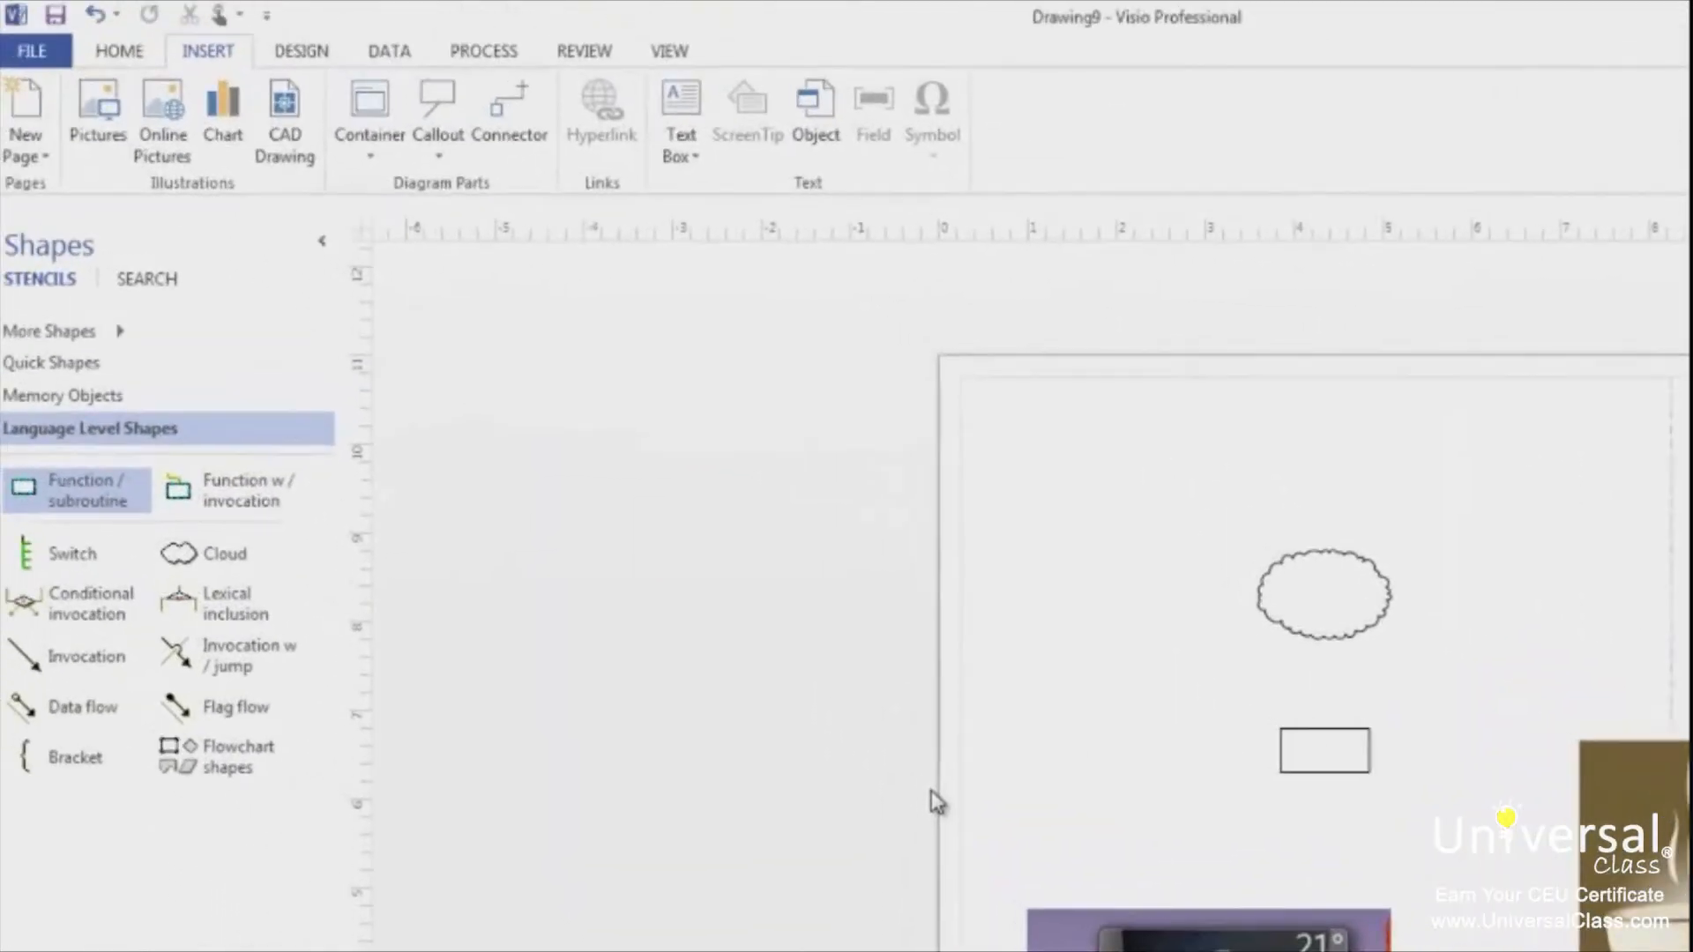
pyautogui.moveTo(898, 767)
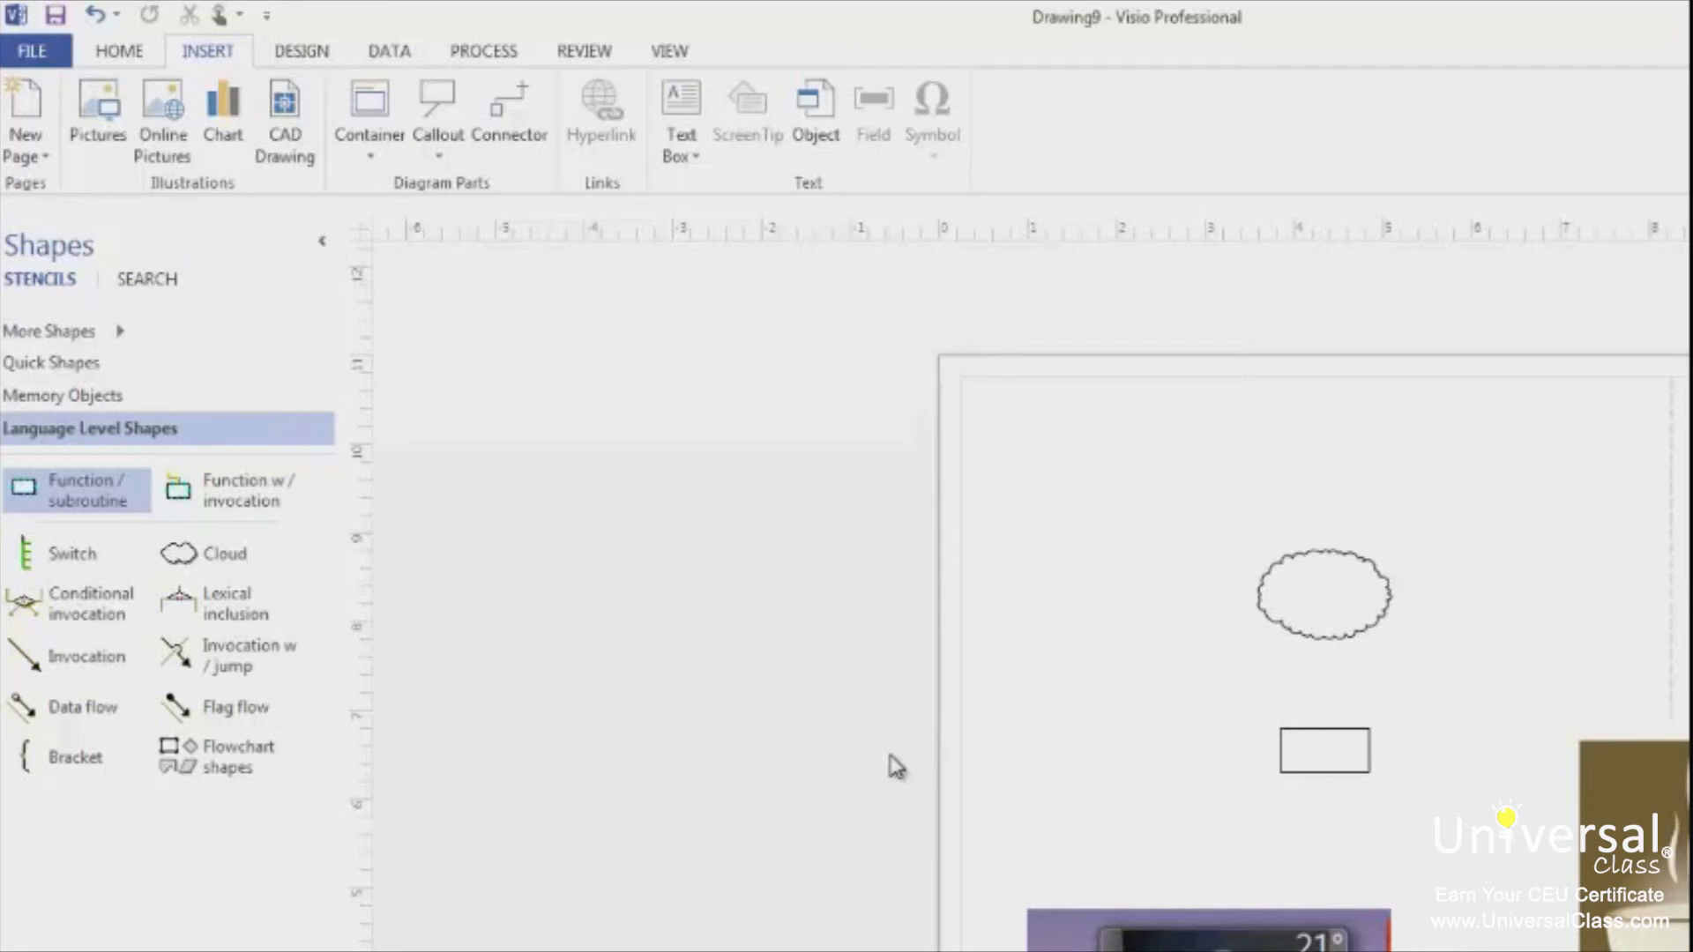
pyautogui.moveTo(640, 494)
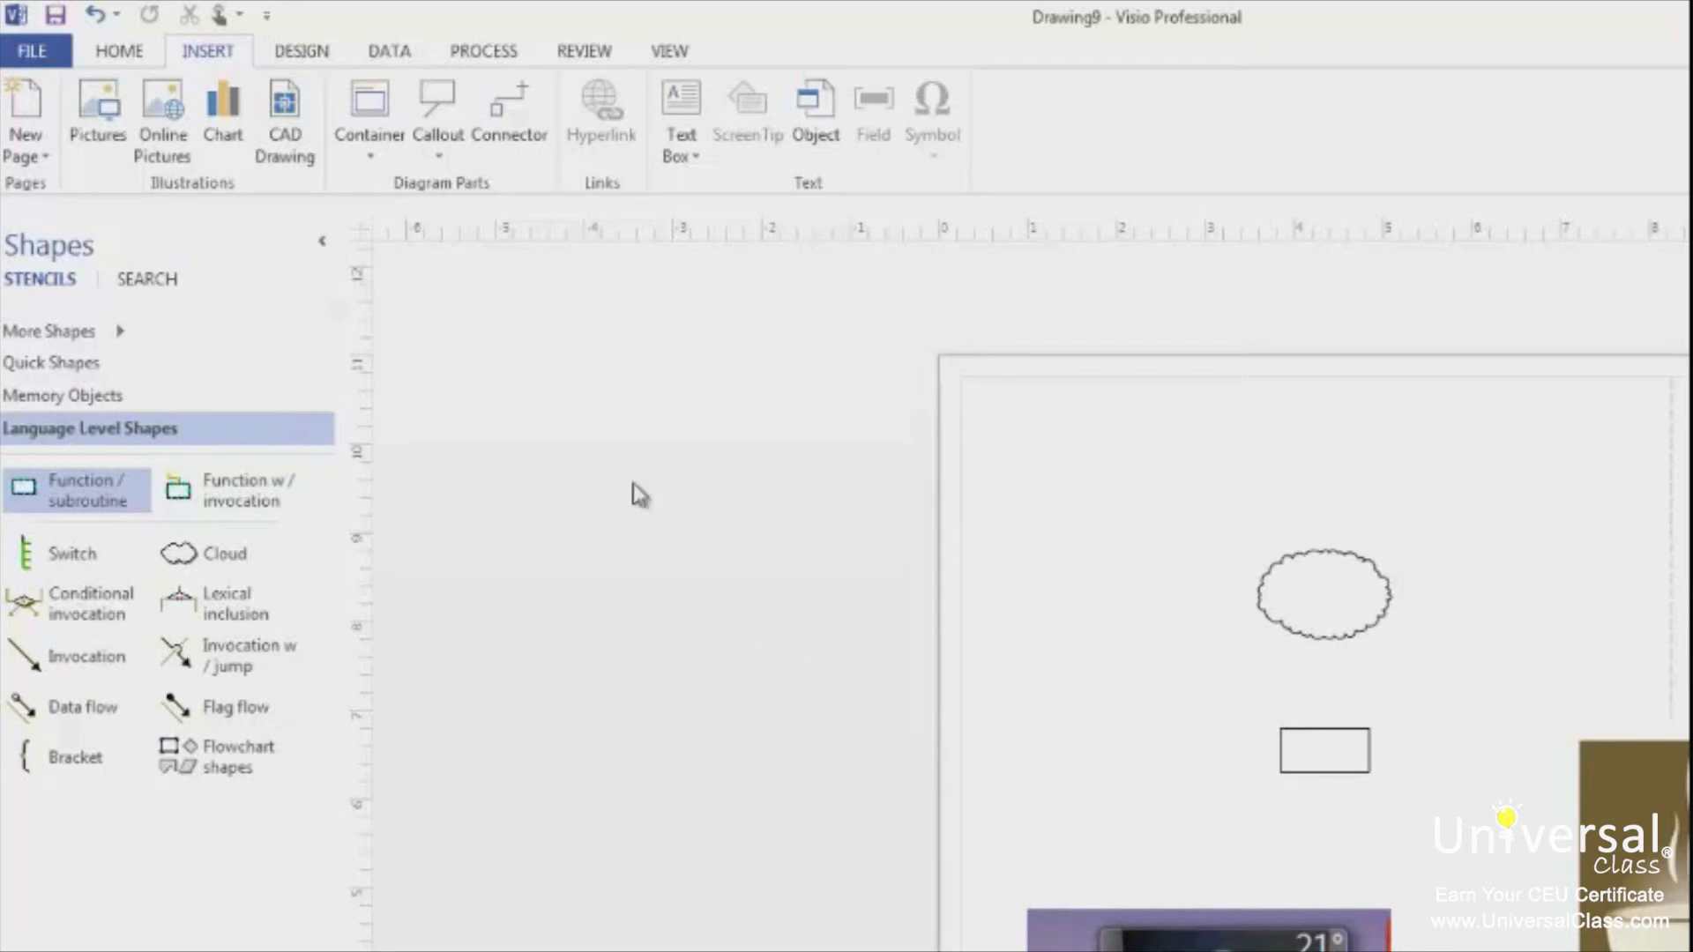
# Start a new drawing from File > New using the Office Layout floor plan template.
pyautogui.click(32, 51)
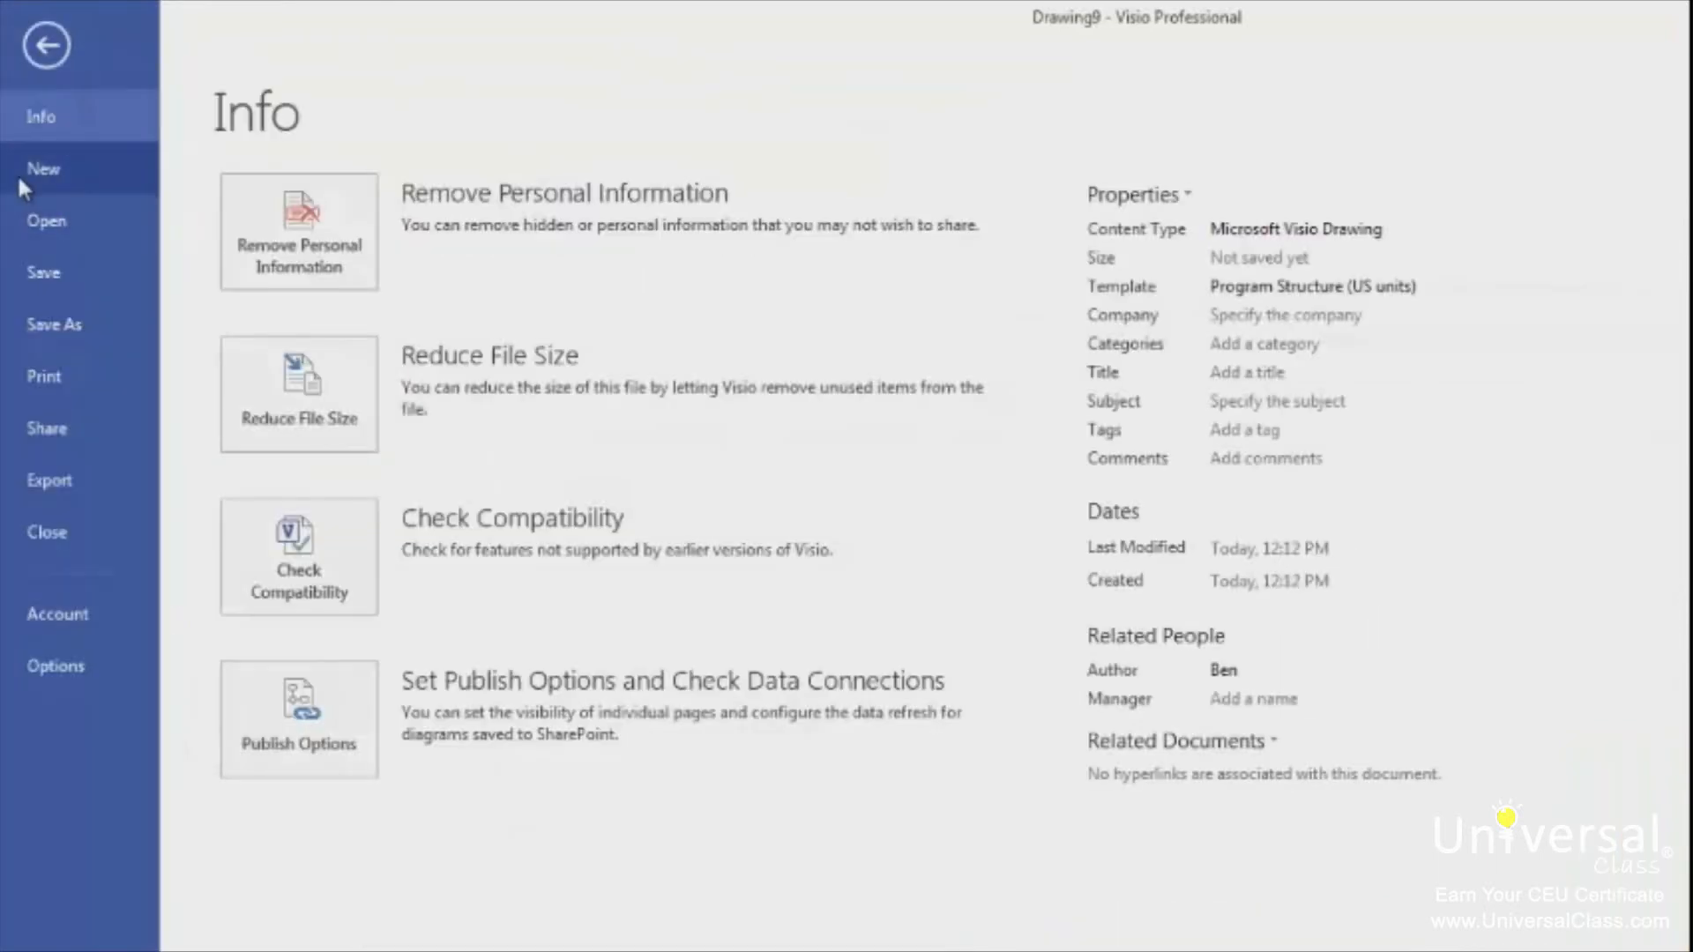
pyautogui.click(43, 169)
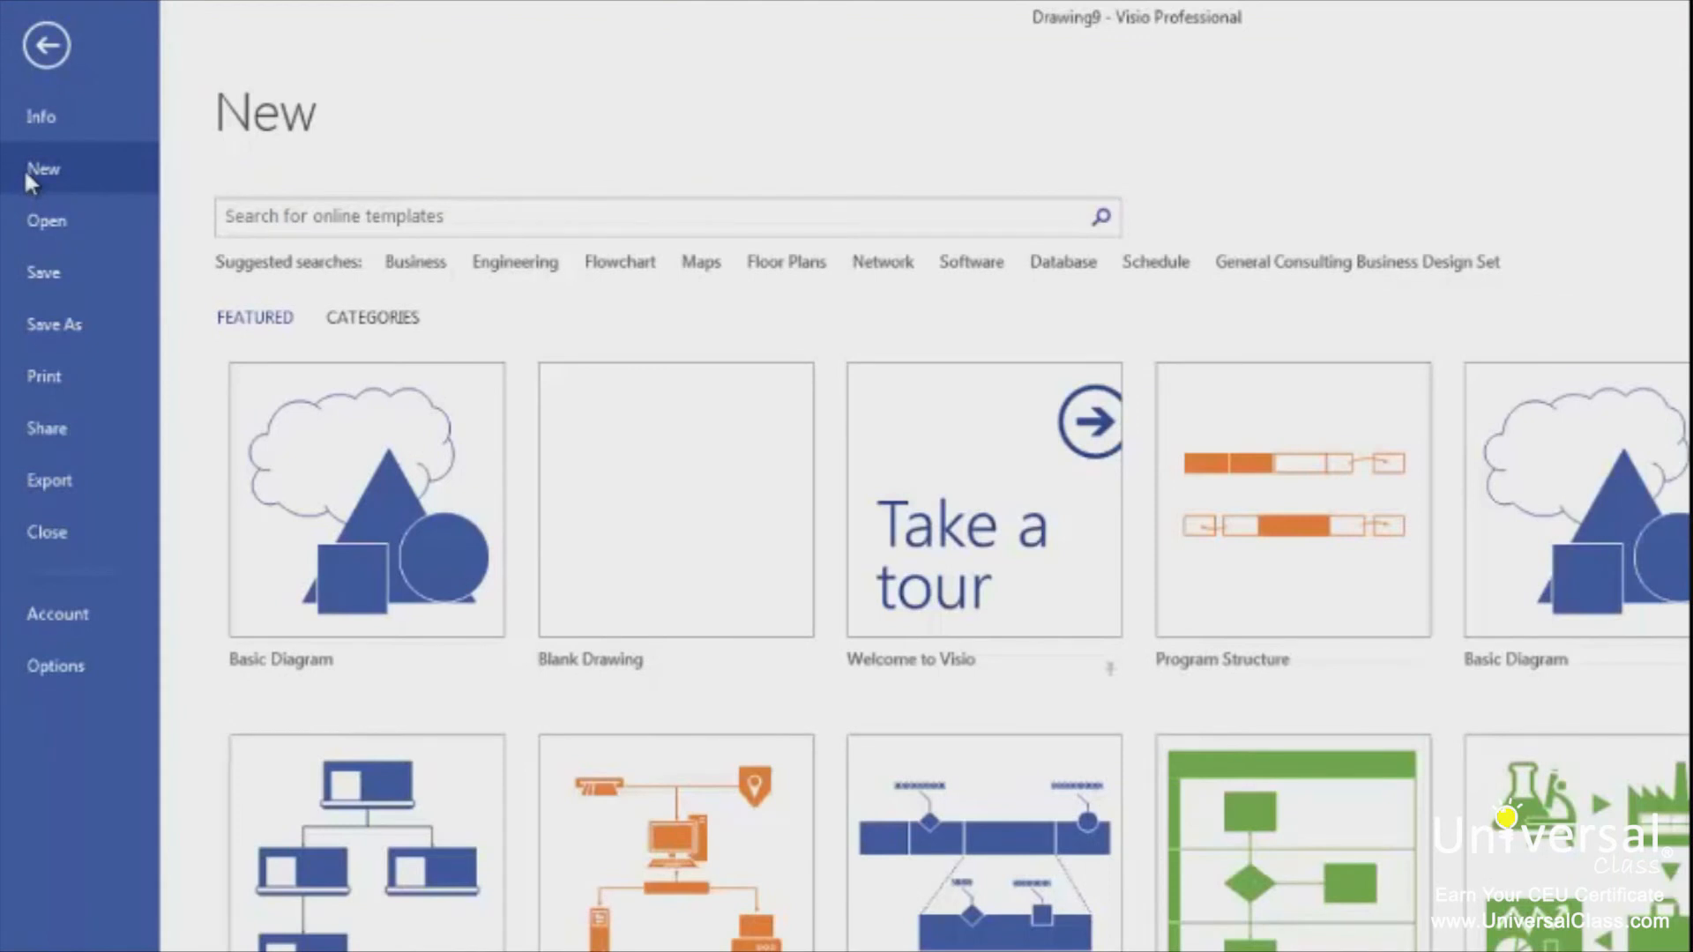
pyautogui.click(785, 261)
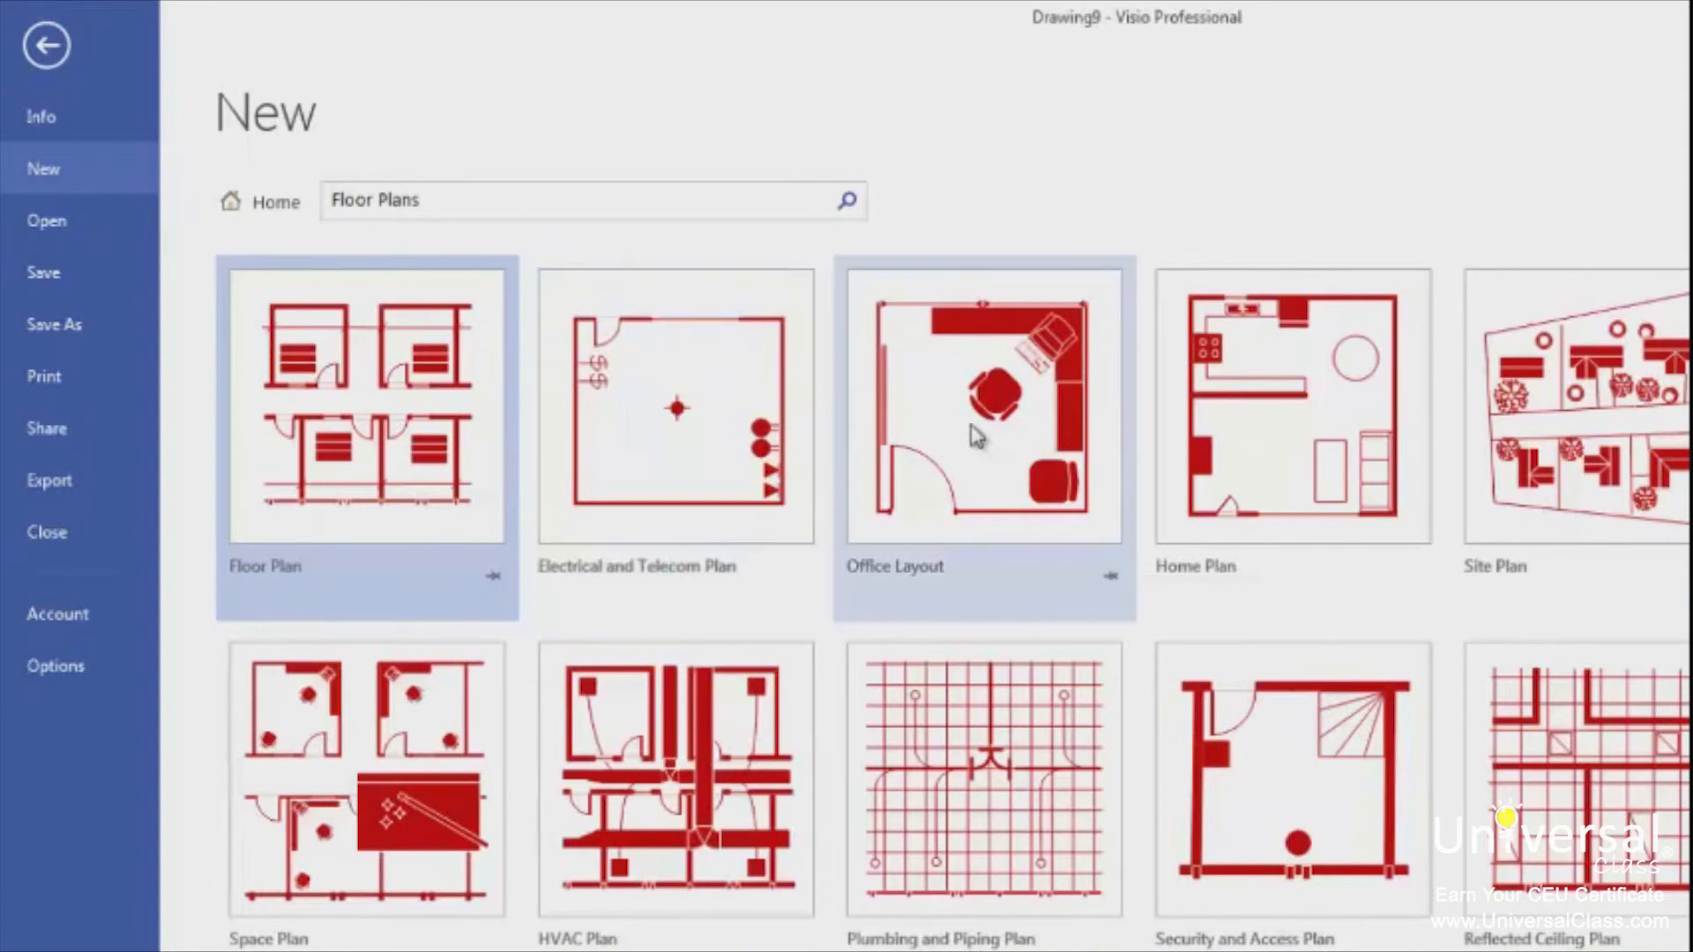
pyautogui.click(46, 44)
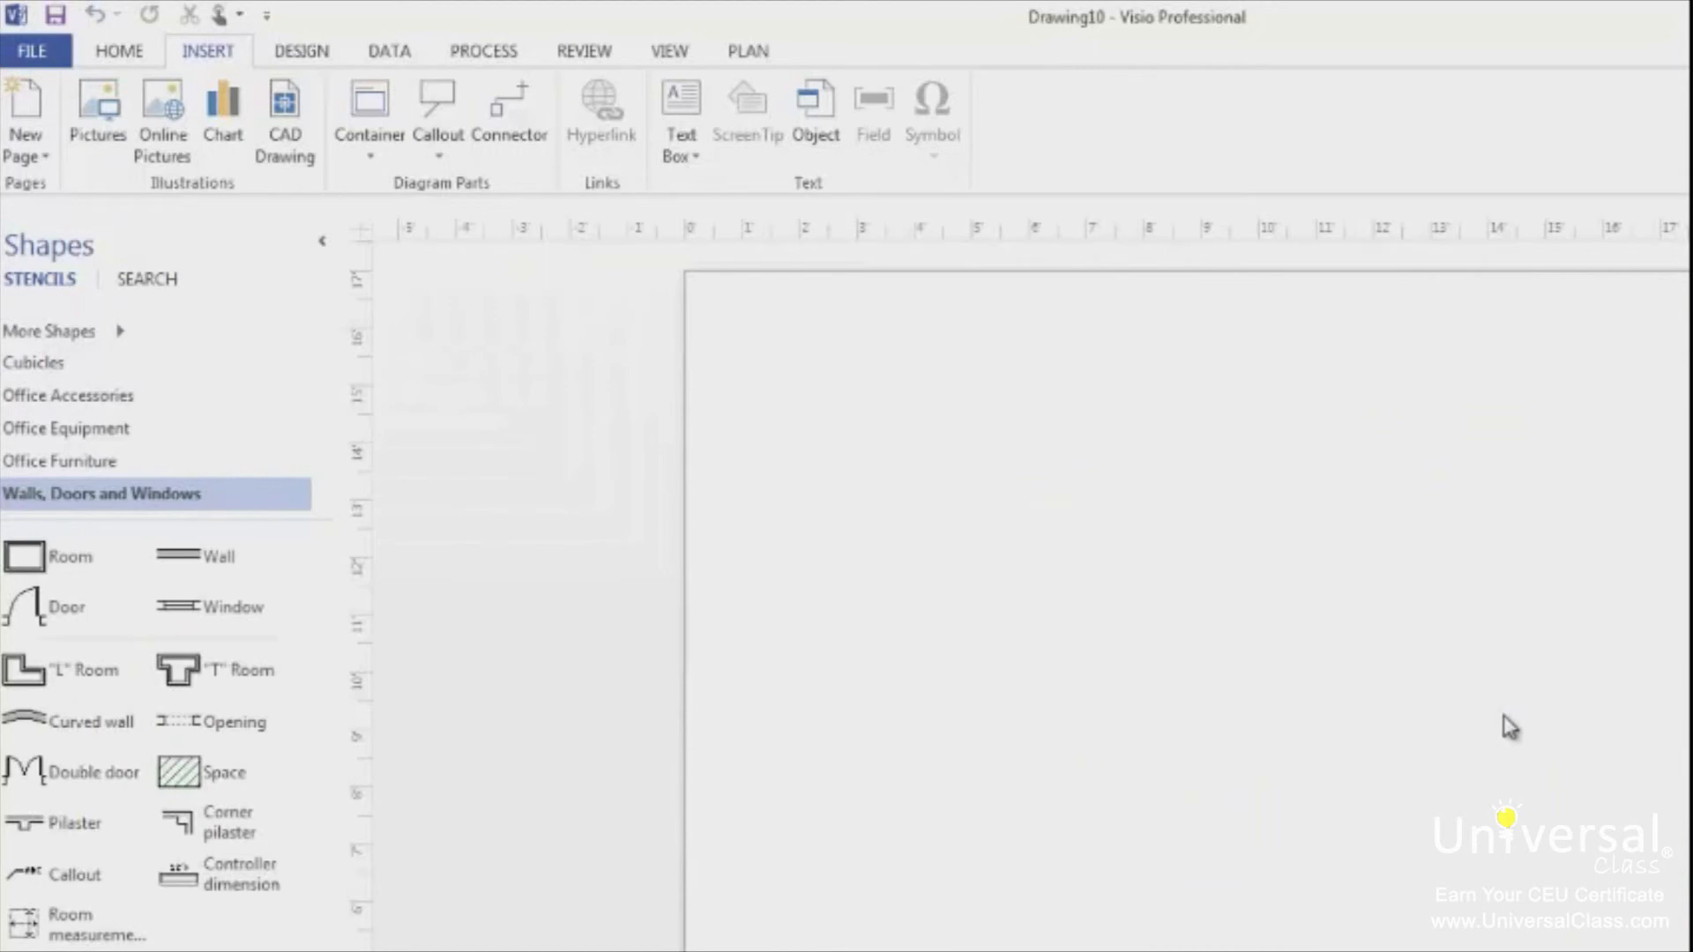
pyautogui.moveTo(1471, 712)
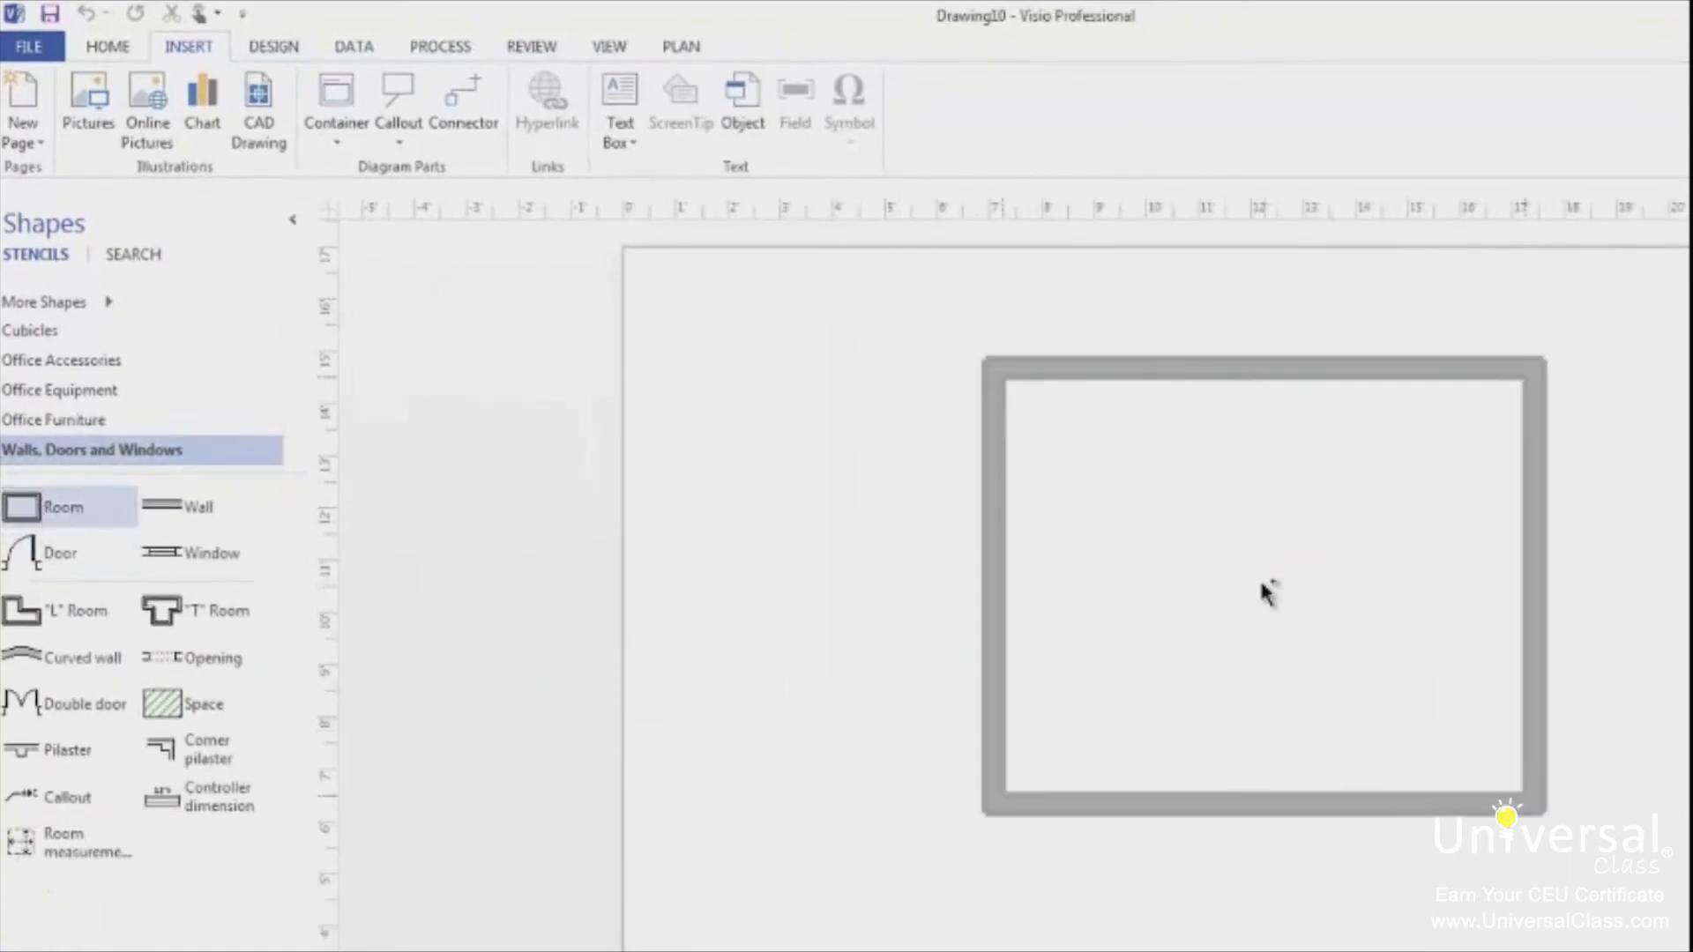
# Select the newly placed 10 by 8 foot Room shape on the page.
pyautogui.click(1263, 583)
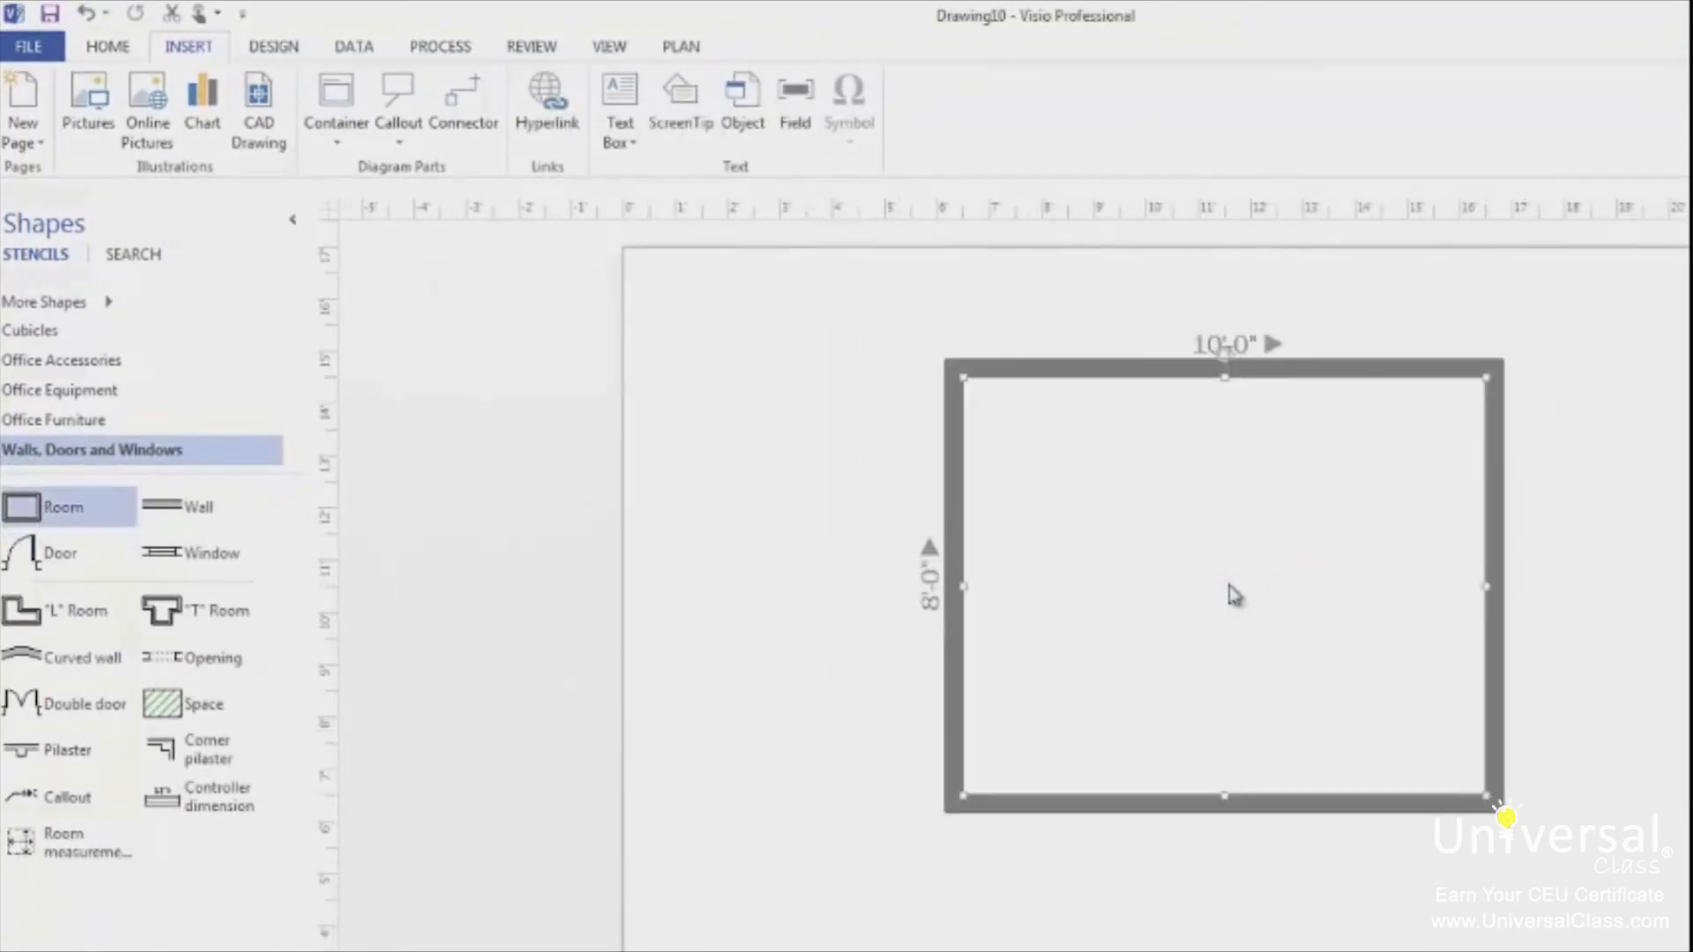
pyautogui.moveTo(1077, 552)
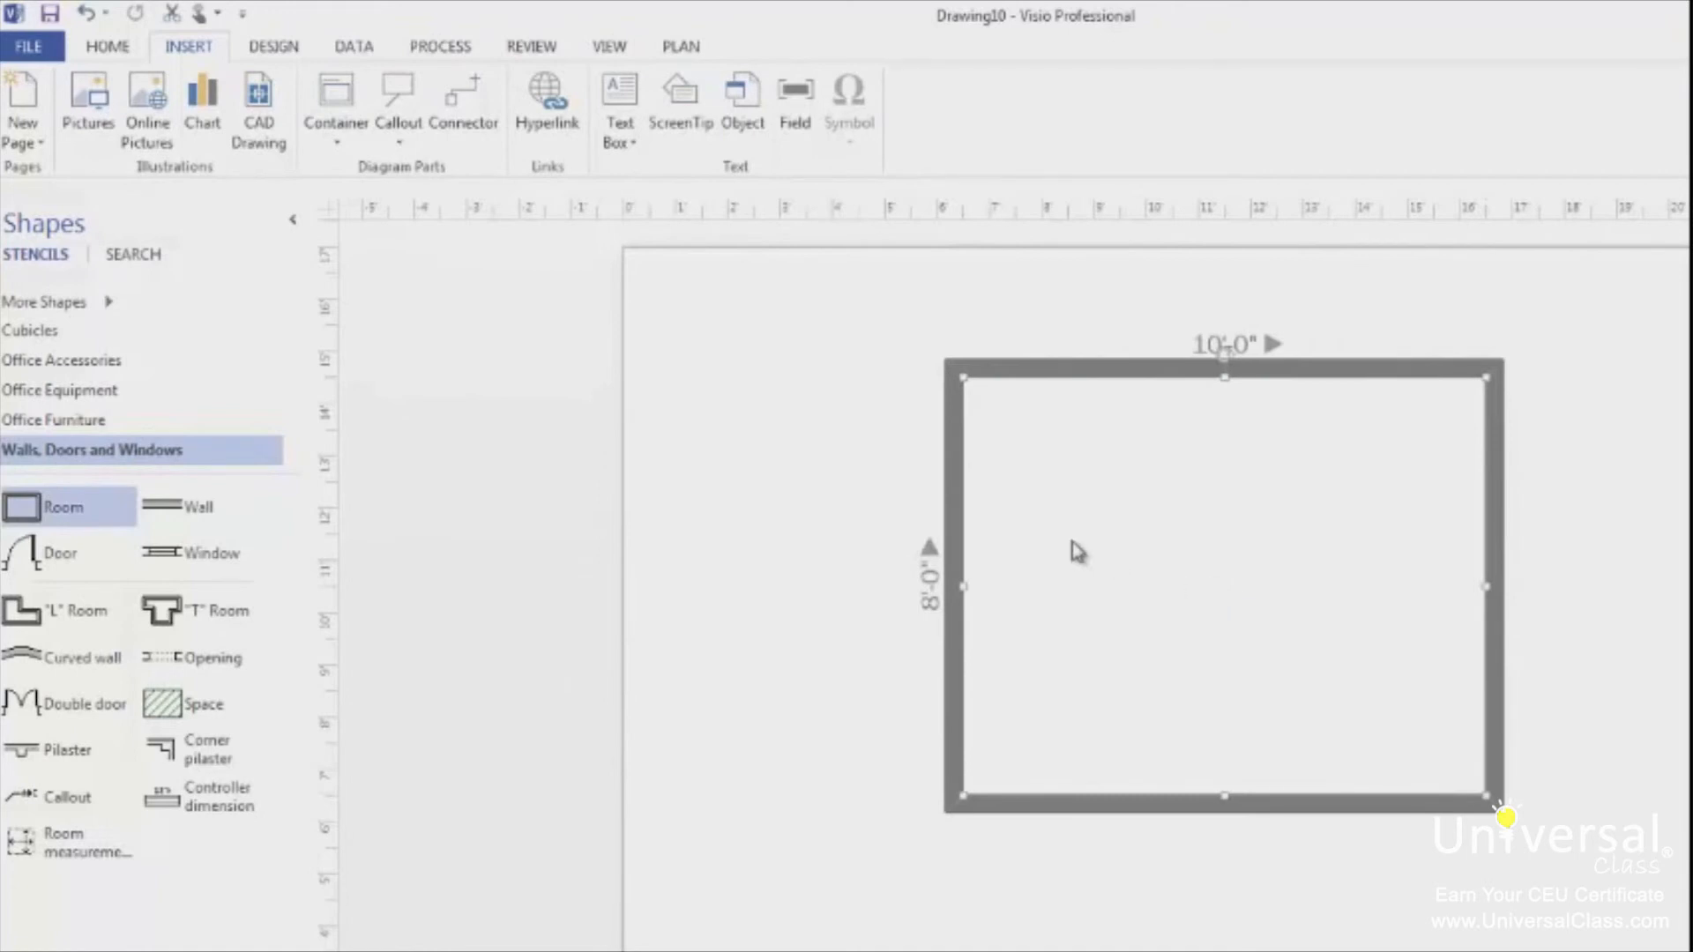
pyautogui.moveTo(204, 552)
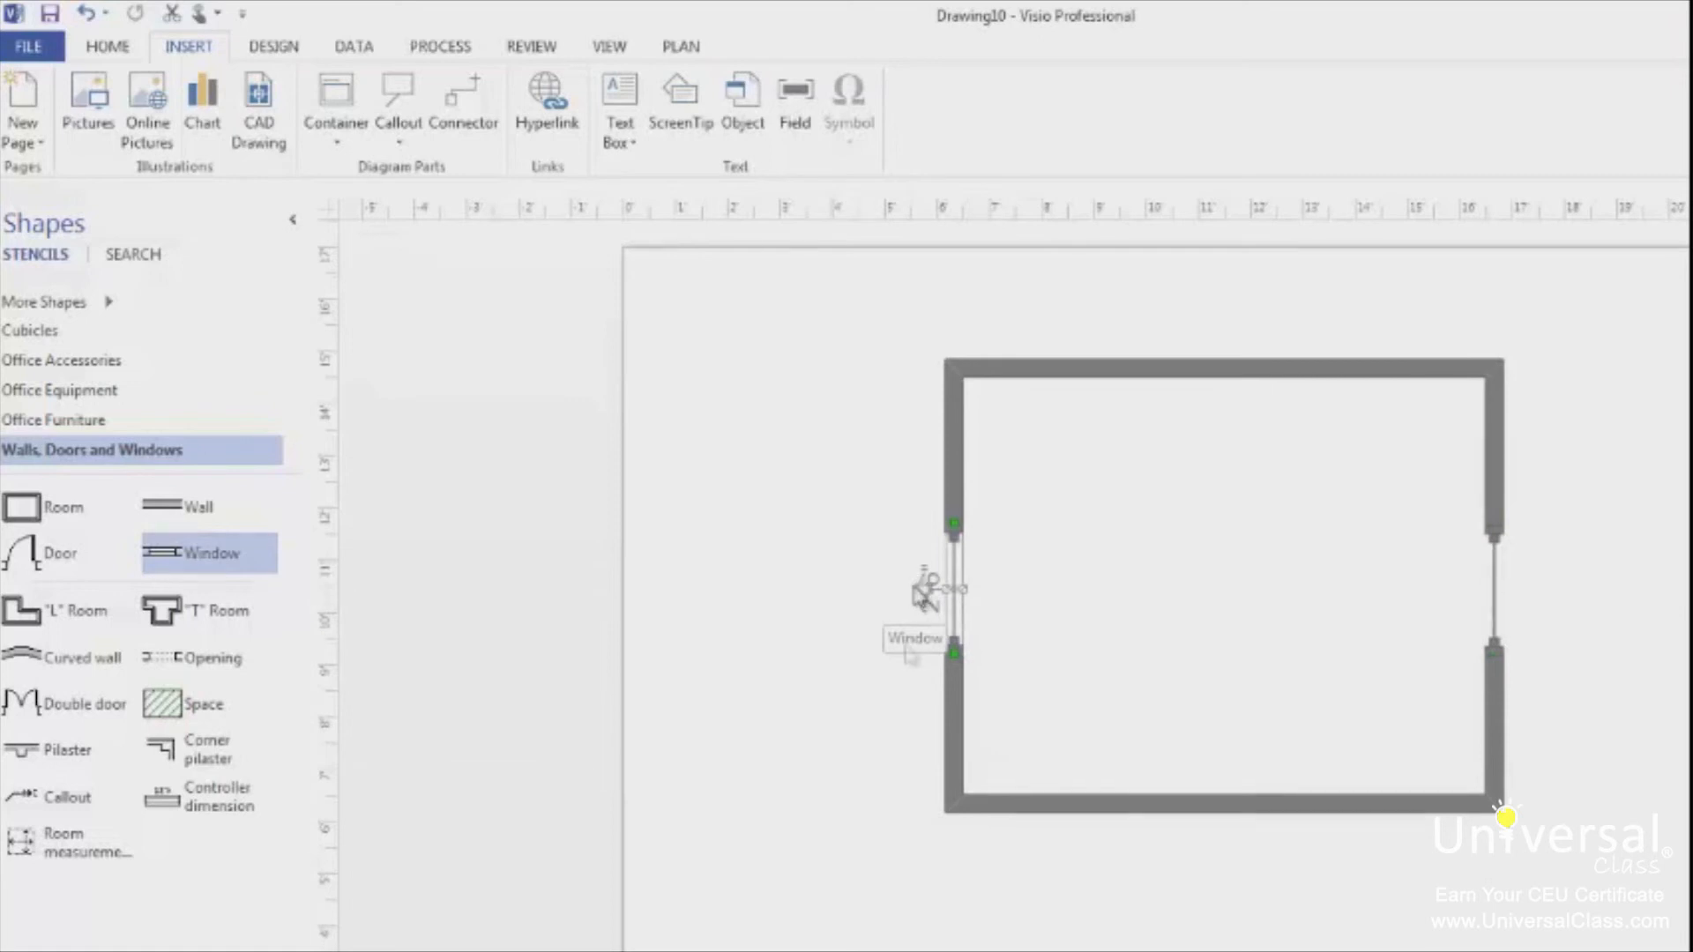
pyautogui.moveTo(905, 667)
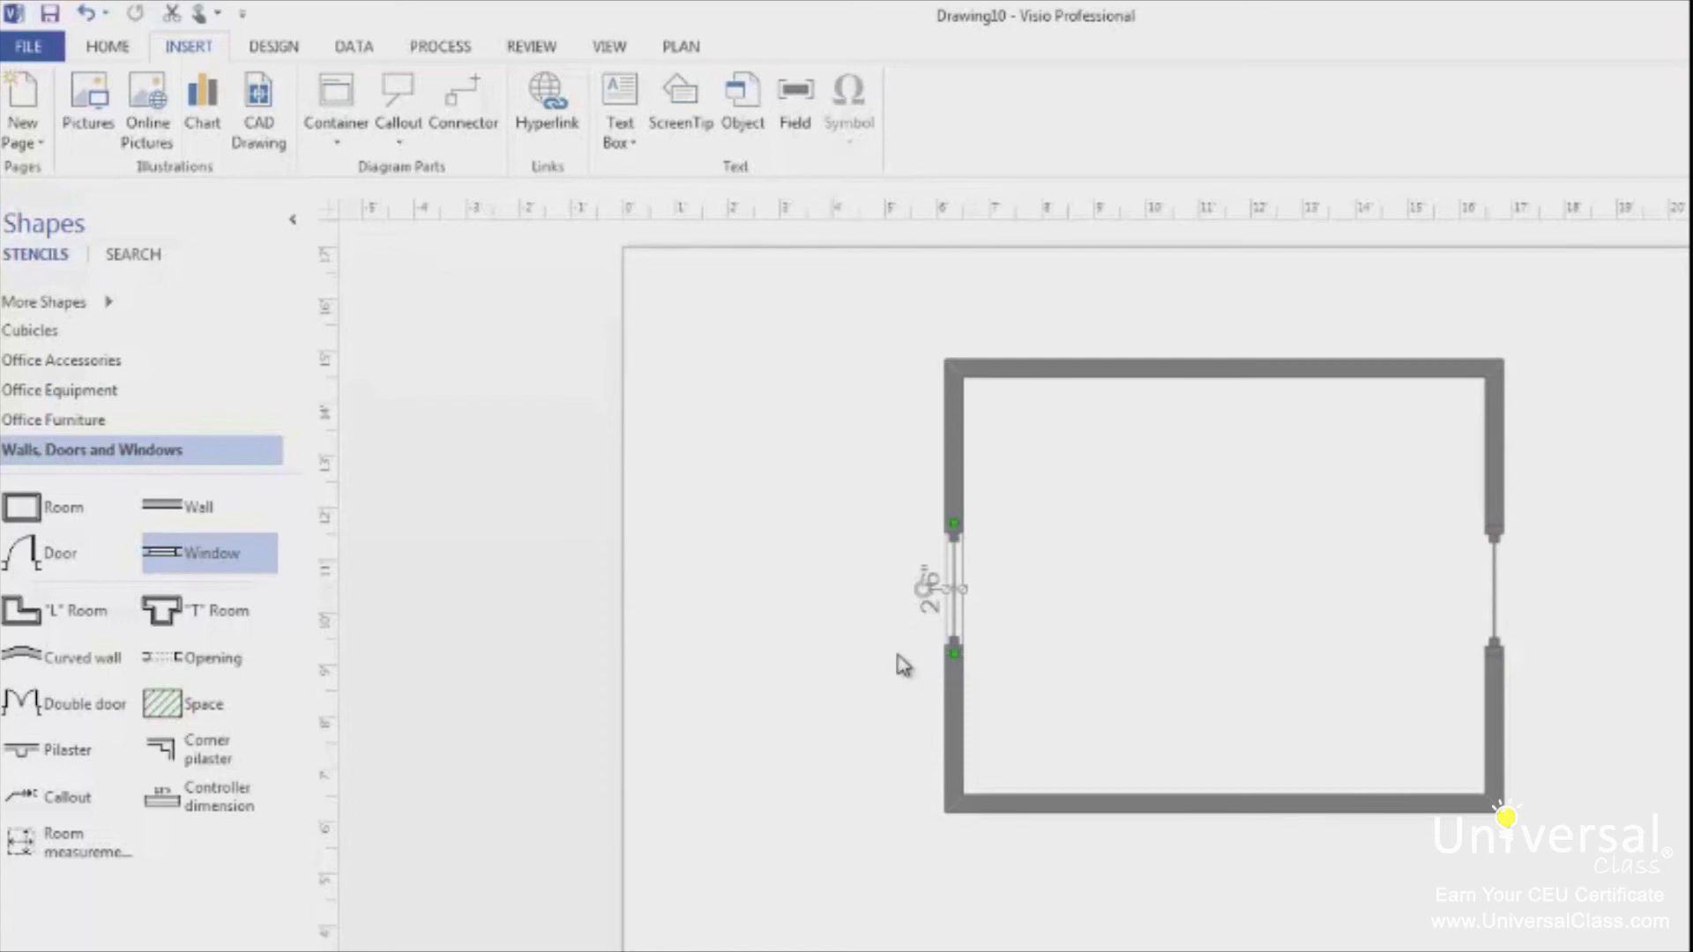
pyautogui.moveTo(95, 552)
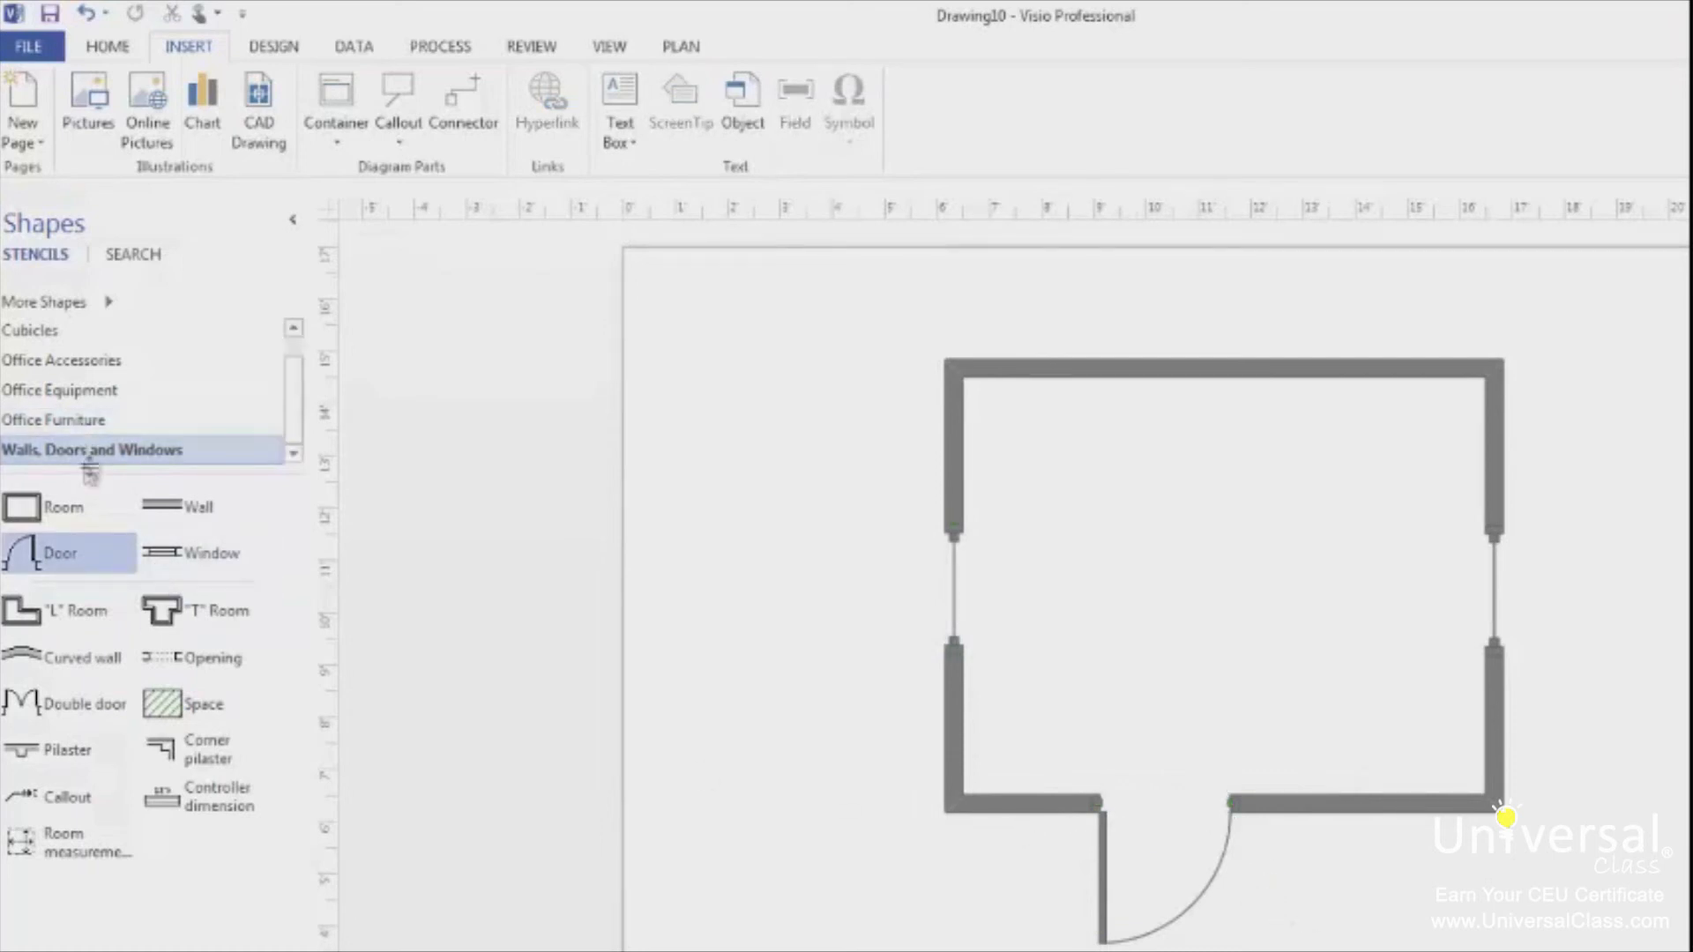
pyautogui.click(60, 419)
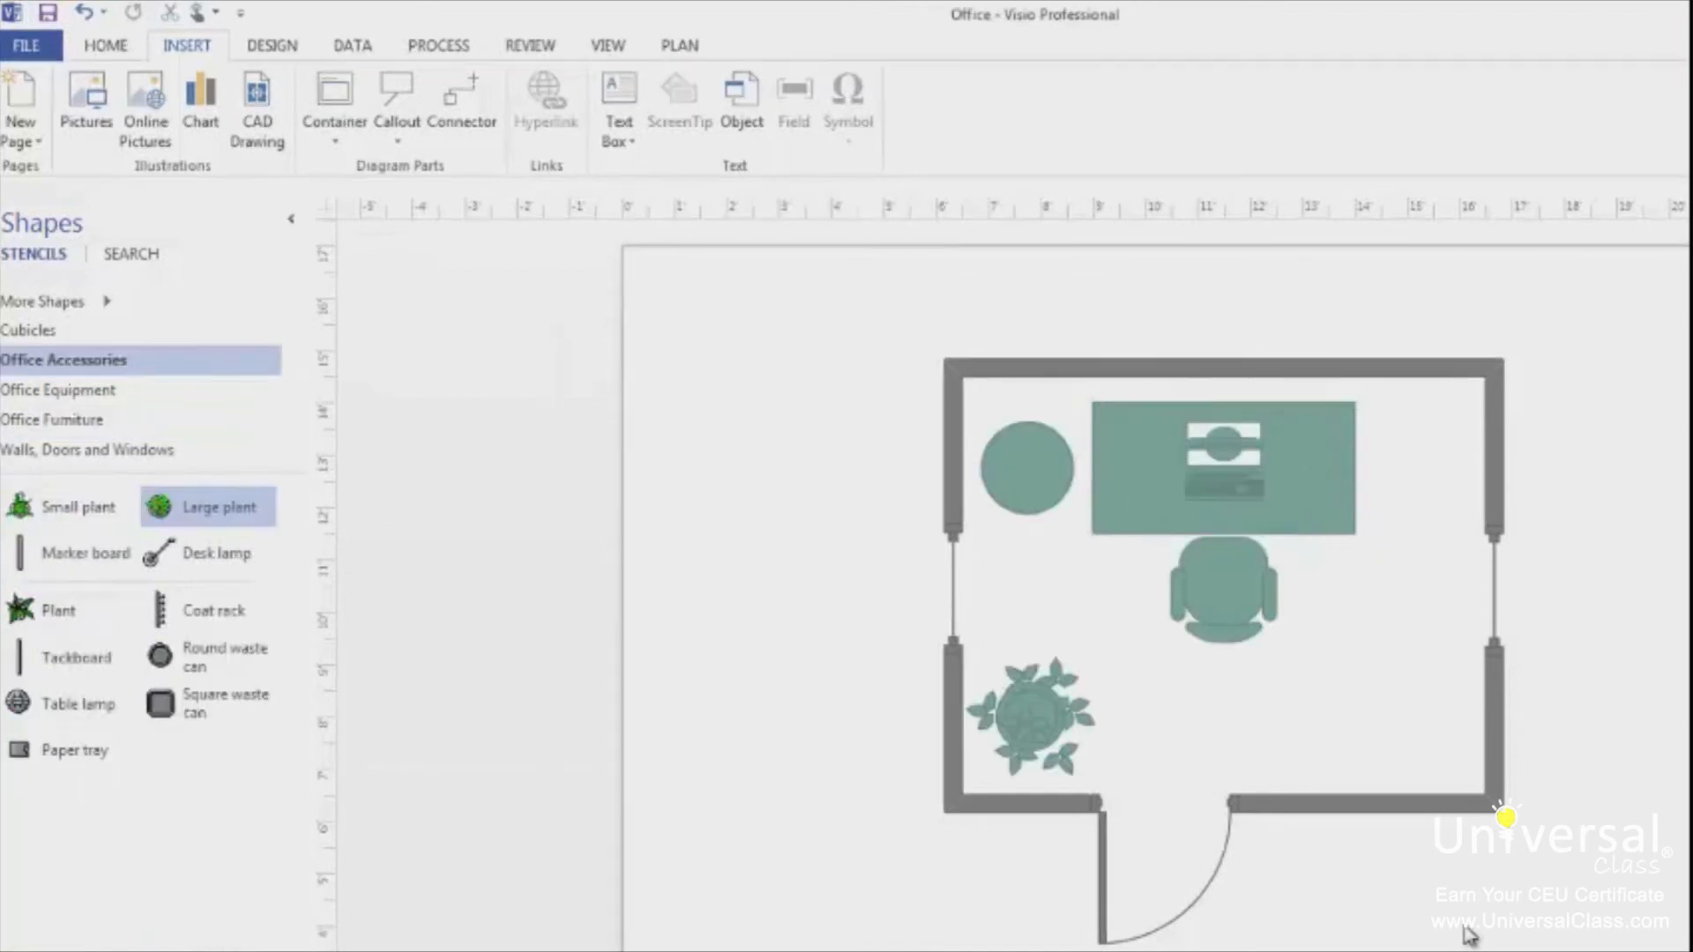
pyautogui.moveTo(1464, 935)
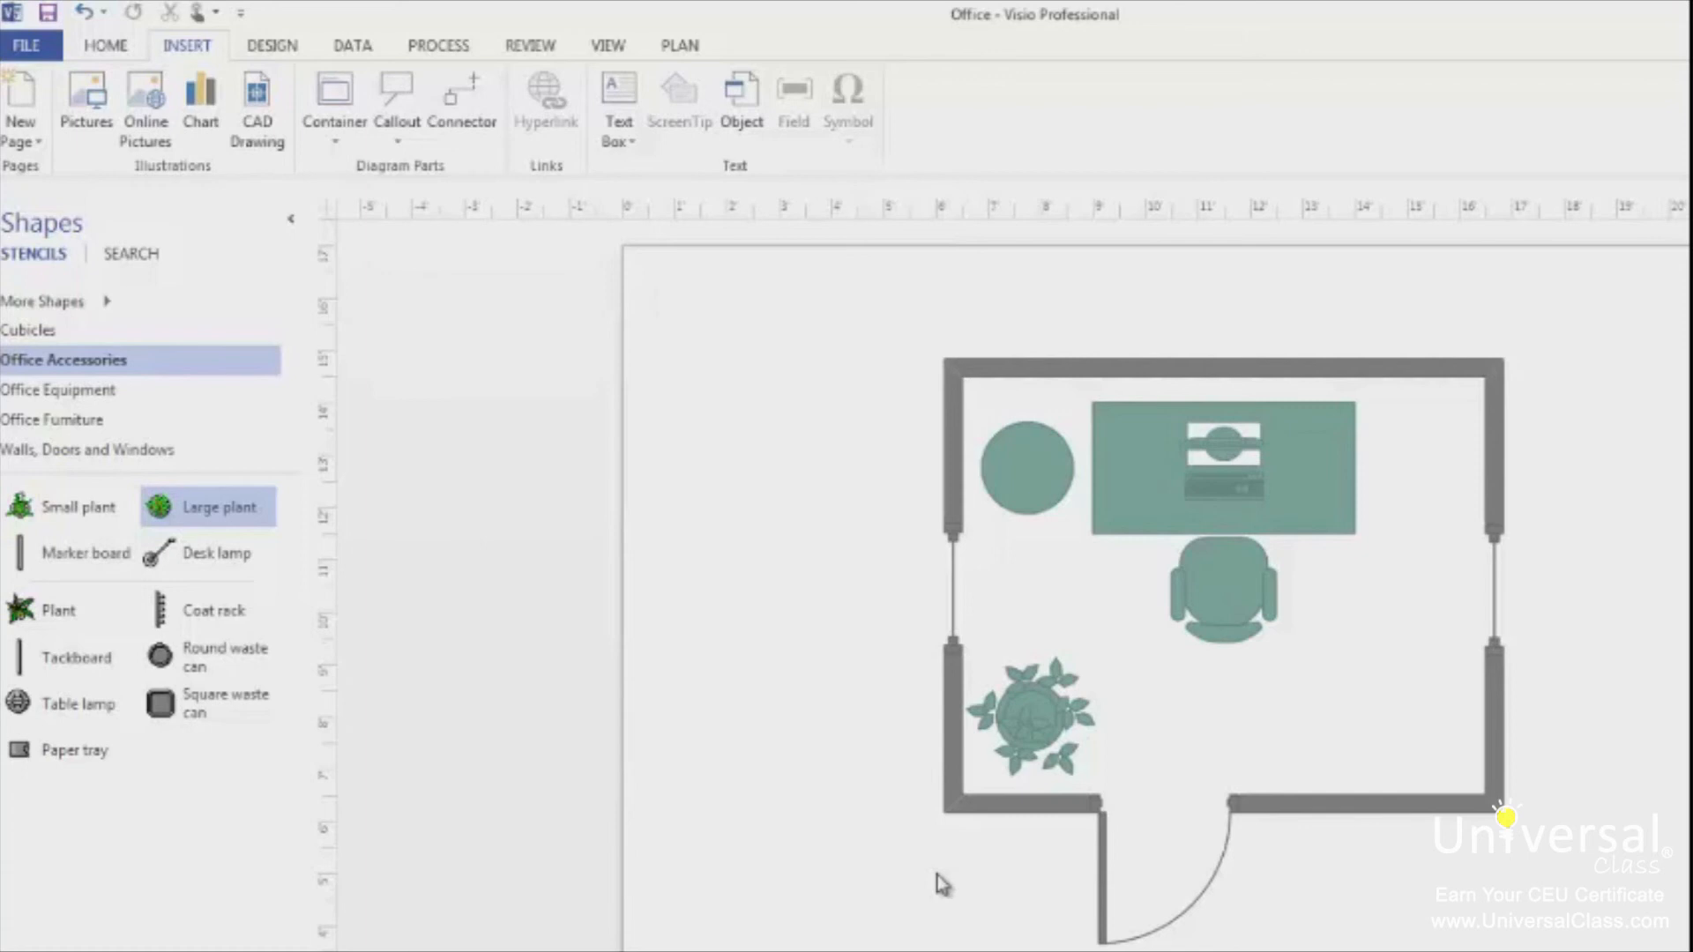
# Select the plant in the lower-left corner and show its Assign to Layer settings.
pyautogui.click(1028, 717)
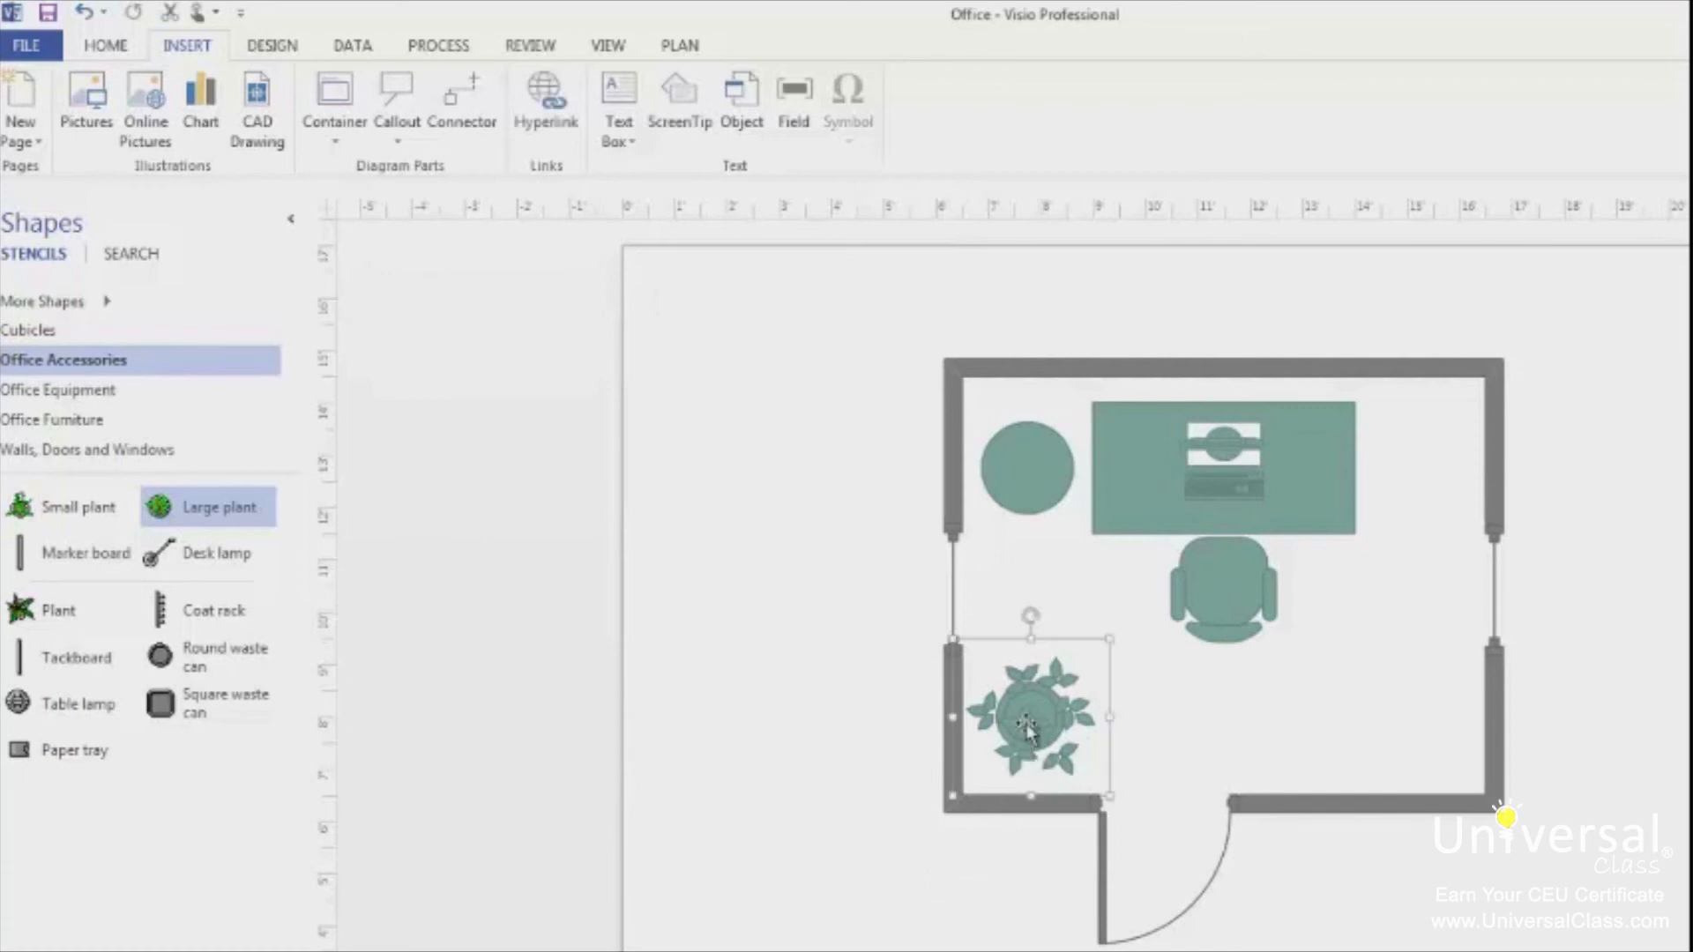
pyautogui.moveTo(332, 157)
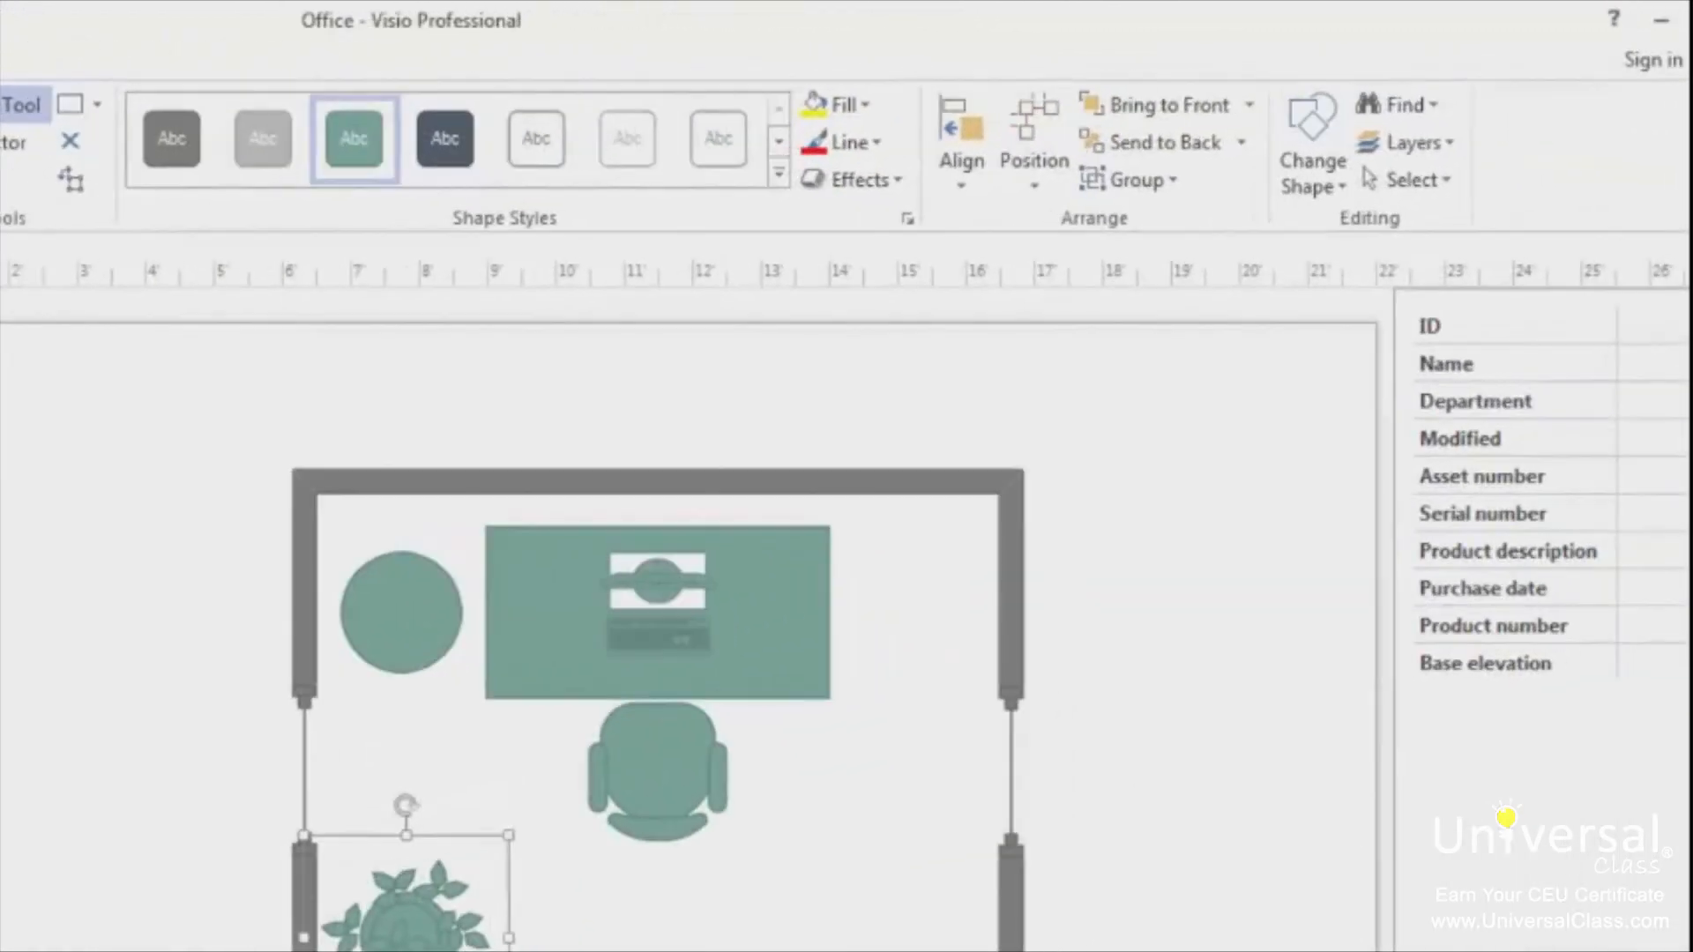
pyautogui.click(1408, 141)
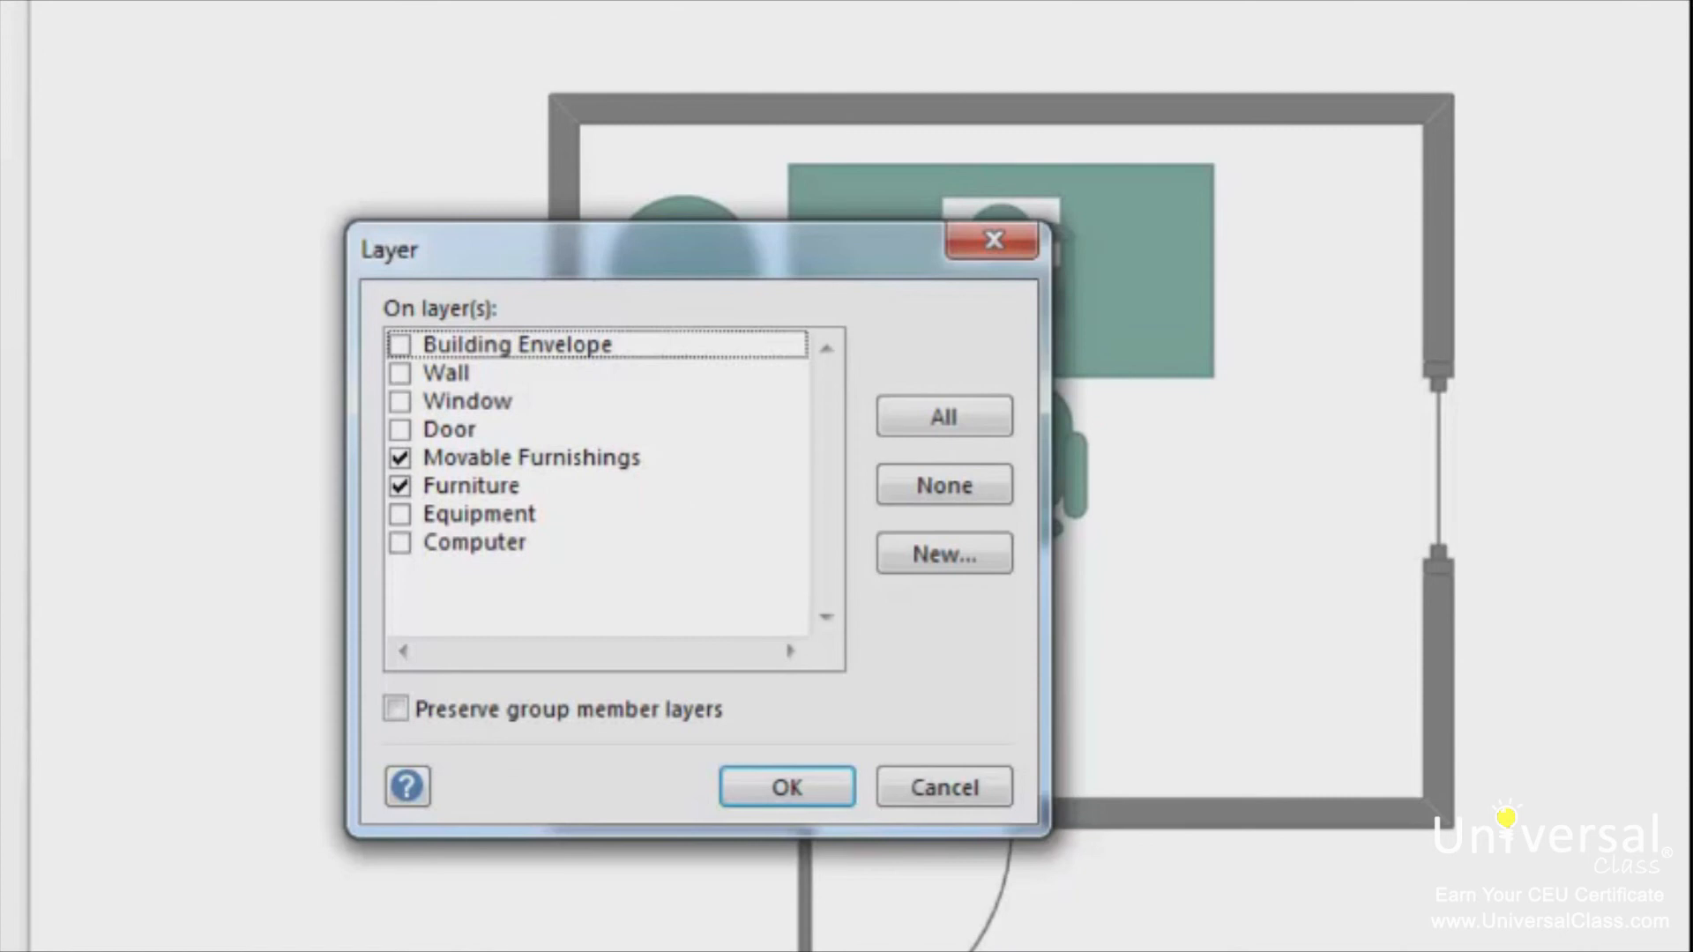
# Create a new layer named 'Decorative Objects' for the plant.
pyautogui.click(940, 552)
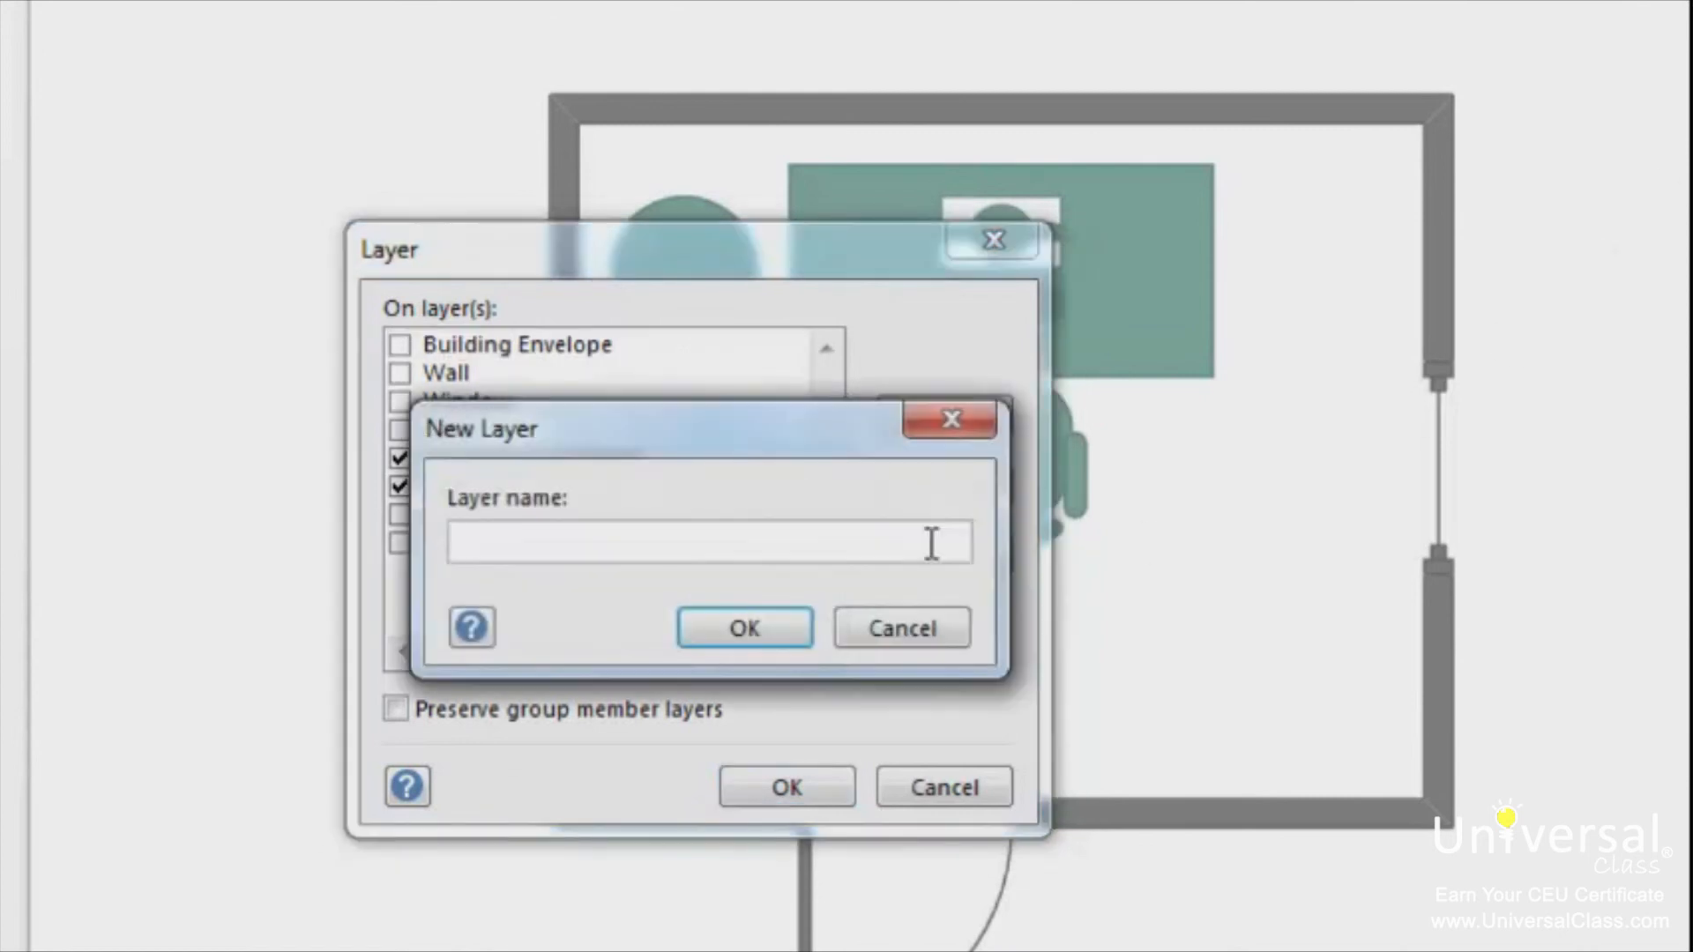
pyautogui.click(705, 542)
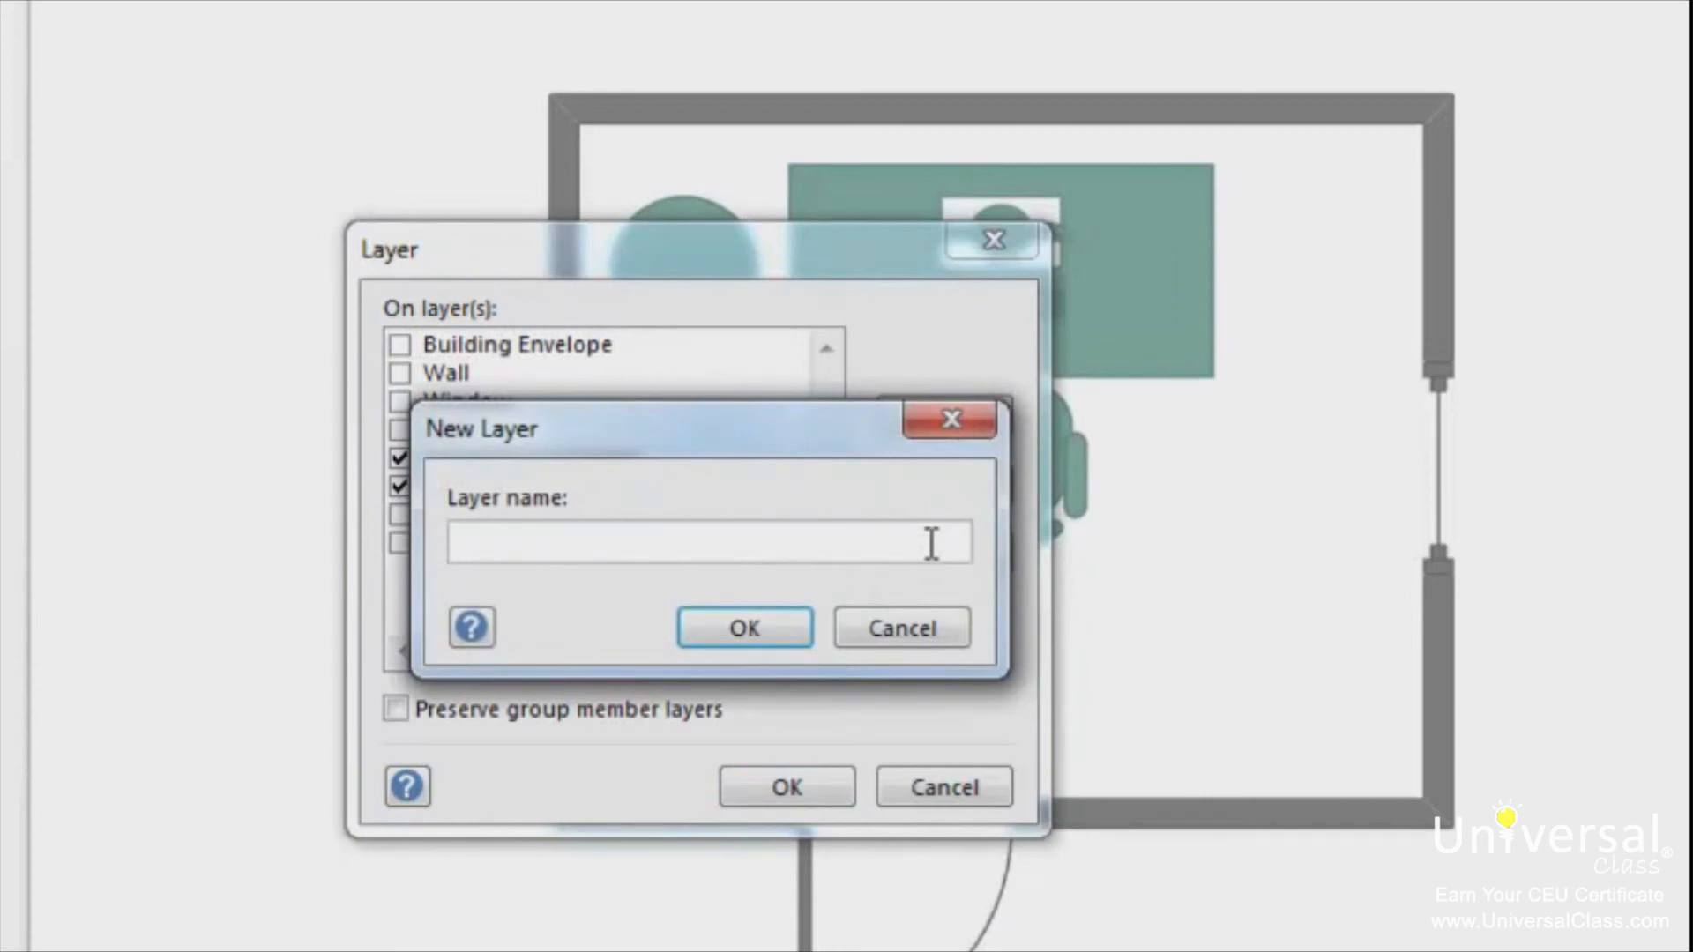
pyautogui.write('Decorative')
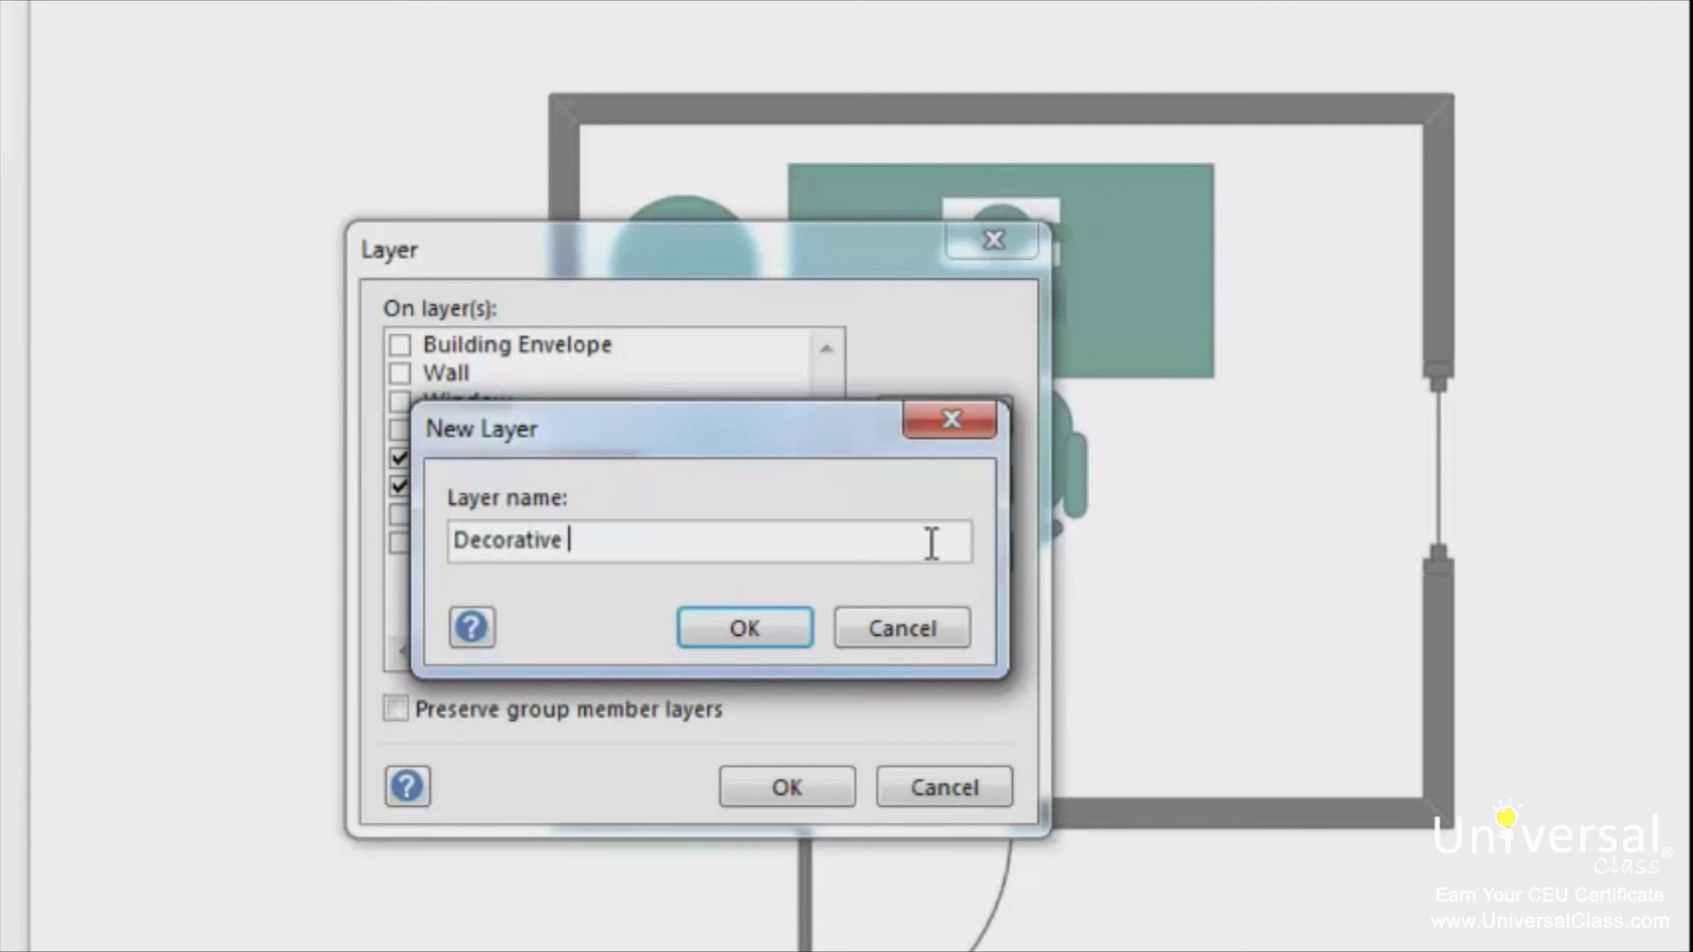
pyautogui.write('Objects')
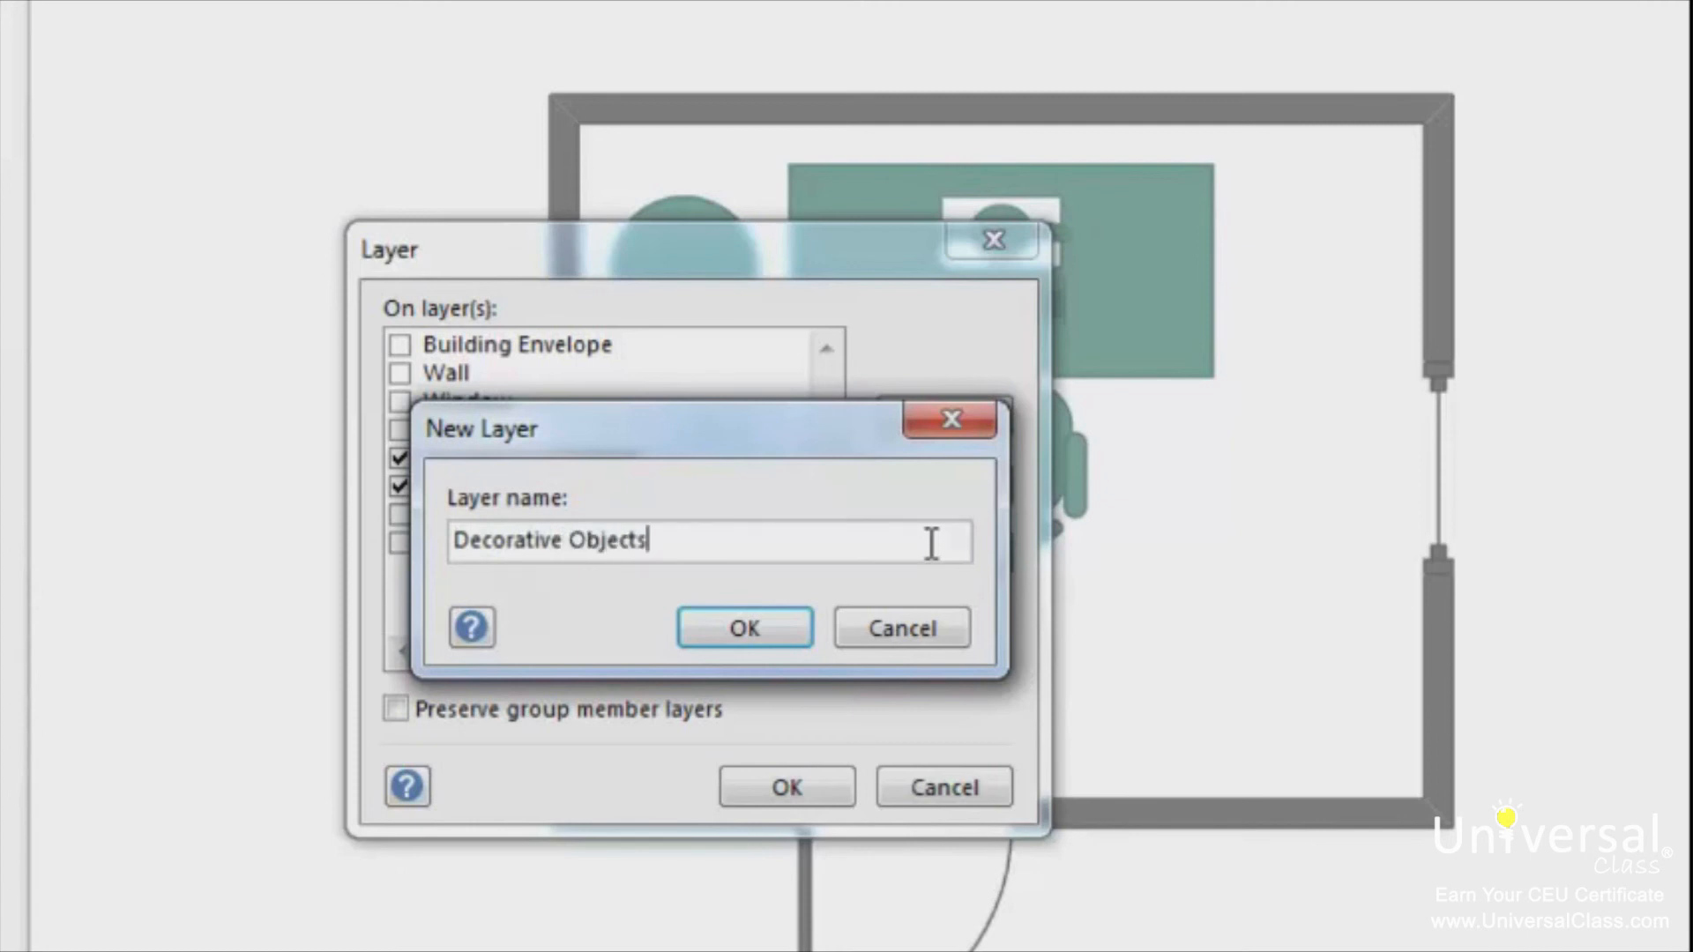
pyautogui.click(743, 628)
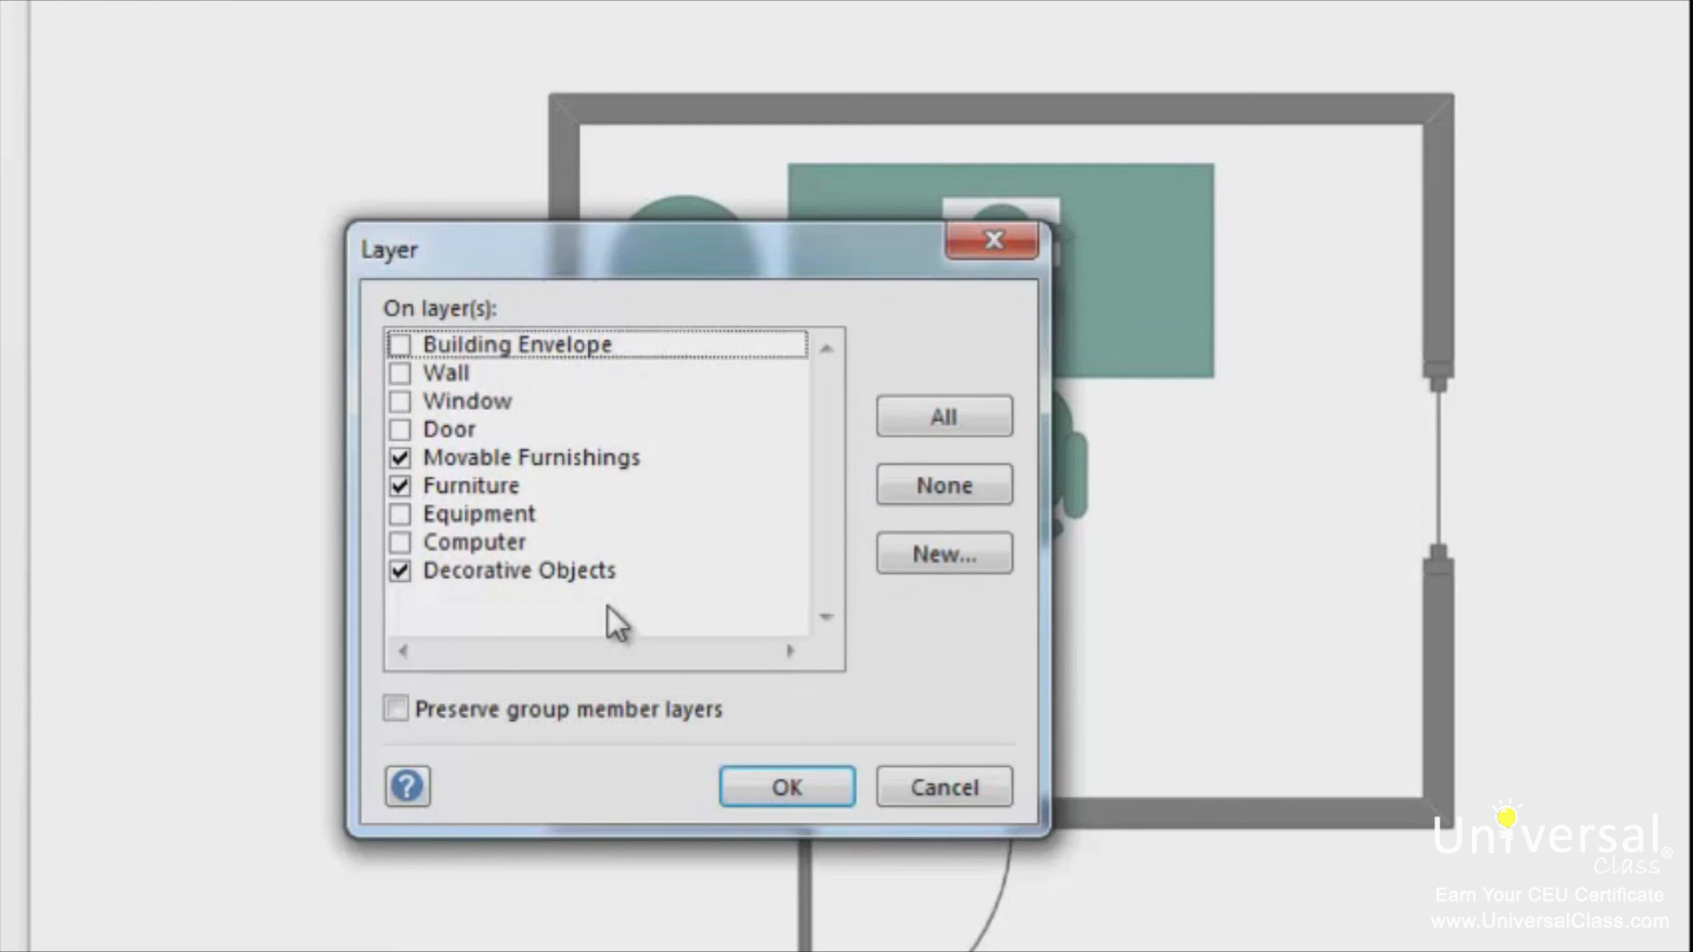
pyautogui.moveTo(348, 464)
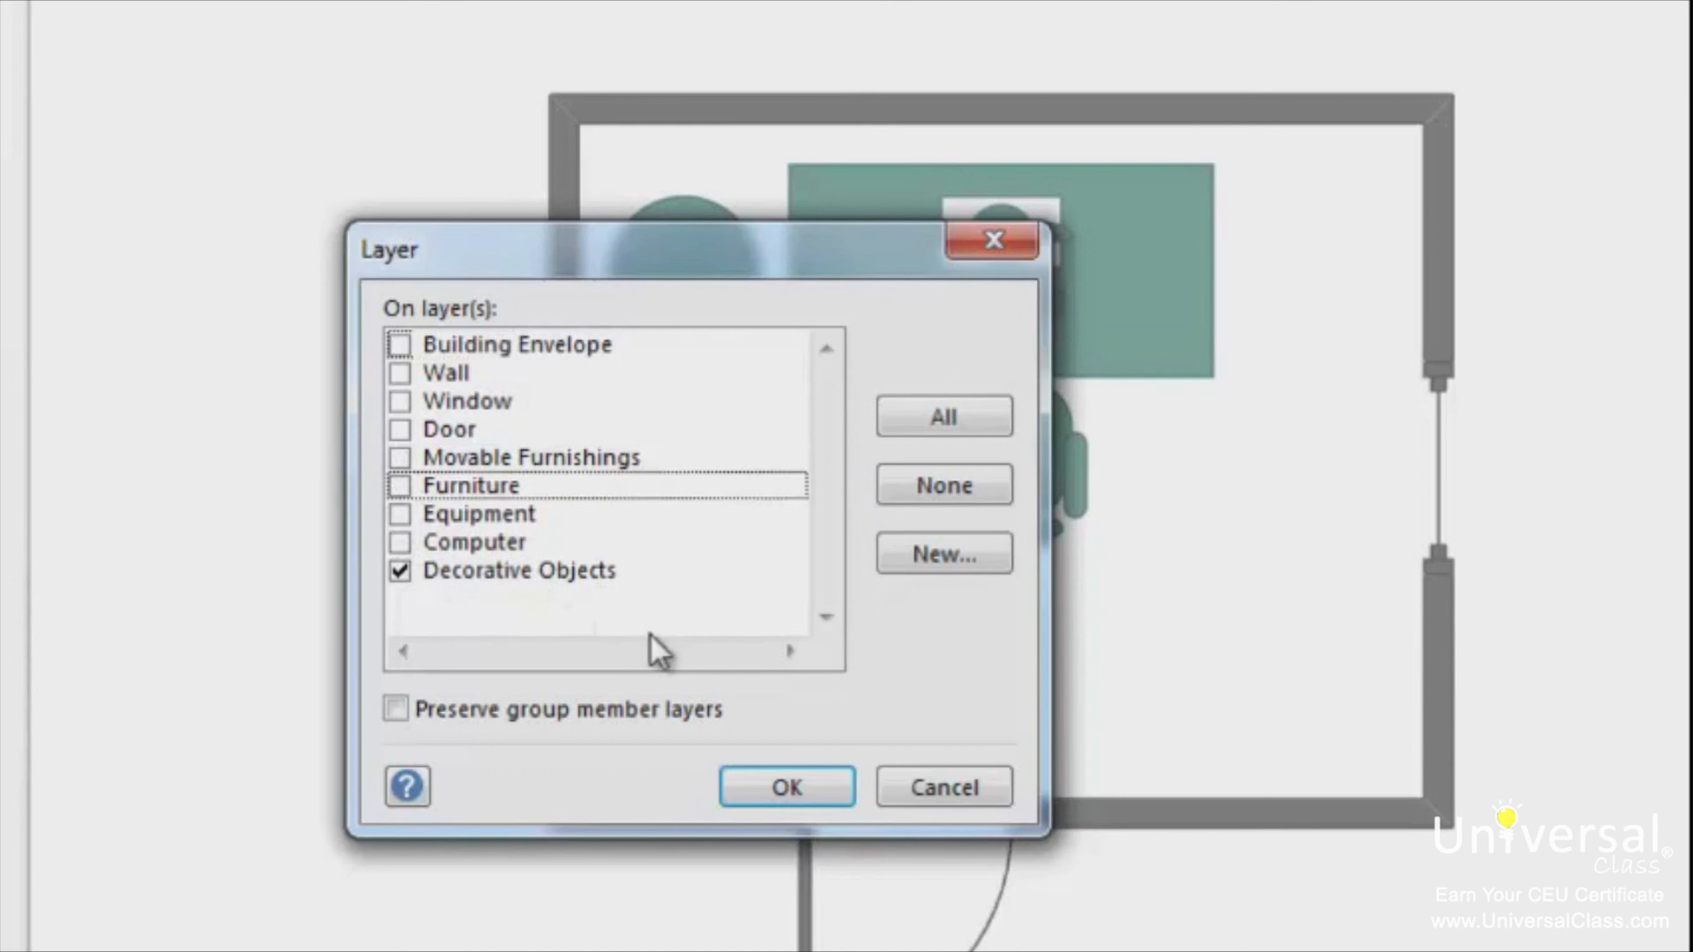
pyautogui.moveTo(643, 628)
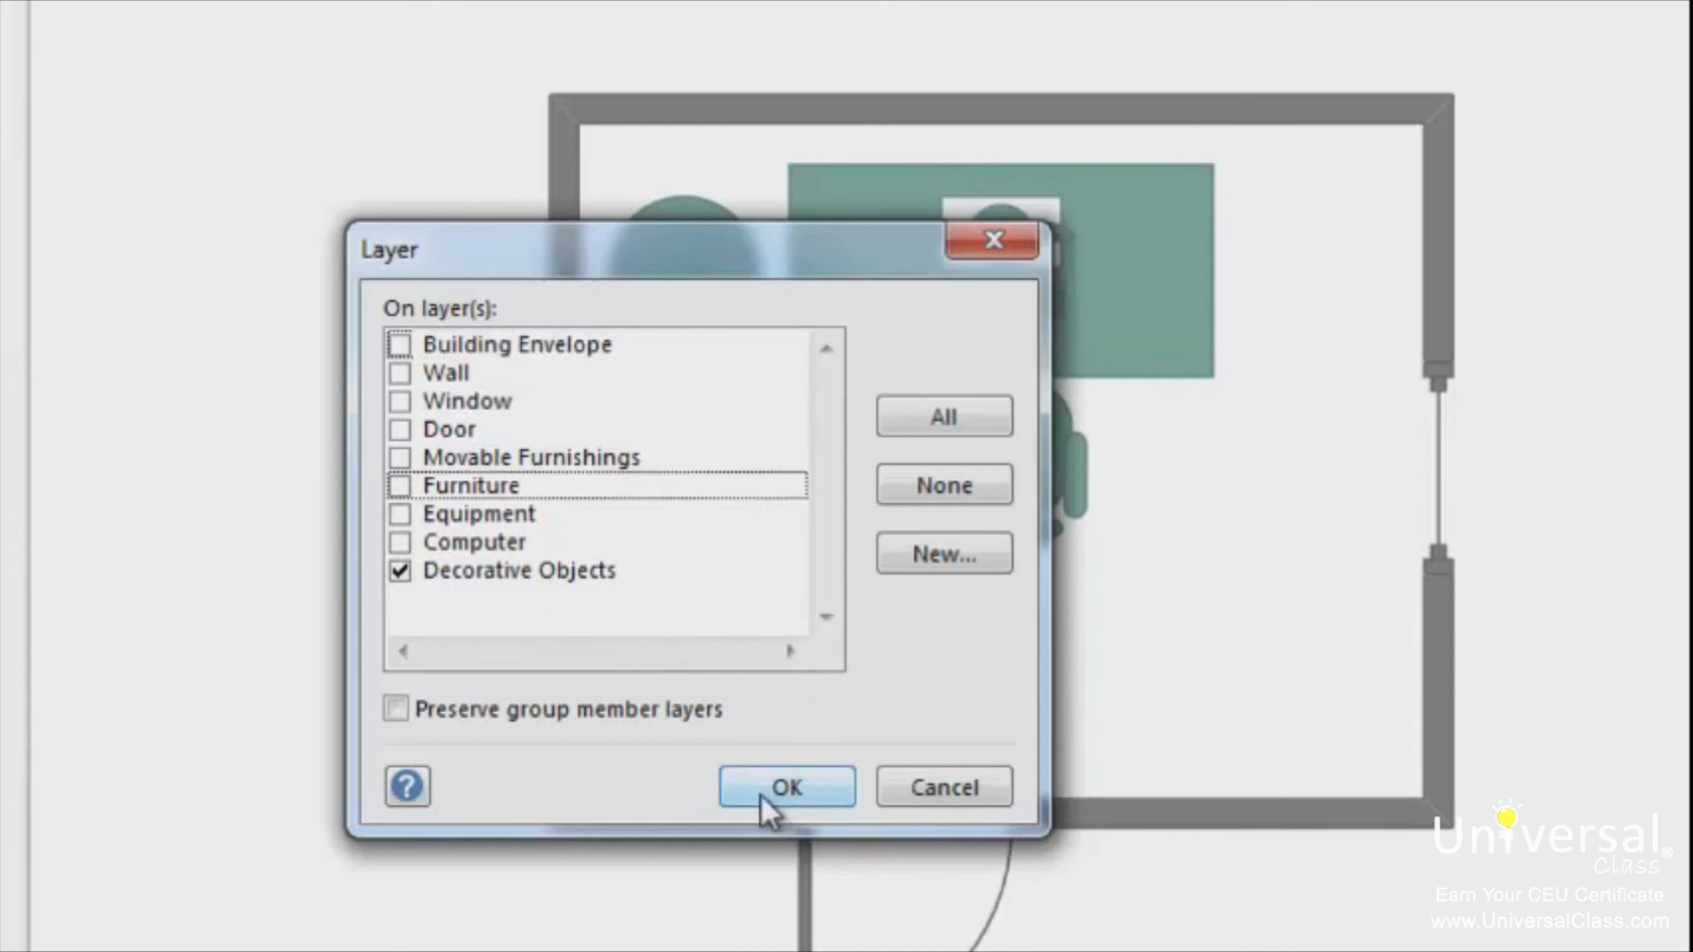
# Apply the plant's assignment to Decorative Objects only, removing Movable Furnishings and Furniture.
pyautogui.click(786, 787)
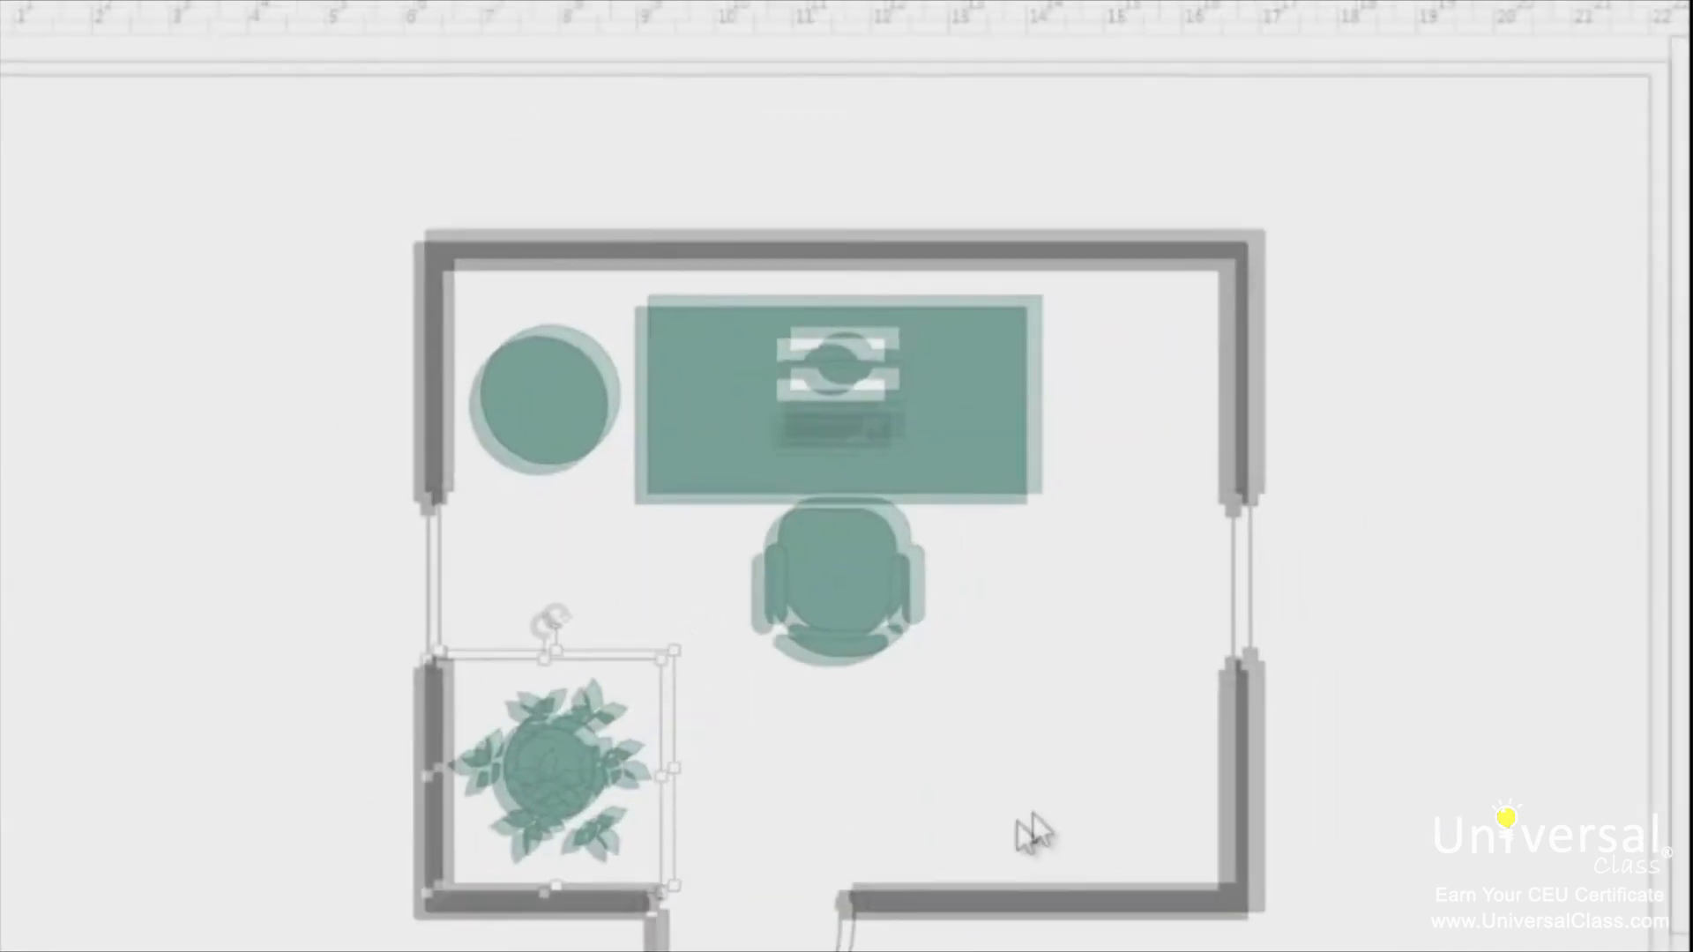
pyautogui.click(1321, 141)
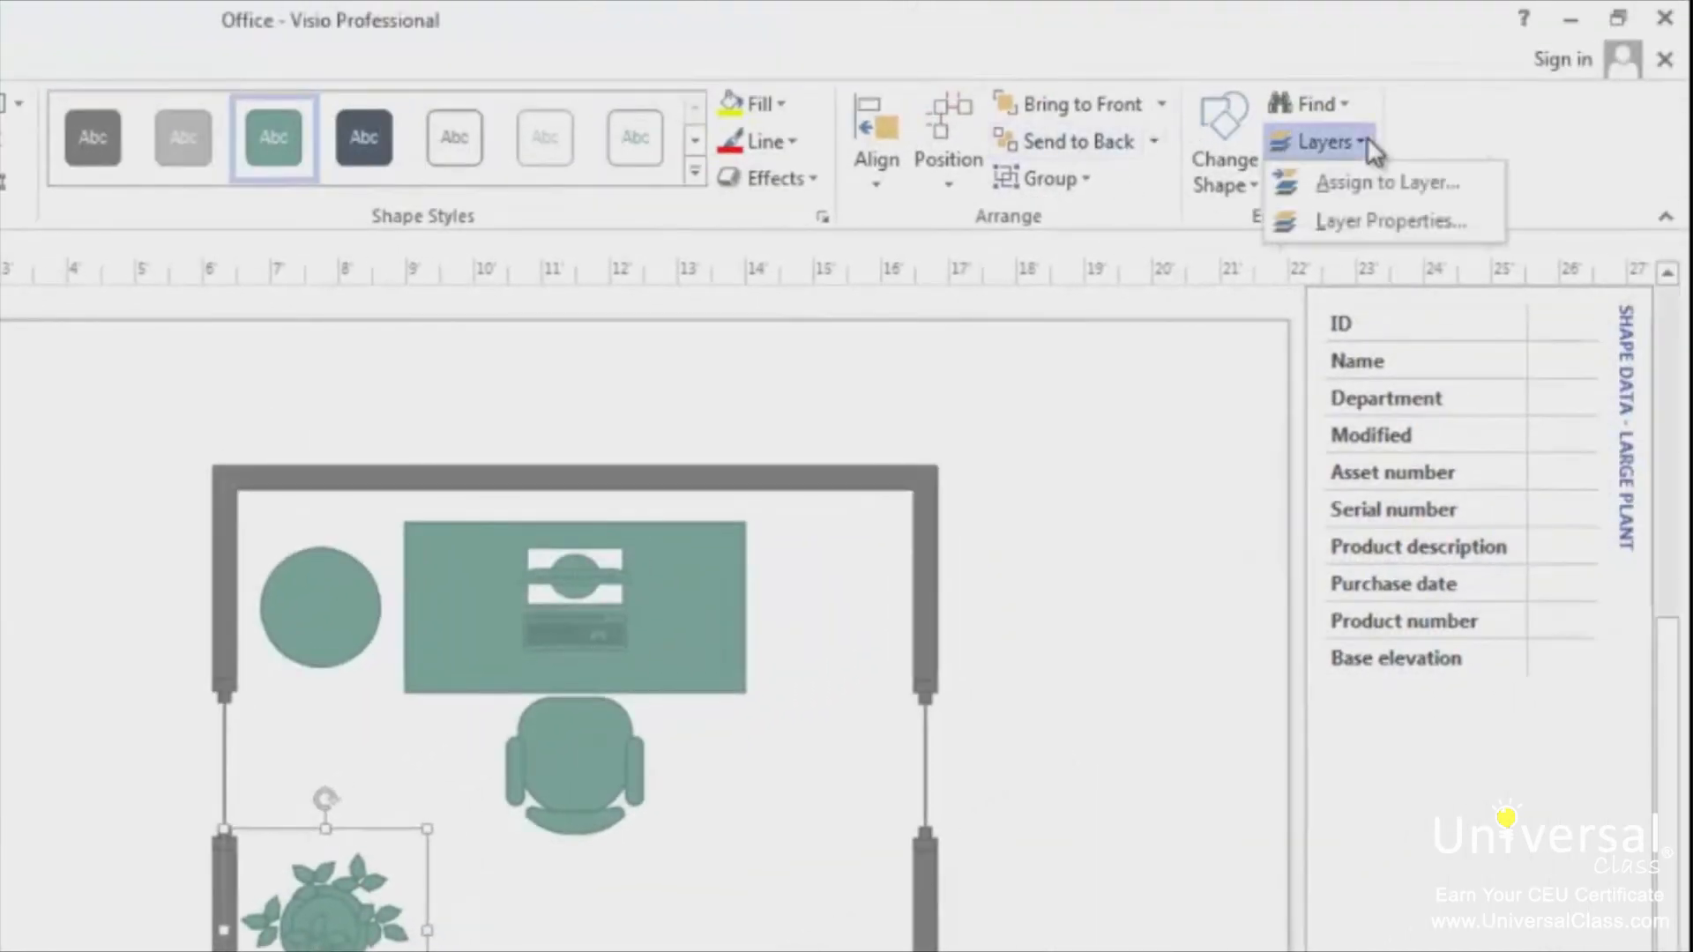
# In Layer Properties, turn off Visible for the Decorative Objects layer so the plant is hidden.
pyautogui.click(1388, 221)
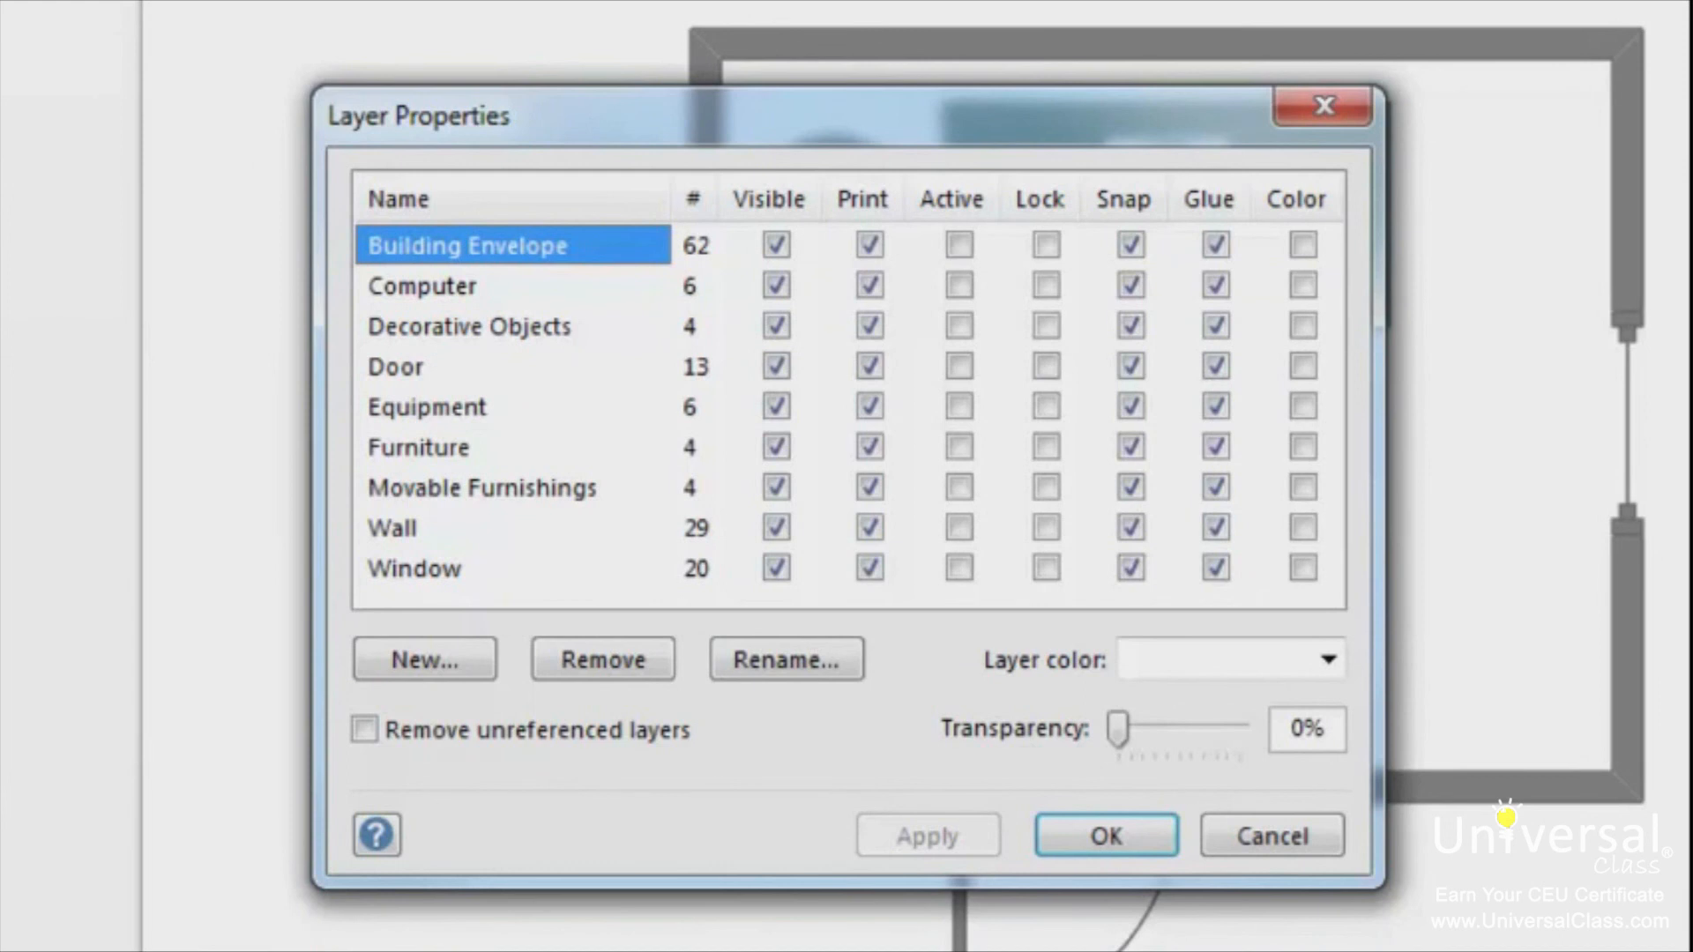
pyautogui.moveTo(744, 43)
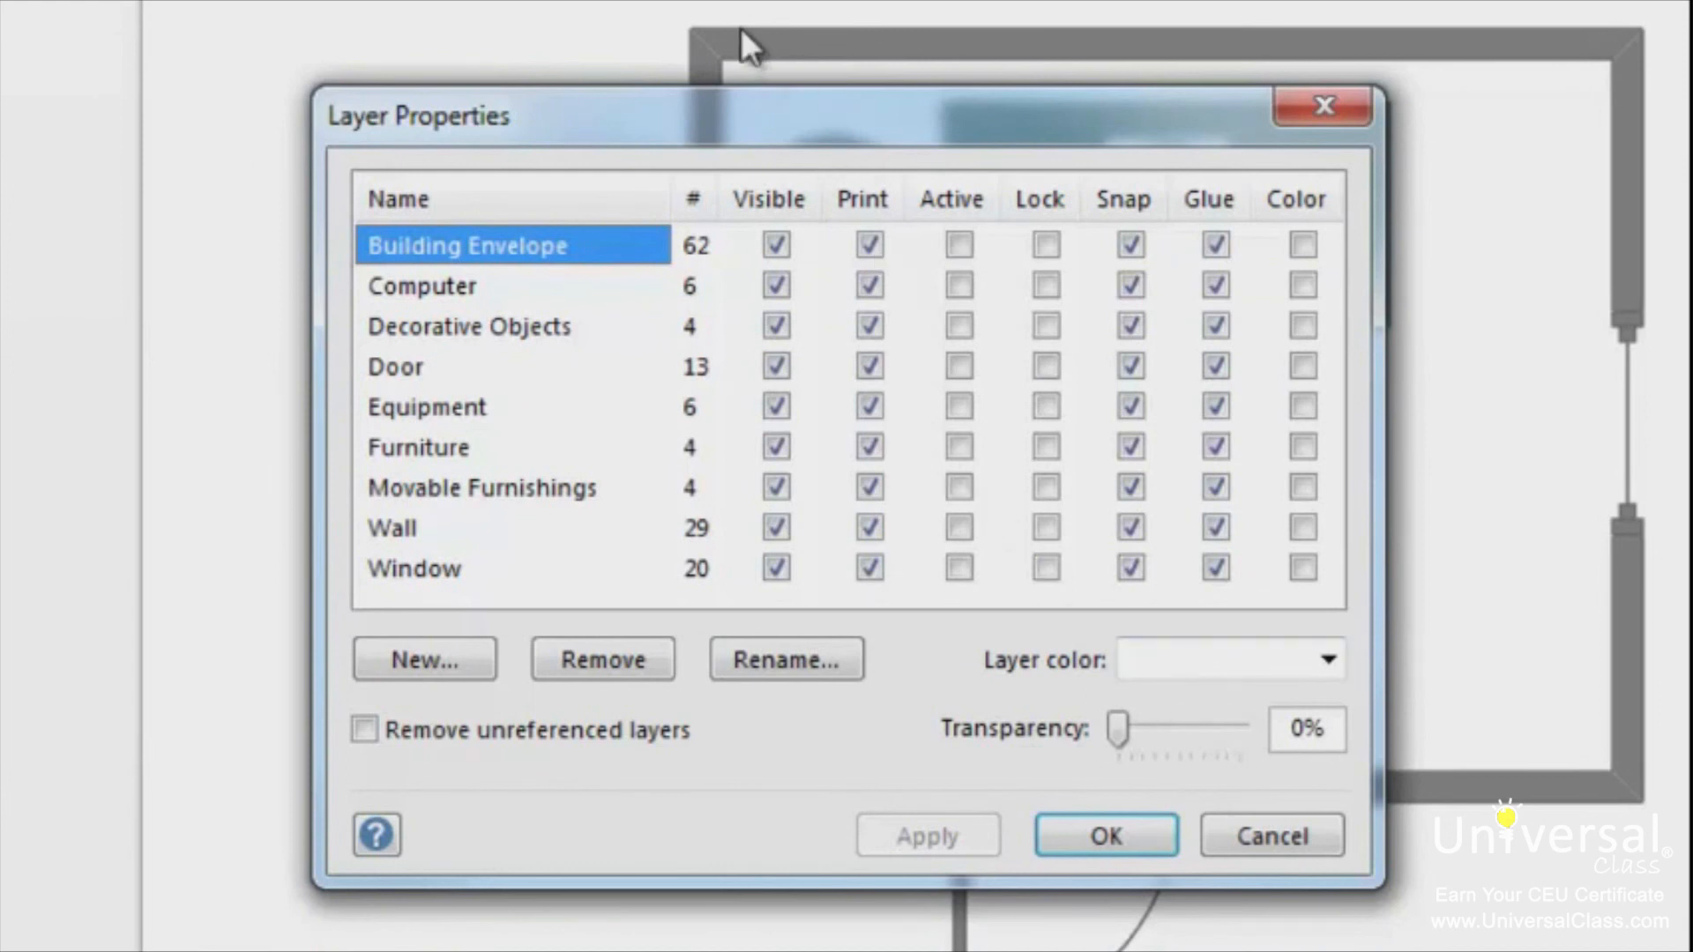
pyautogui.moveTo(734, 37)
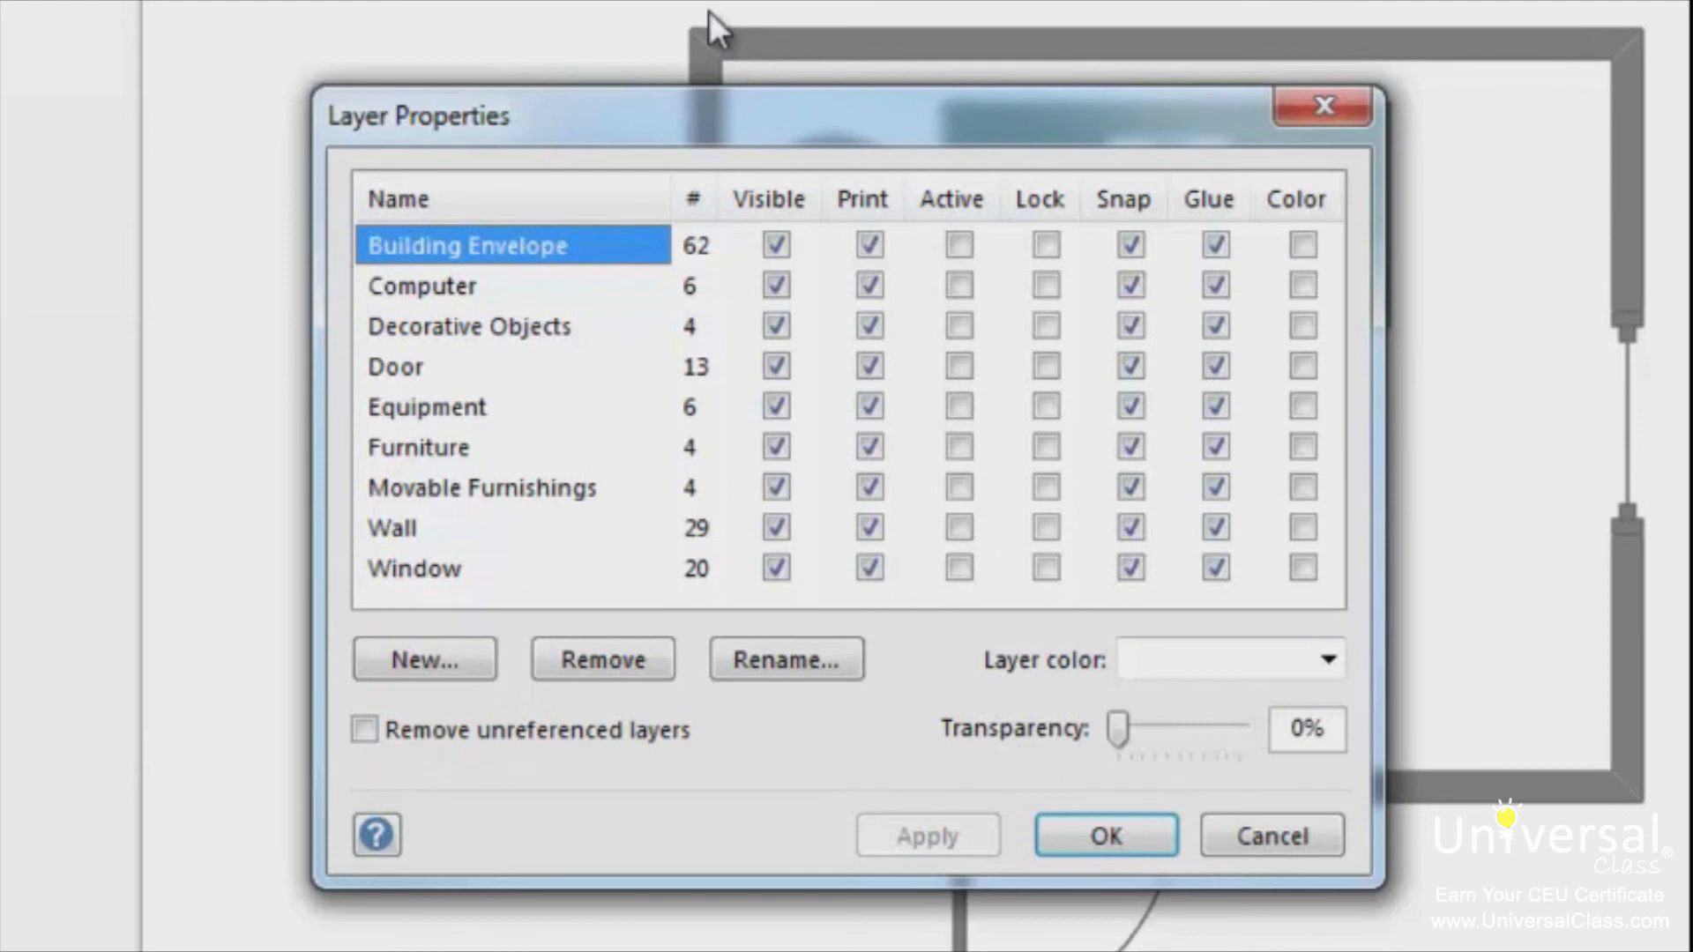
pyautogui.moveTo(677, 31)
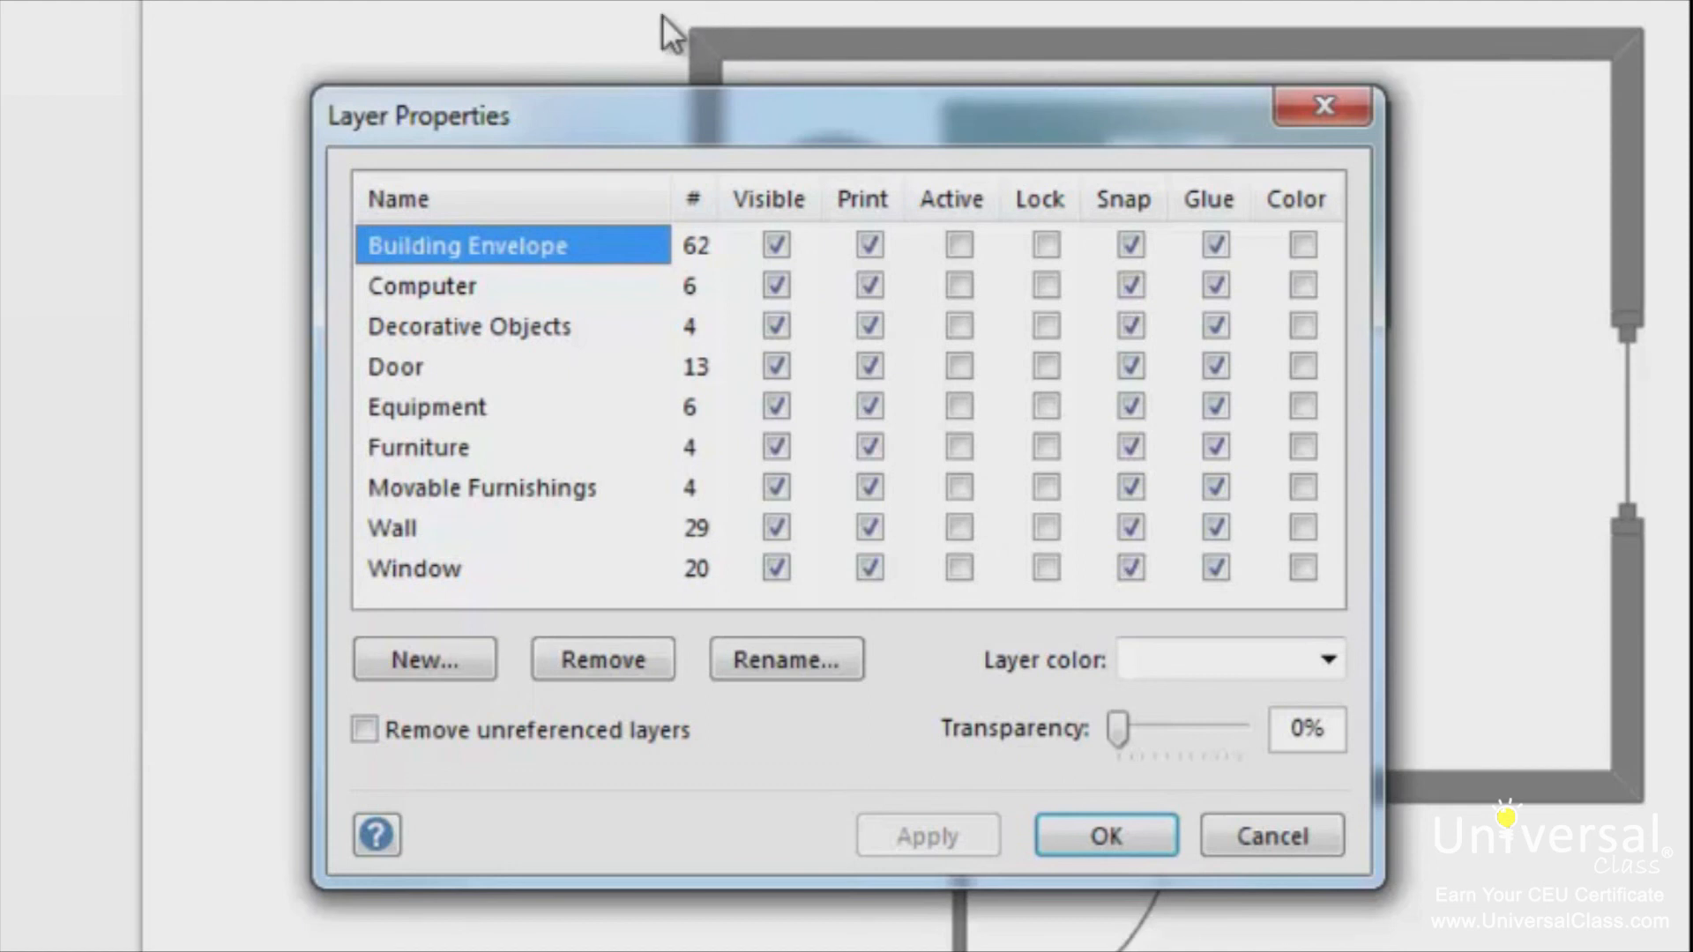
pyautogui.moveTo(652, 32)
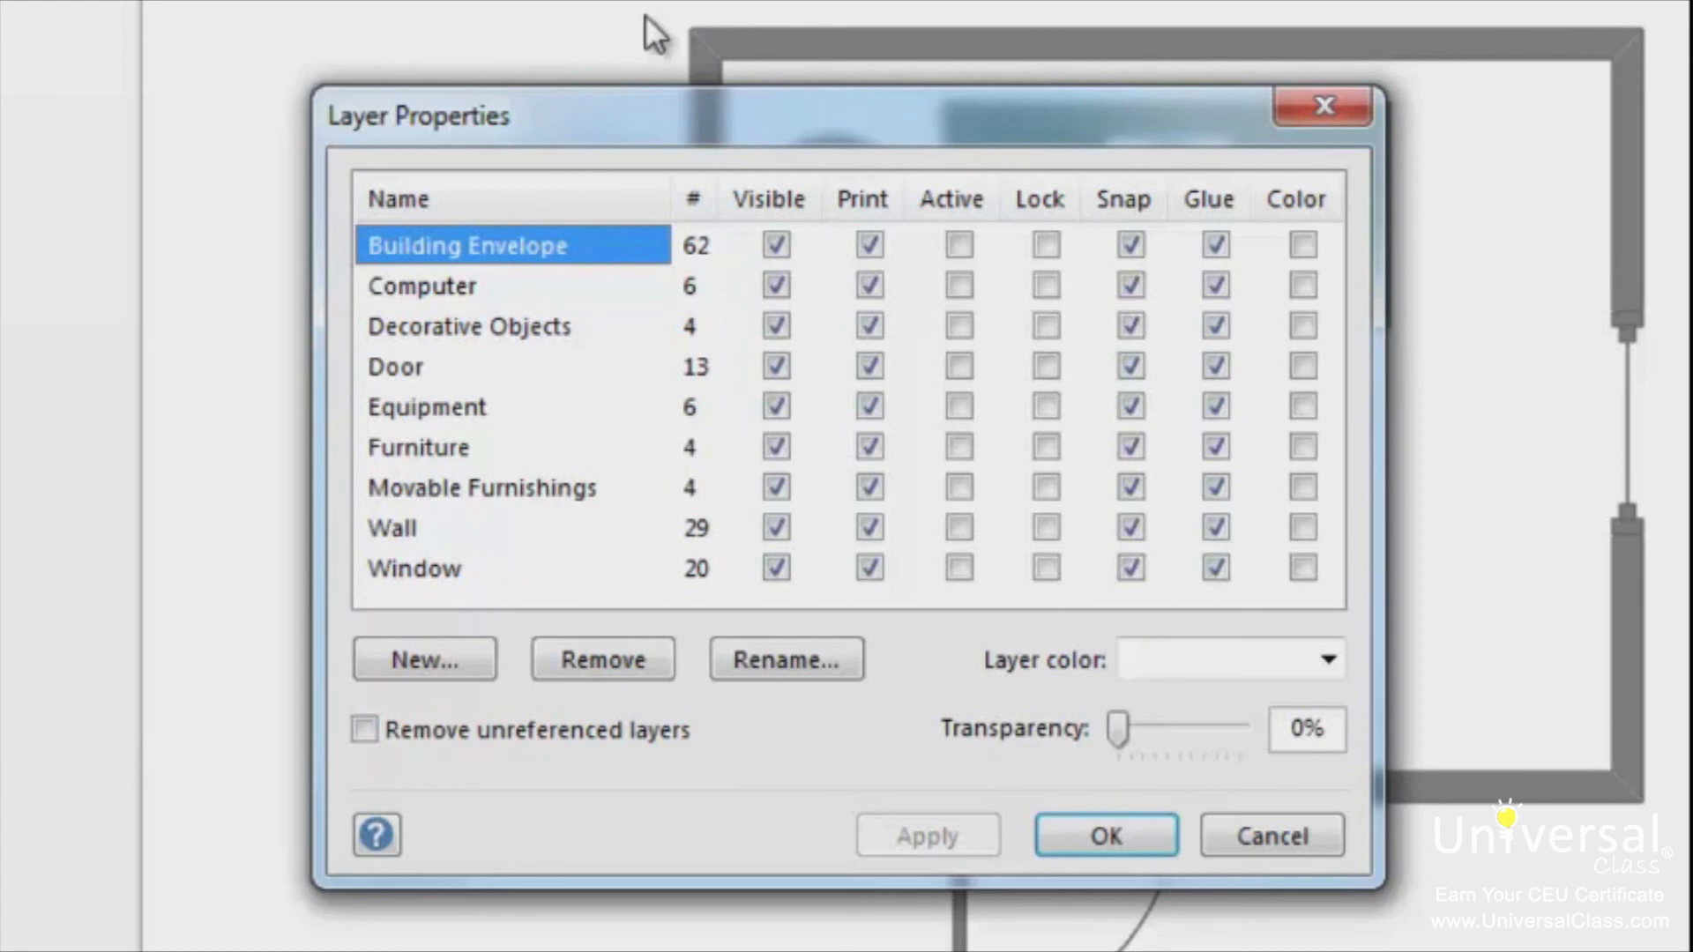
pyautogui.moveTo(690, 49)
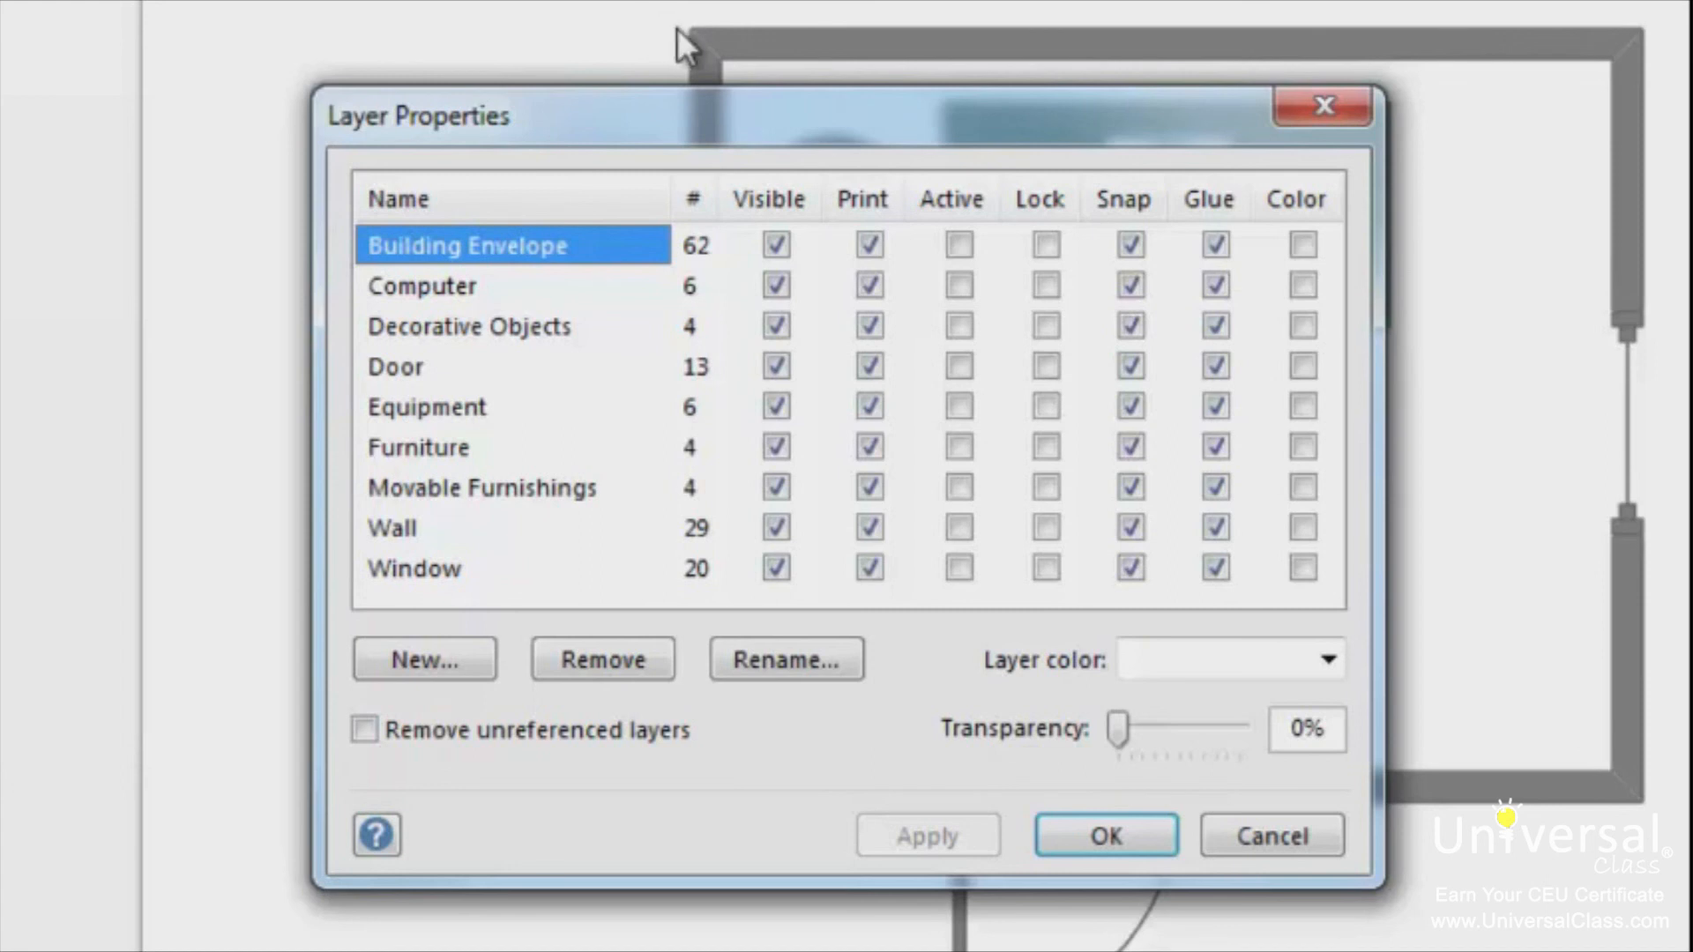
pyautogui.moveTo(744, 118)
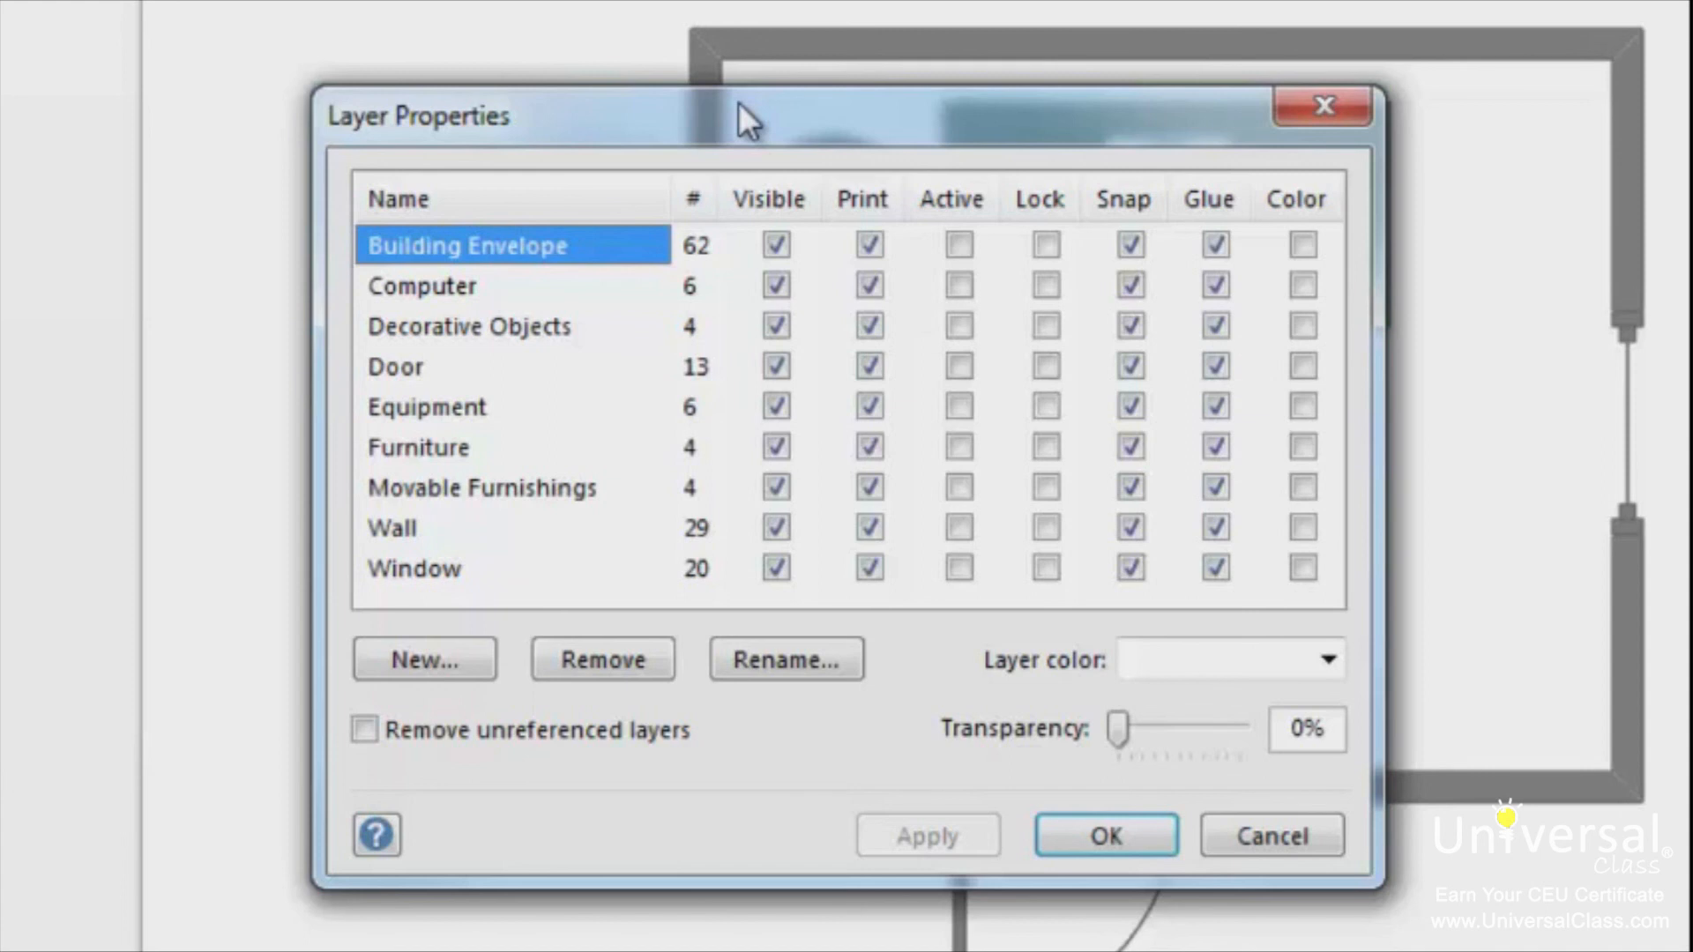
pyautogui.moveTo(762, 162)
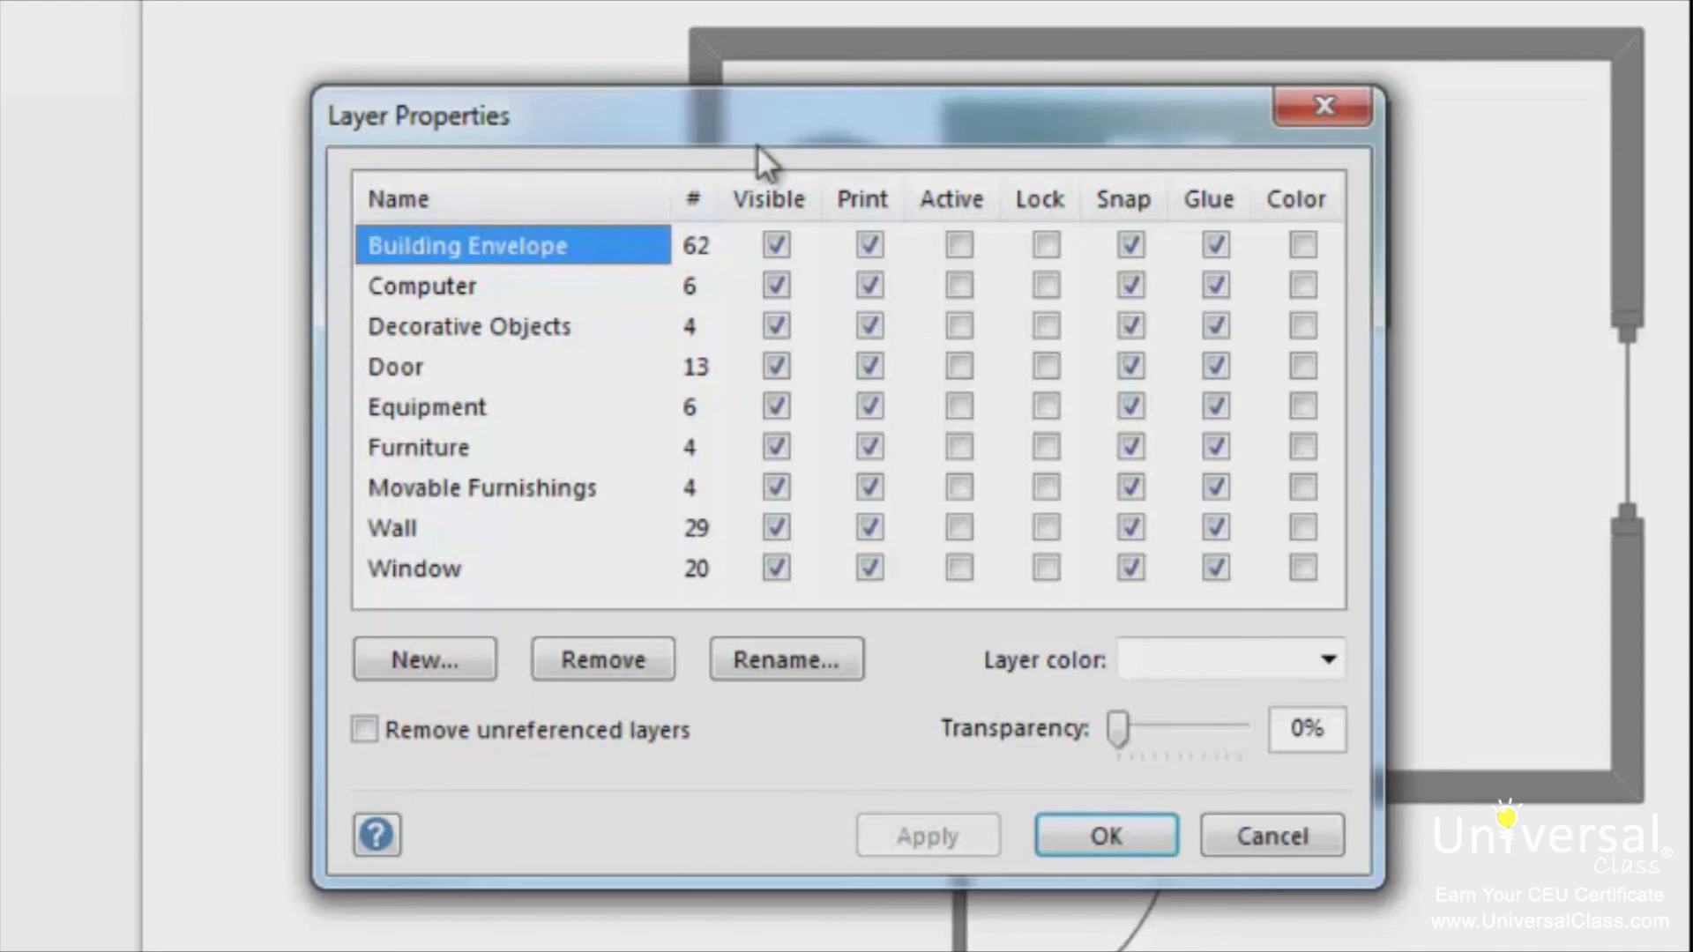
pyautogui.click(769, 326)
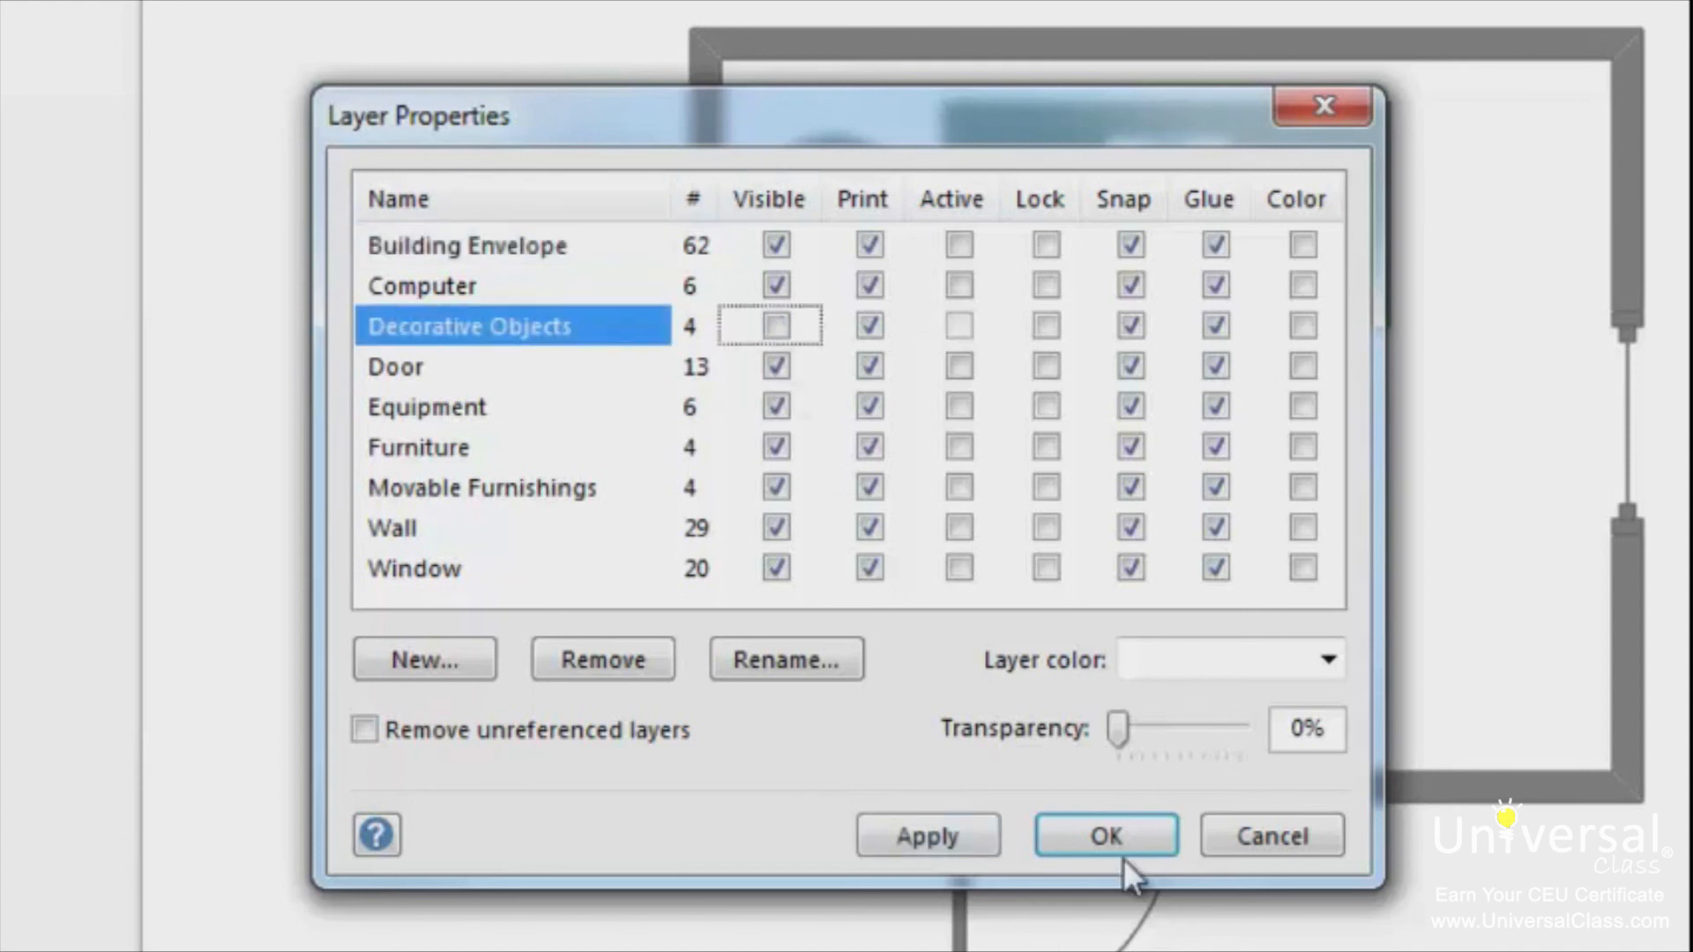
pyautogui.click(1104, 835)
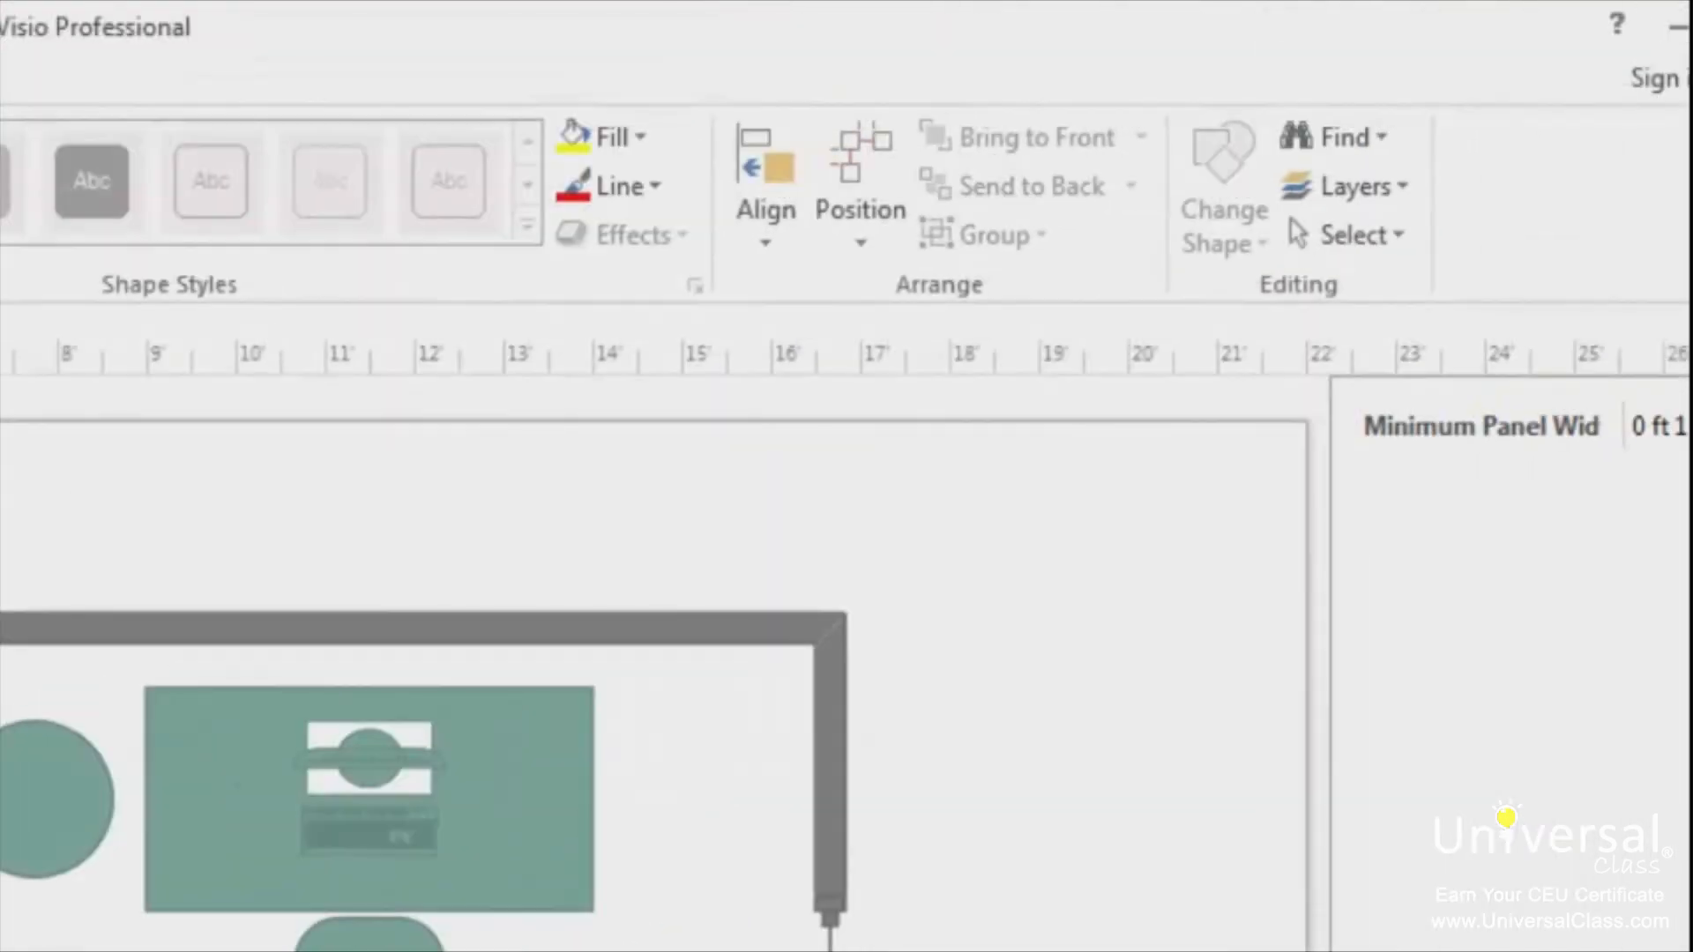
pyautogui.click(1344, 185)
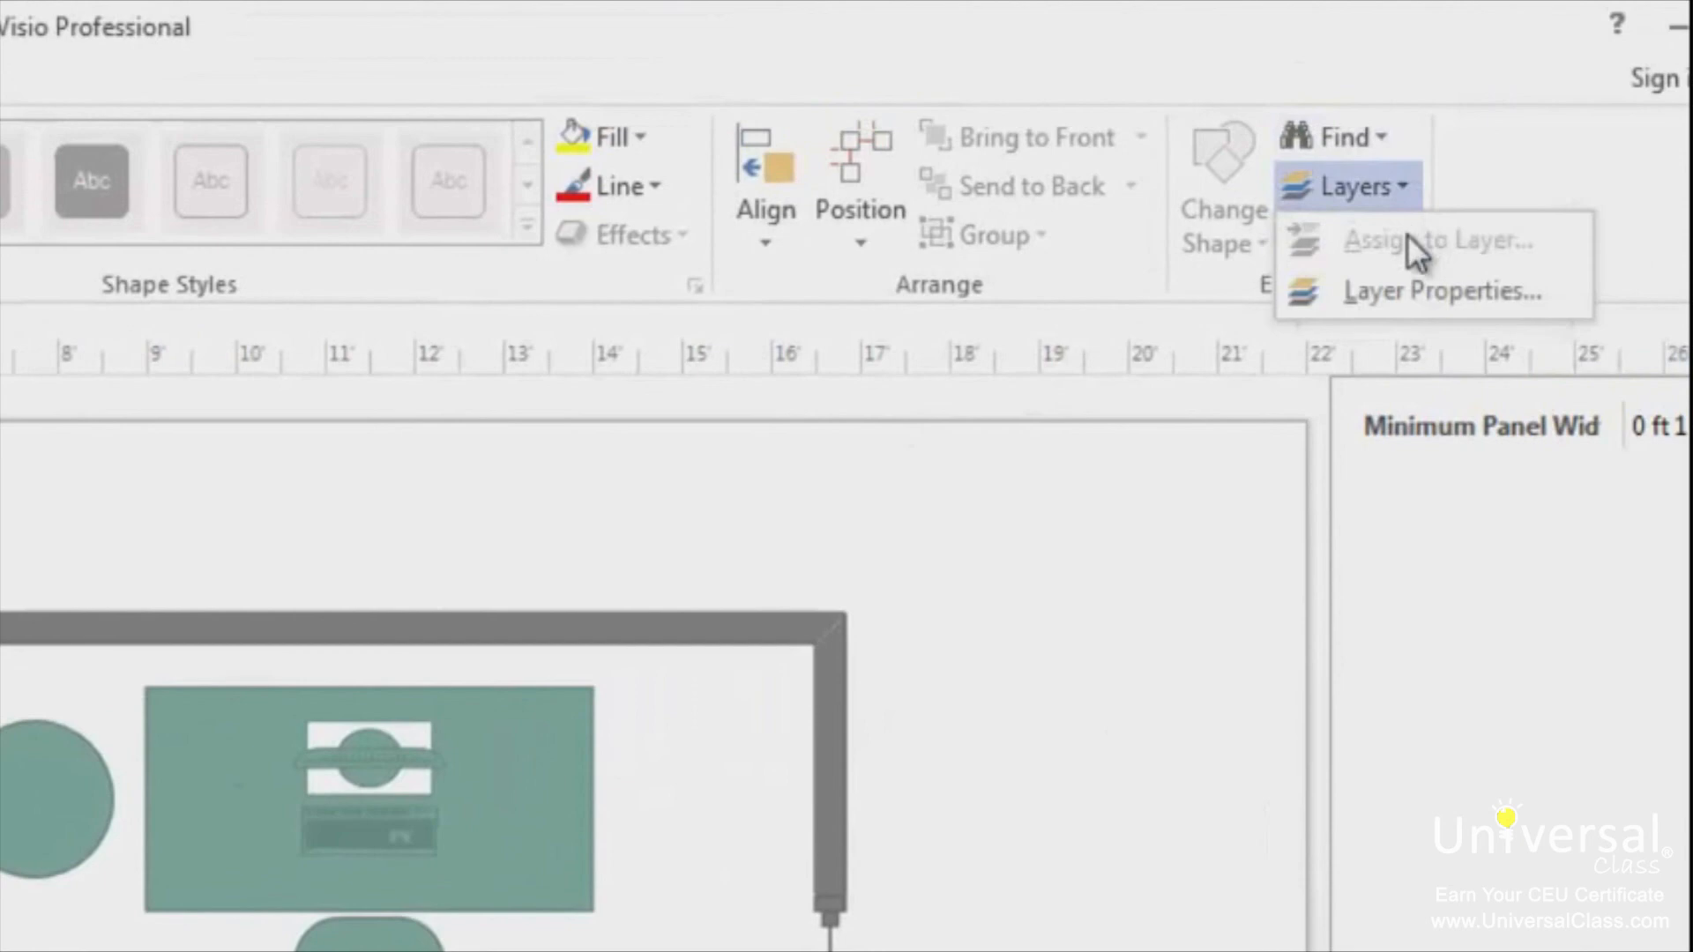